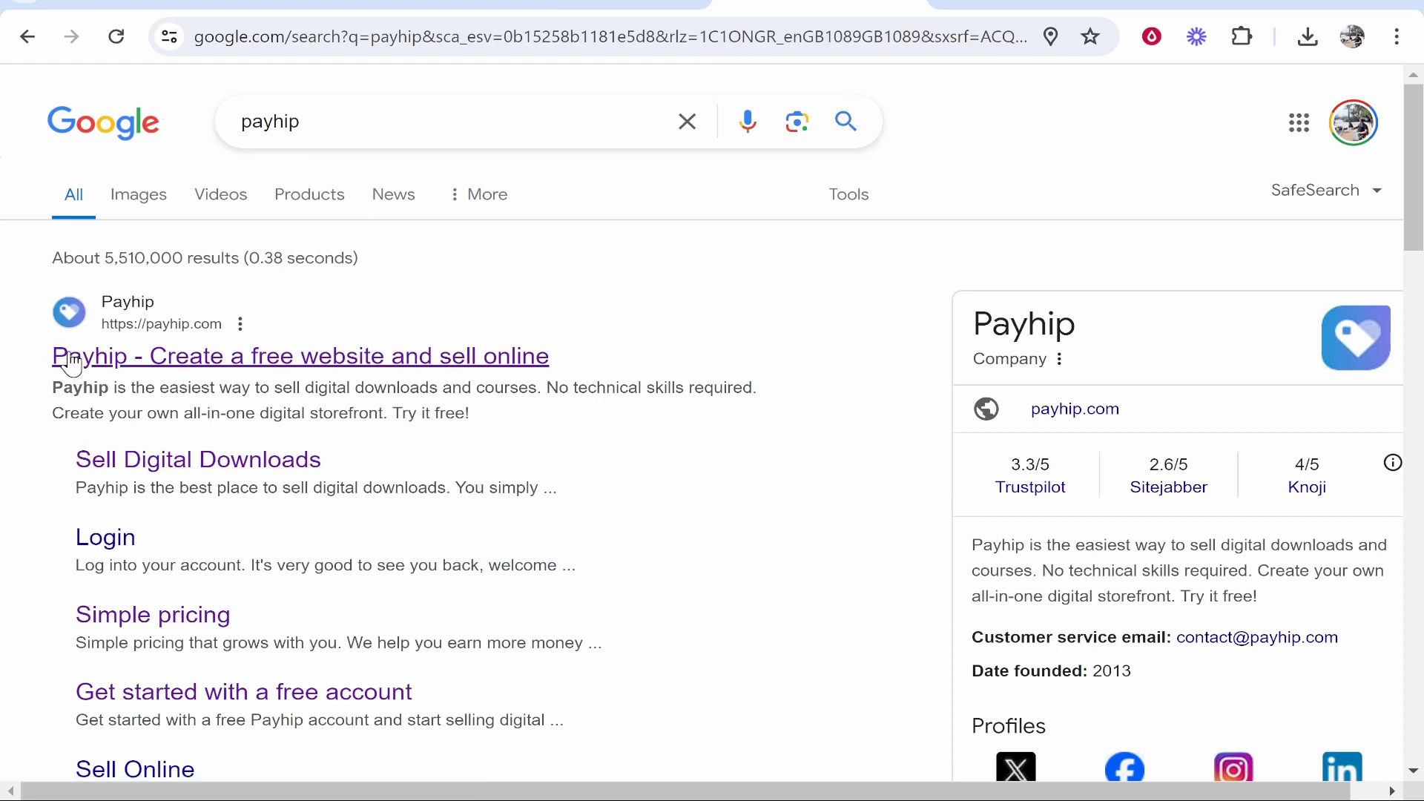
Open Payhip from the Google results and view the Free, Plus and Pro pricing.
click(299, 355)
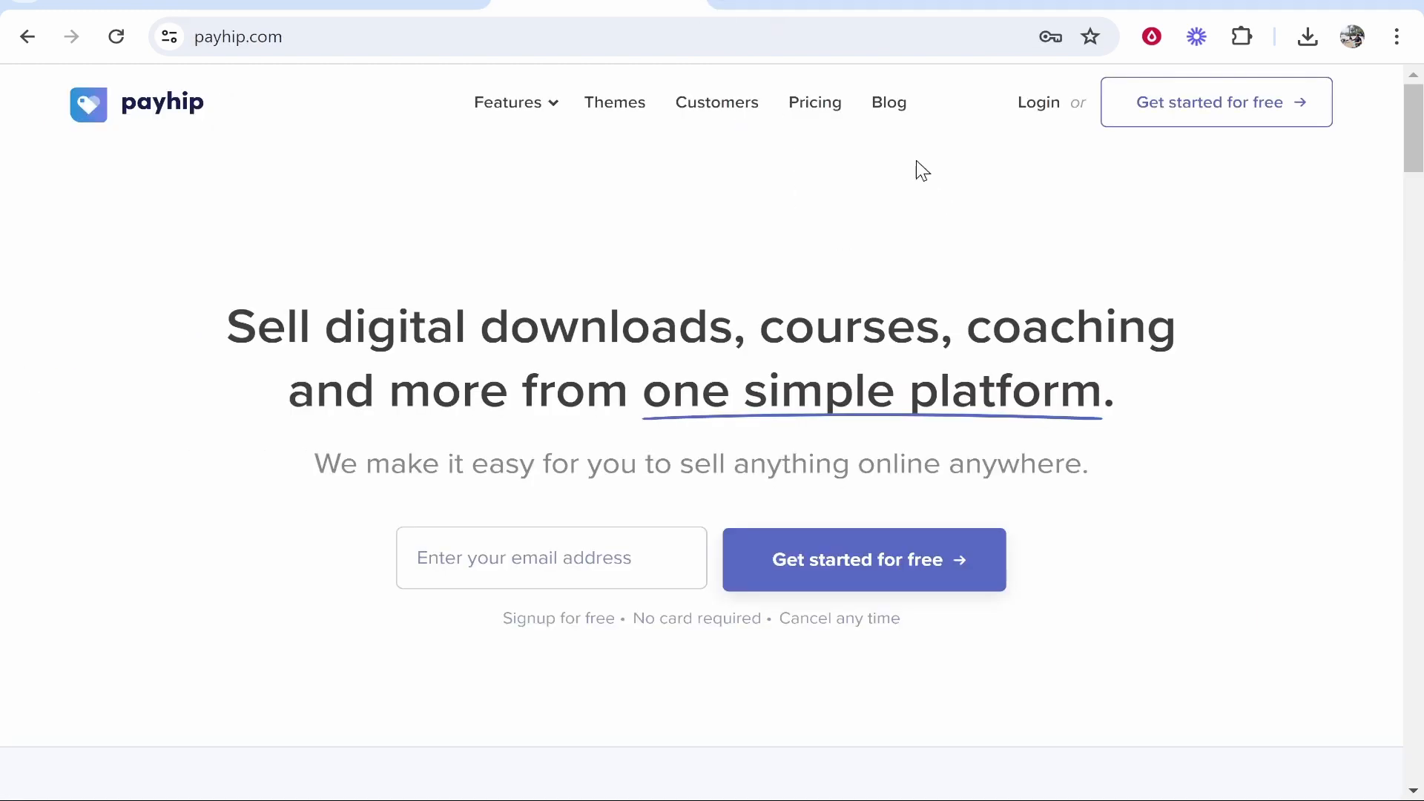
mouse_move(815, 102)
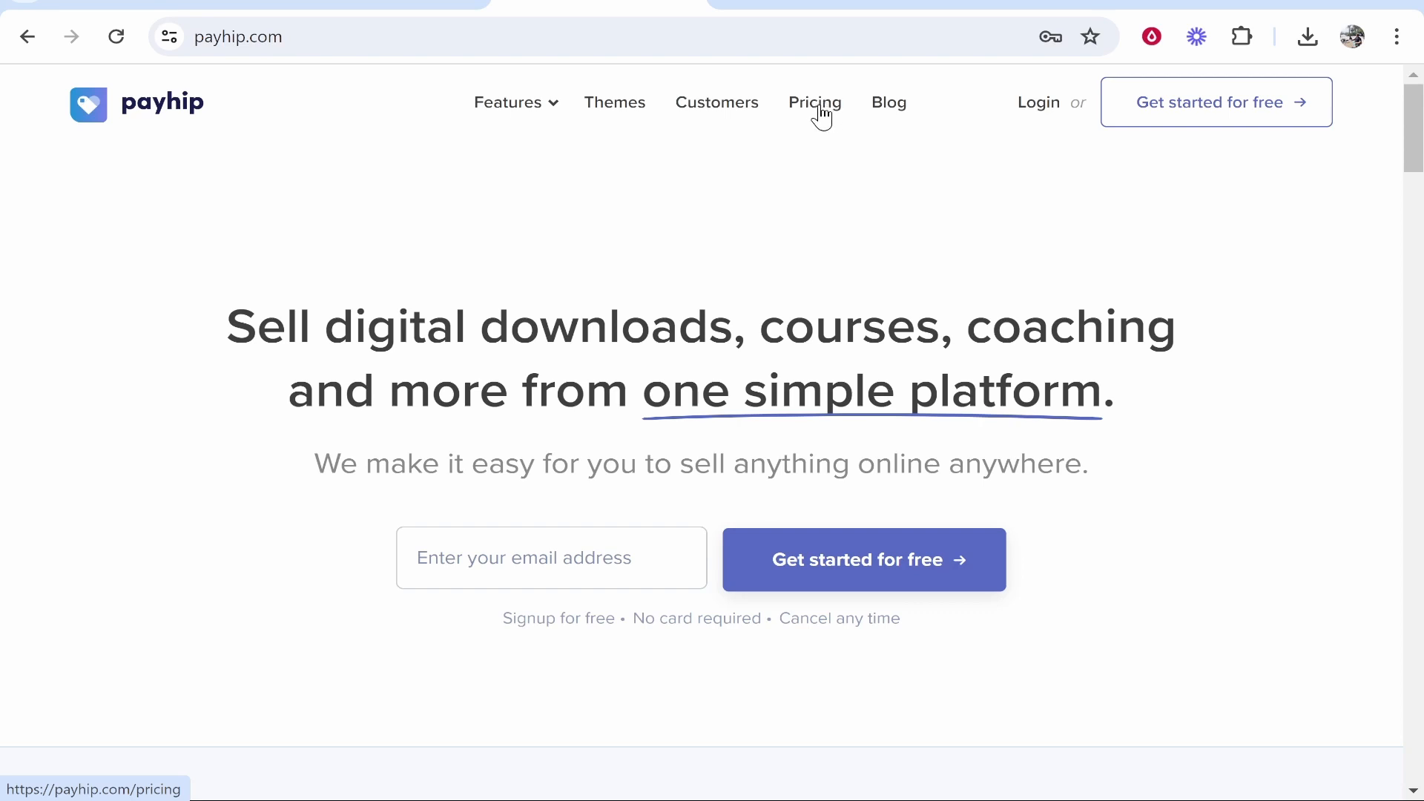
click(814, 101)
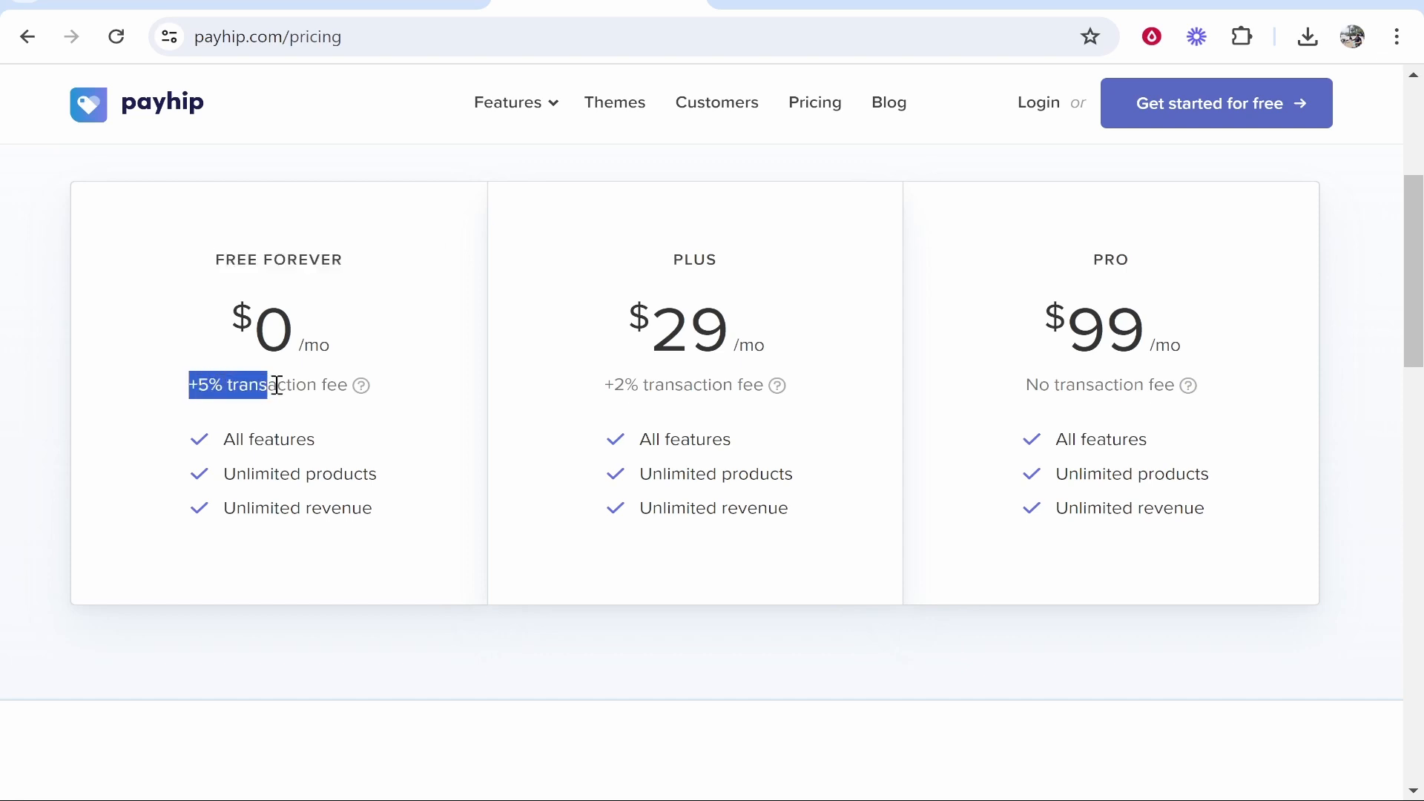
click(363, 314)
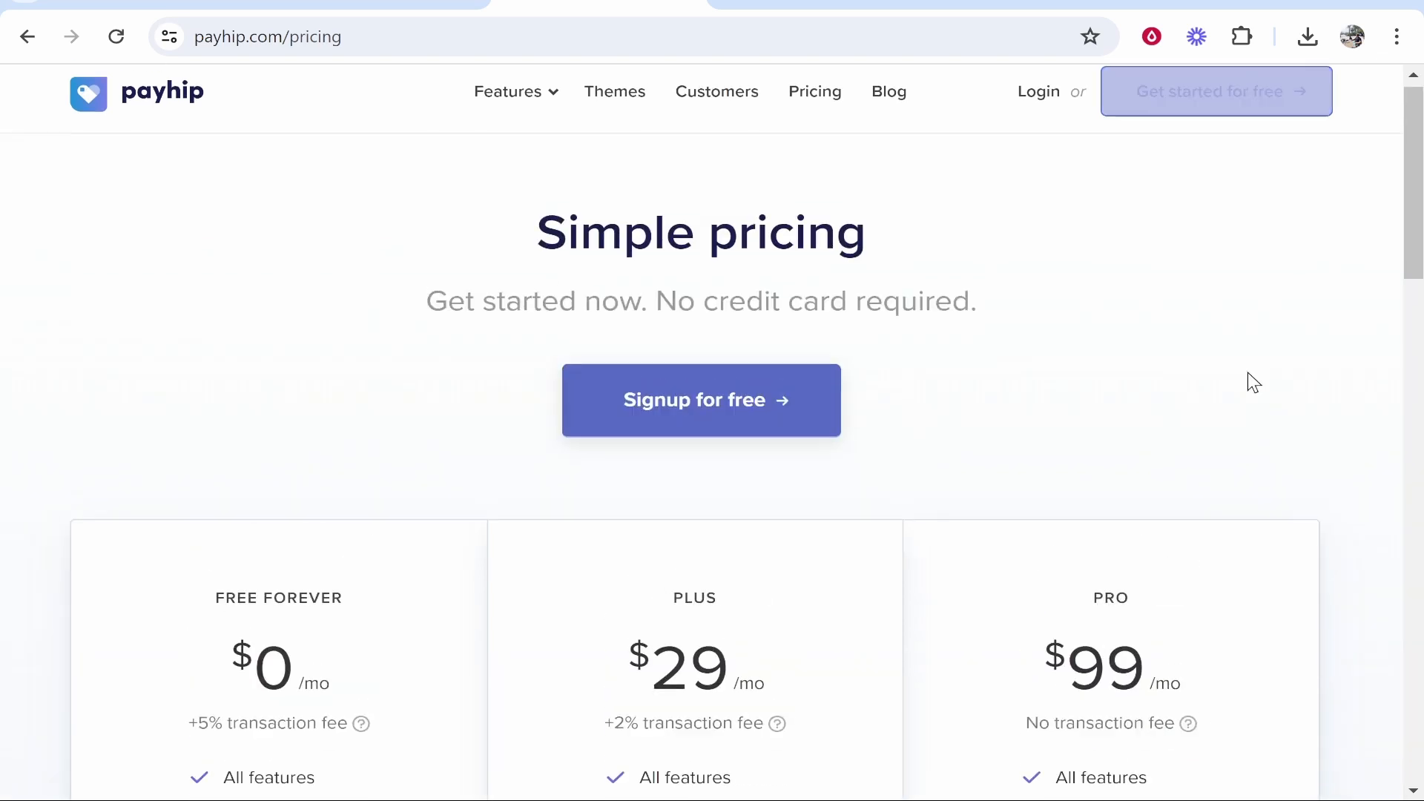
Sign up for a free Payhip account.
click(700, 400)
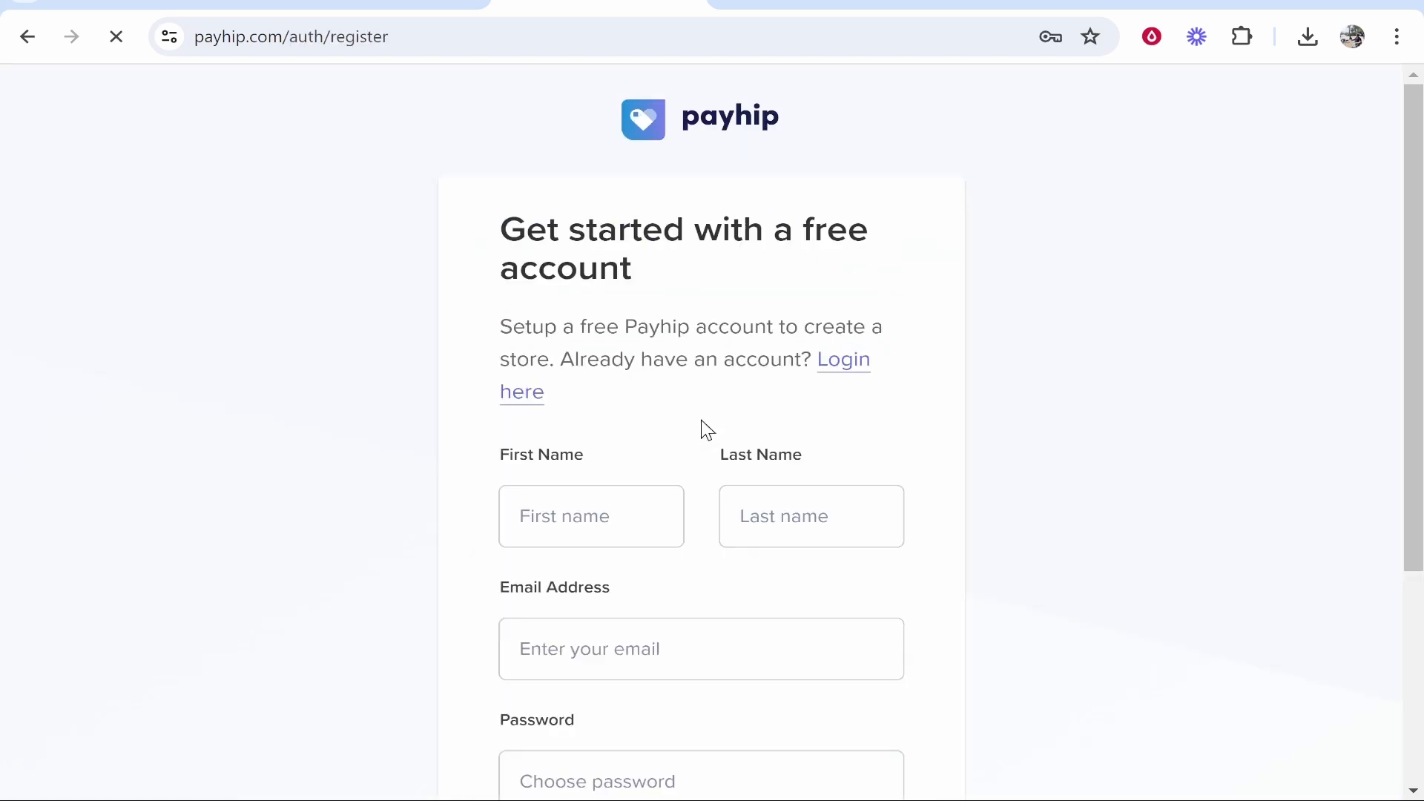
scroll(down, 3)
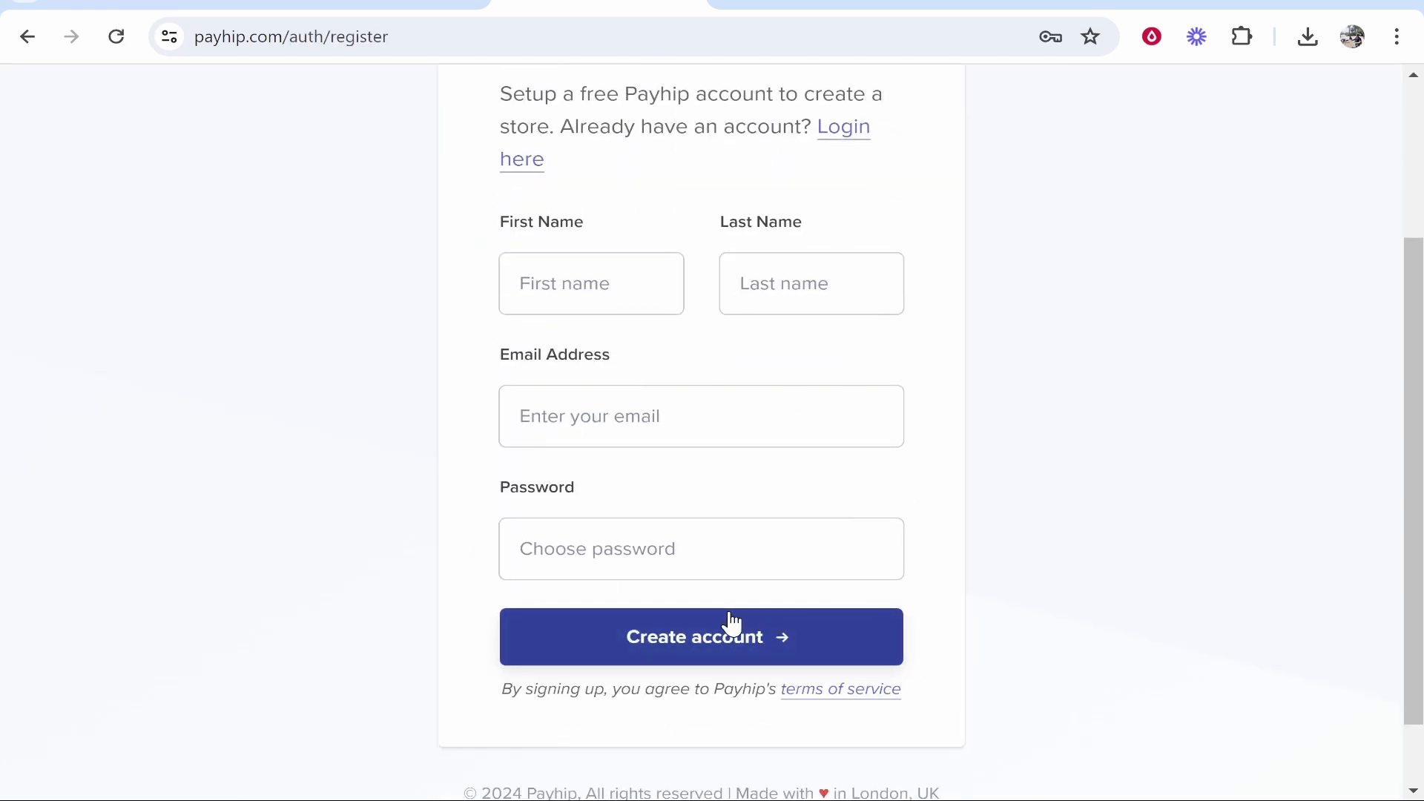
click(700, 636)
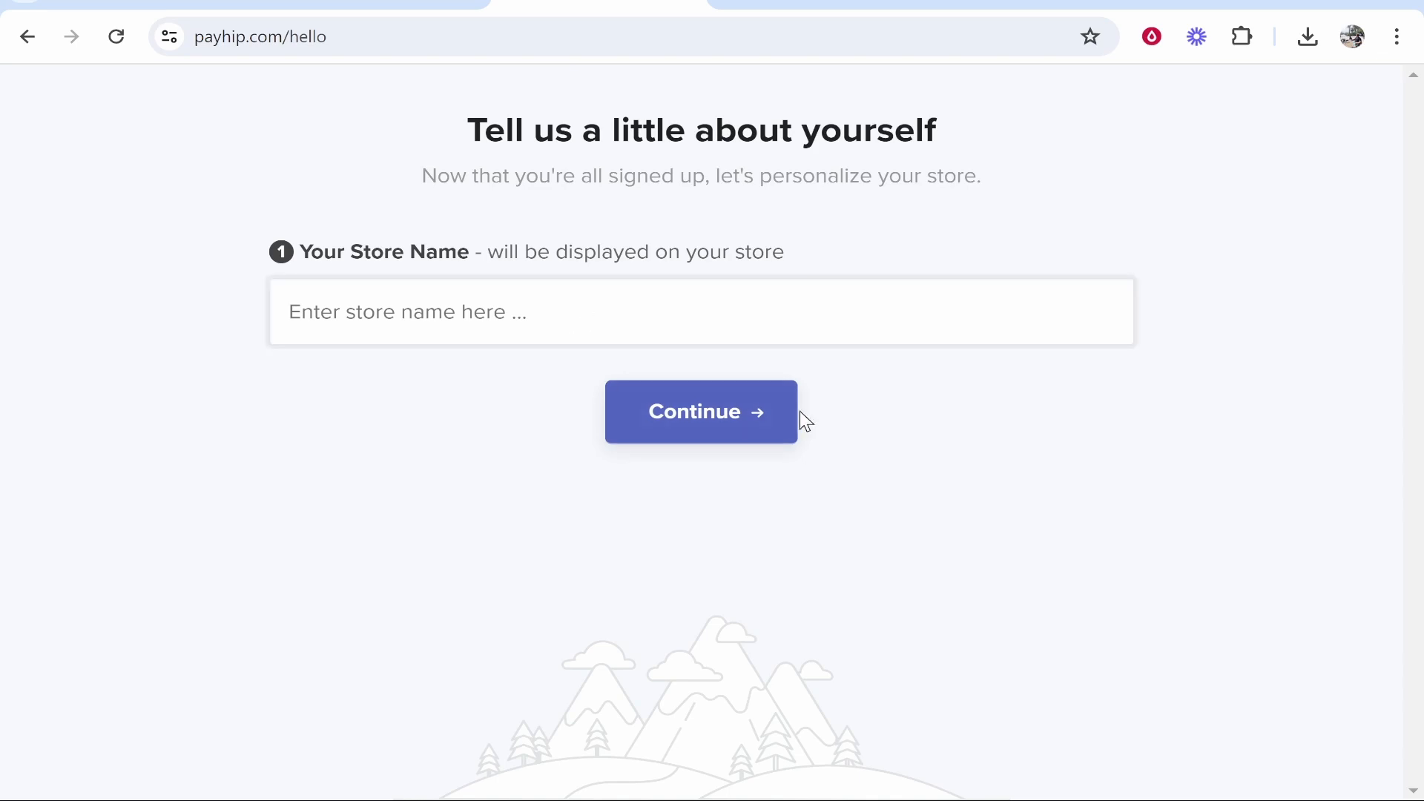
Name the store 'KnowledgeBase Downloads' and confirm its username to finish setup.
text(KnowledgeBase Downloads)
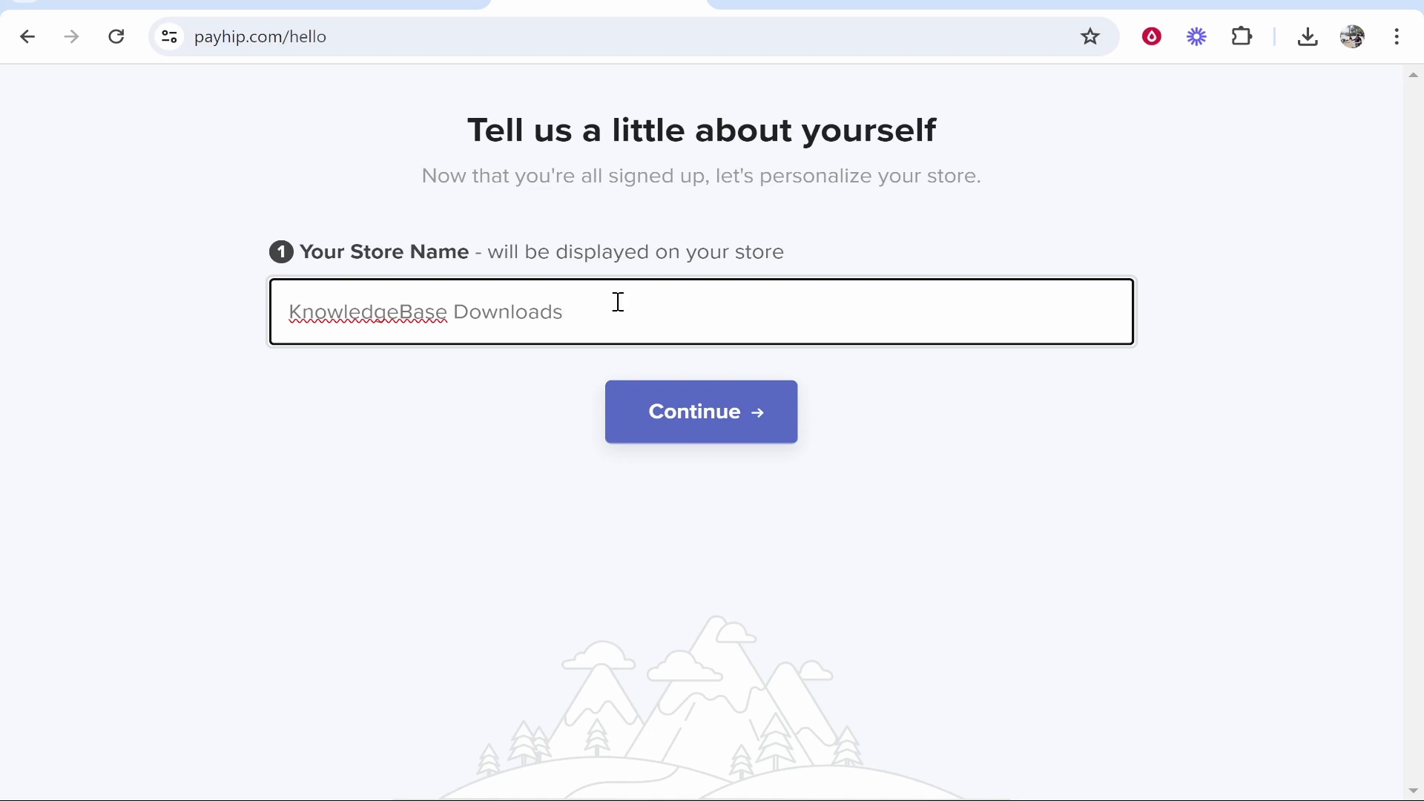
click(700, 411)
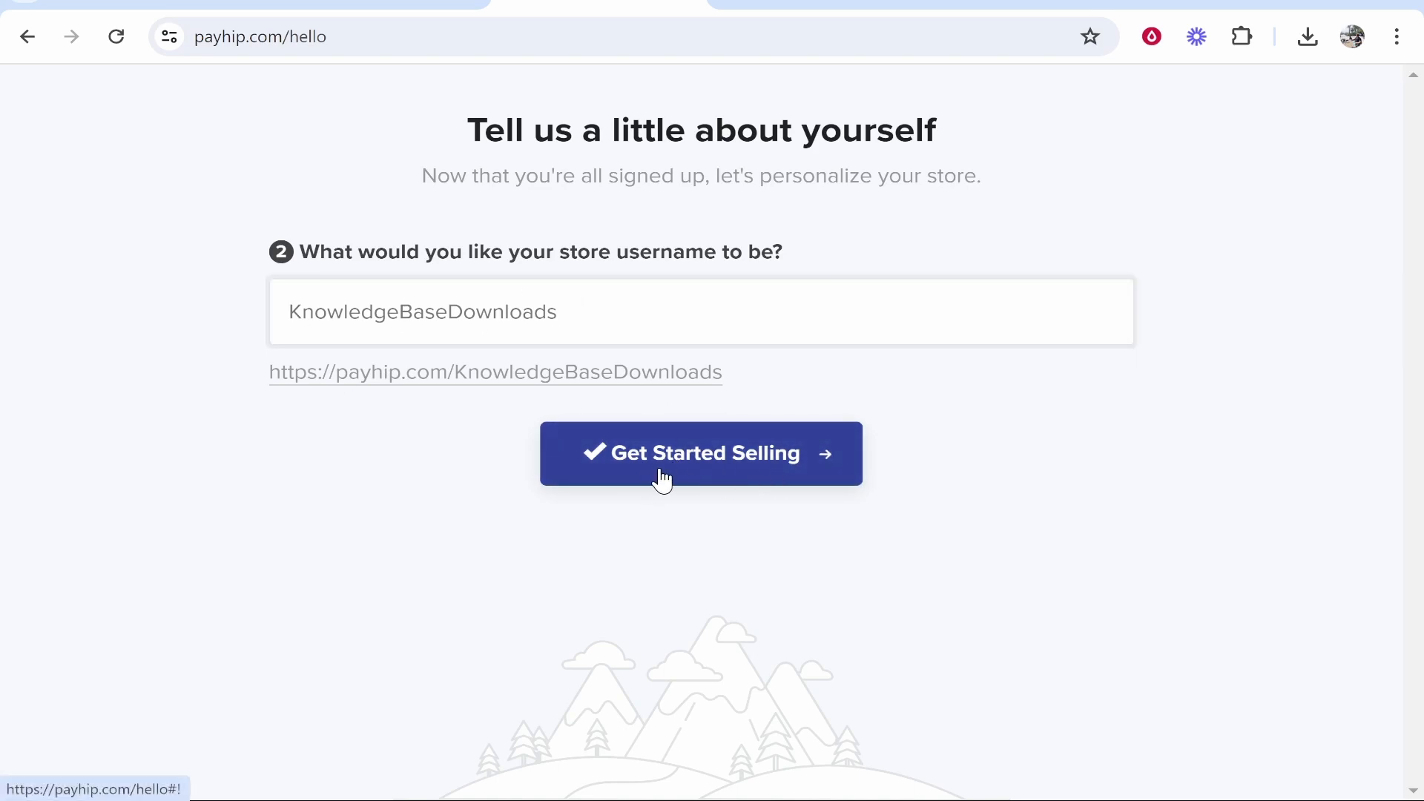
click(701, 453)
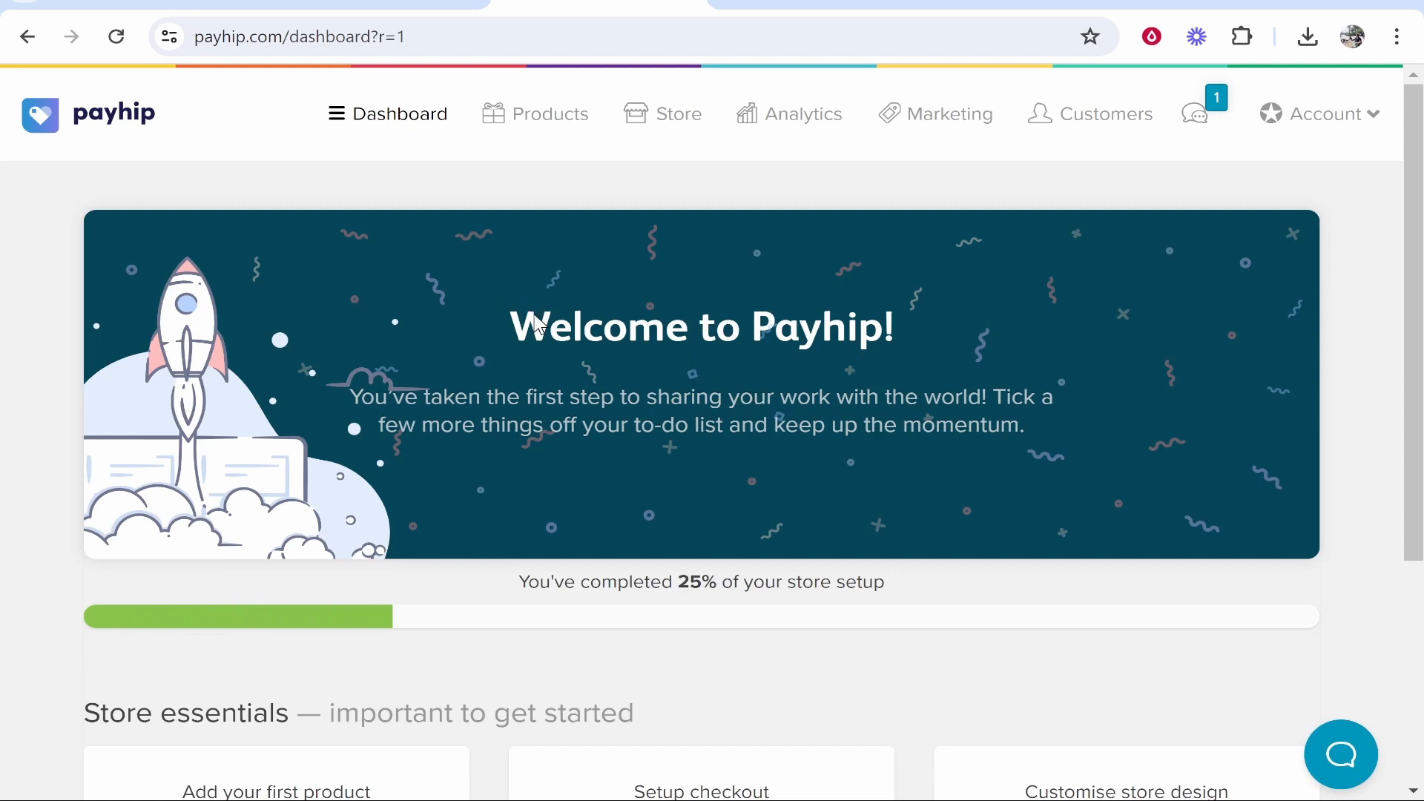
Launch the Store Builder from Store settings, which asks for a first product.
scroll(down, 3)
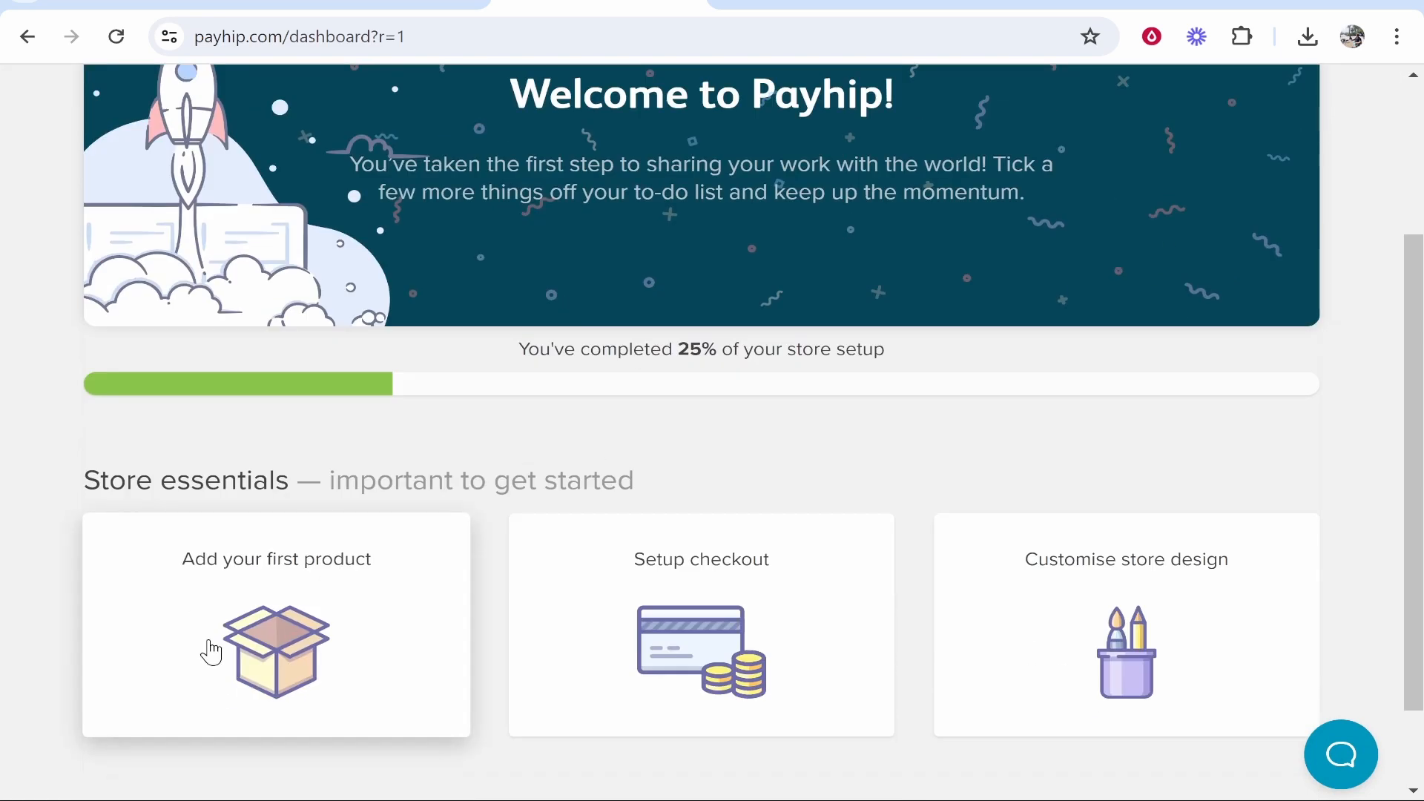
scroll(up, 3)
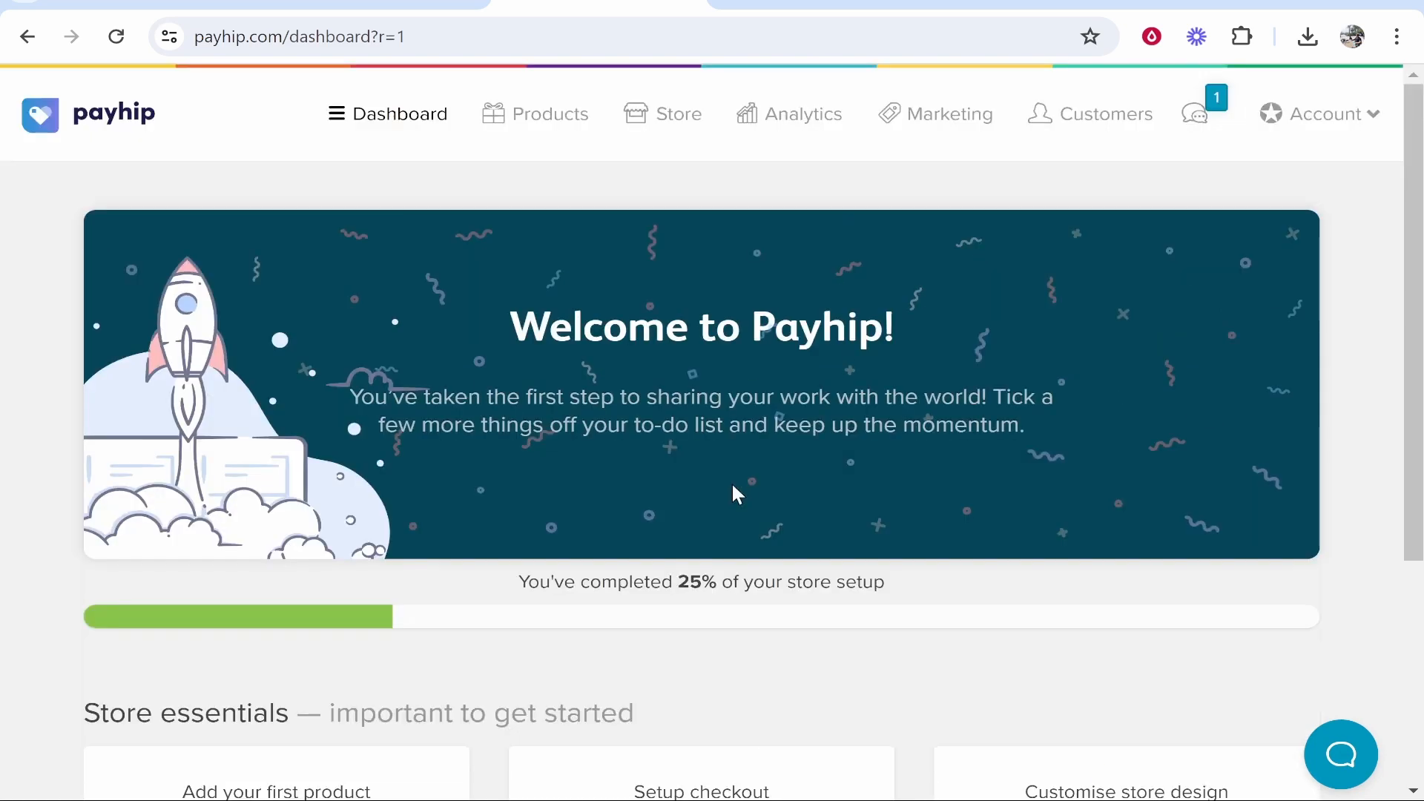
mouse_move(665, 496)
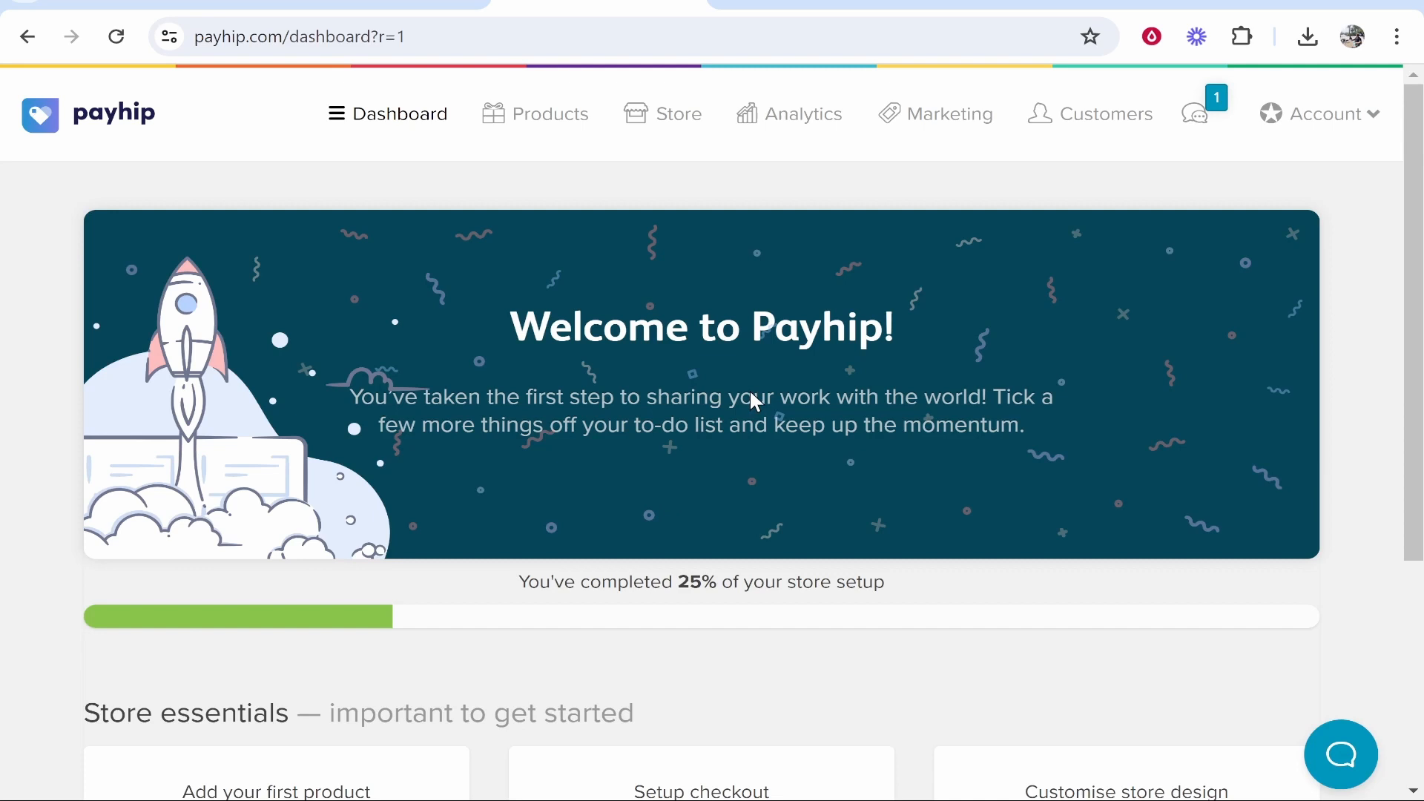
click(680, 113)
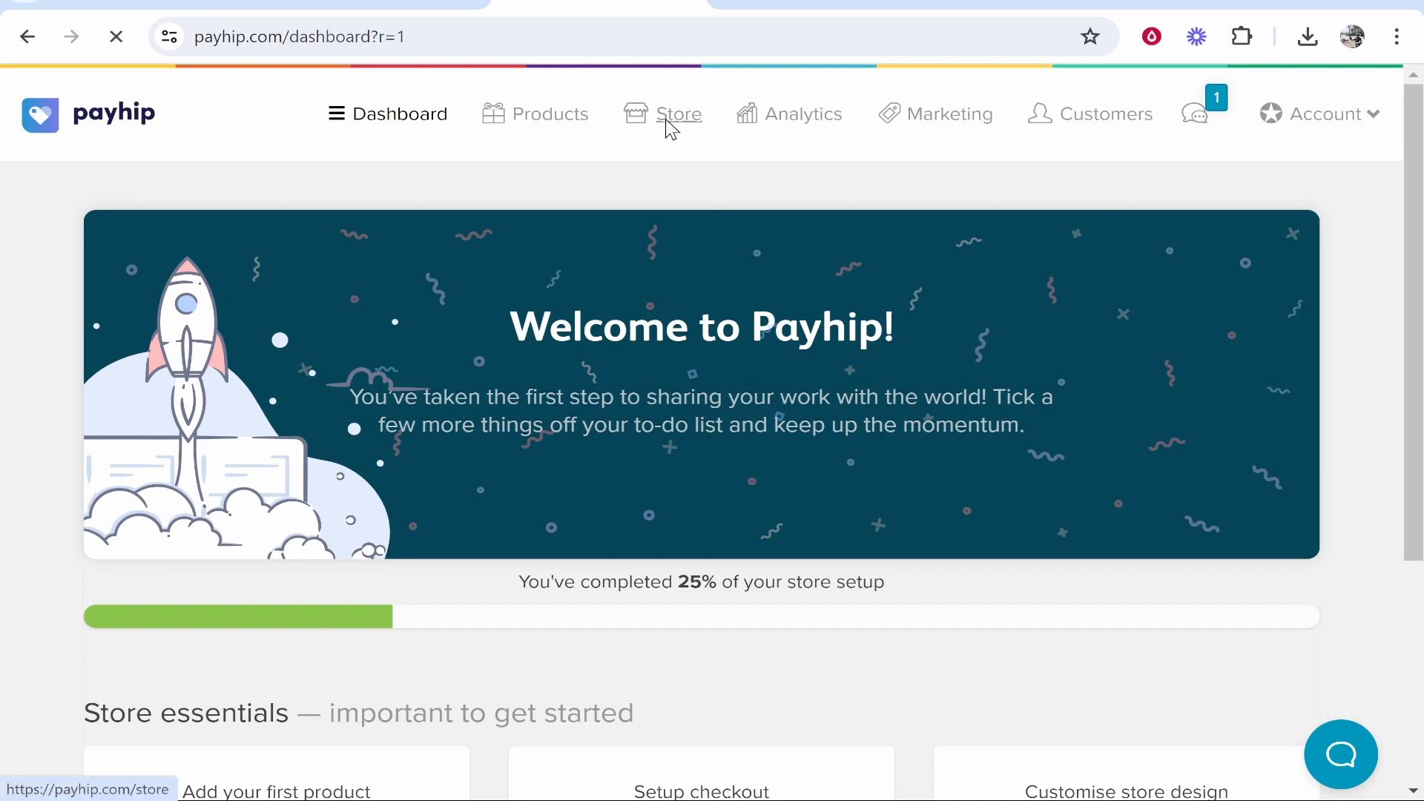
click(679, 114)
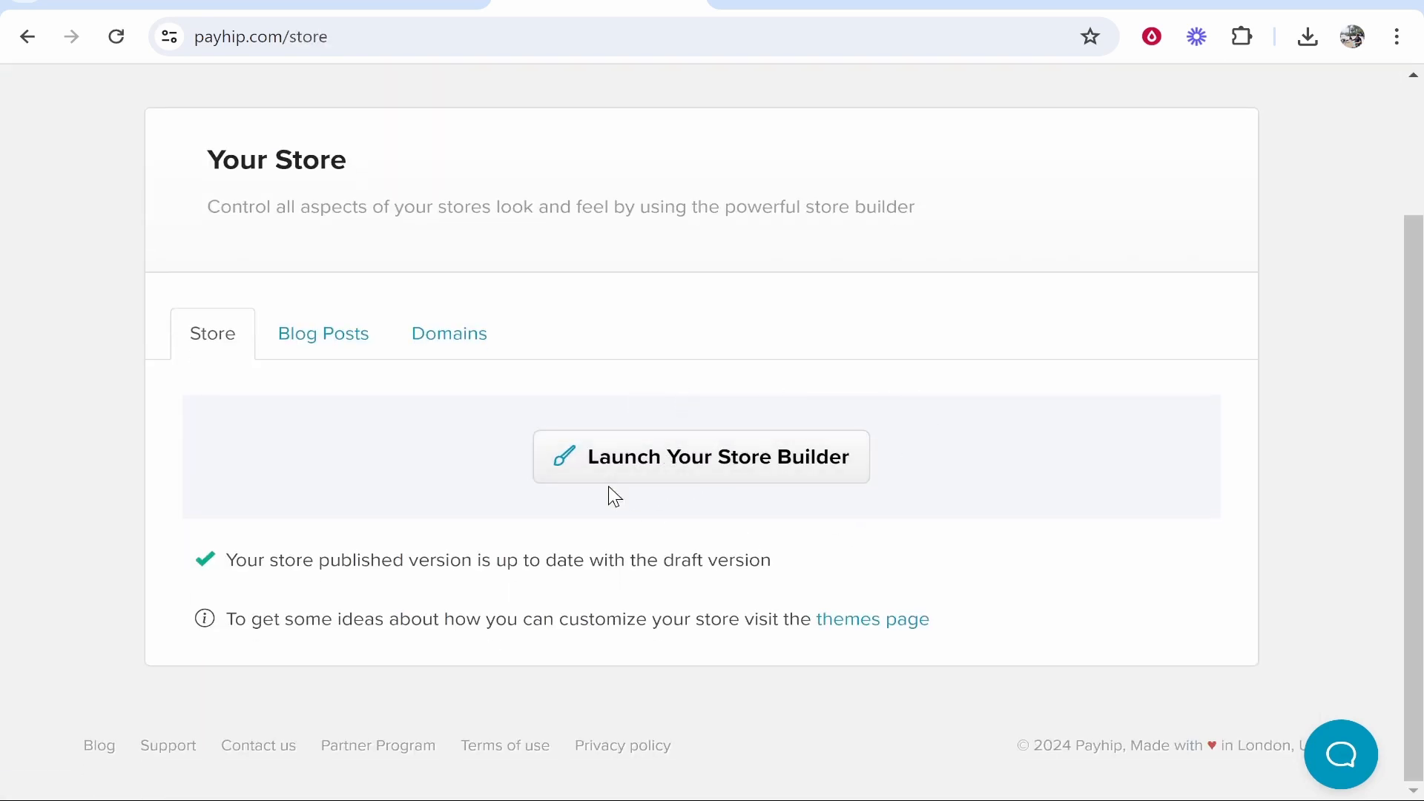
click(700, 457)
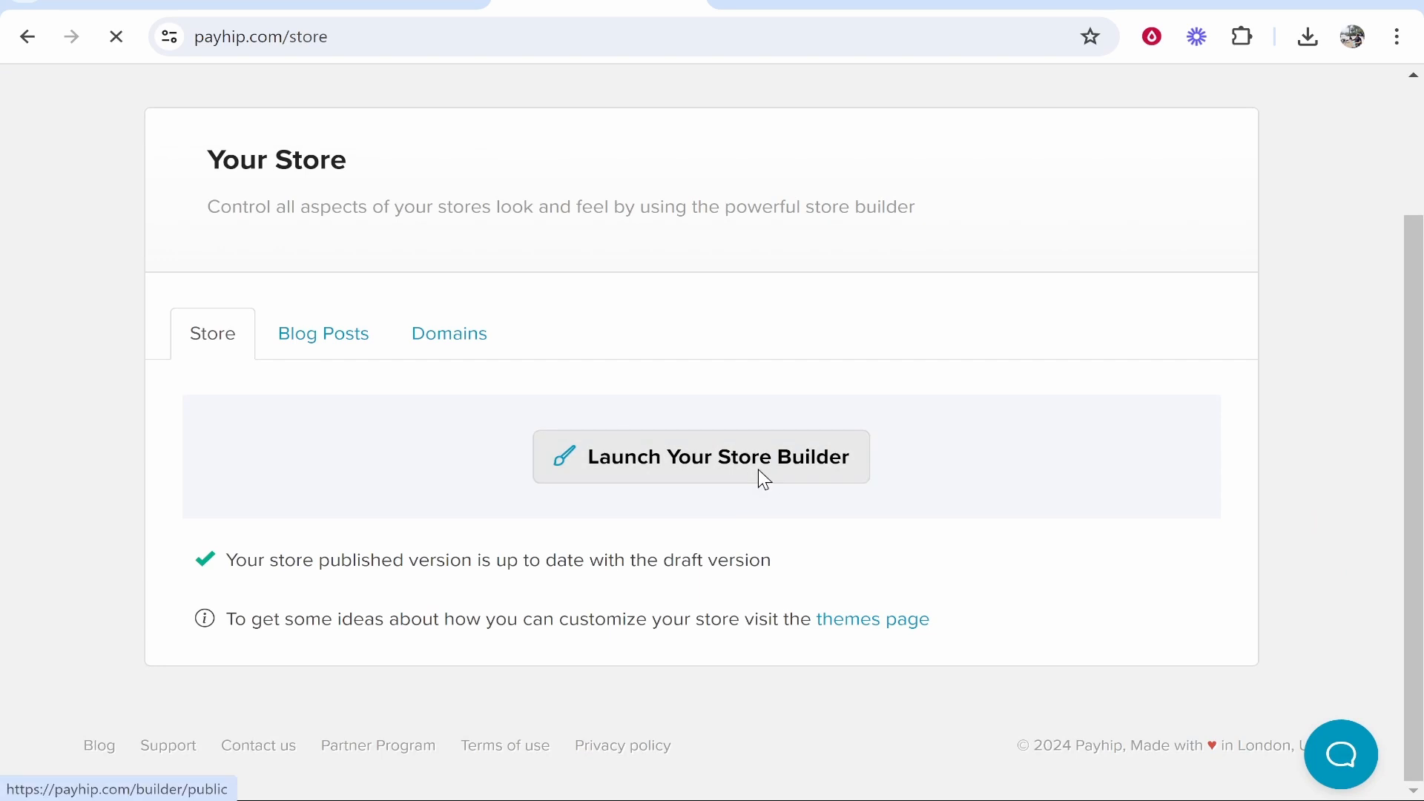
click(701, 456)
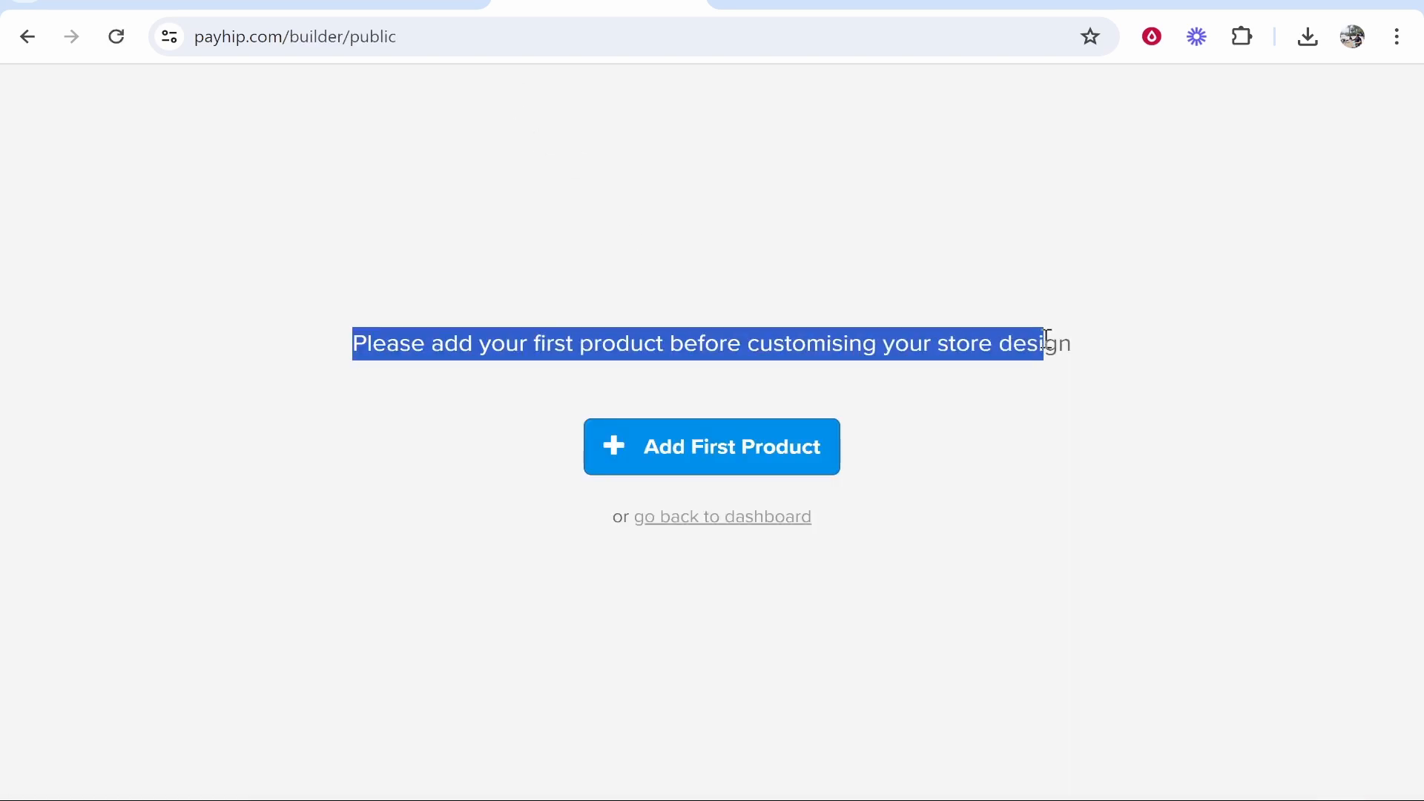
click(711, 446)
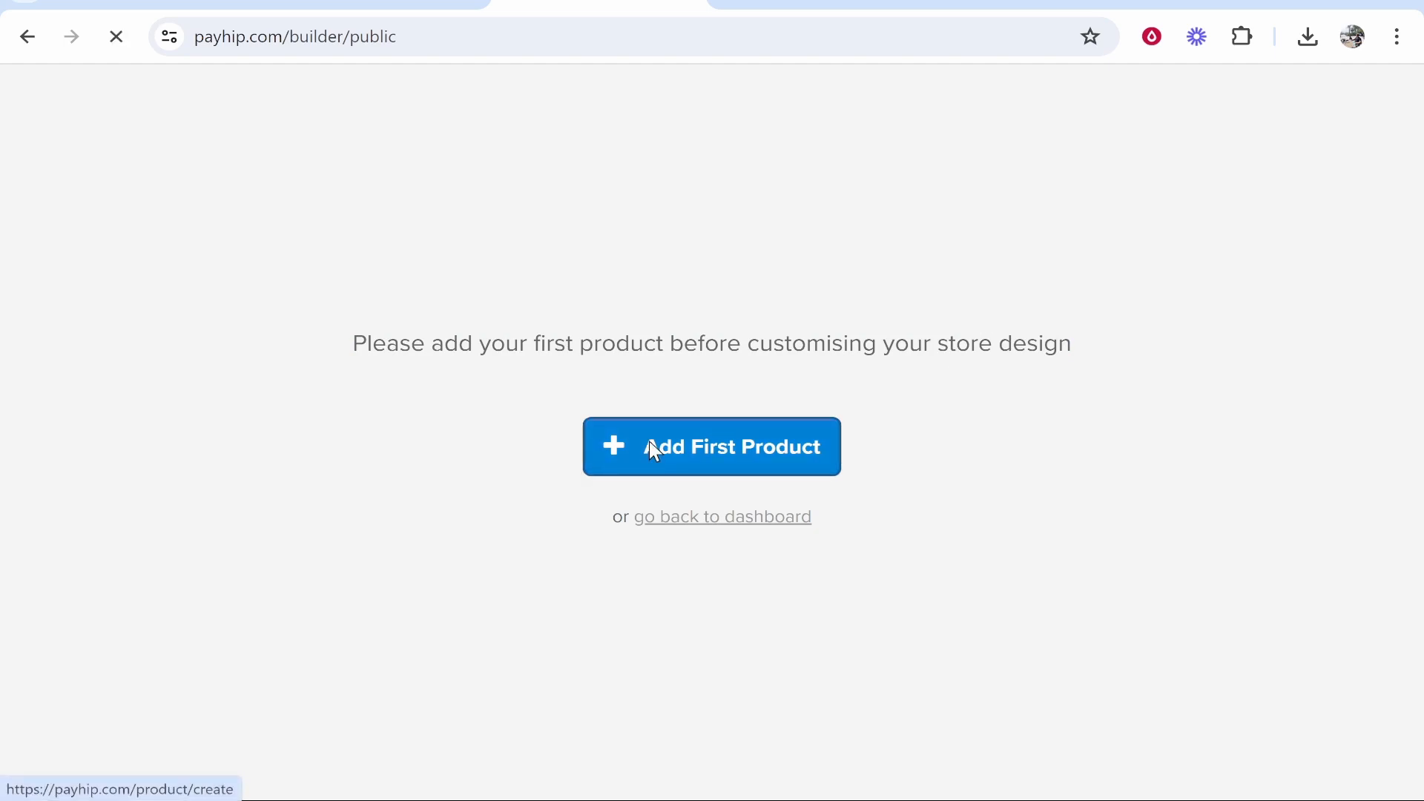
Begin adding the first product and choose Digital Product as its type.
click(712, 446)
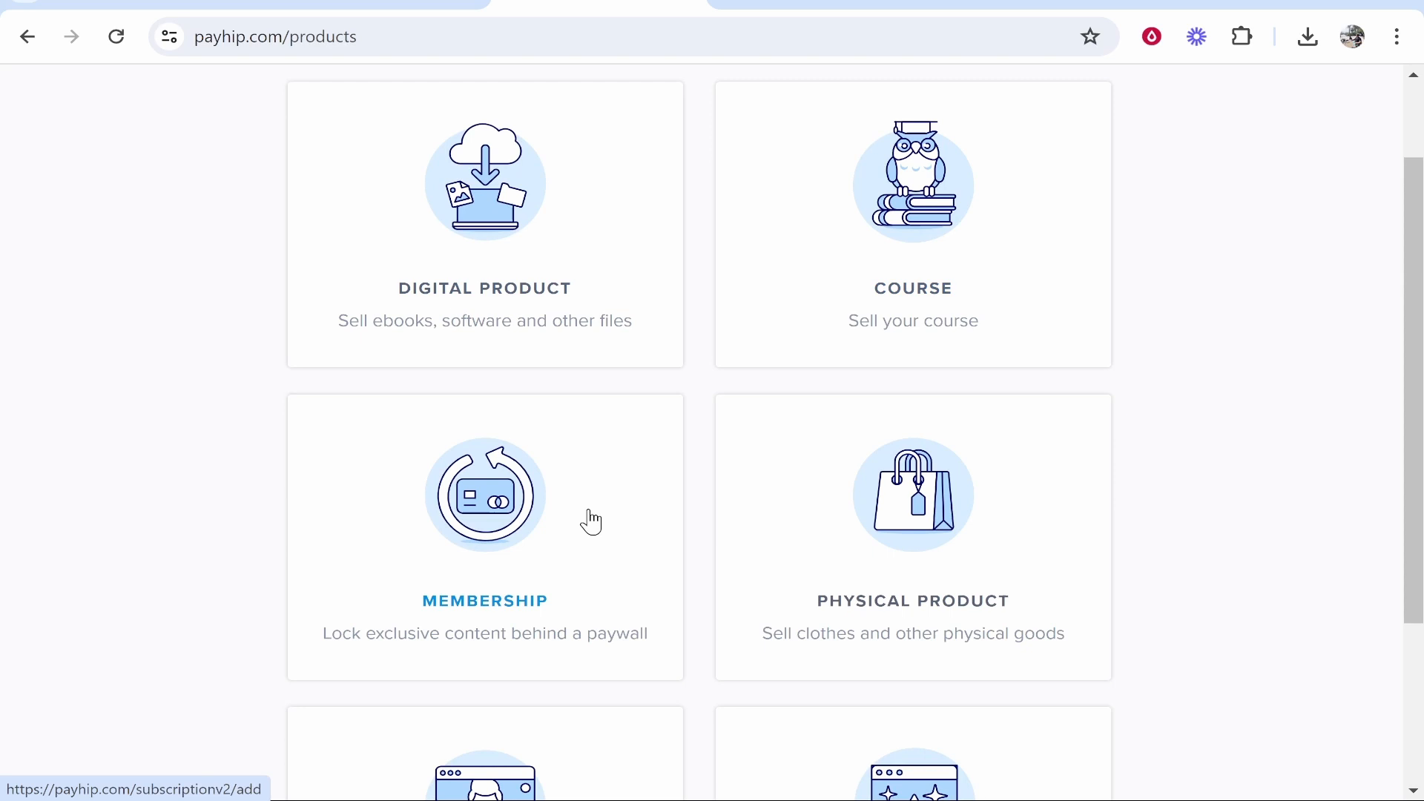
scroll(down, 3)
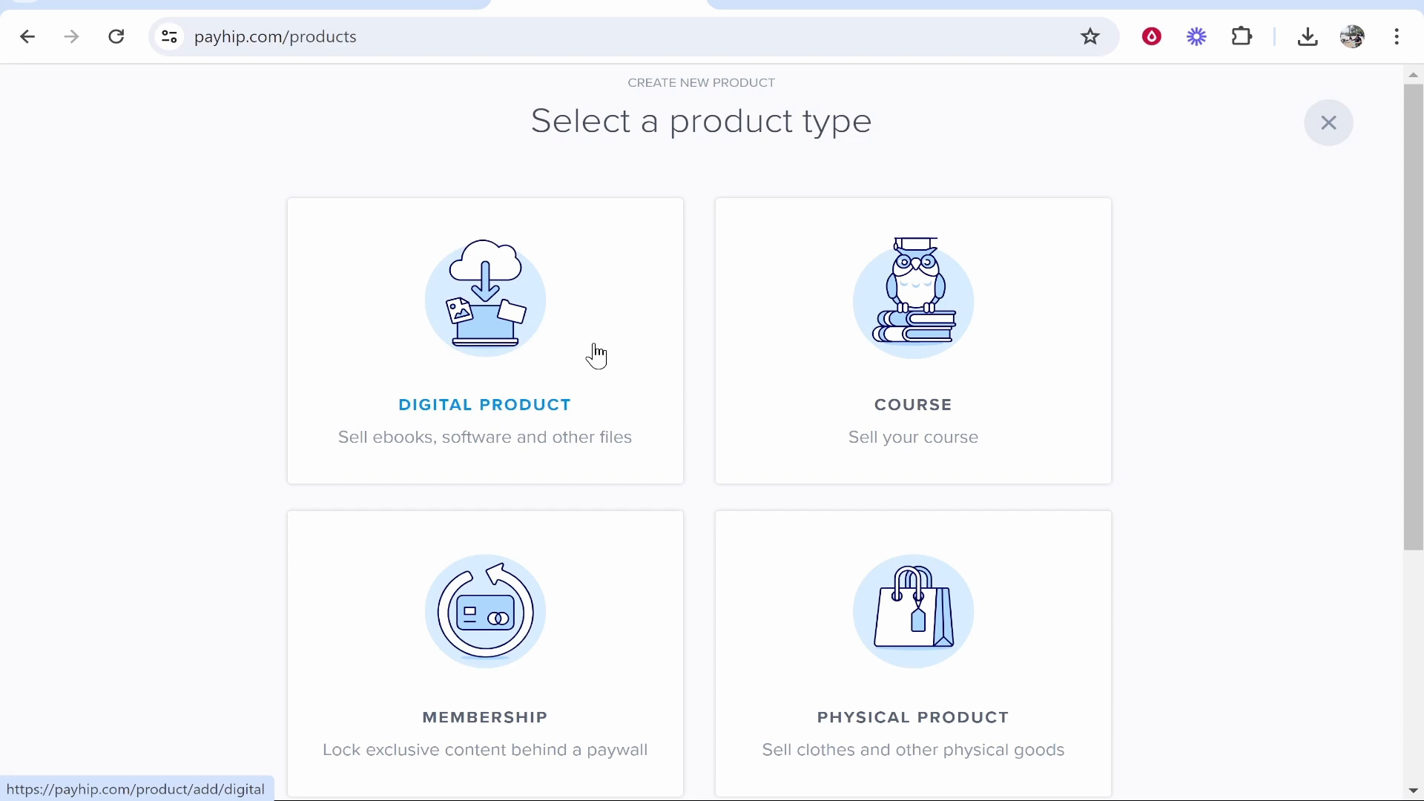
mouse_move(587, 352)
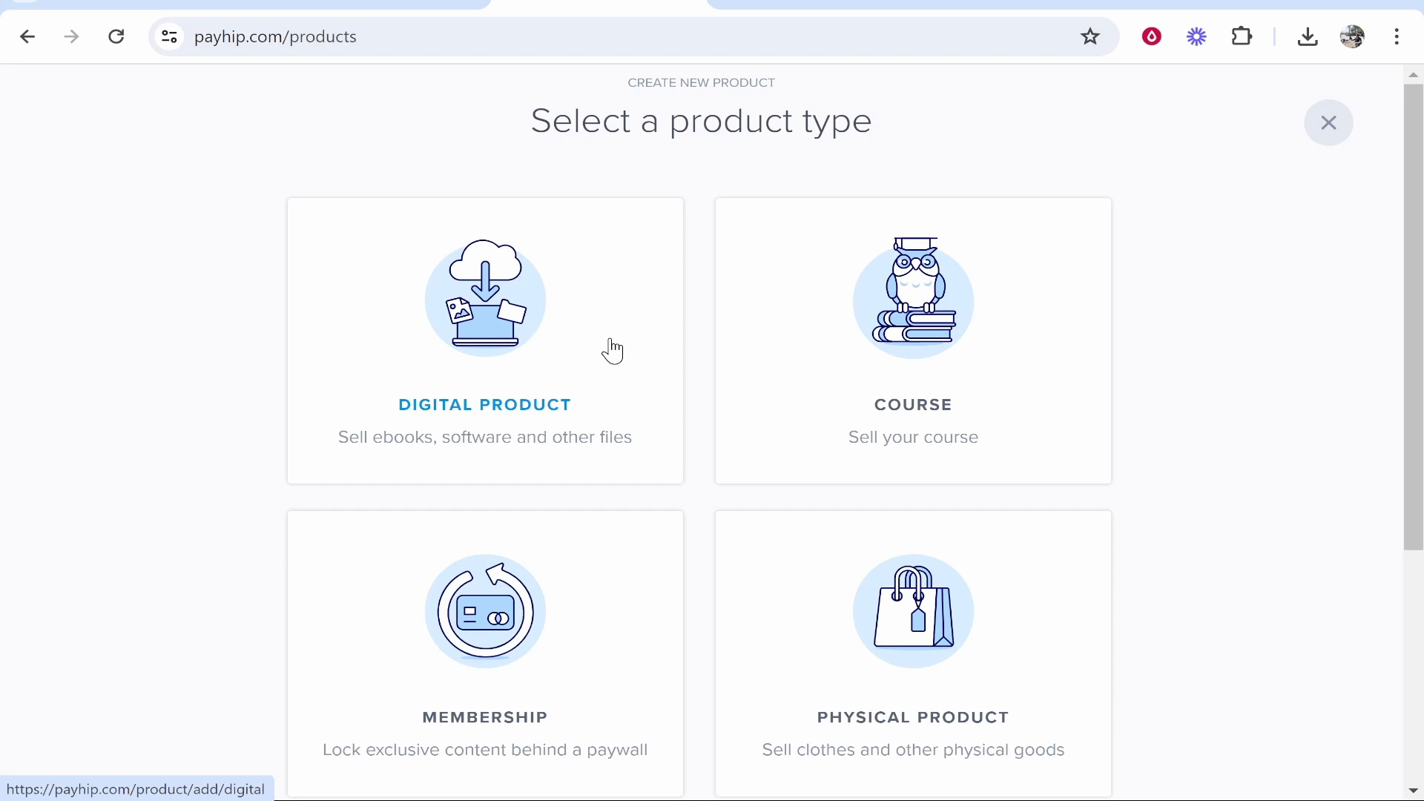
mouse_move(635, 364)
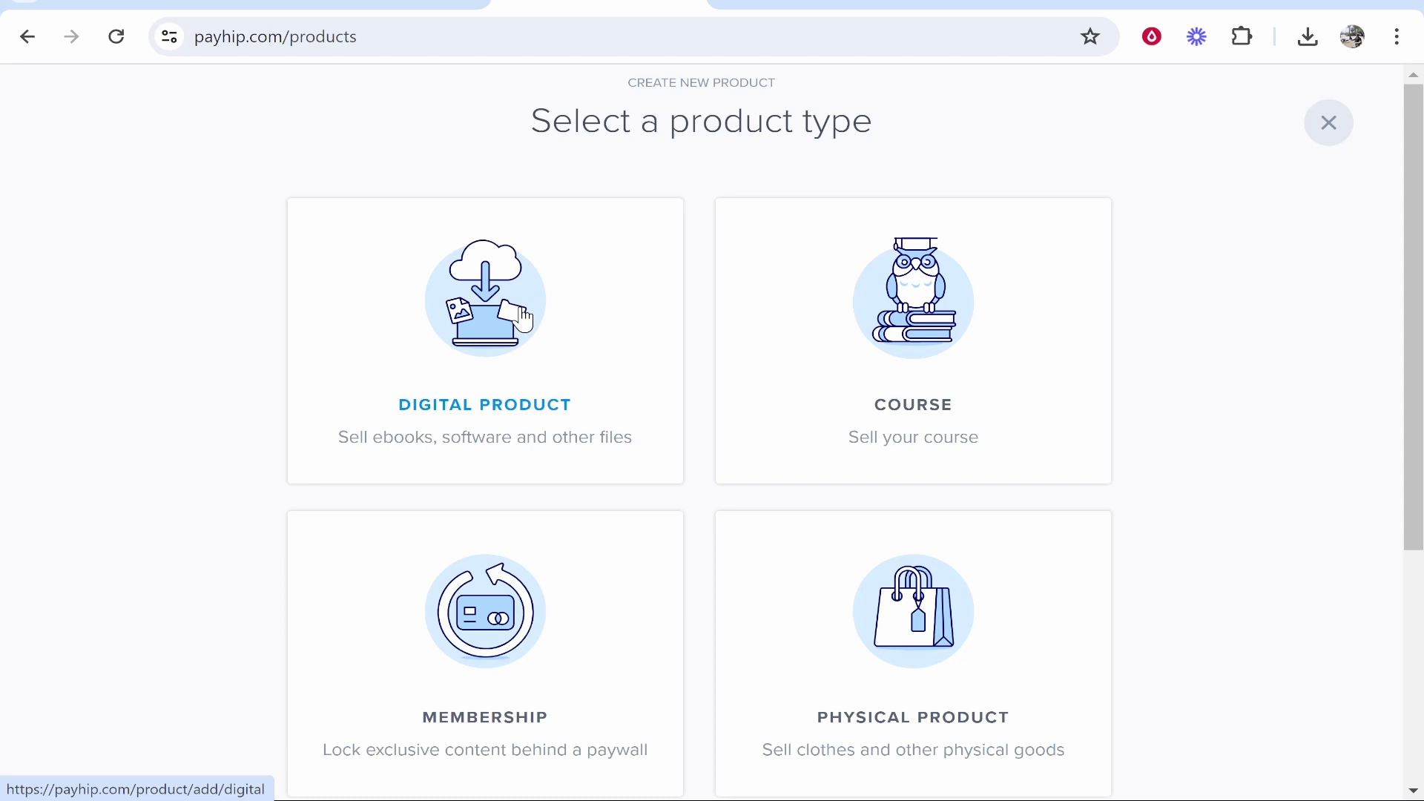
click(484, 299)
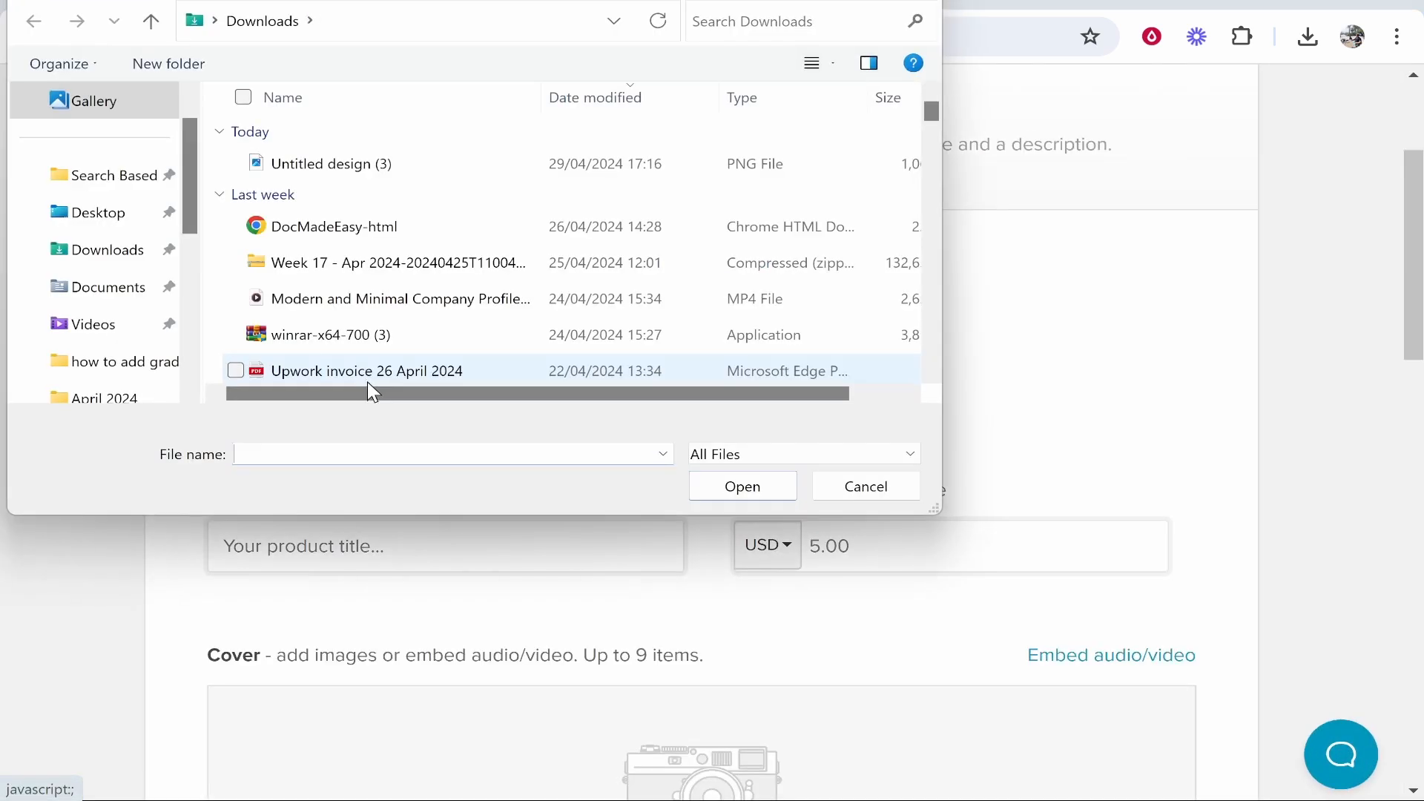
Upload Untitled-1.psd from the Desktop as the product file.
click(93, 213)
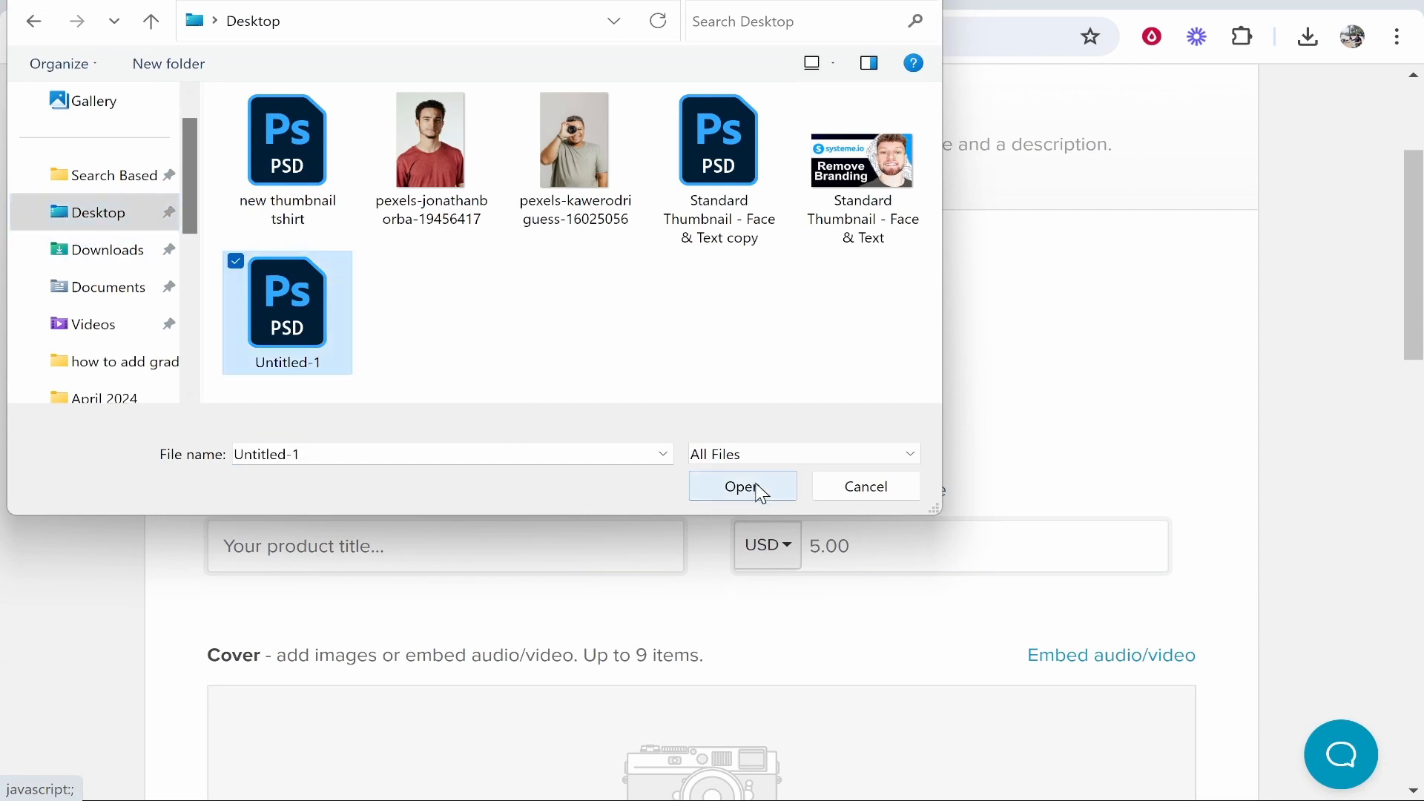
click(742, 486)
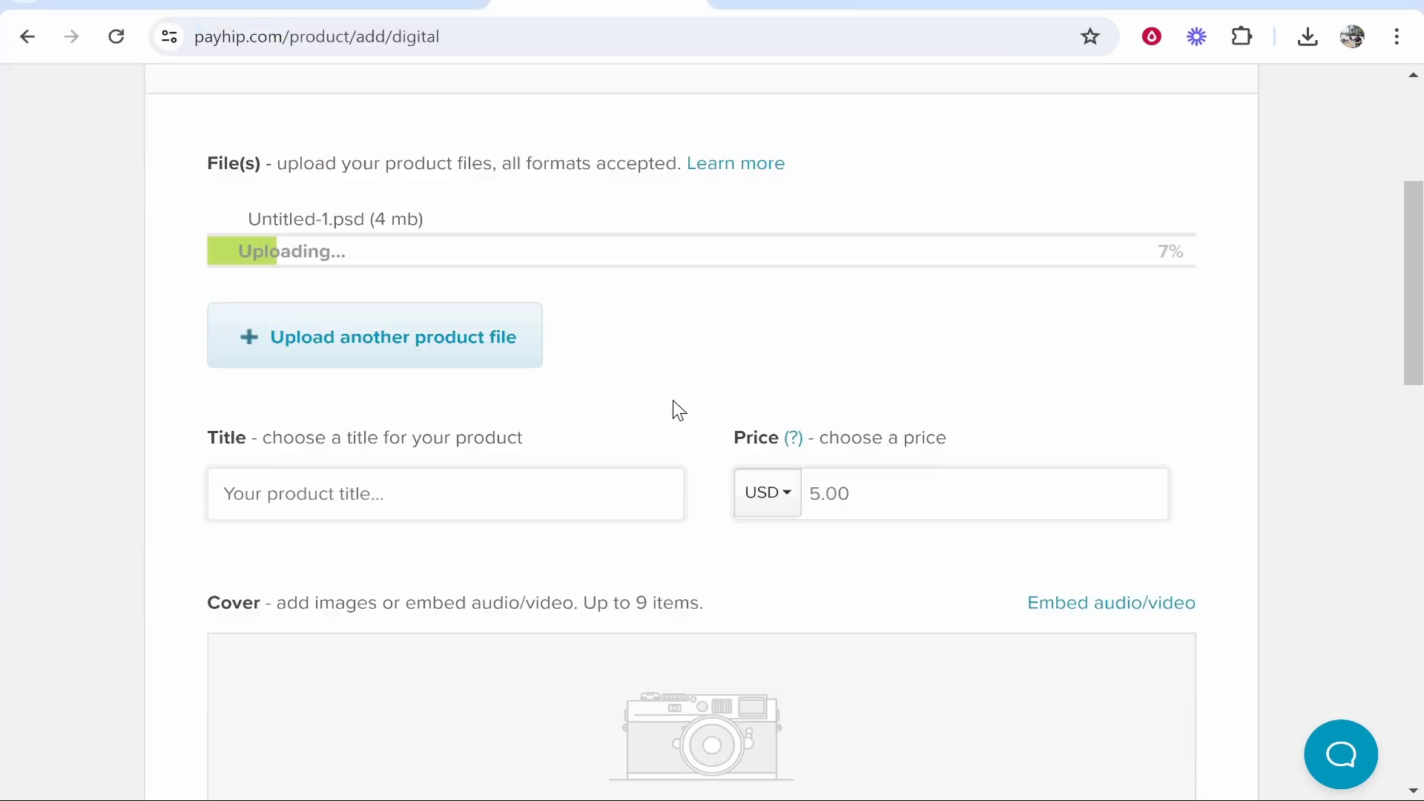
Enter the title 'YouTube Thumbnail Template' and a price of USD 100.
scroll(down, 3)
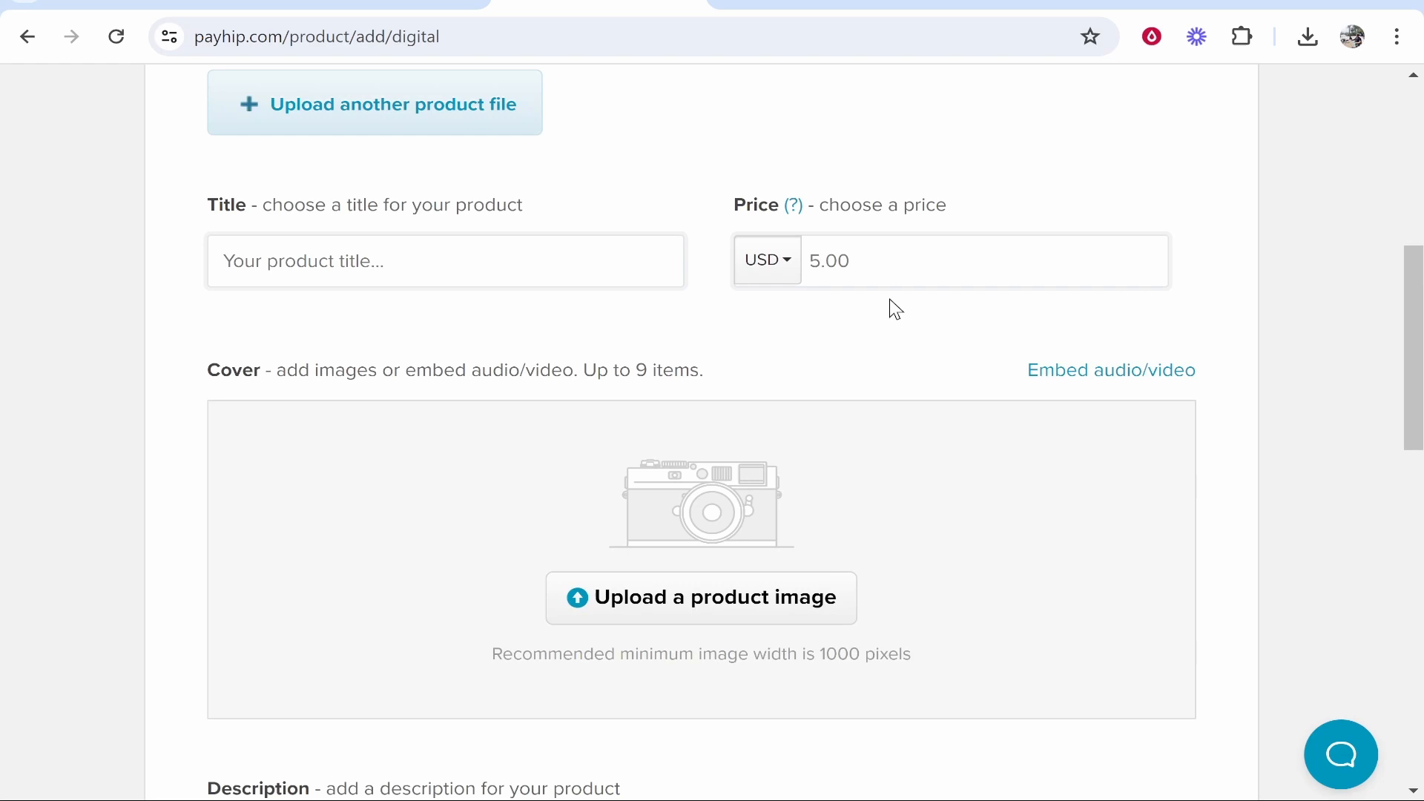
click(445, 261)
text(YouTube Thumbnail Template)
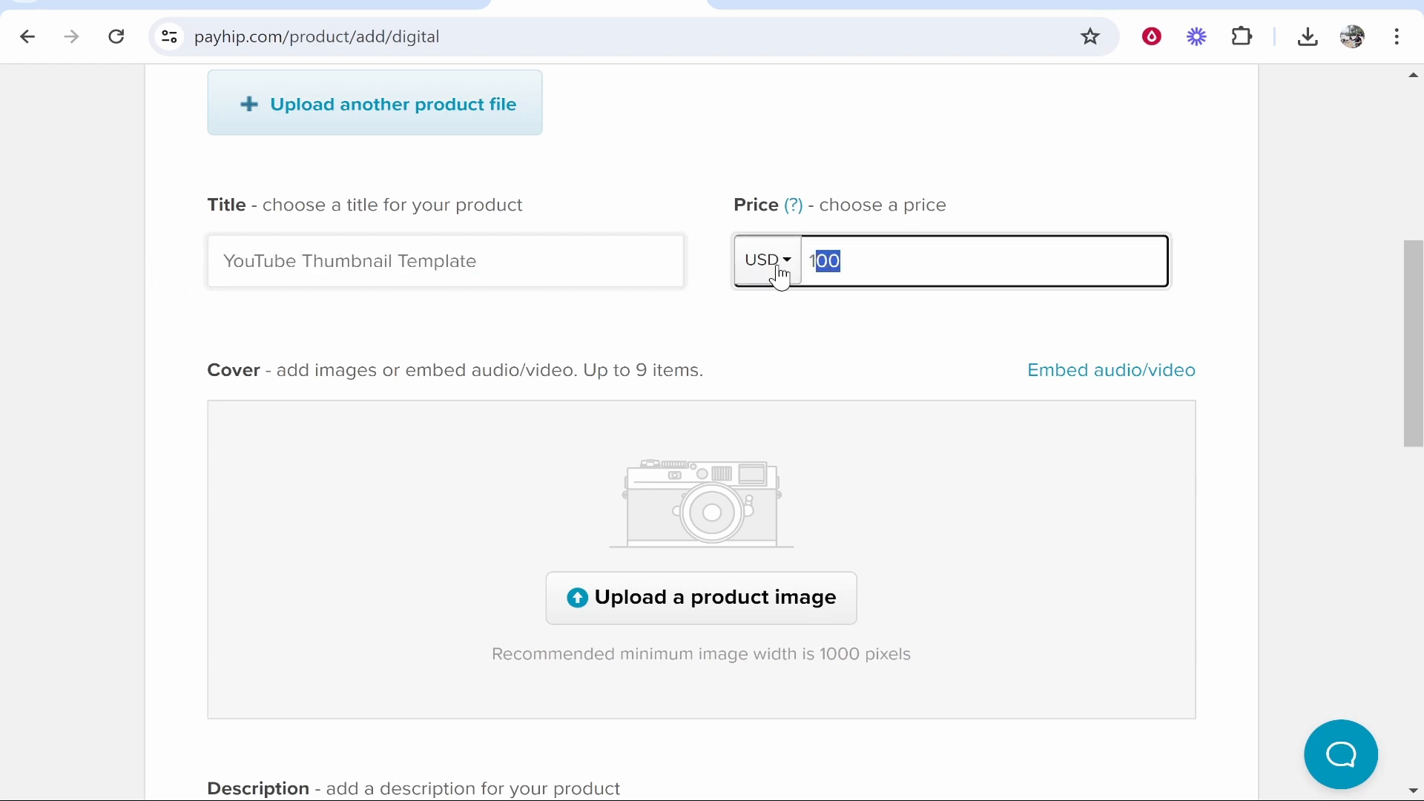
click(765, 260)
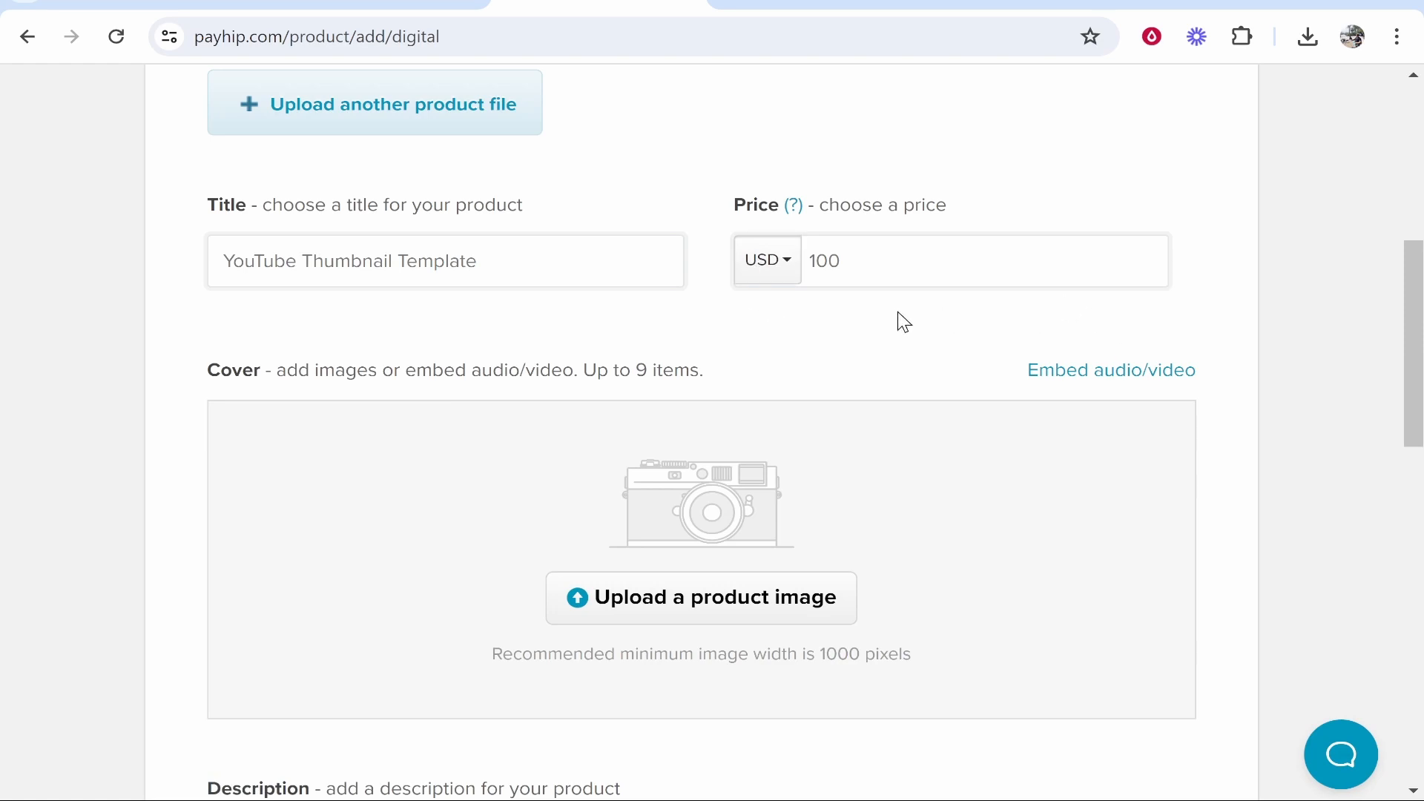
click(766, 260)
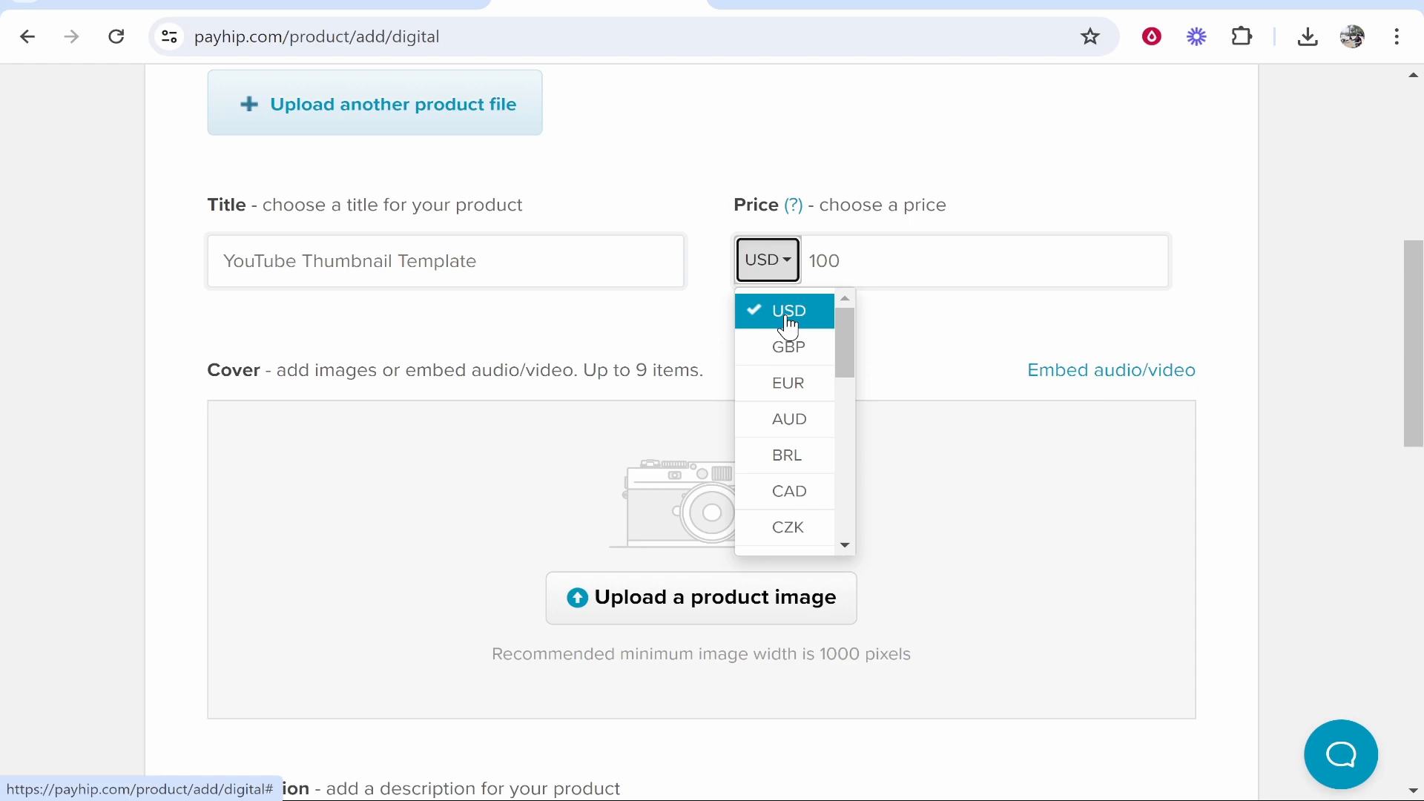
mouse_move(843, 175)
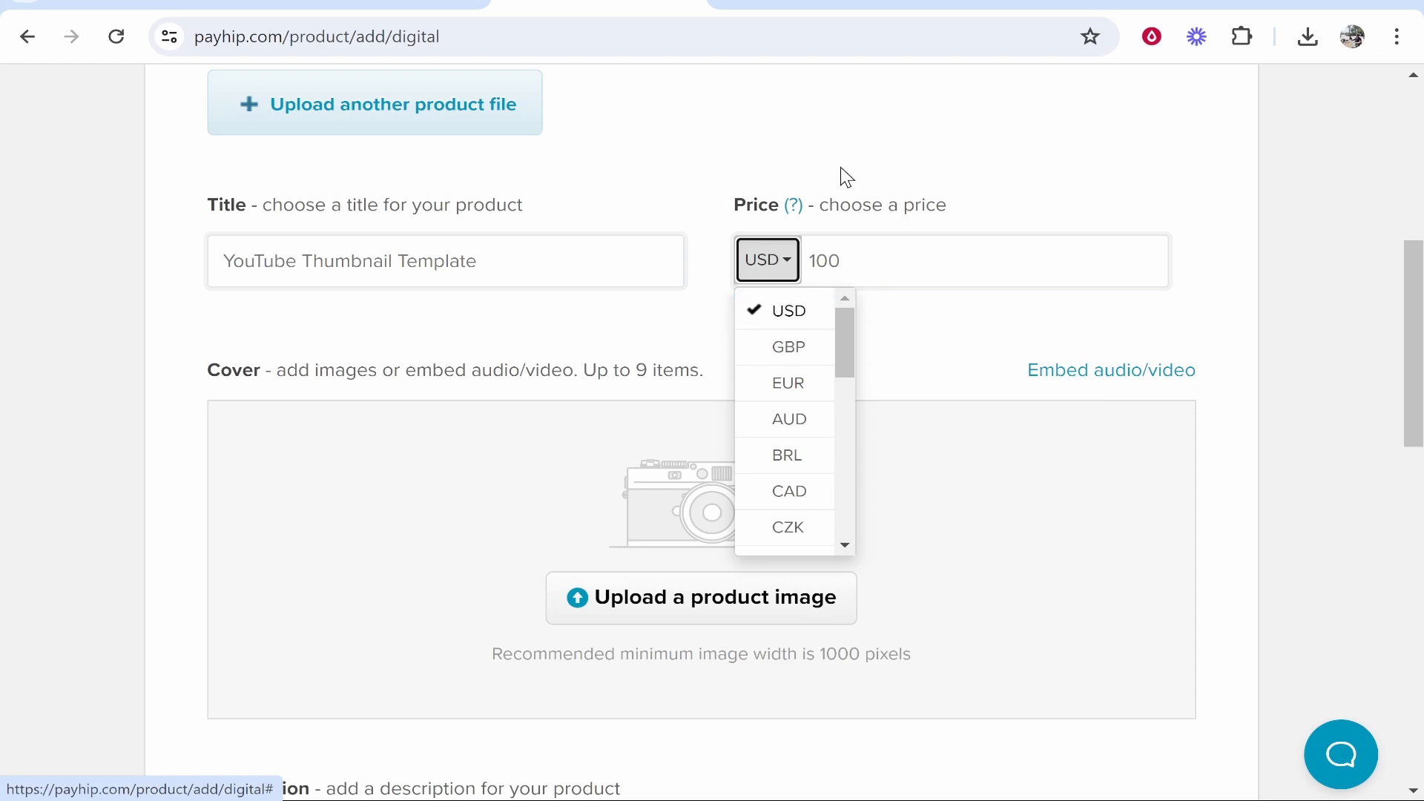
click(908, 261)
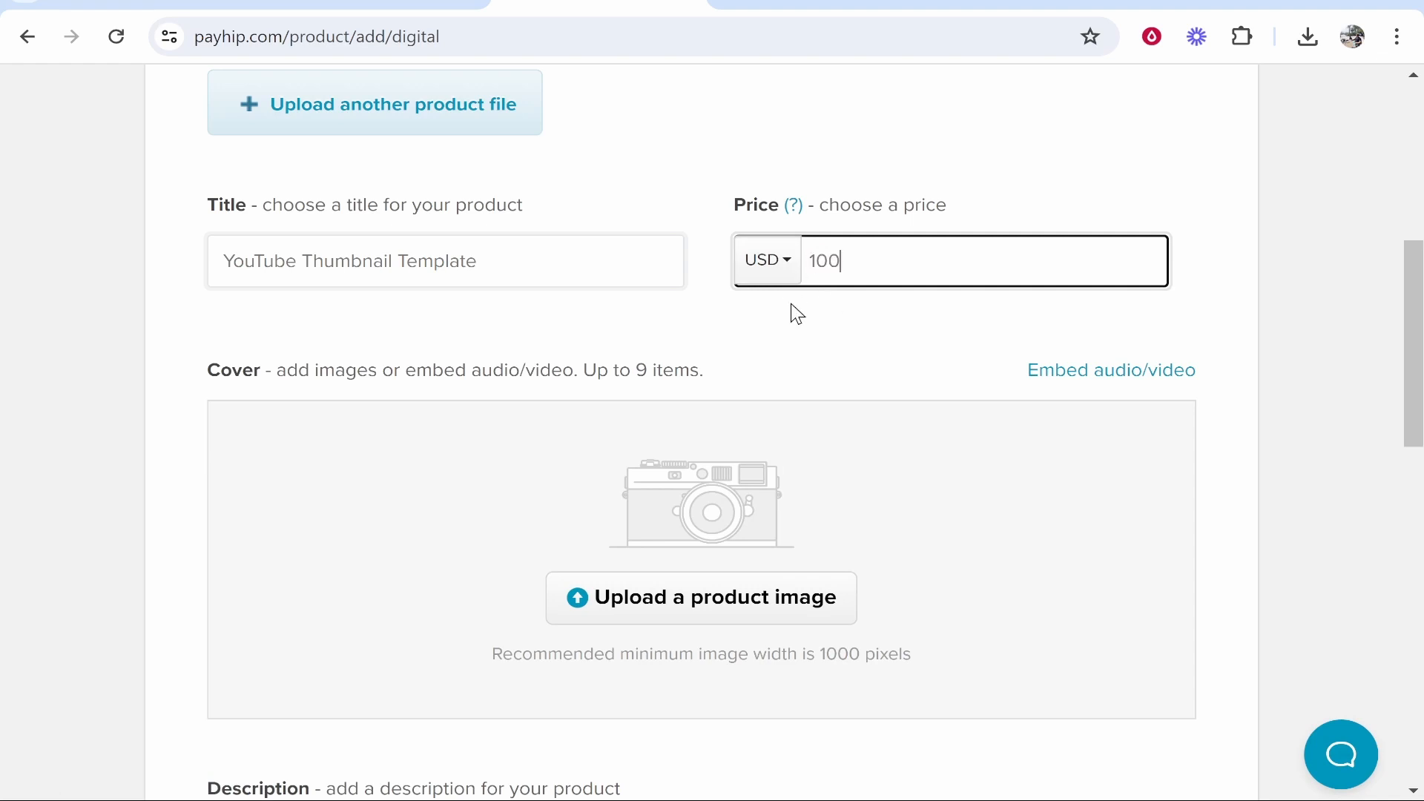
click(767, 260)
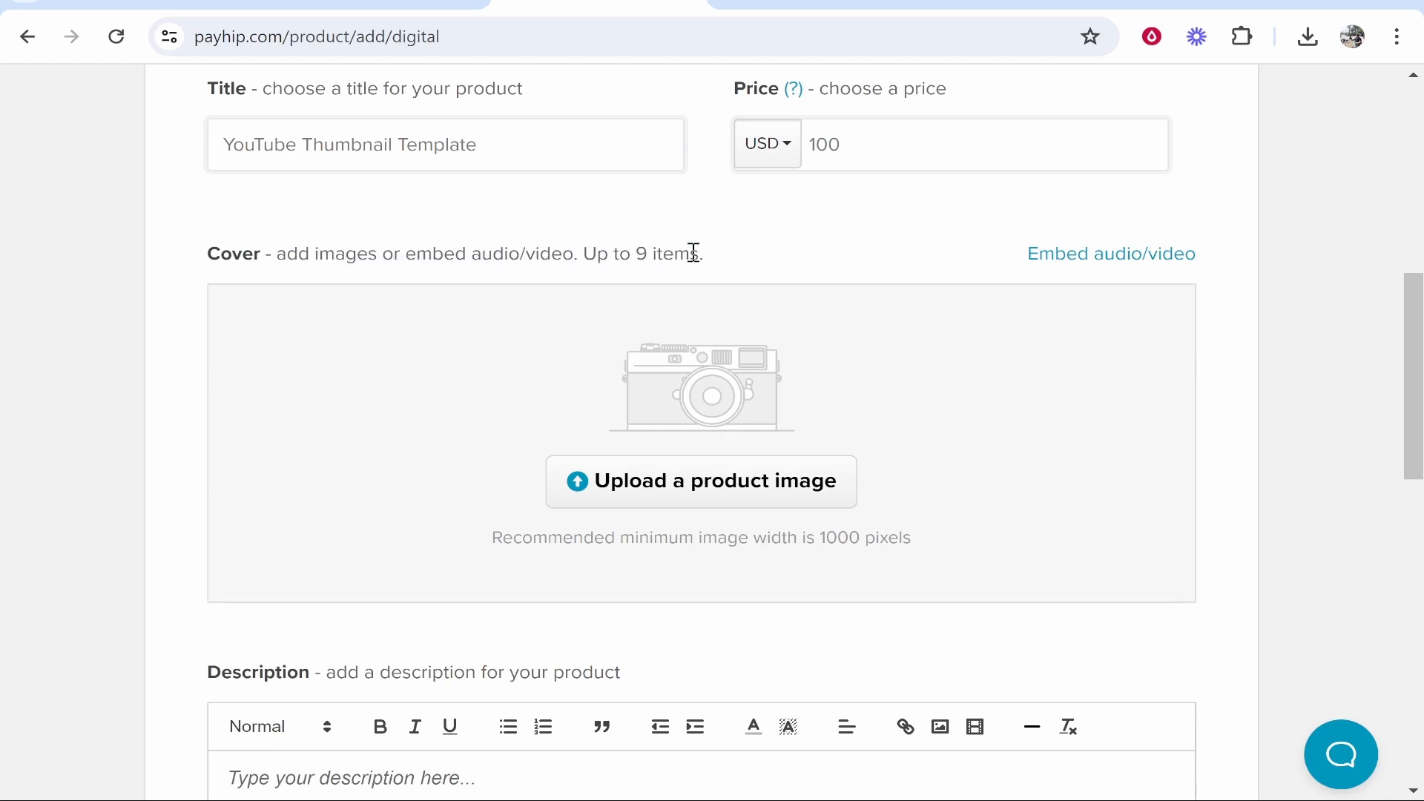
mouse_move(329, 300)
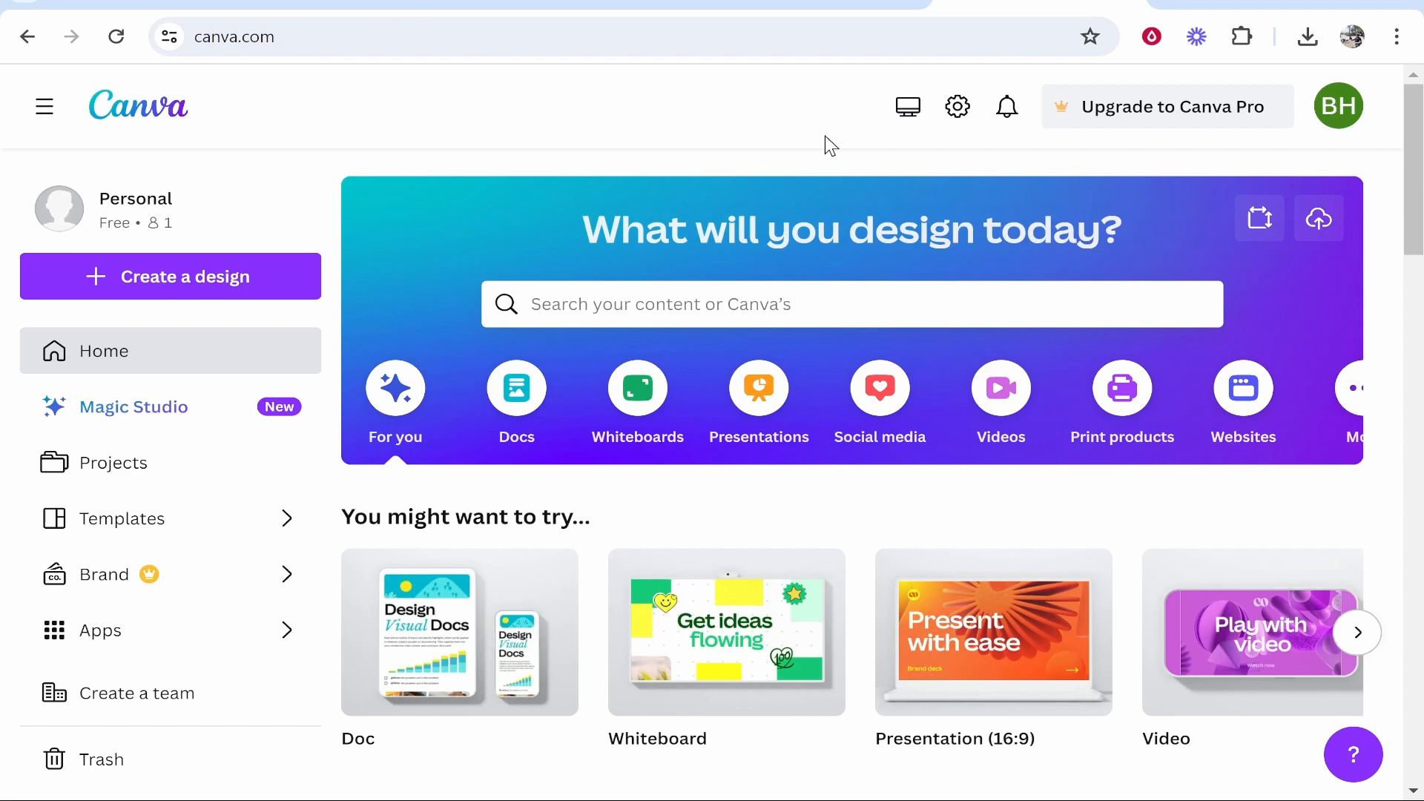
mouse_move(421, 109)
text(Custom size)
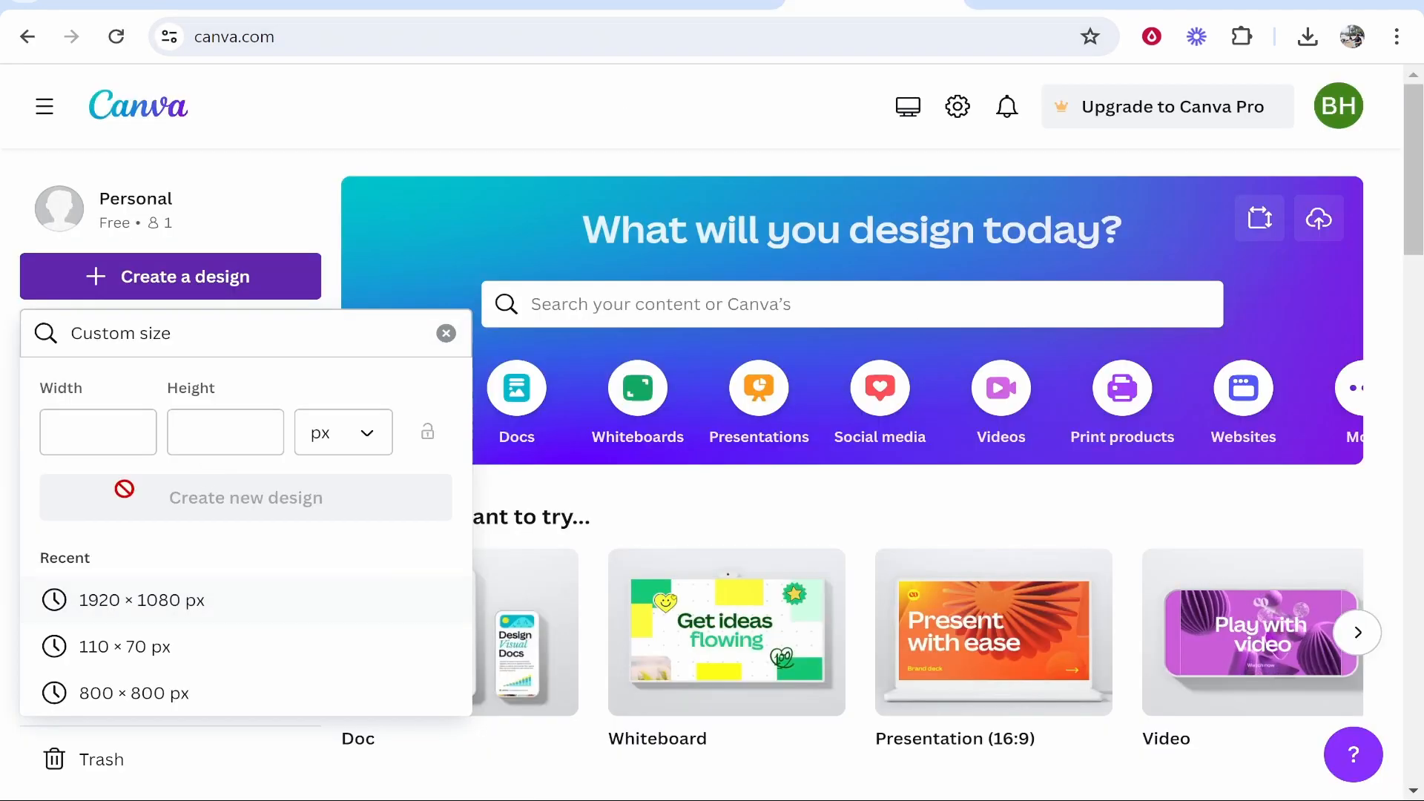
Open a blank Canva design at a recently used custom size.
click(224, 432)
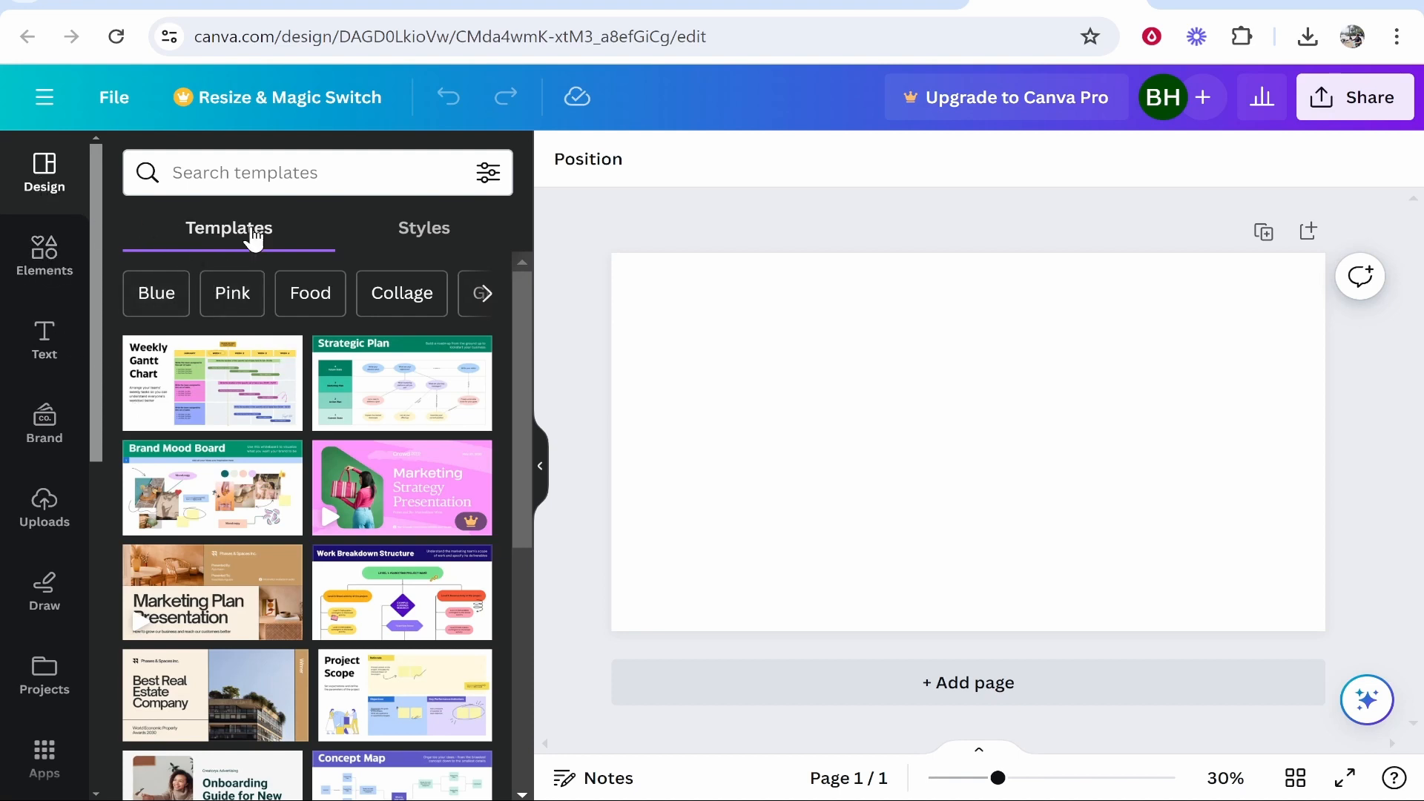
Search templates for 'cover' and apply the yellow Grow Online Business template.
scroll(down, 3)
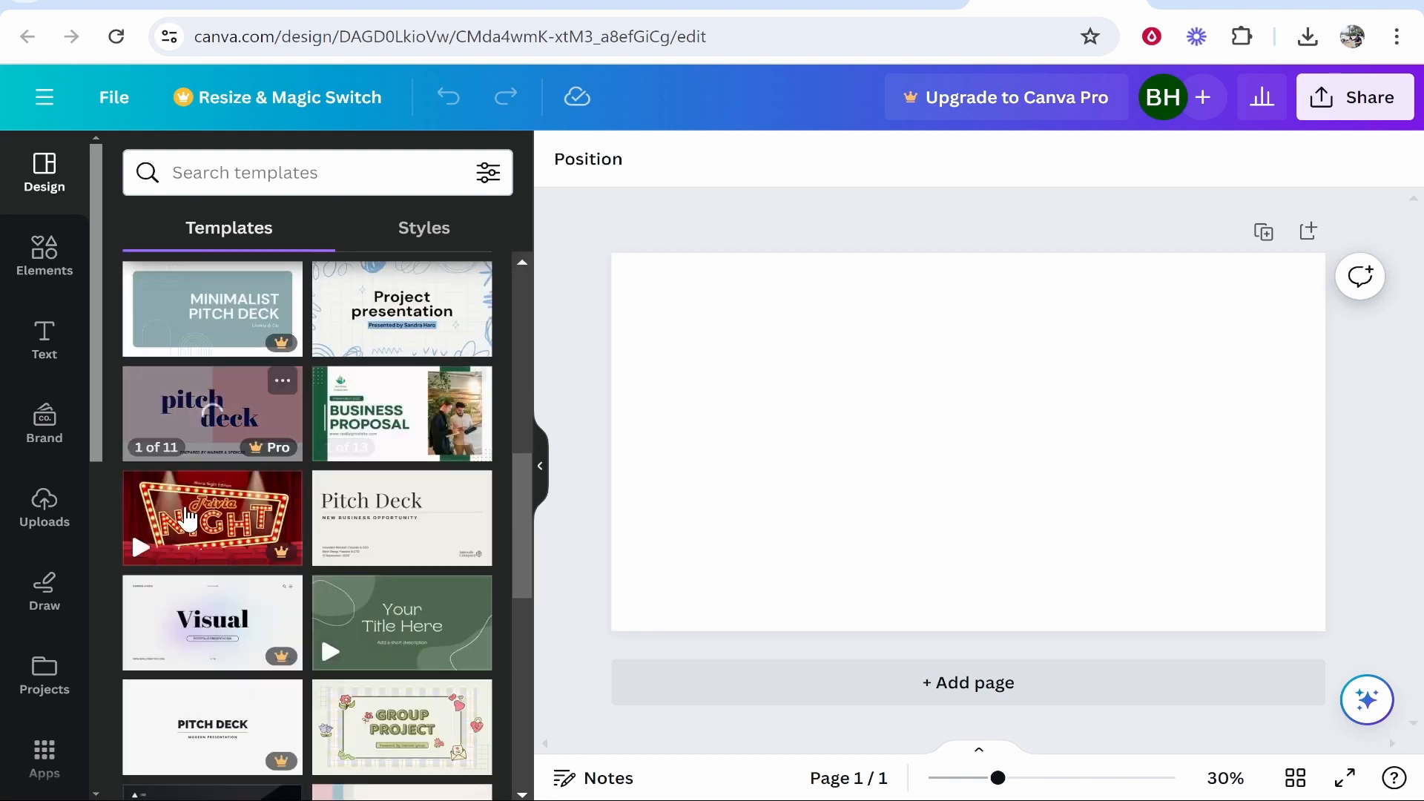
click(272, 173)
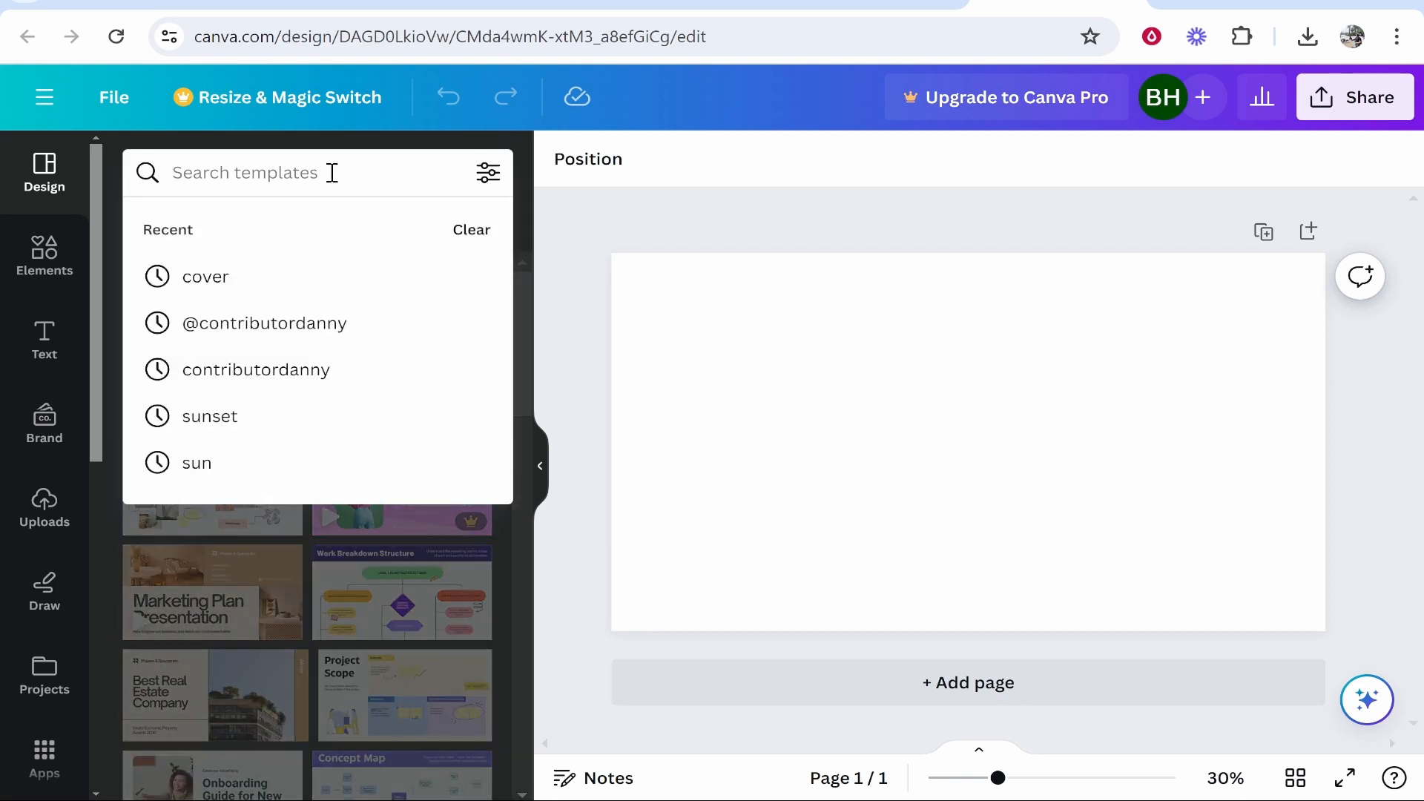
mouse_move(204, 276)
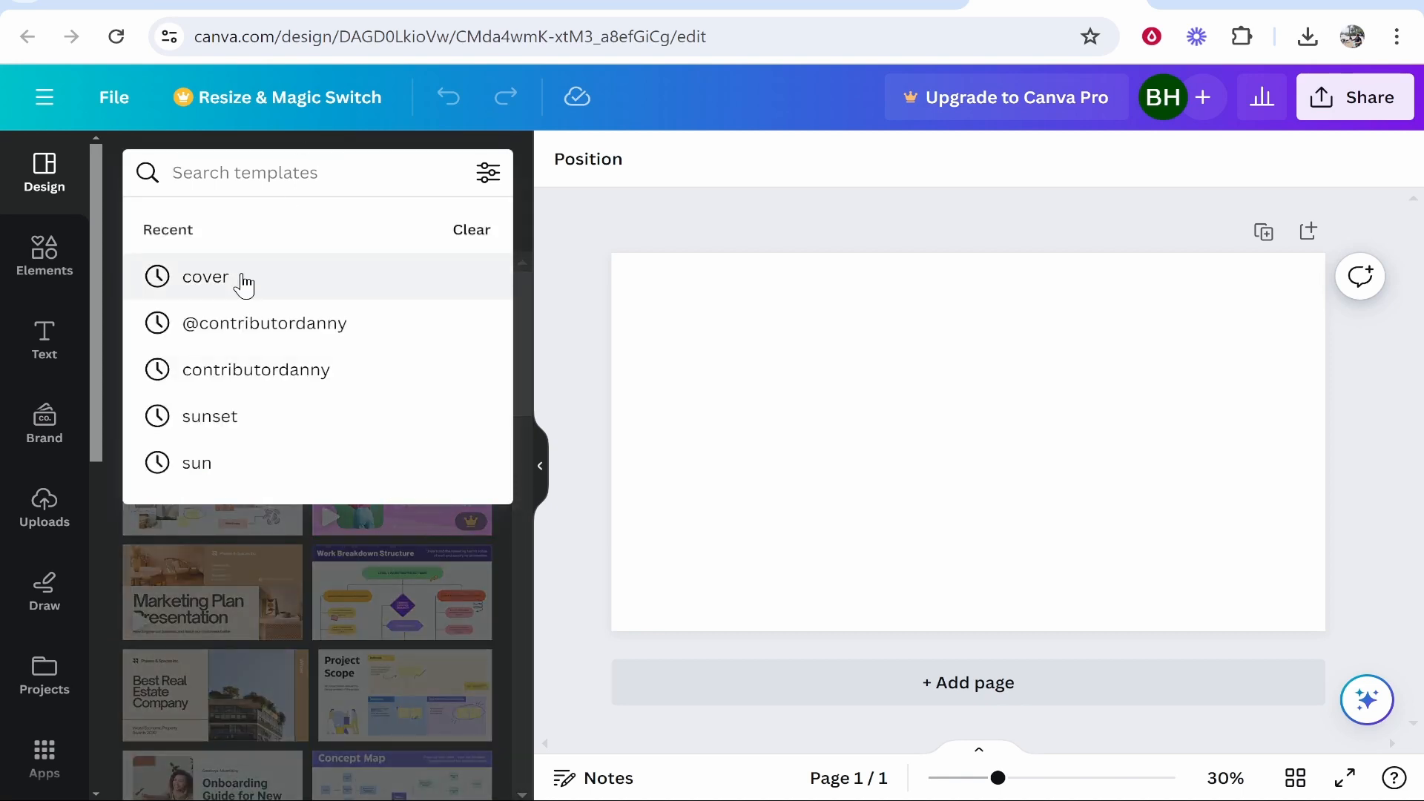
click(206, 277)
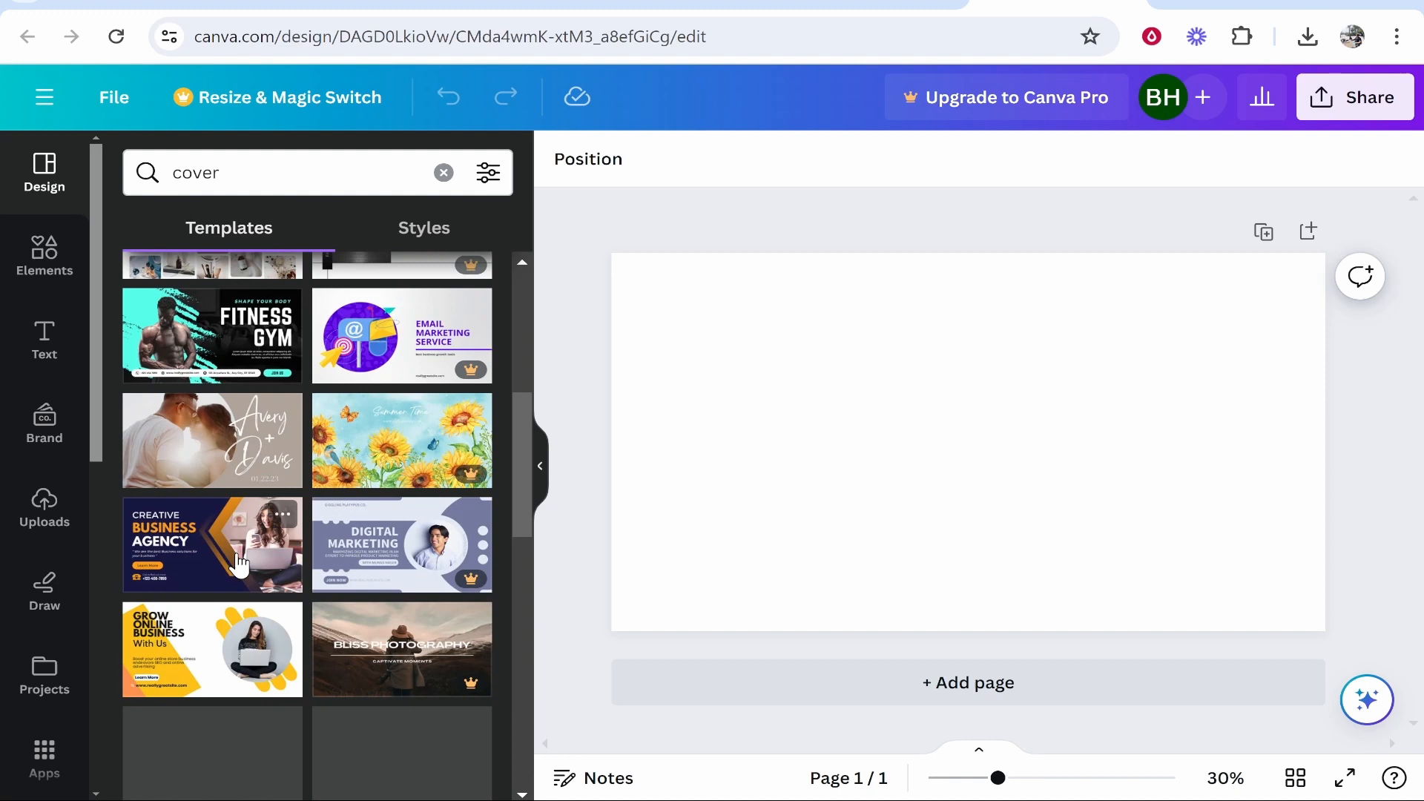
scroll(down, 3)
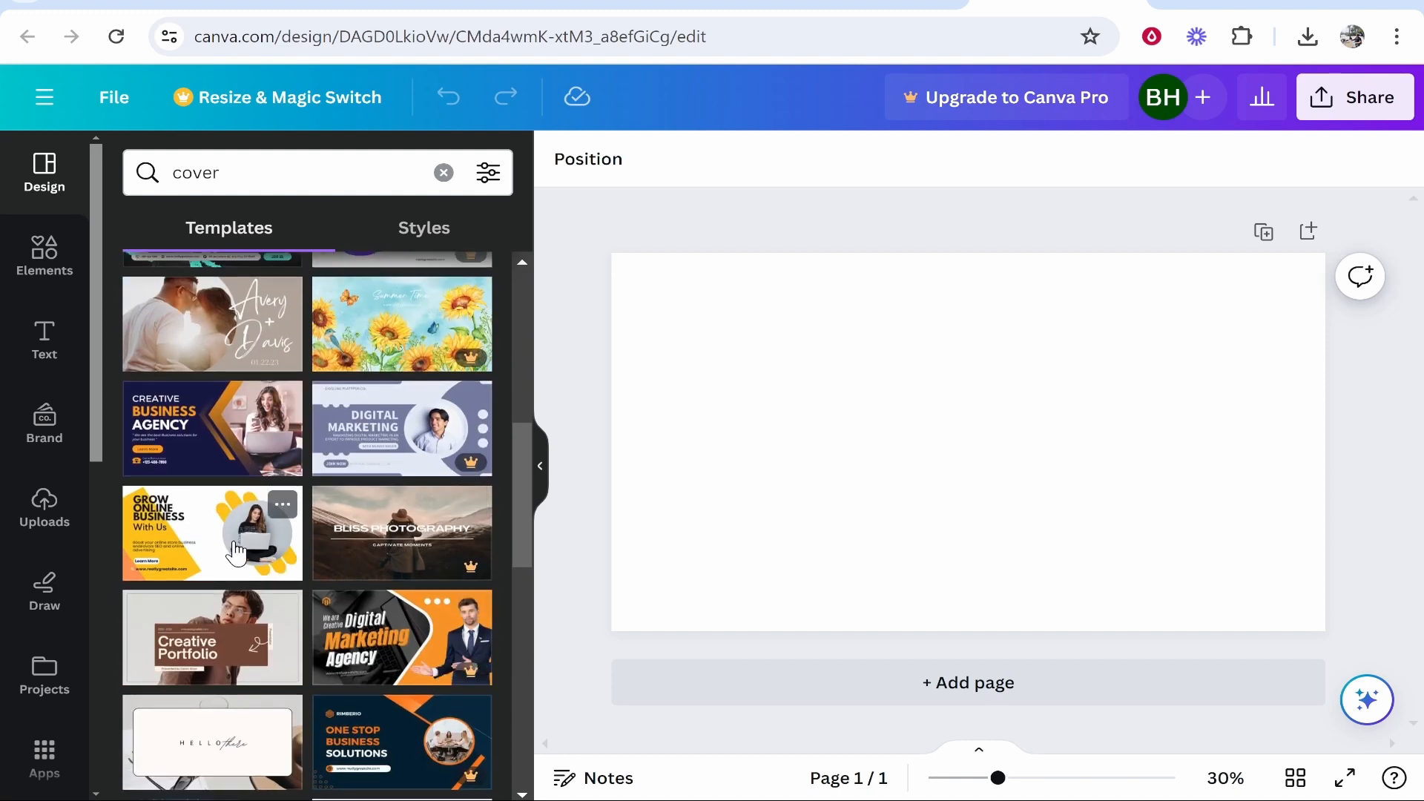
mouse_move(163, 569)
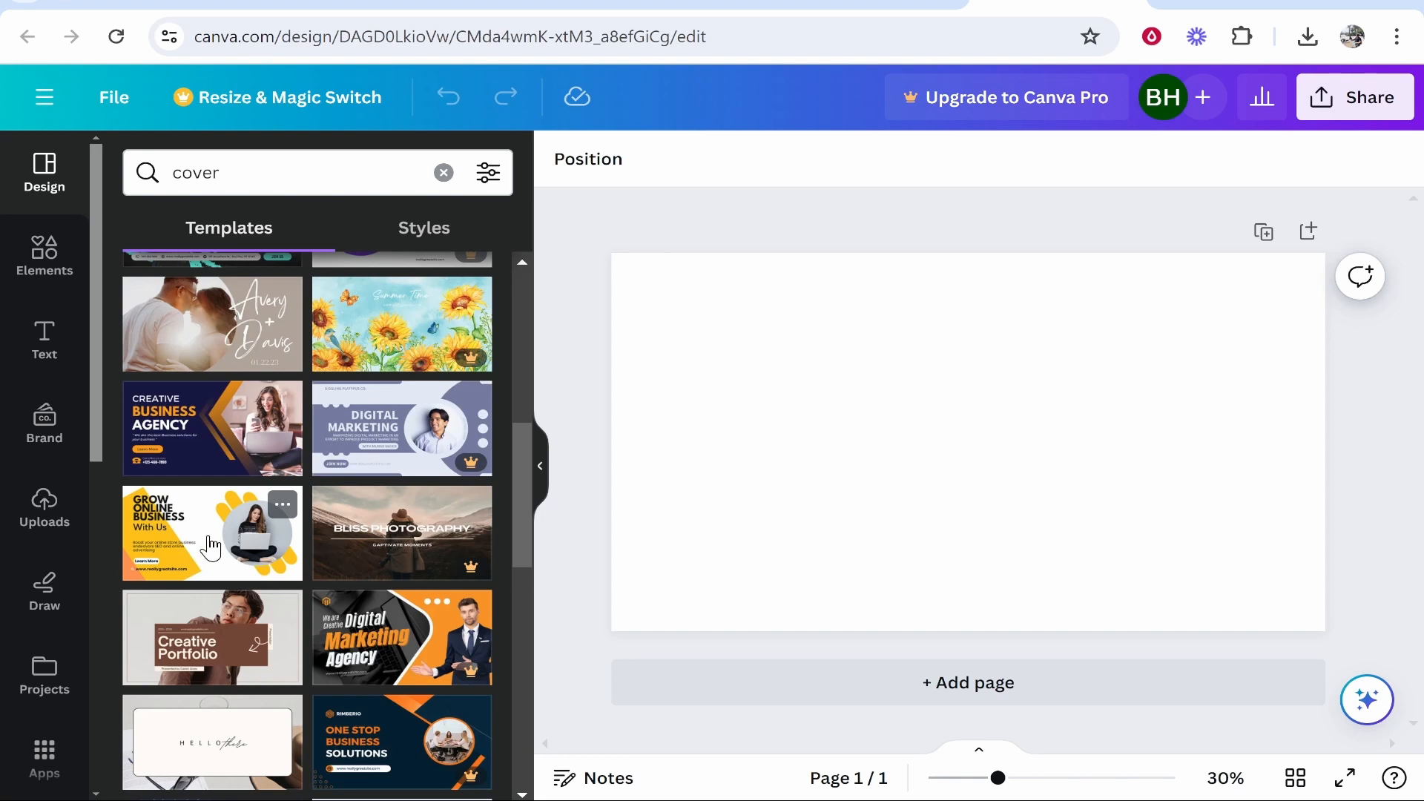
click(212, 533)
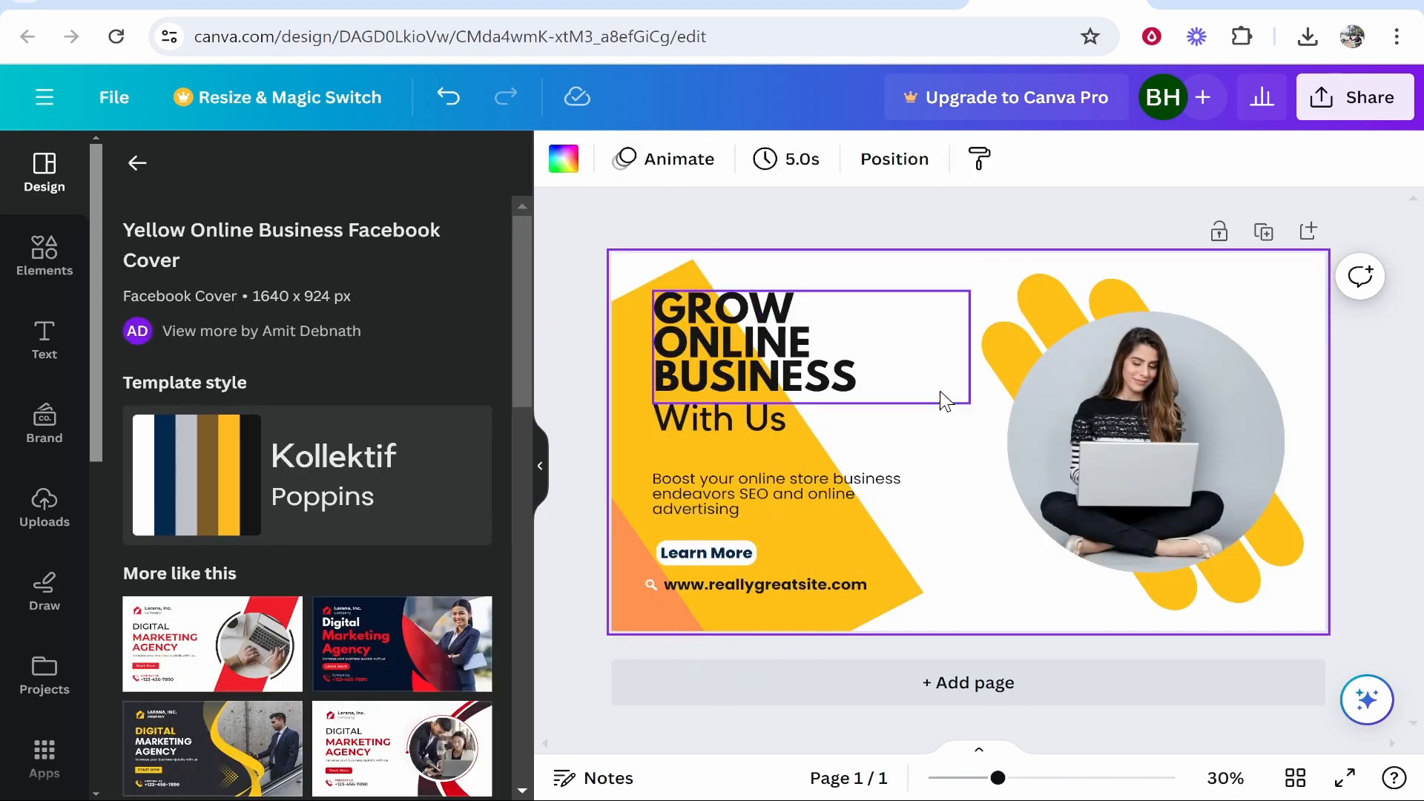
Change the template headline to 'THUMBNAIL TEMPLATE'.
double_click(754, 345)
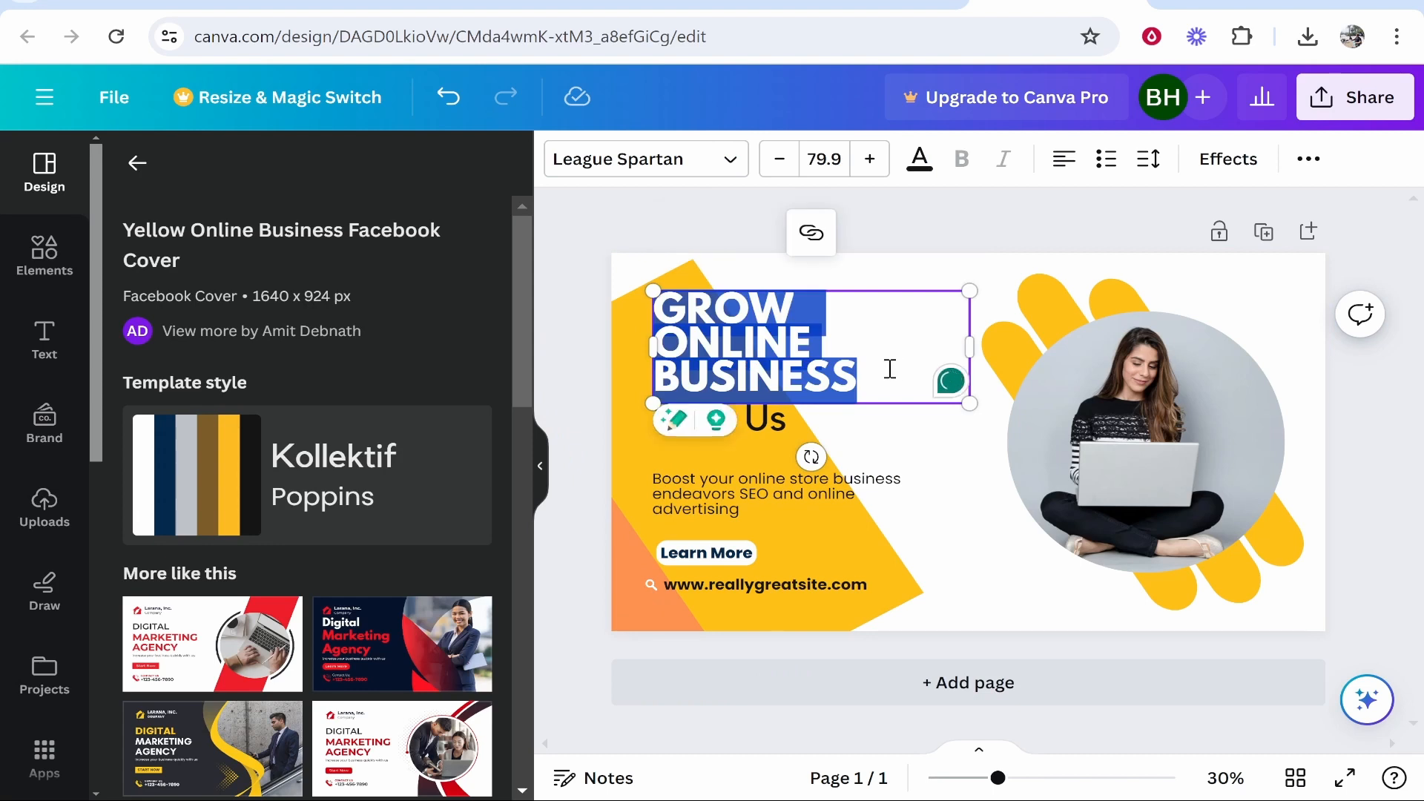
text(THUMBNAIL TEMPLATE)
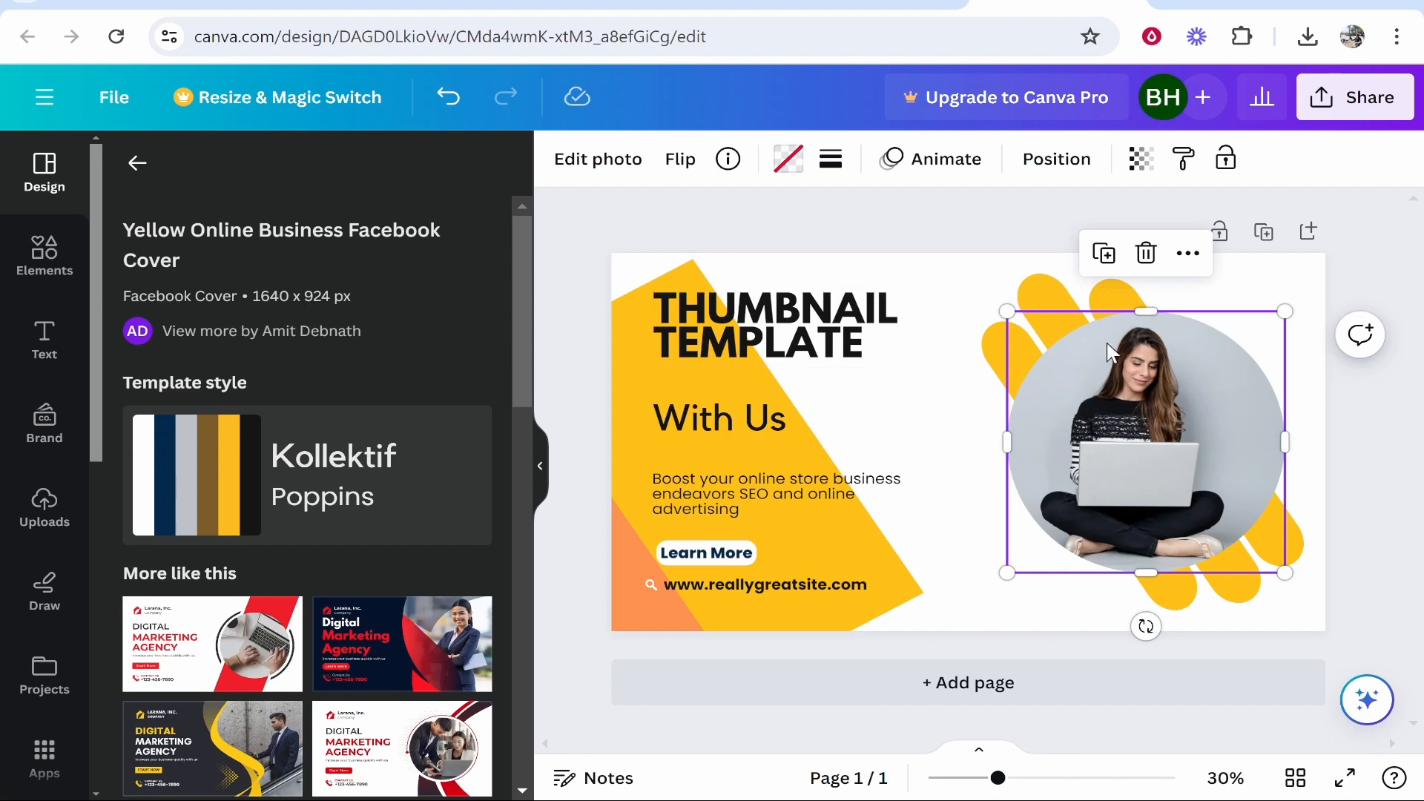
mouse_move(927, 478)
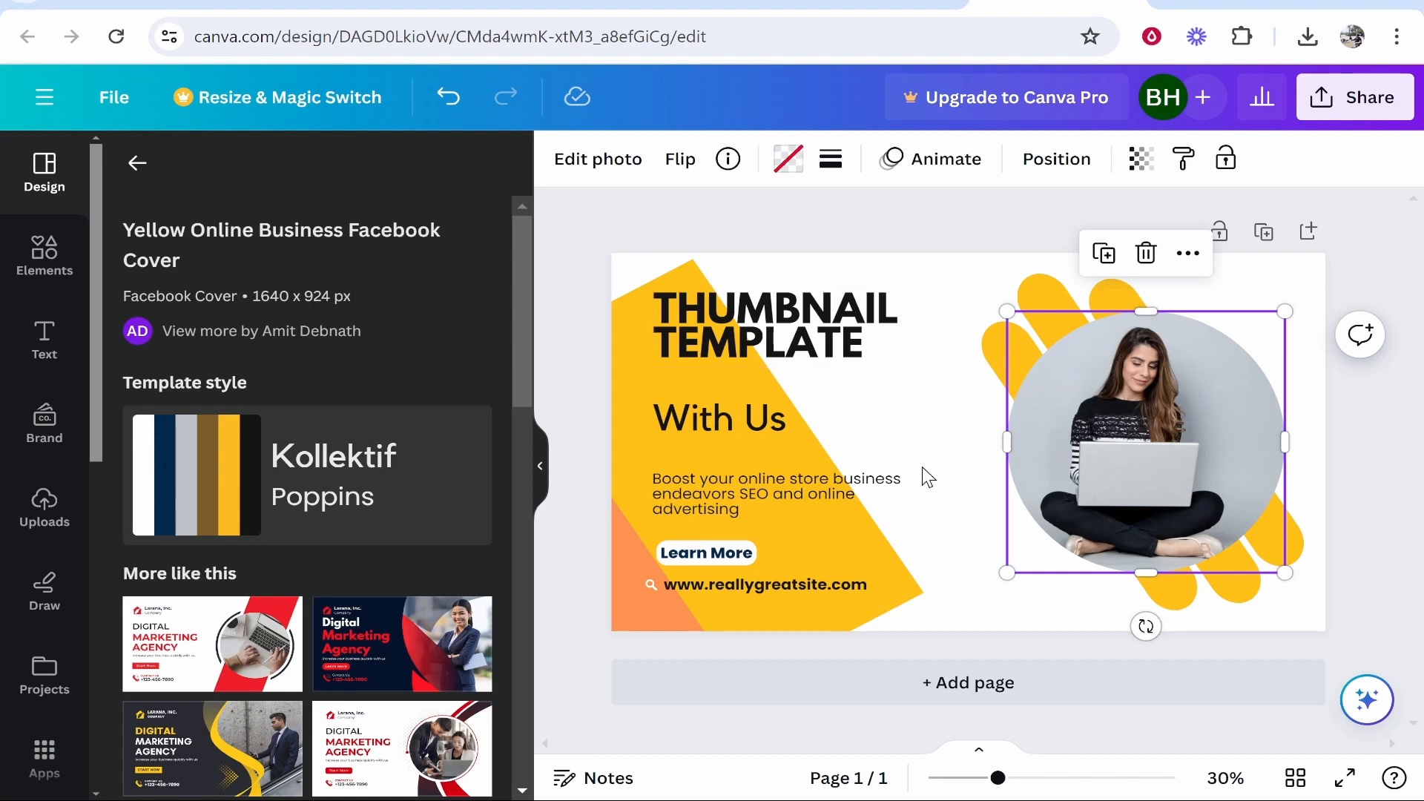
click(775, 493)
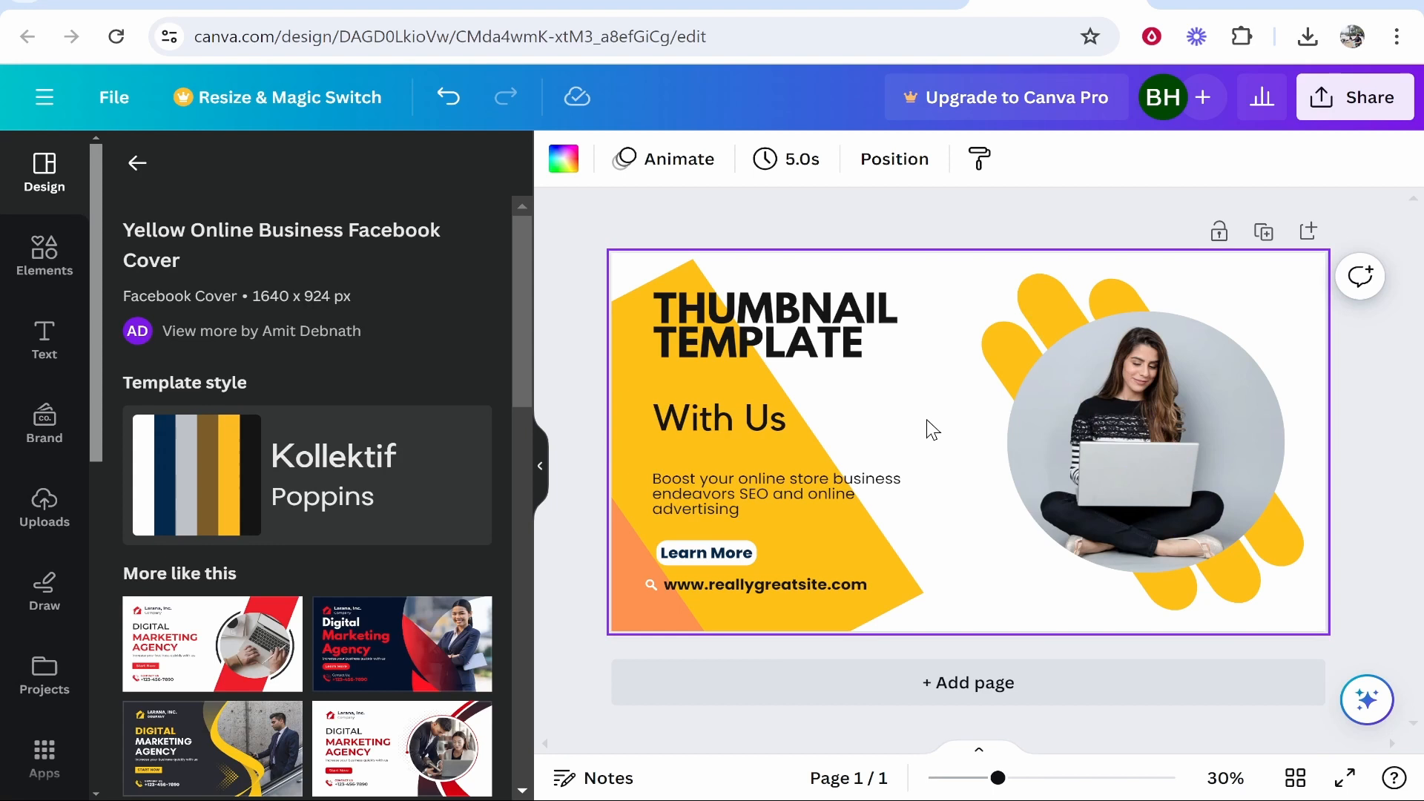
mouse_move(1075, 224)
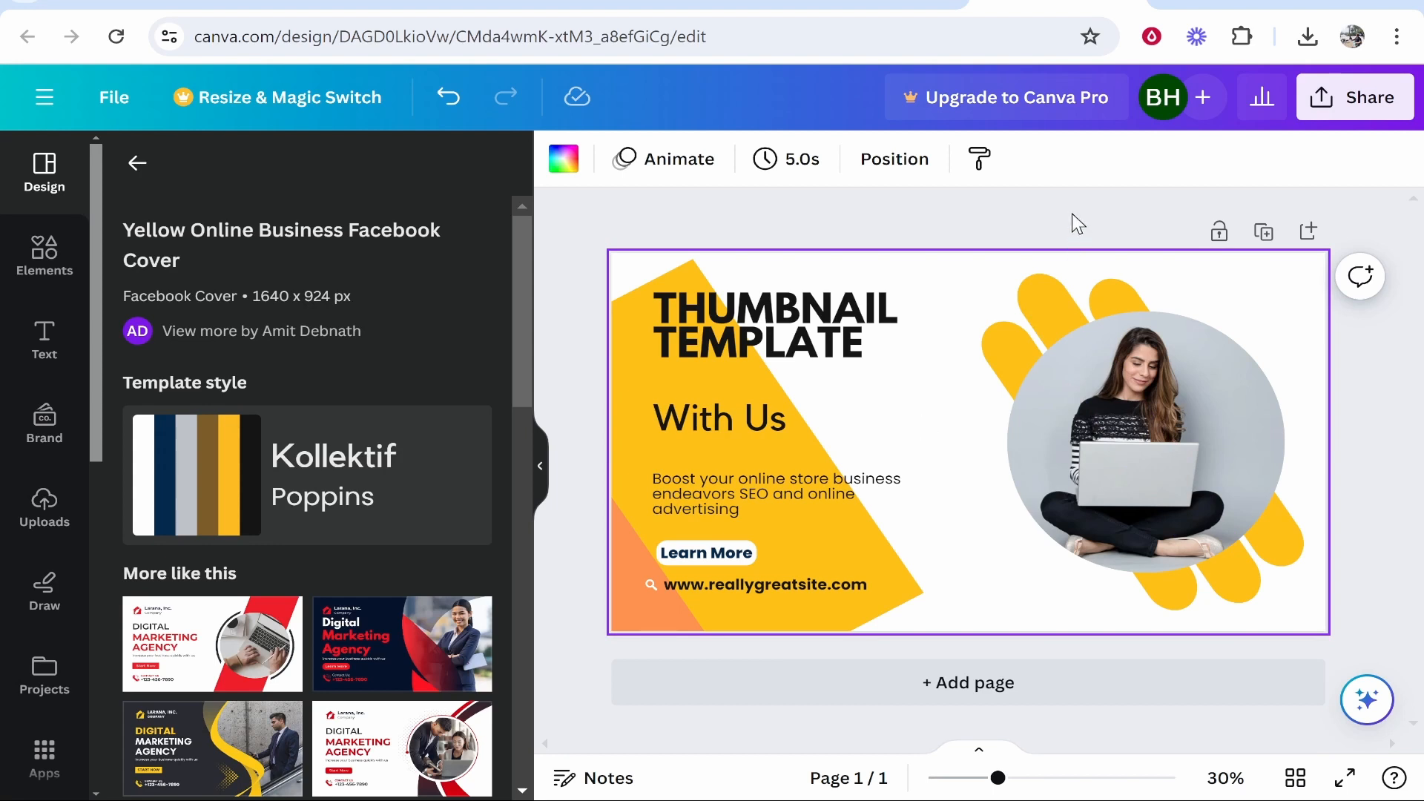
click(1355, 97)
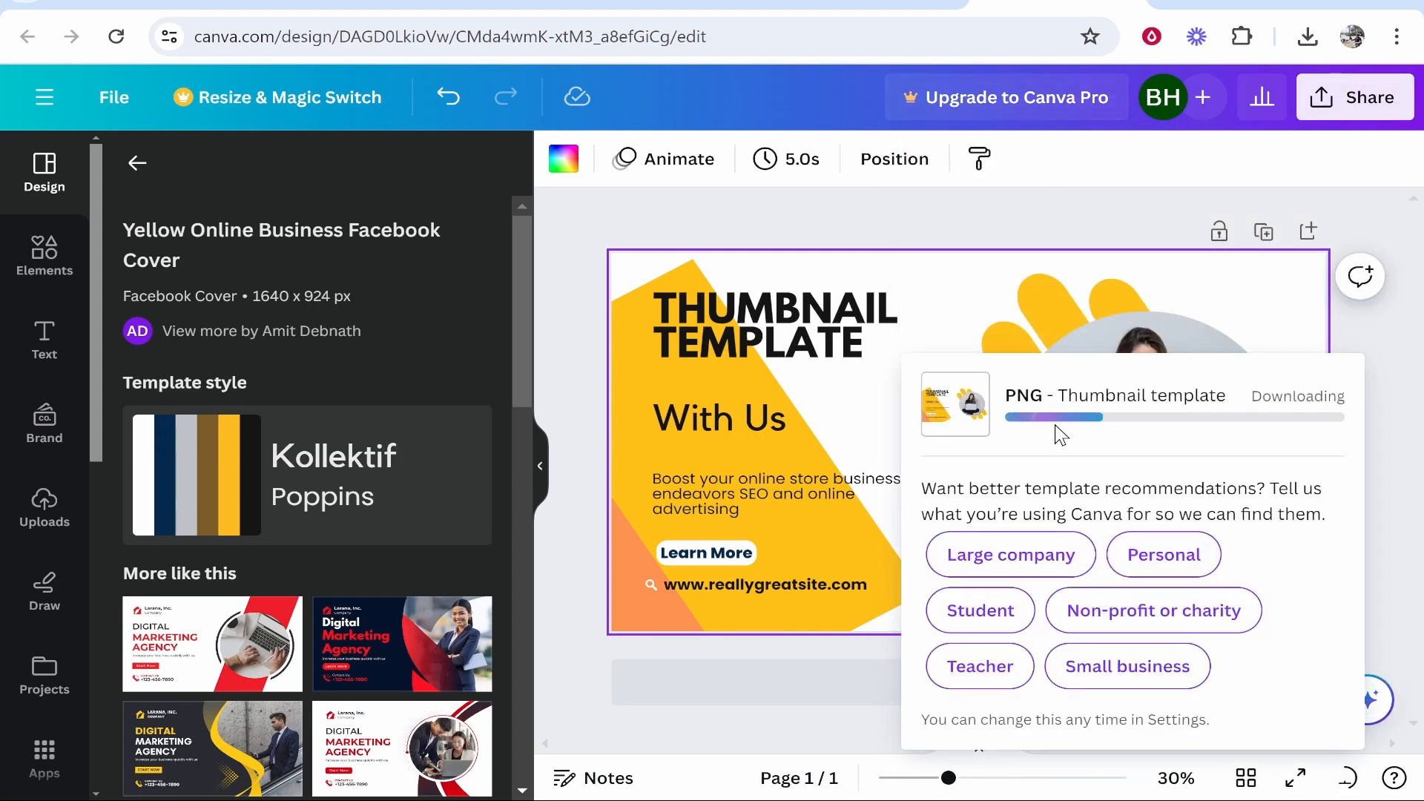
mouse_move(773, 283)
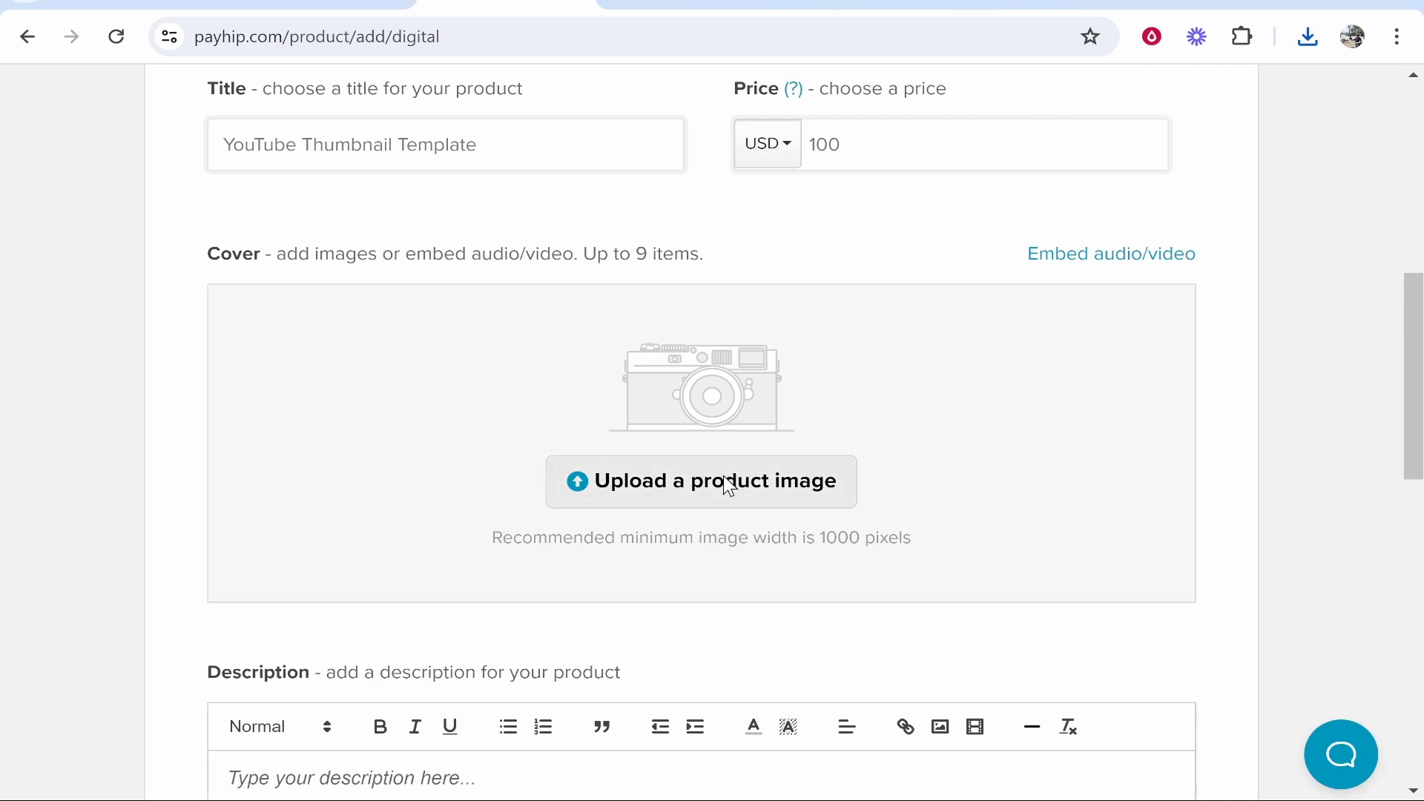
Upload the Thumbnail template PNG from Downloads as the product cover image.
click(701, 480)
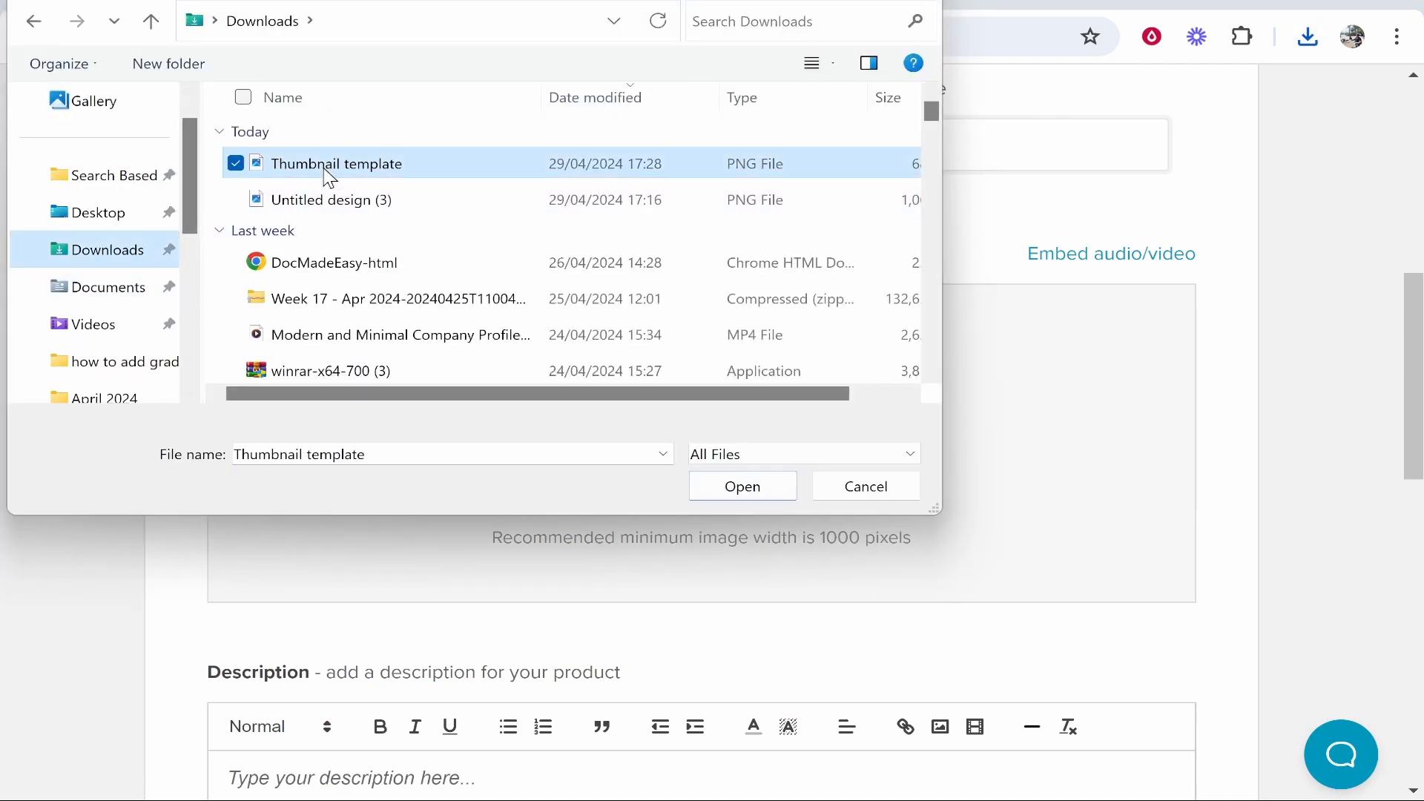
click(741, 486)
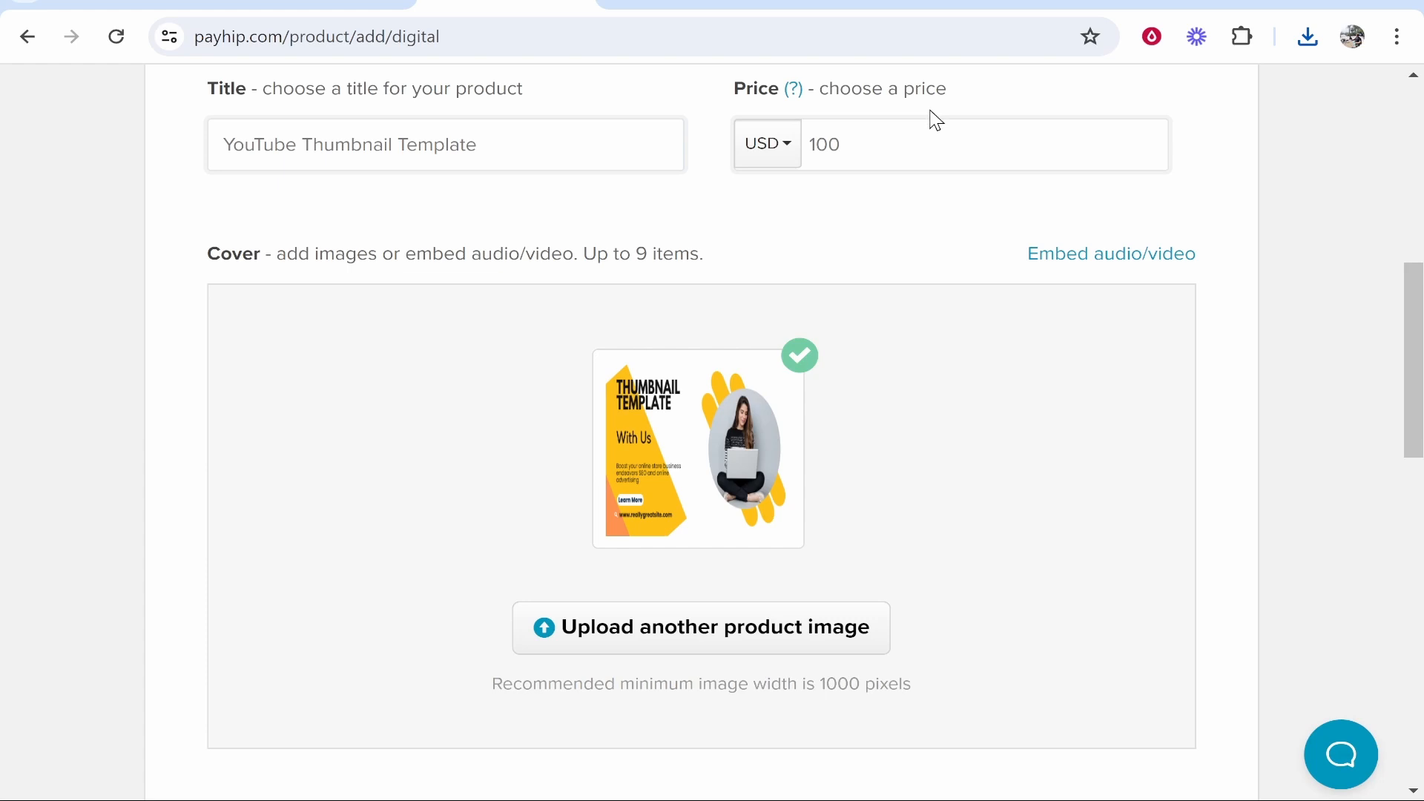
scroll(down, 3)
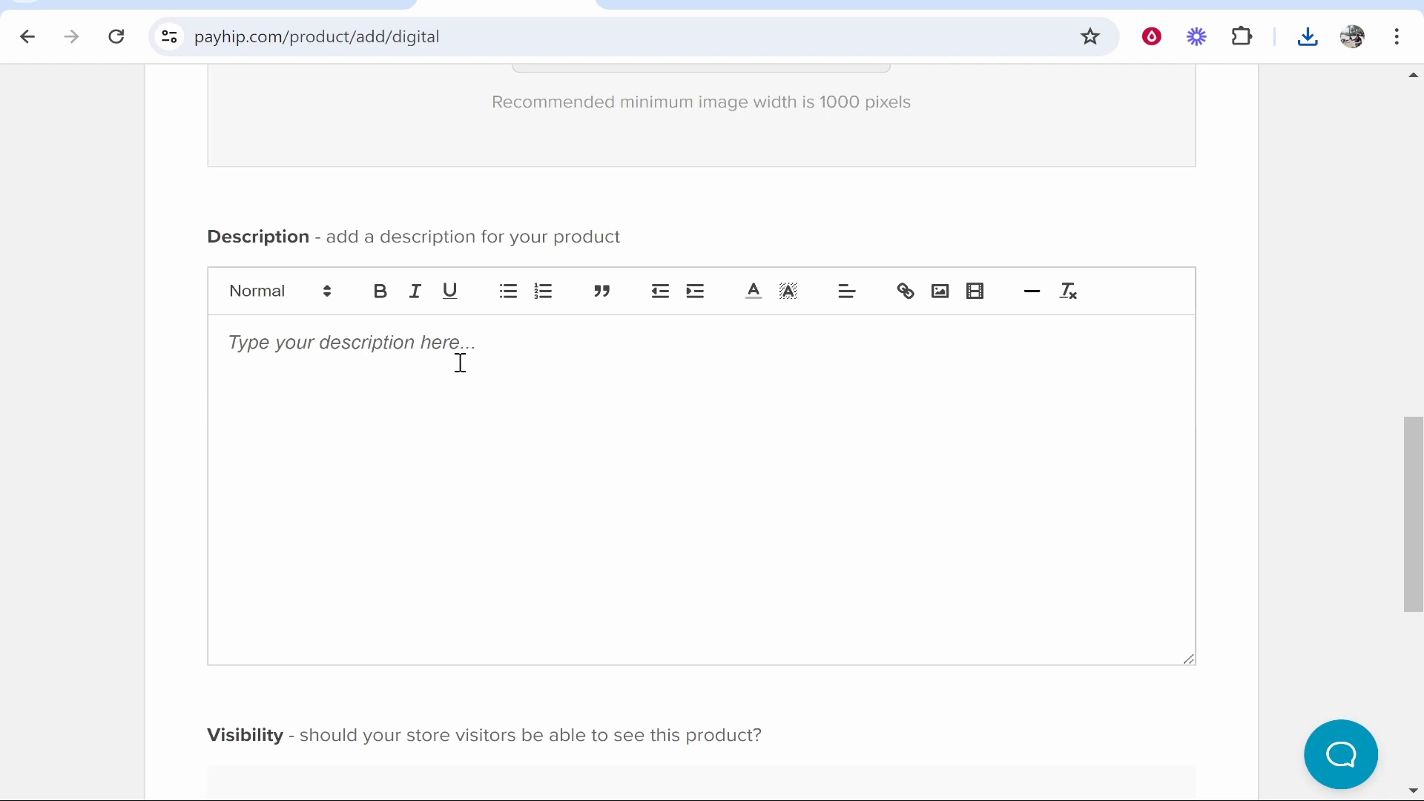
mouse_move(464, 373)
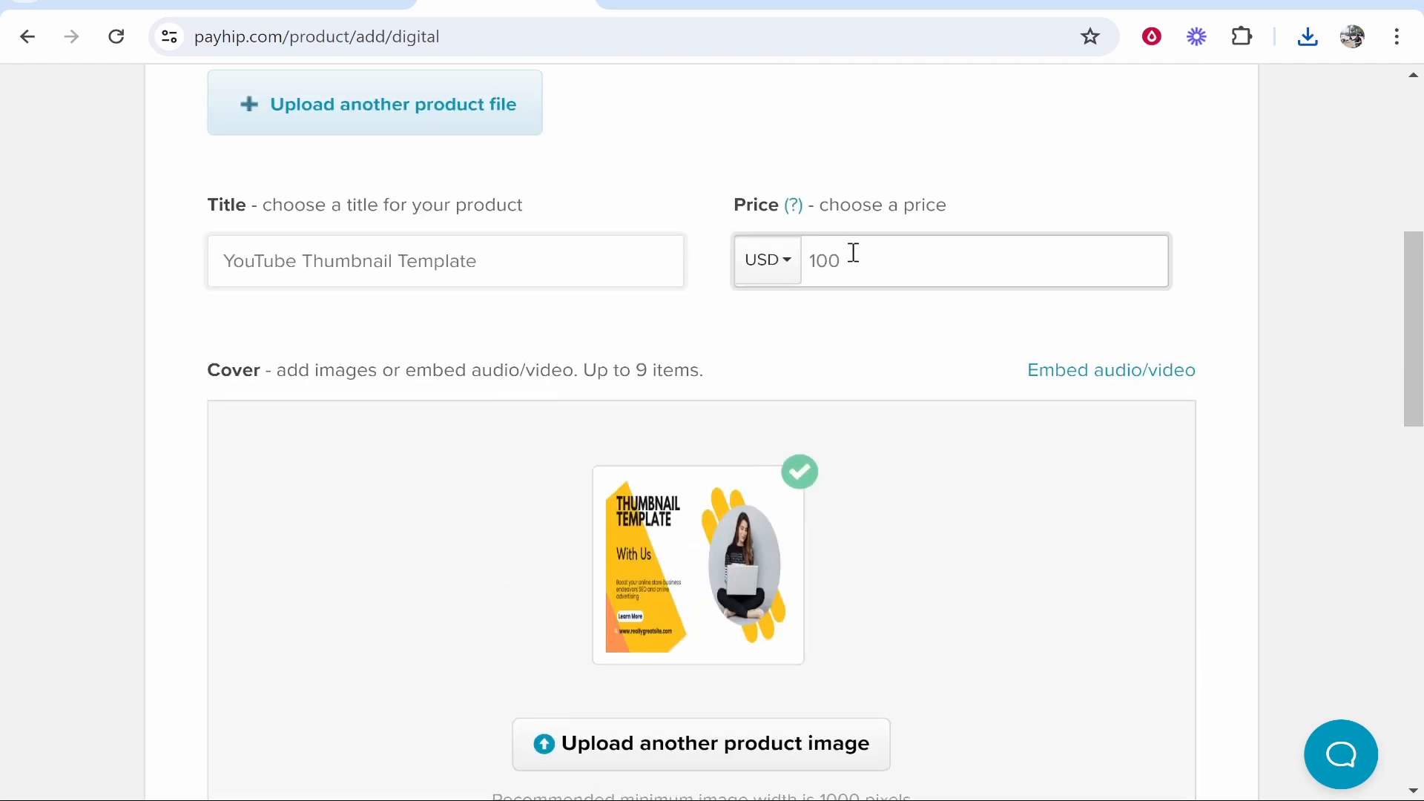
Add the product with Visible visibility and view its live product page.
scroll(down, 3)
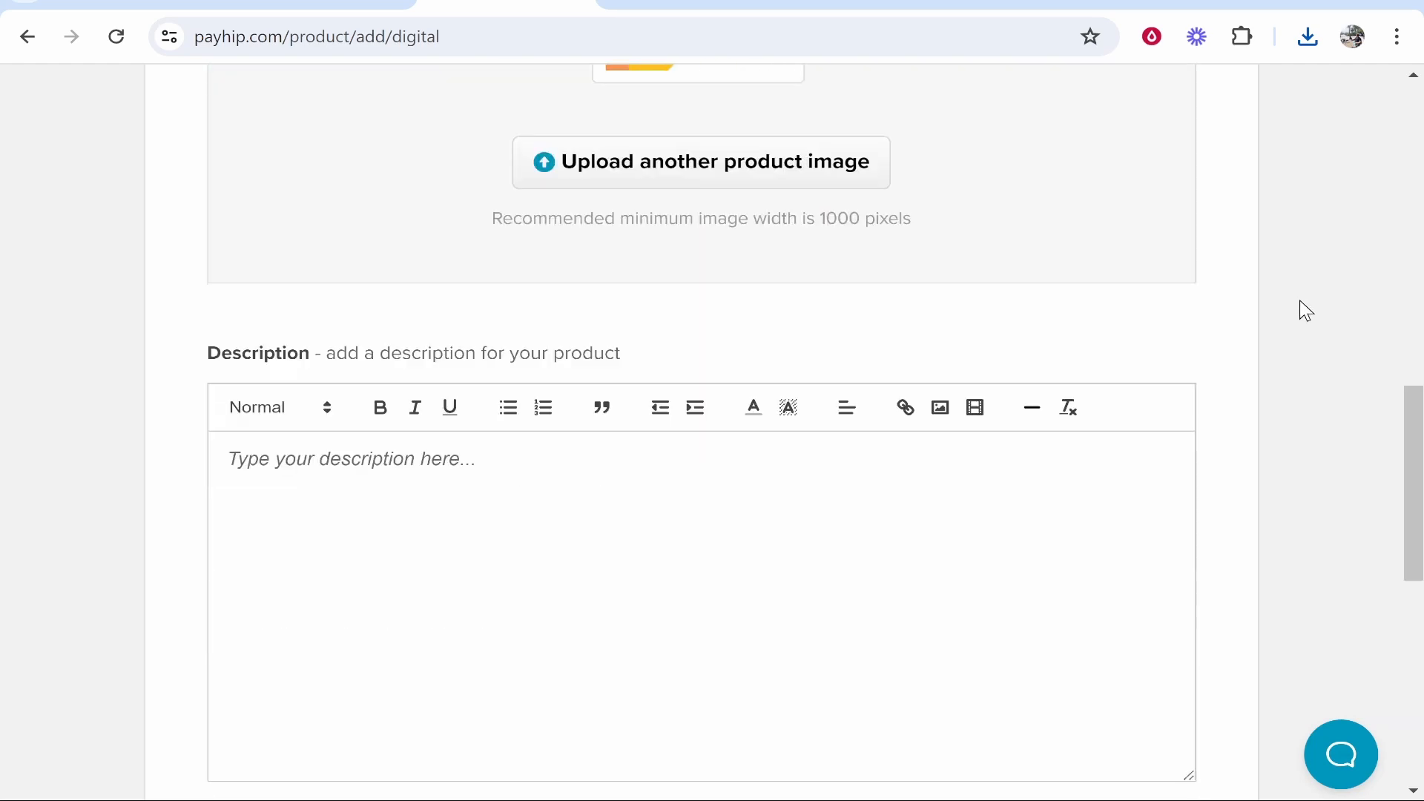
scroll(down, 3)
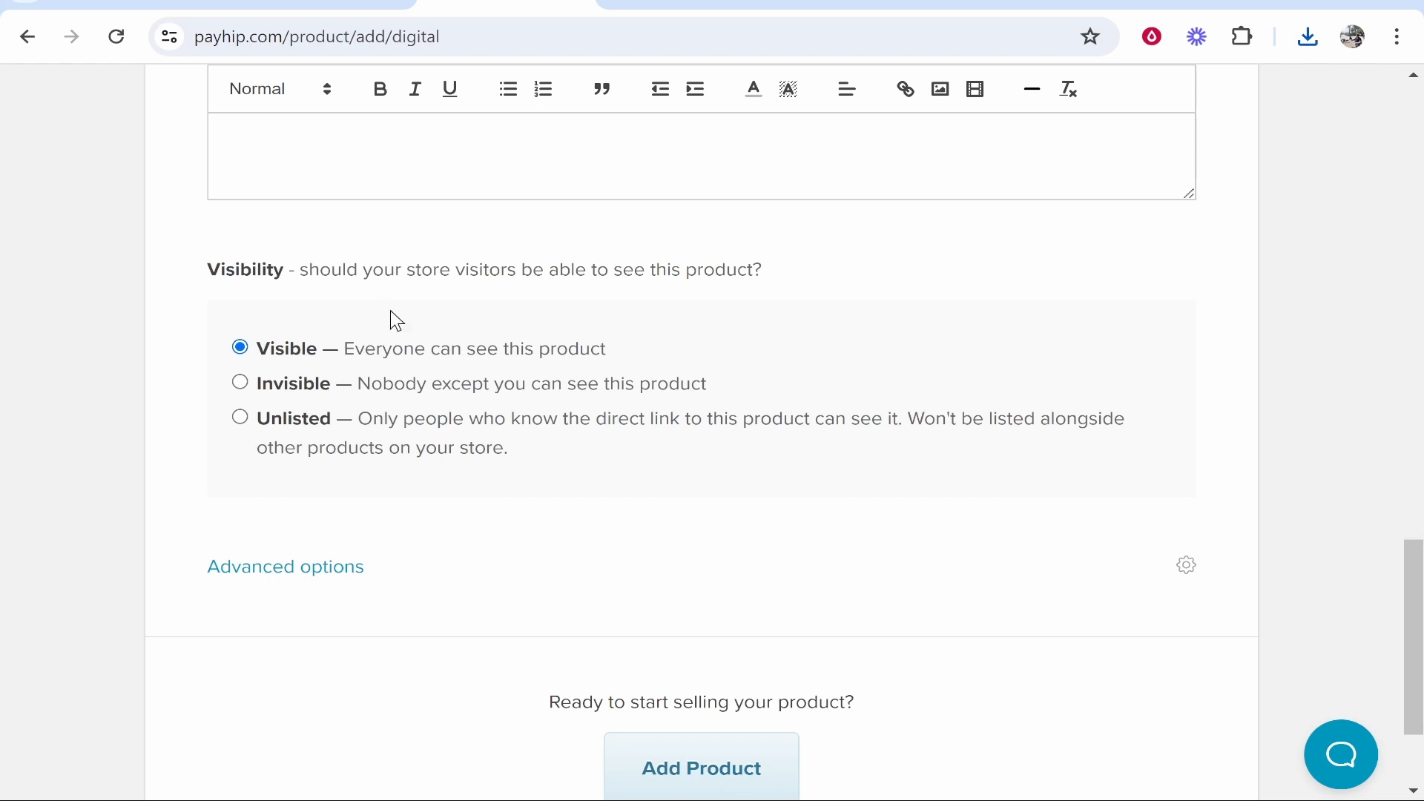
click(700, 768)
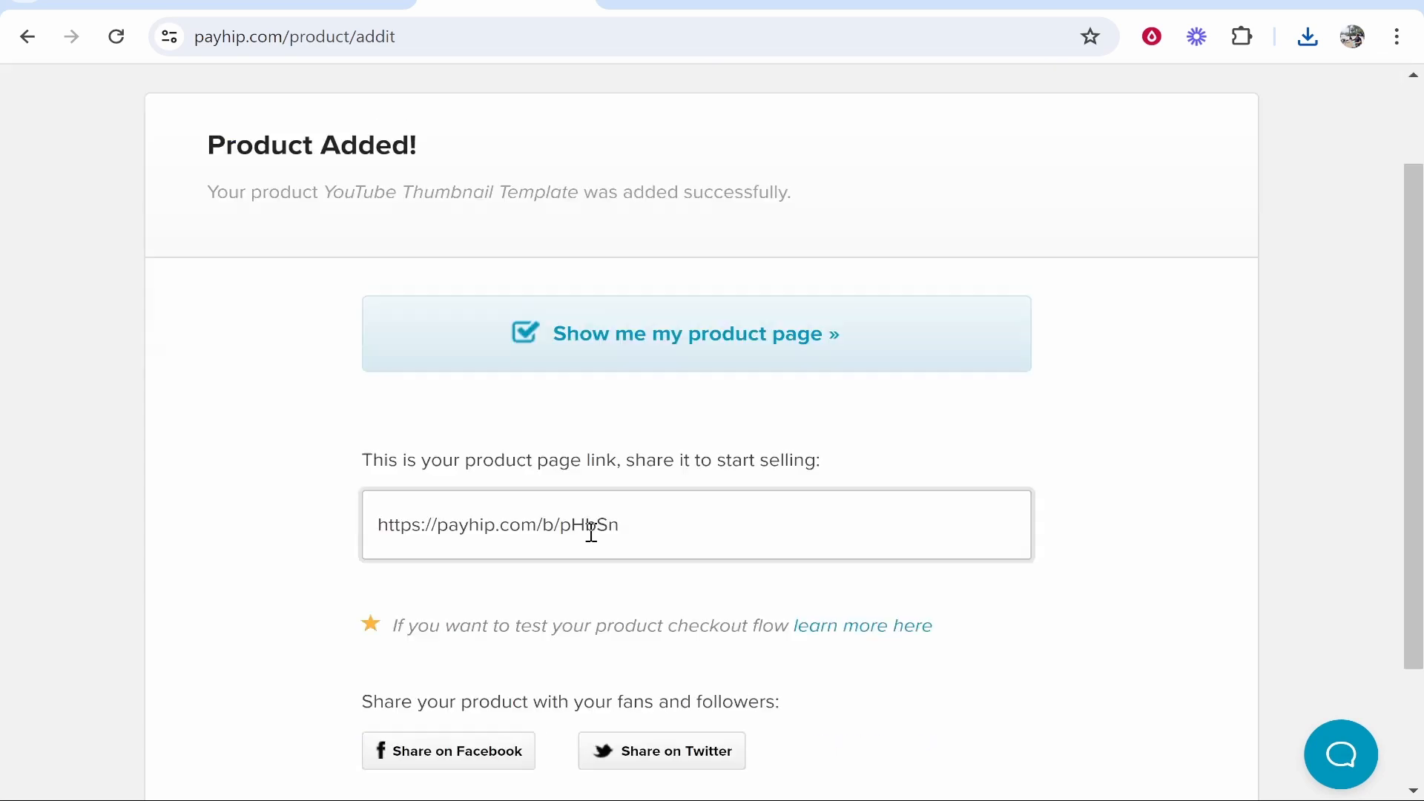
click(695, 333)
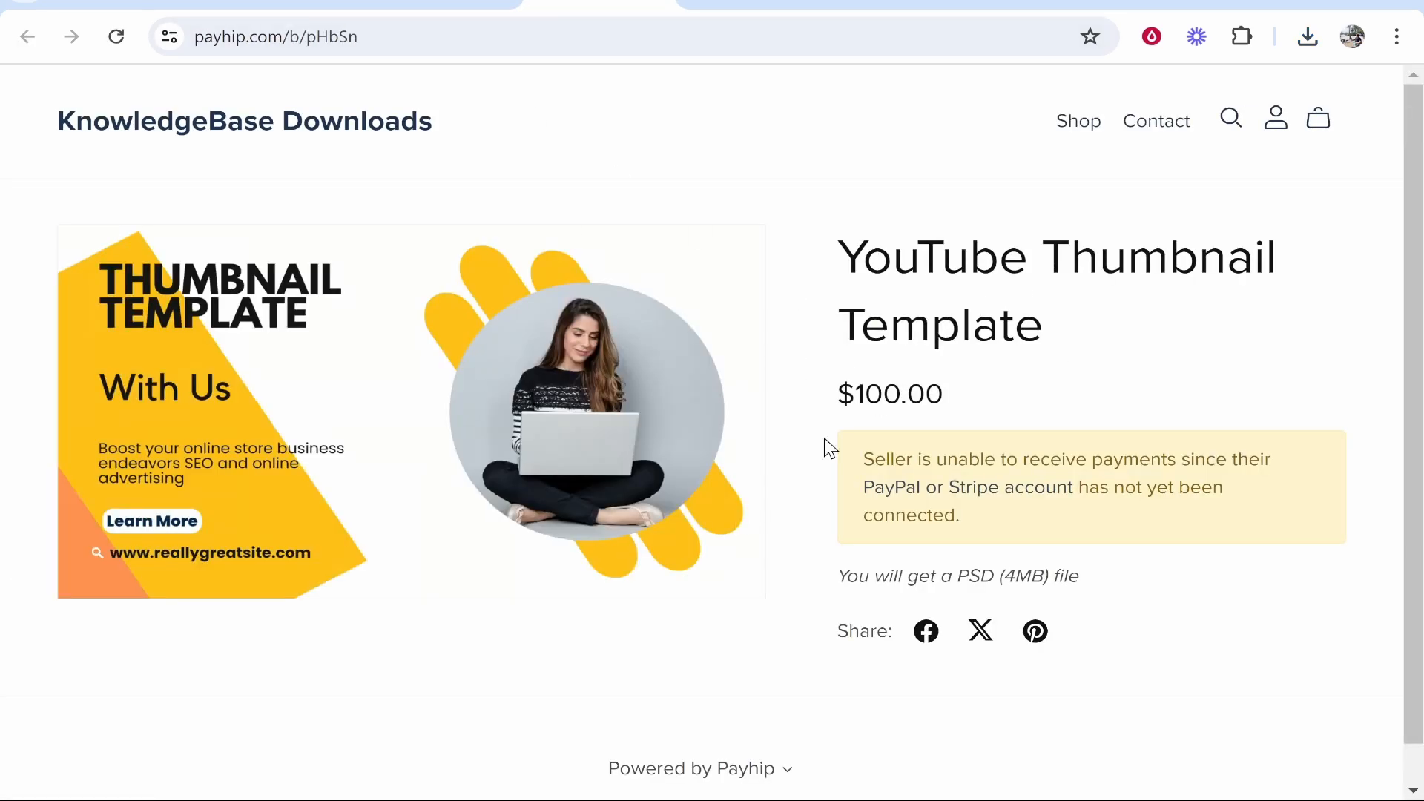
mouse_move(904, 343)
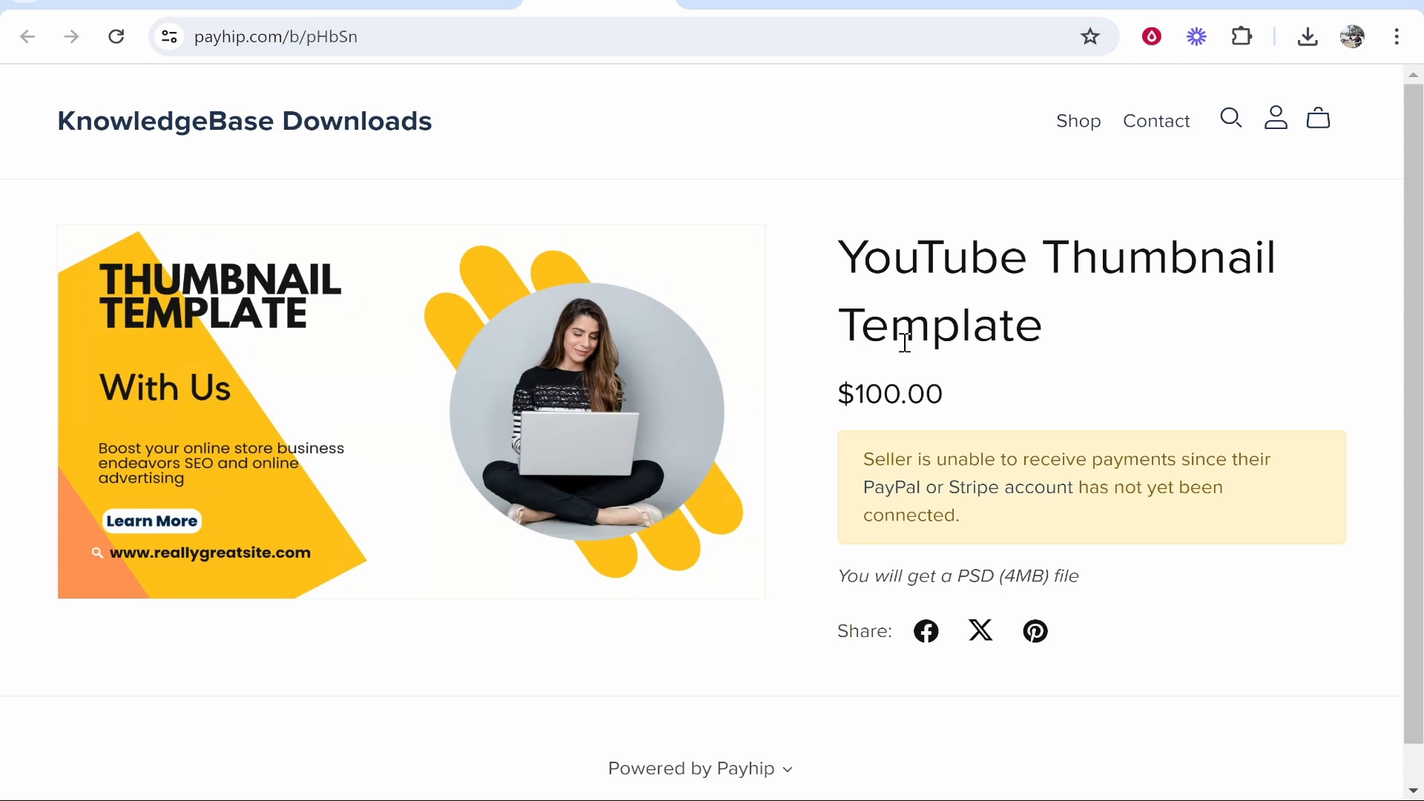
mouse_move(1019, 503)
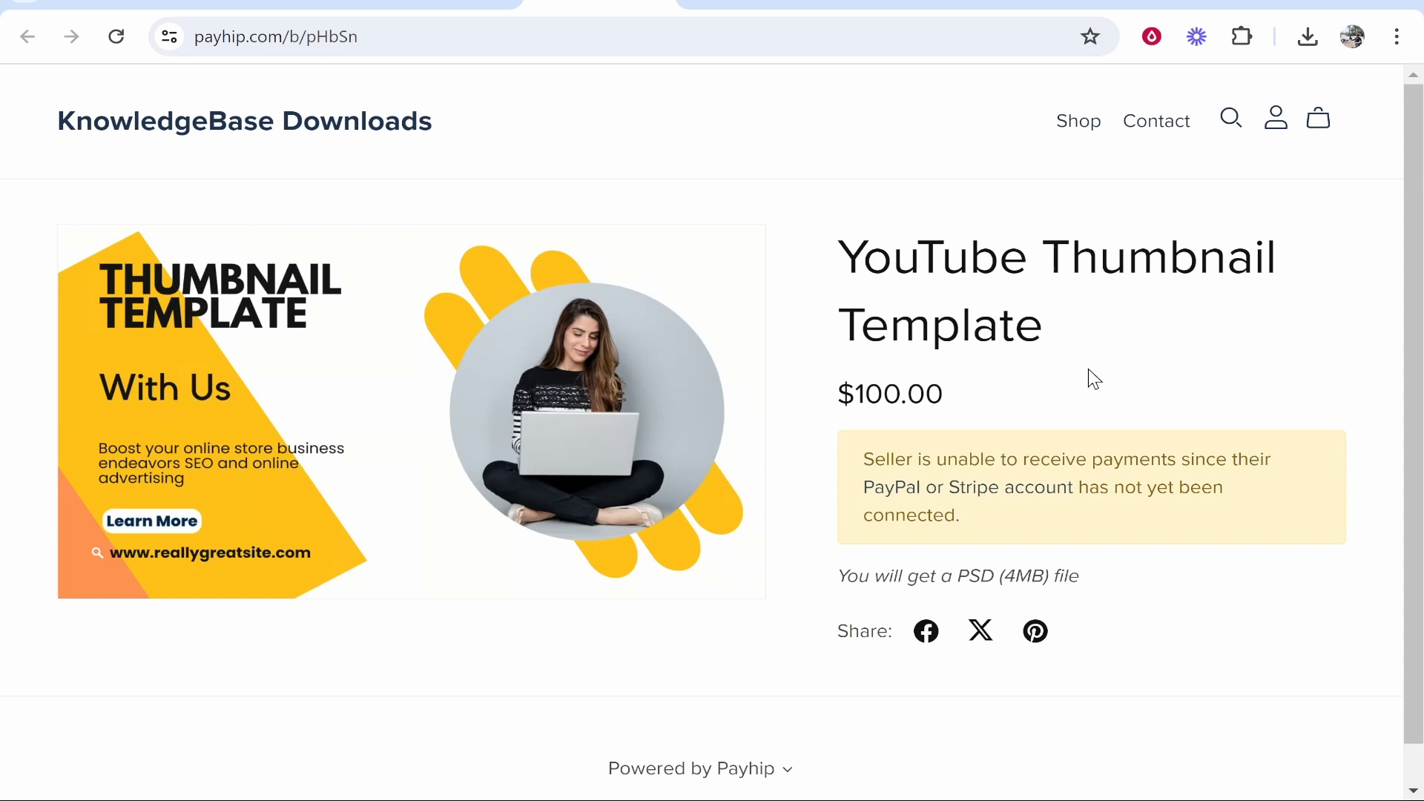
View the KnowledgeBase Downloads storefront and its $100 YouTube Thumbnail Template product page.
click(243, 121)
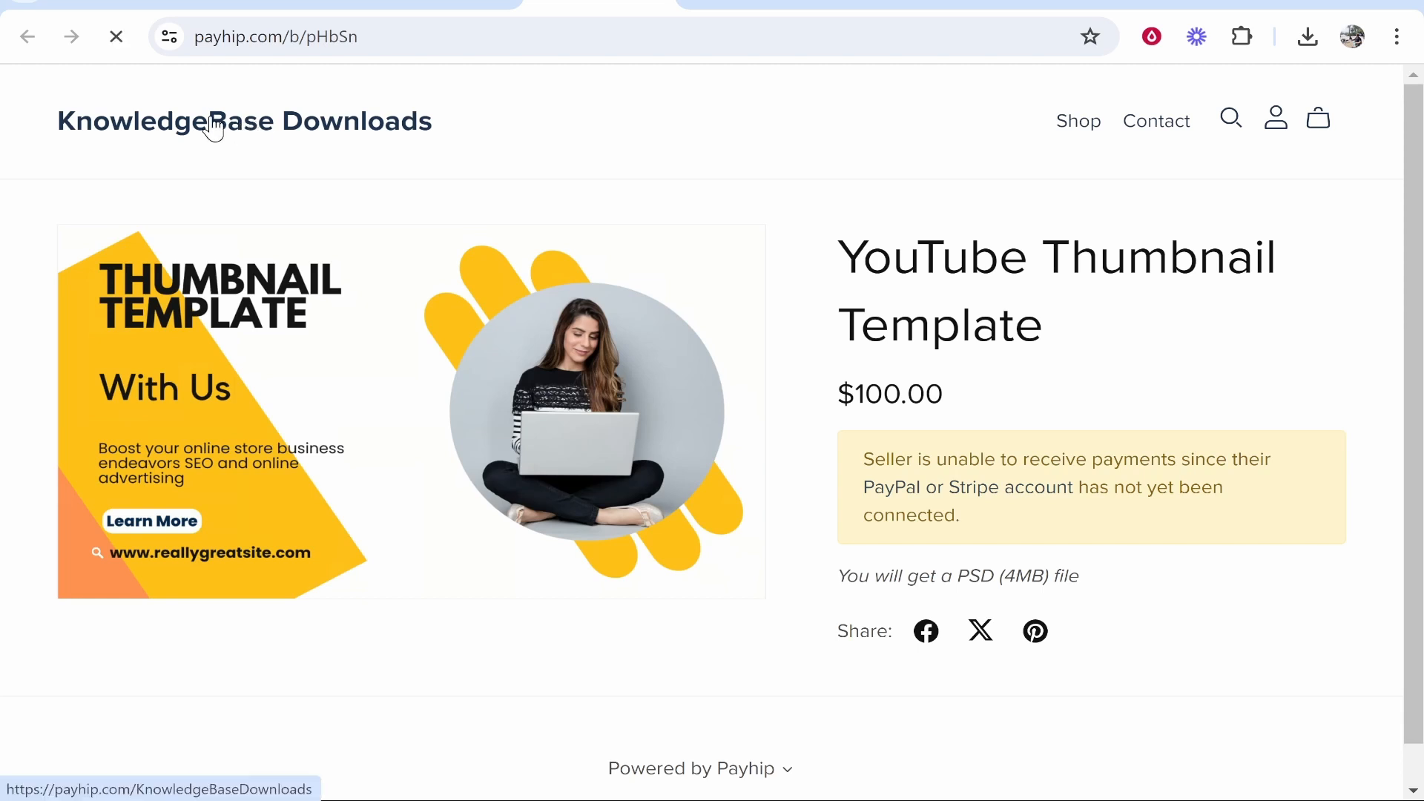
click(243, 121)
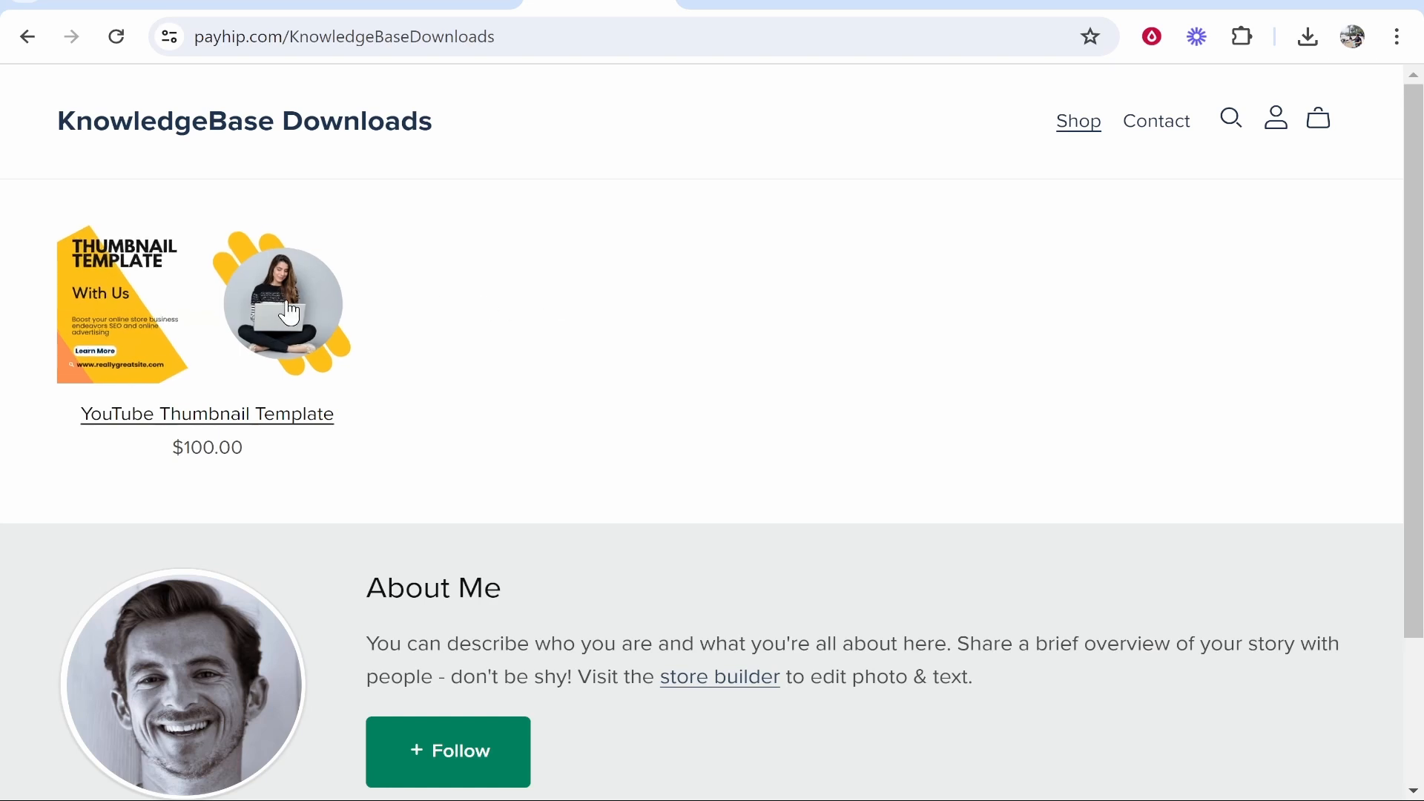
click(207, 303)
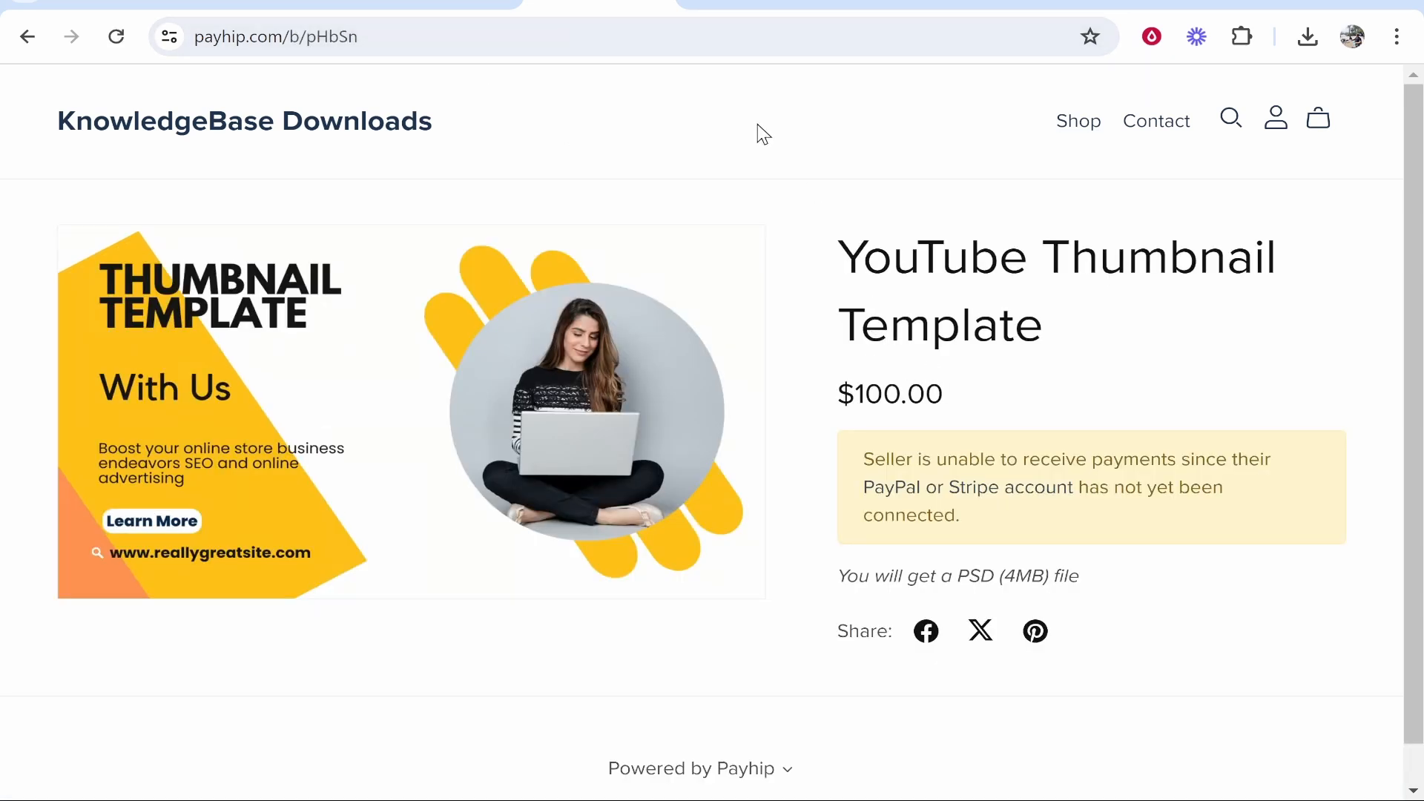
mouse_move(663, 146)
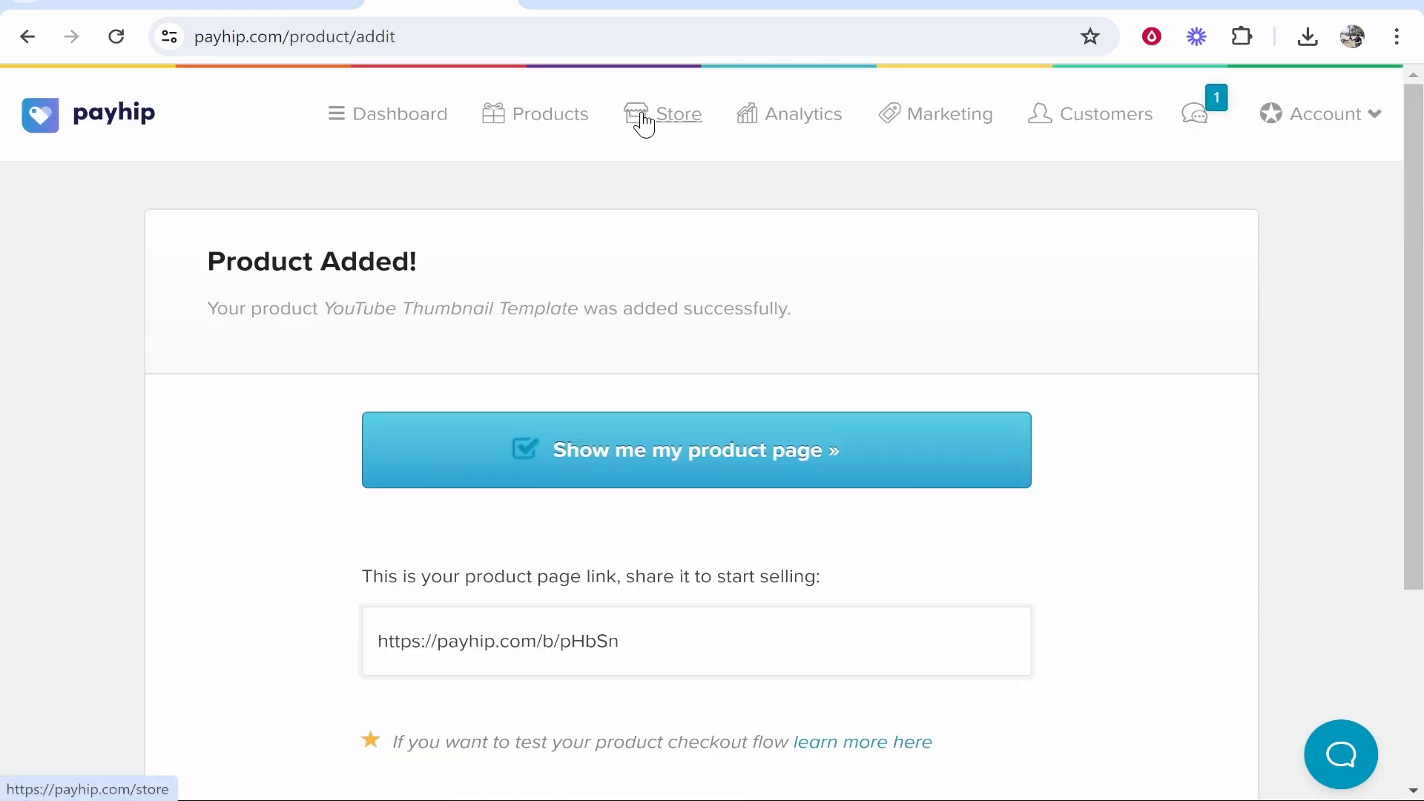
click(677, 113)
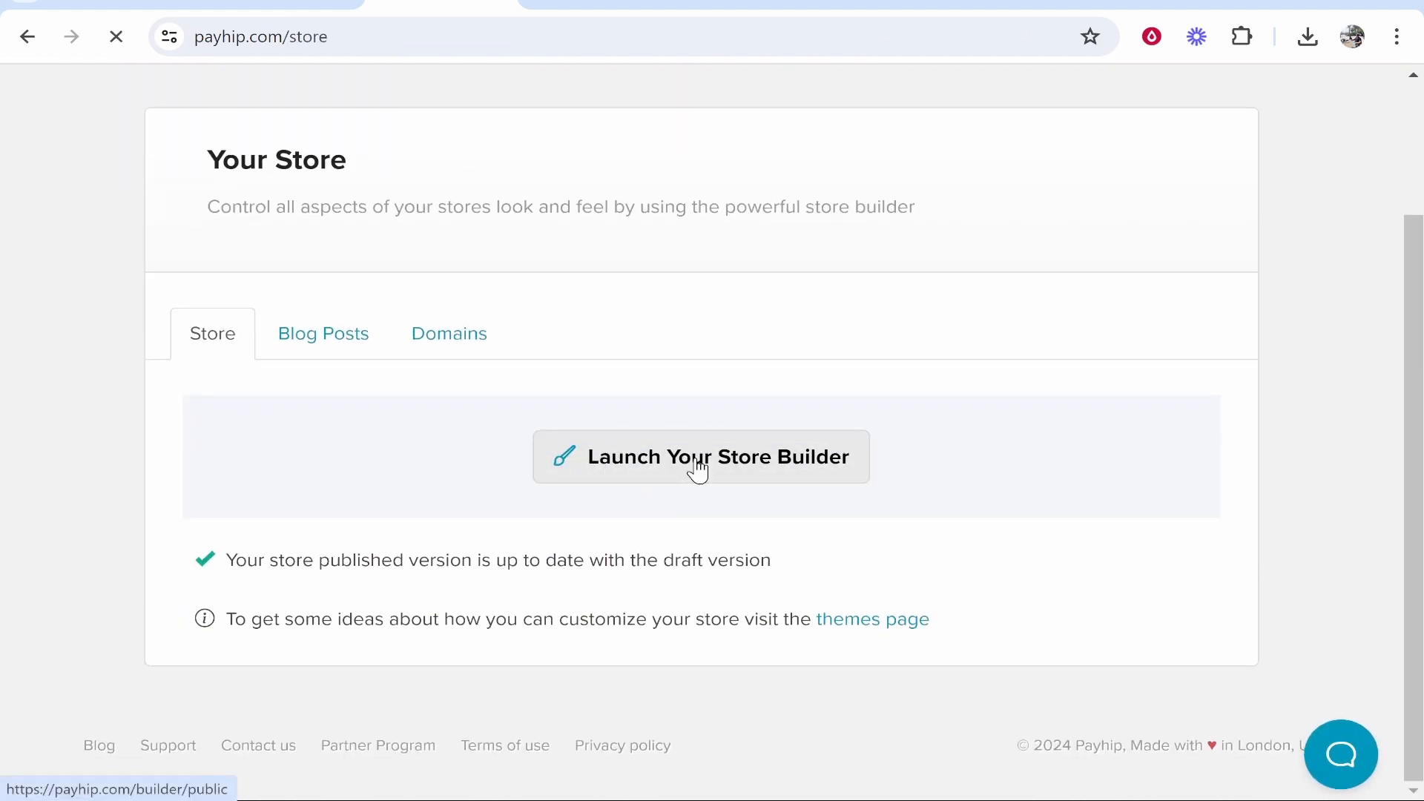
Launch the store builder, preview the Contact page, return to Shop, and select Header.
click(701, 456)
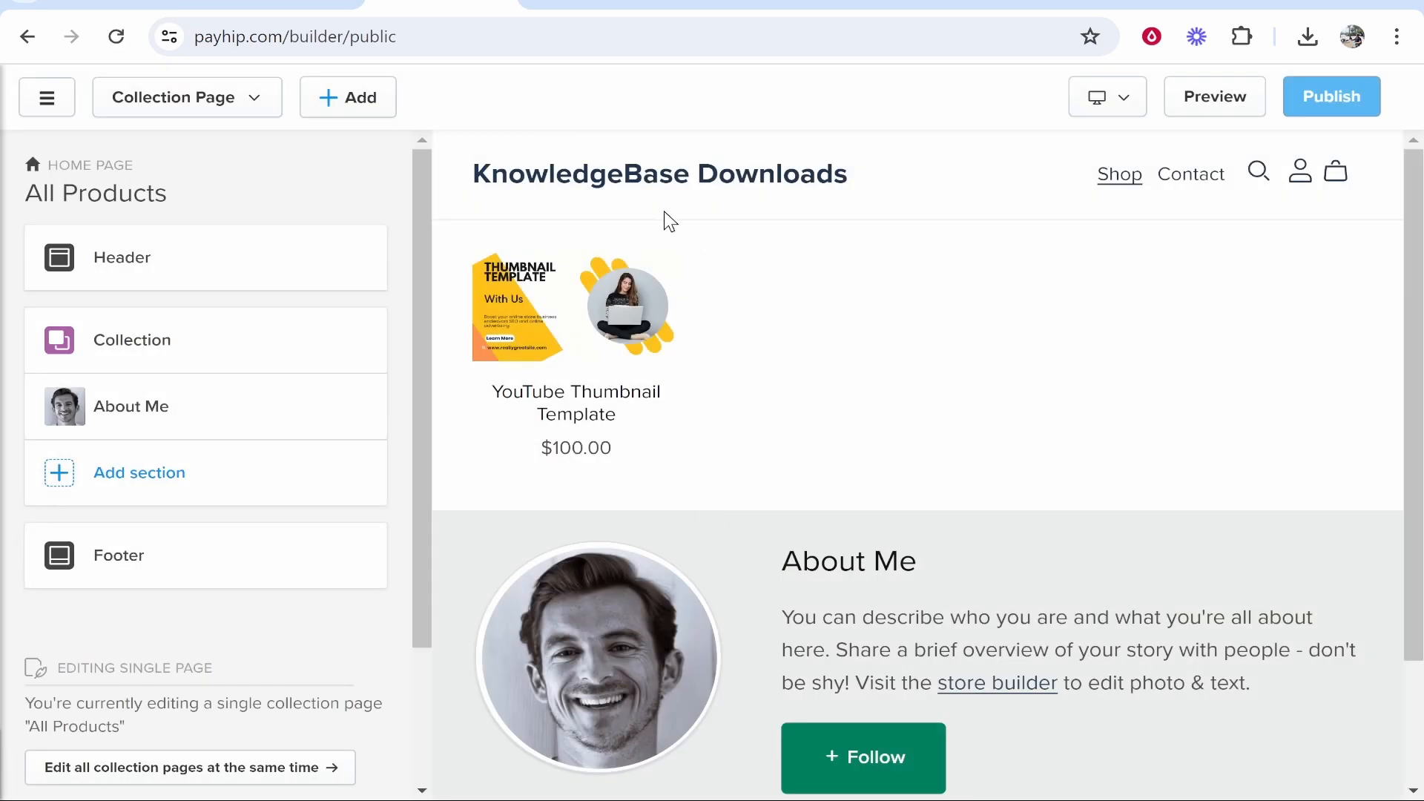
mouse_move(633, 255)
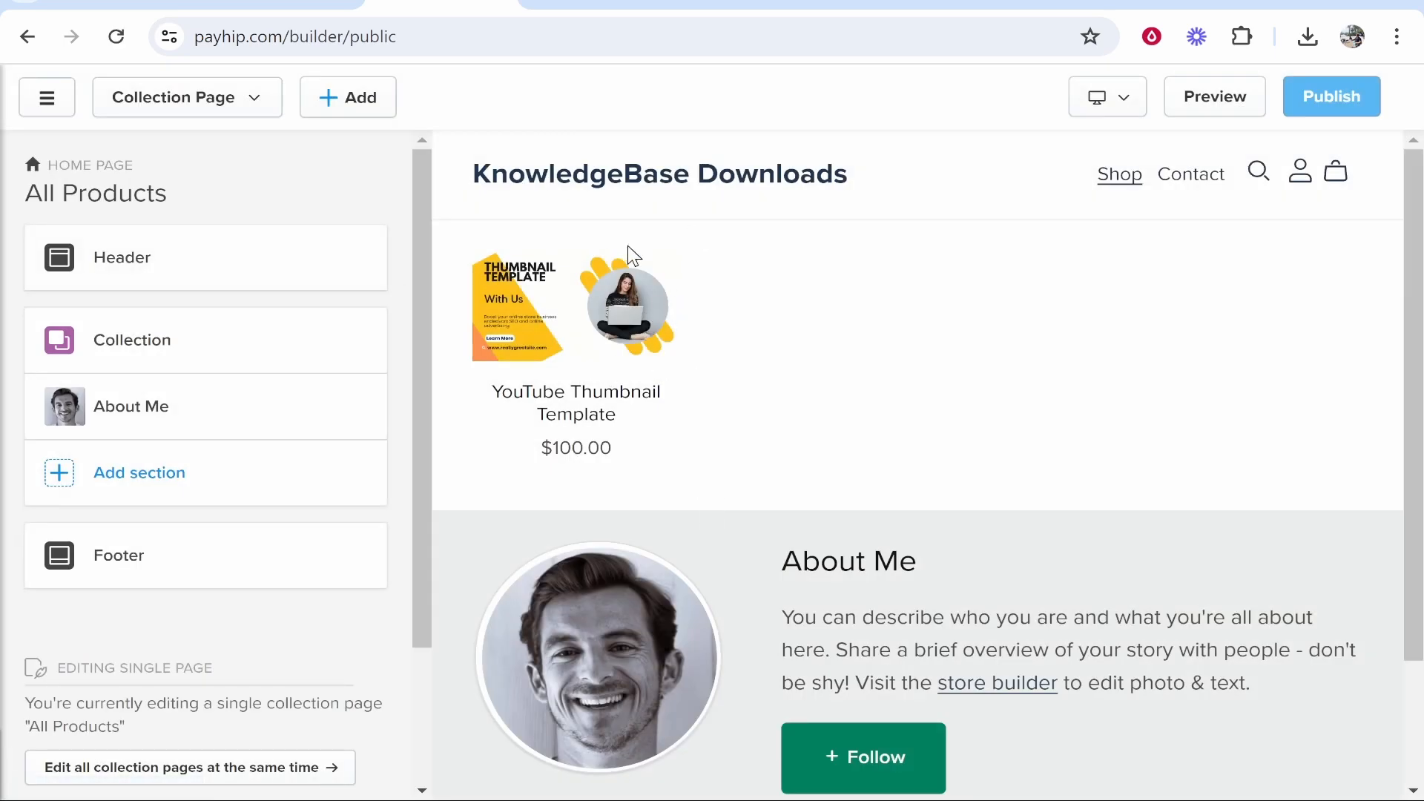
mouse_move(727, 193)
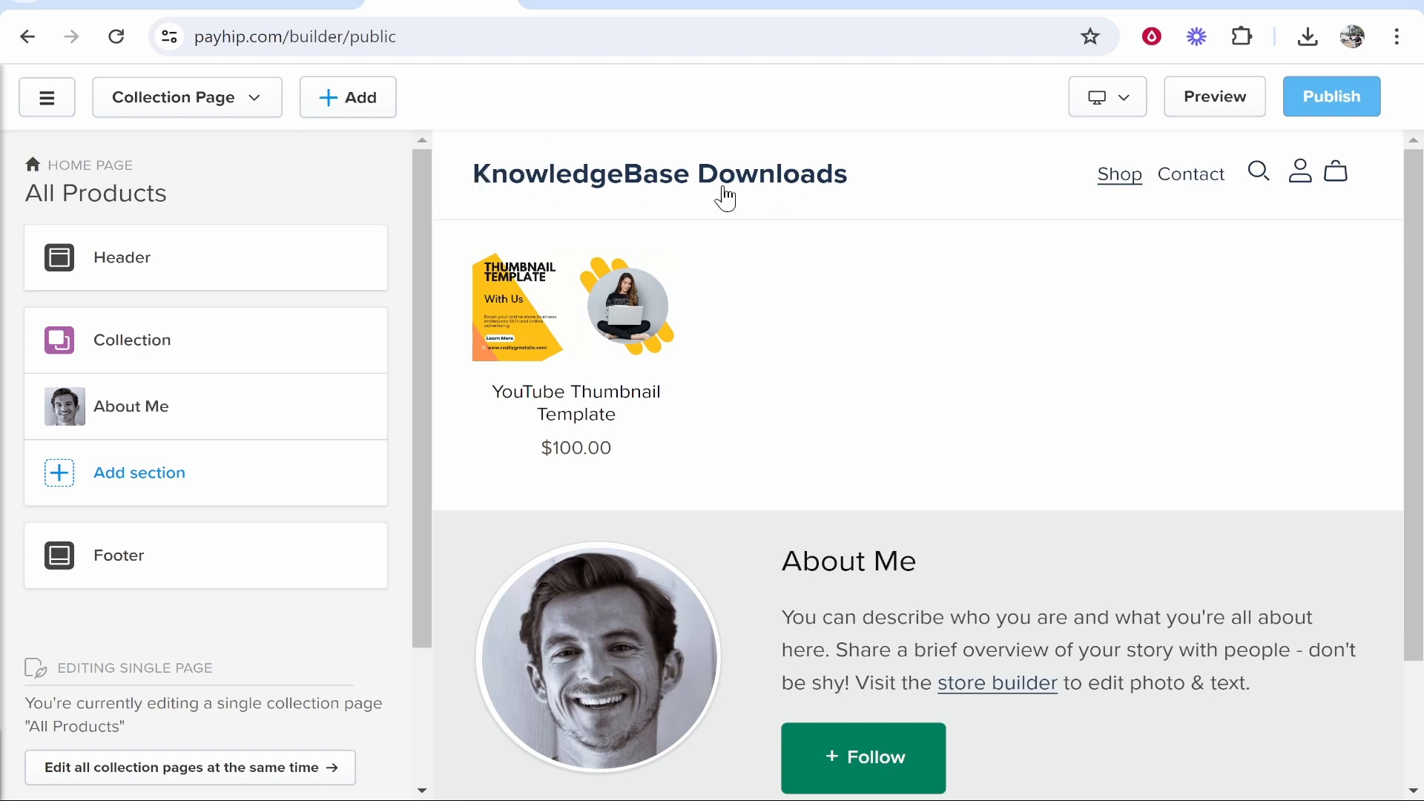
scroll(down, 3)
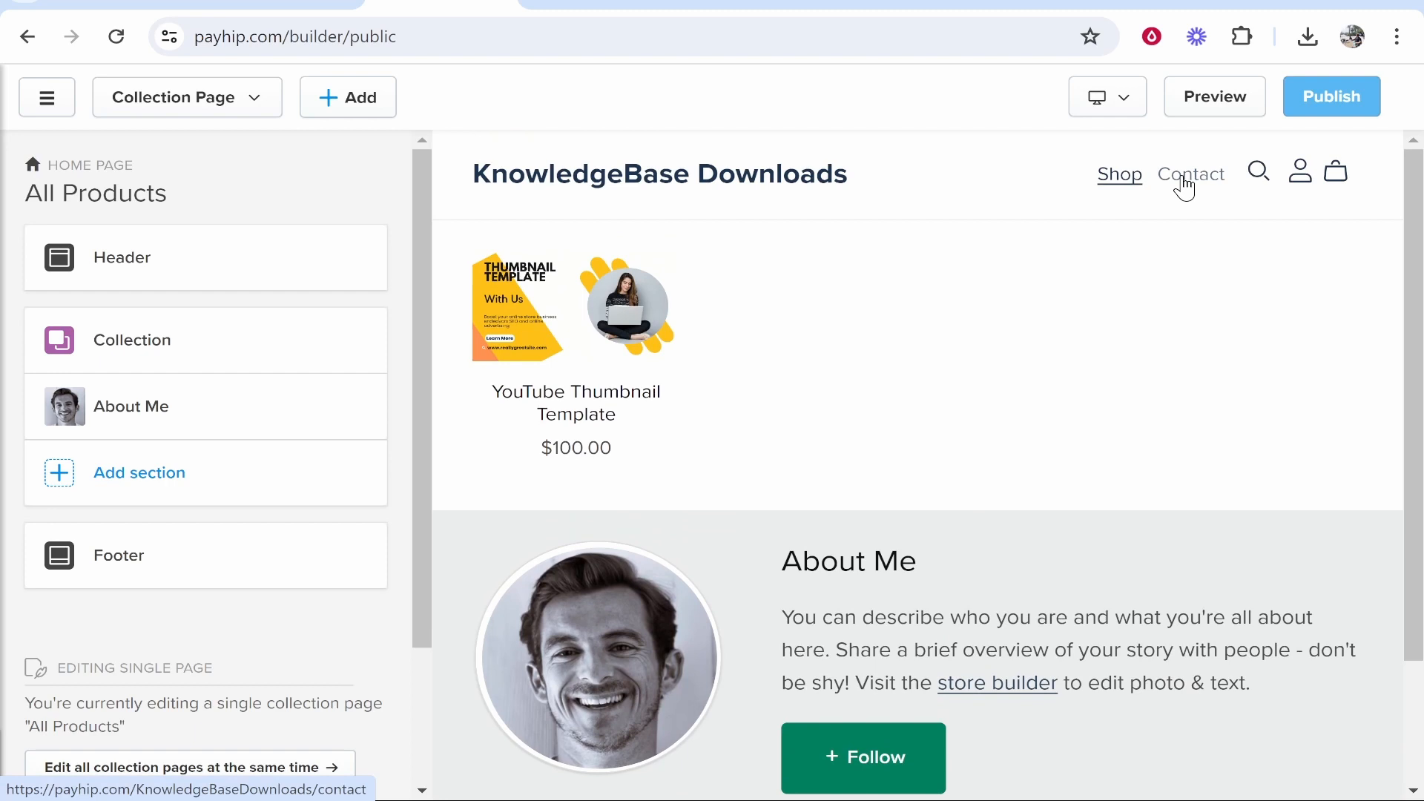
click(1191, 175)
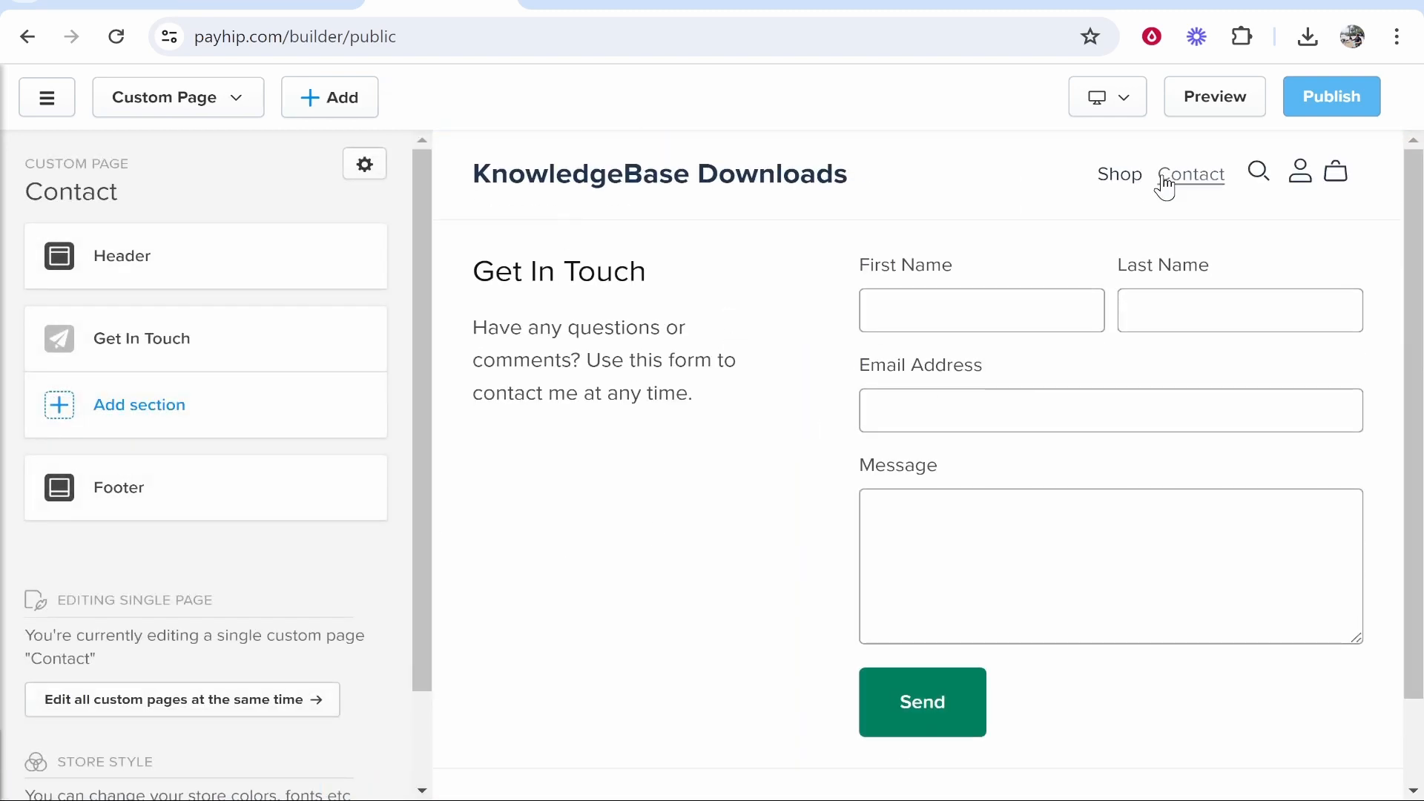
click(1120, 174)
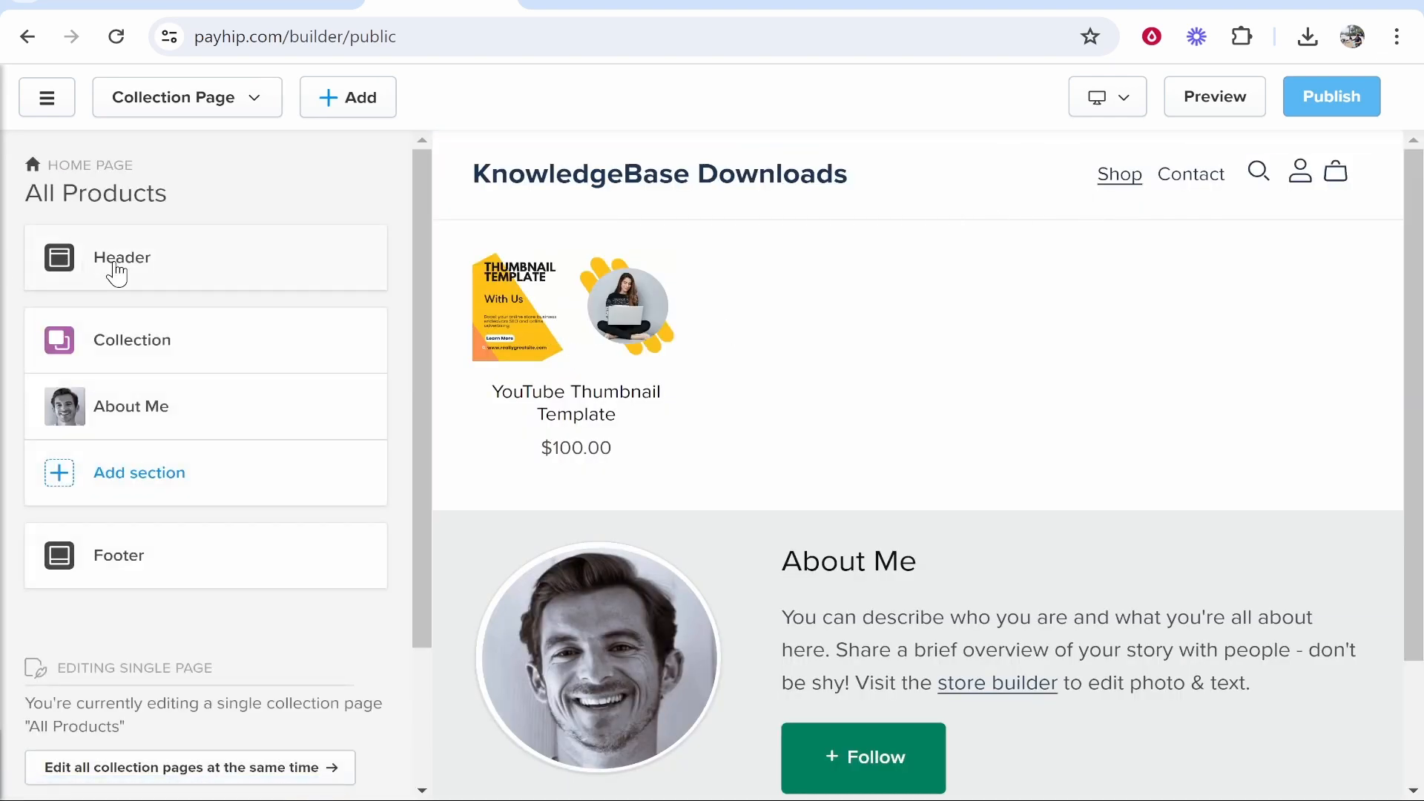
click(121, 258)
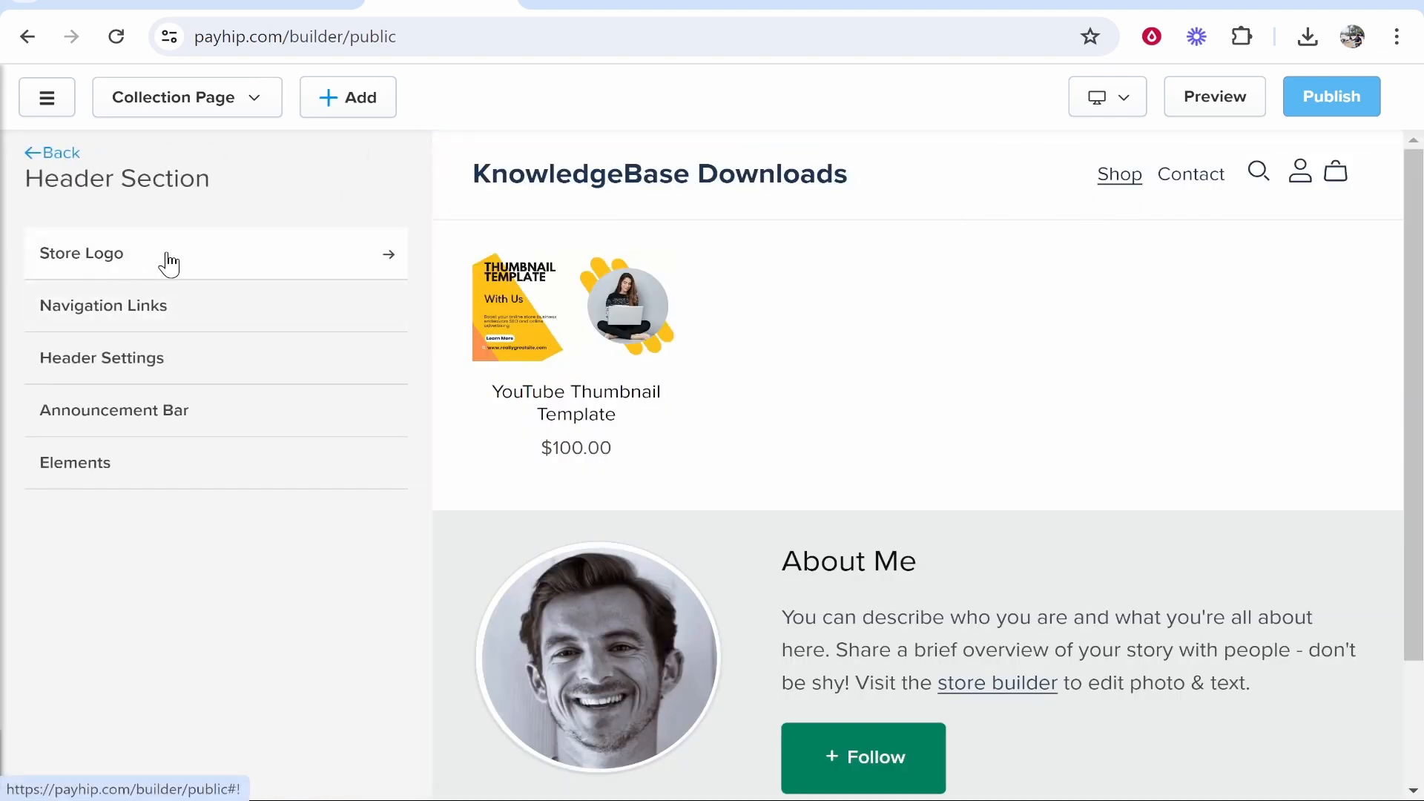
Review the header's navigation links and close them unchanged.
click(102, 305)
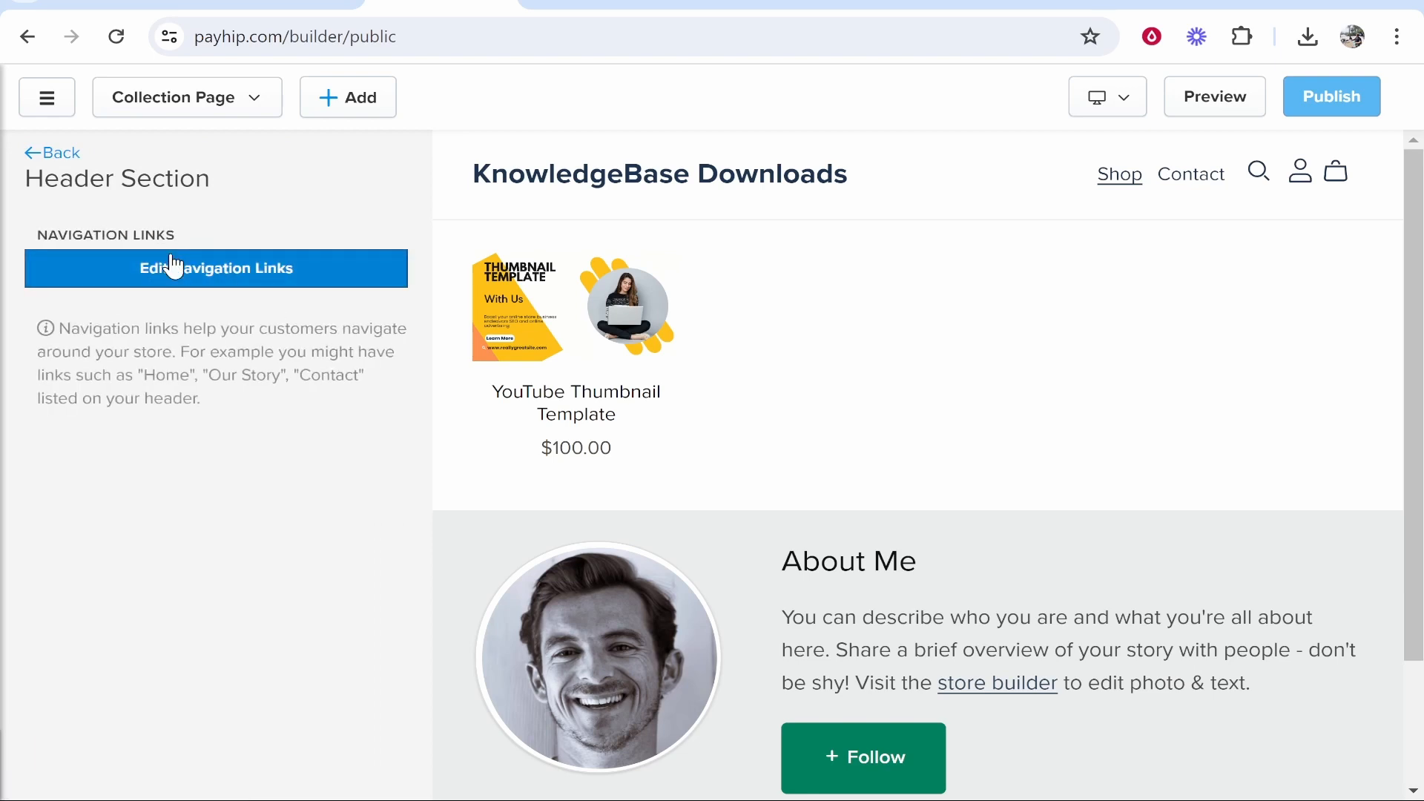
click(216, 268)
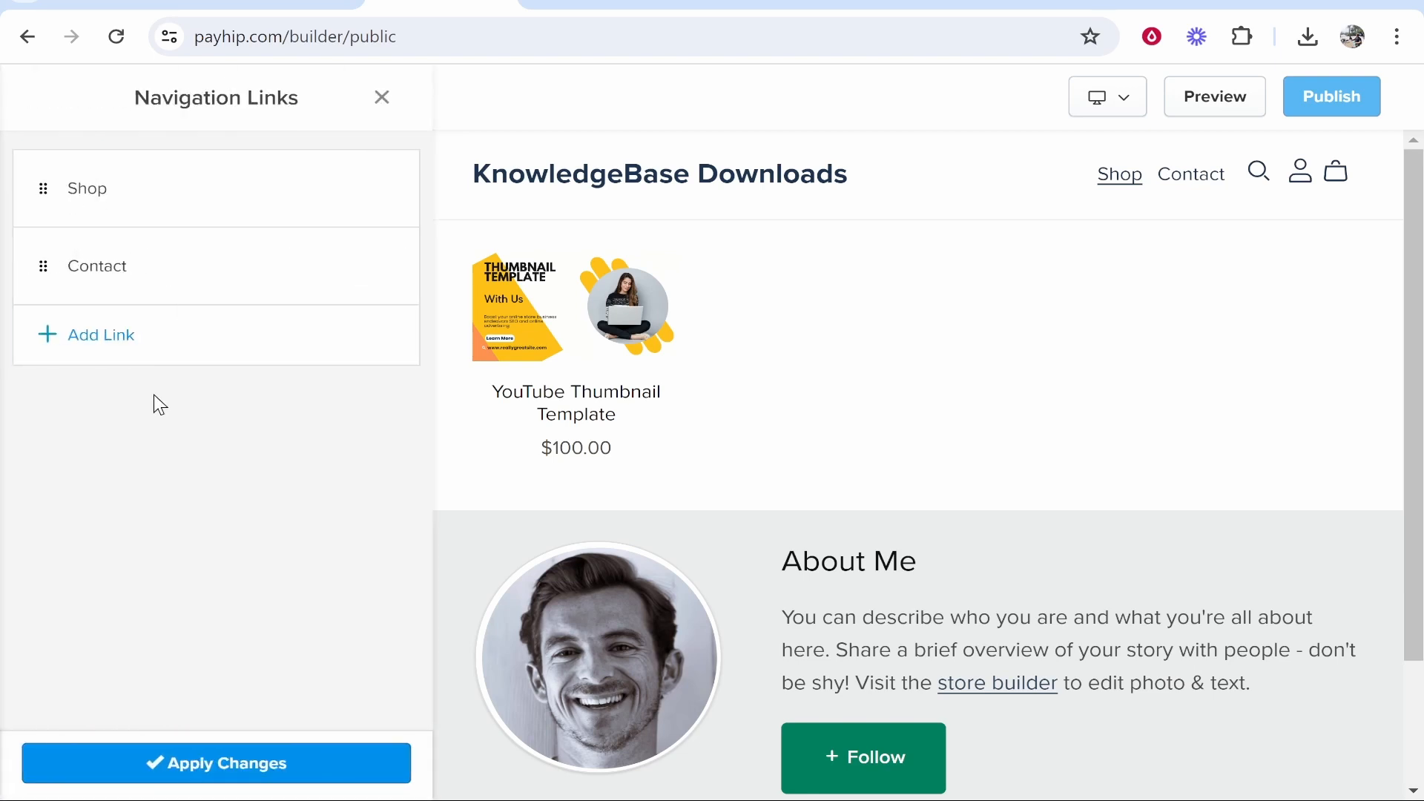
click(381, 97)
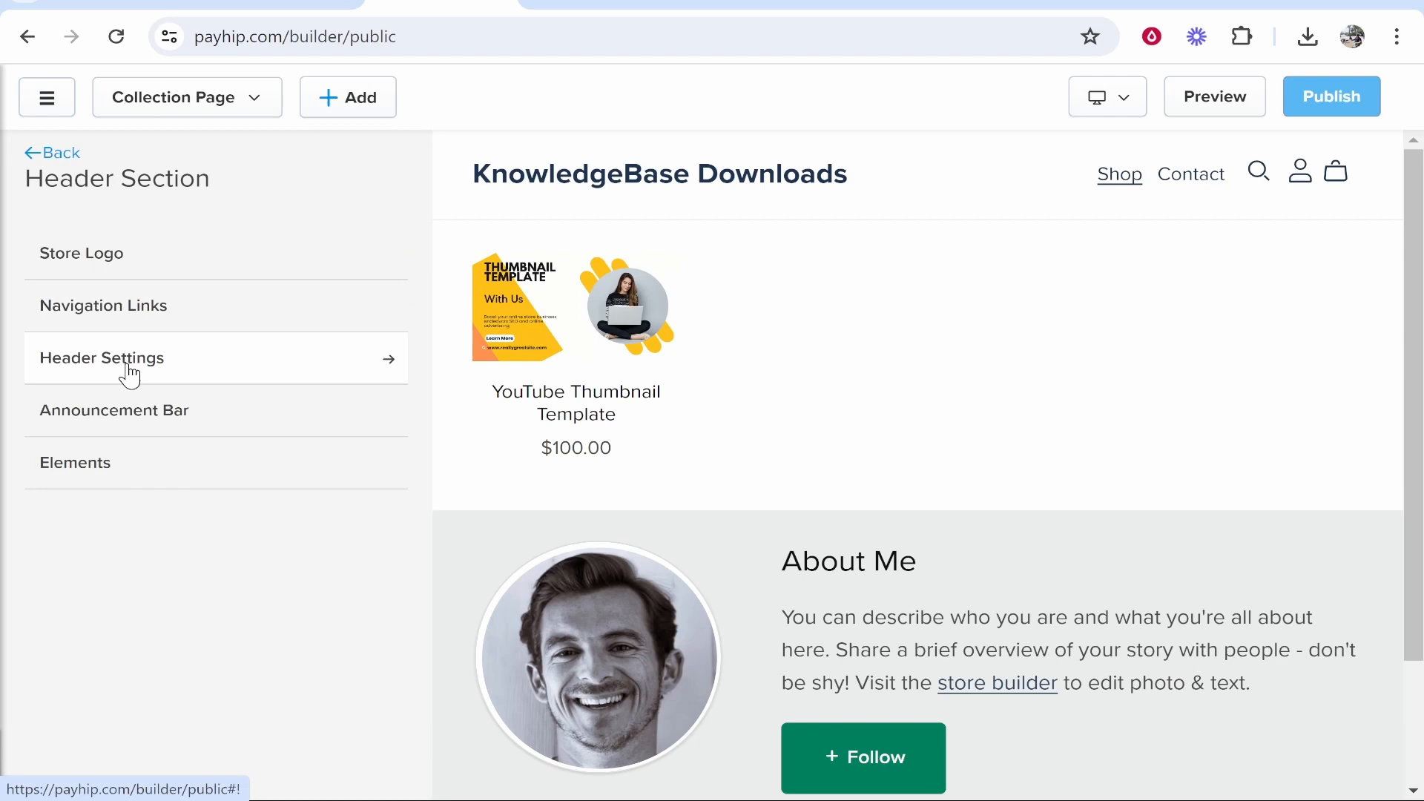
Set the header's vertical padding to 2vw and save the change.
click(102, 358)
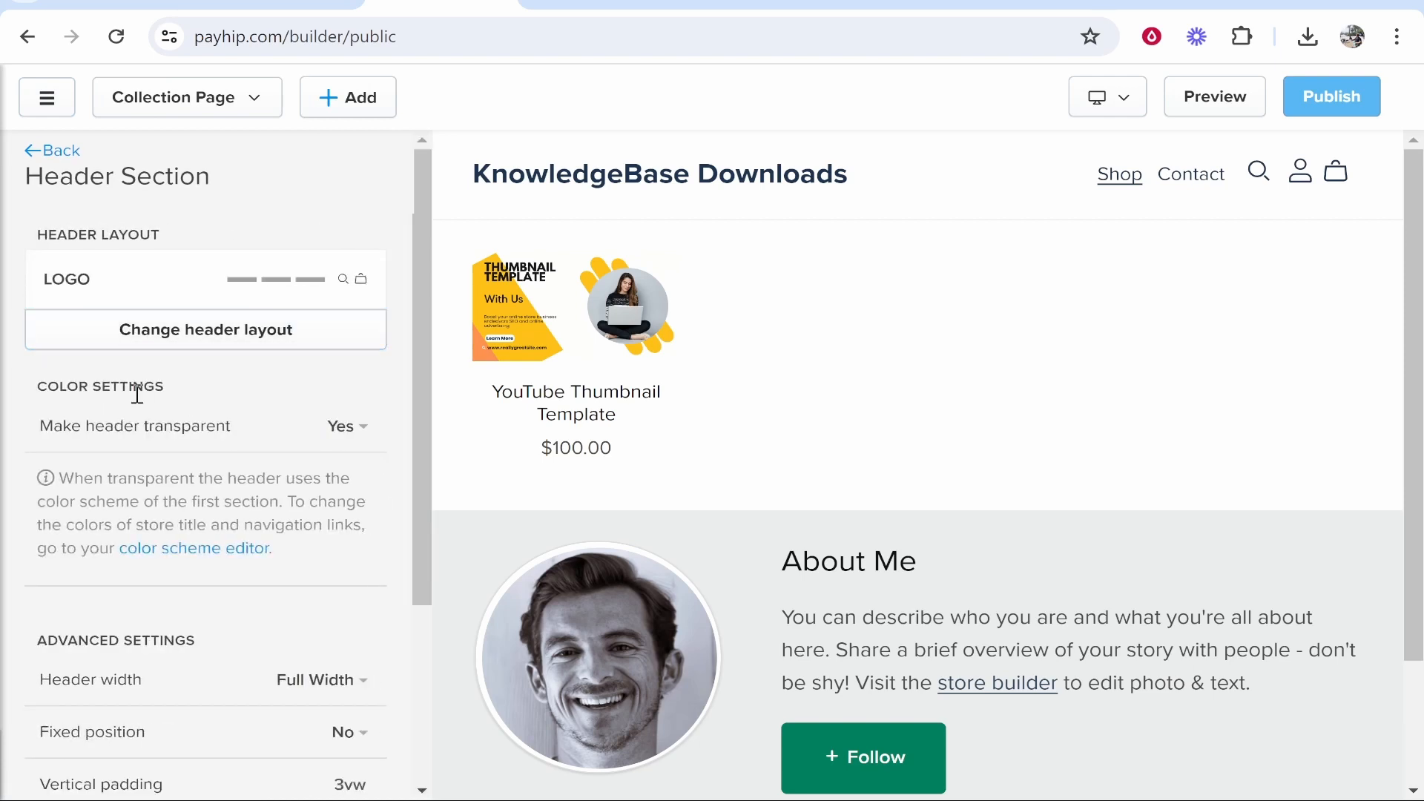
scroll(down, 3)
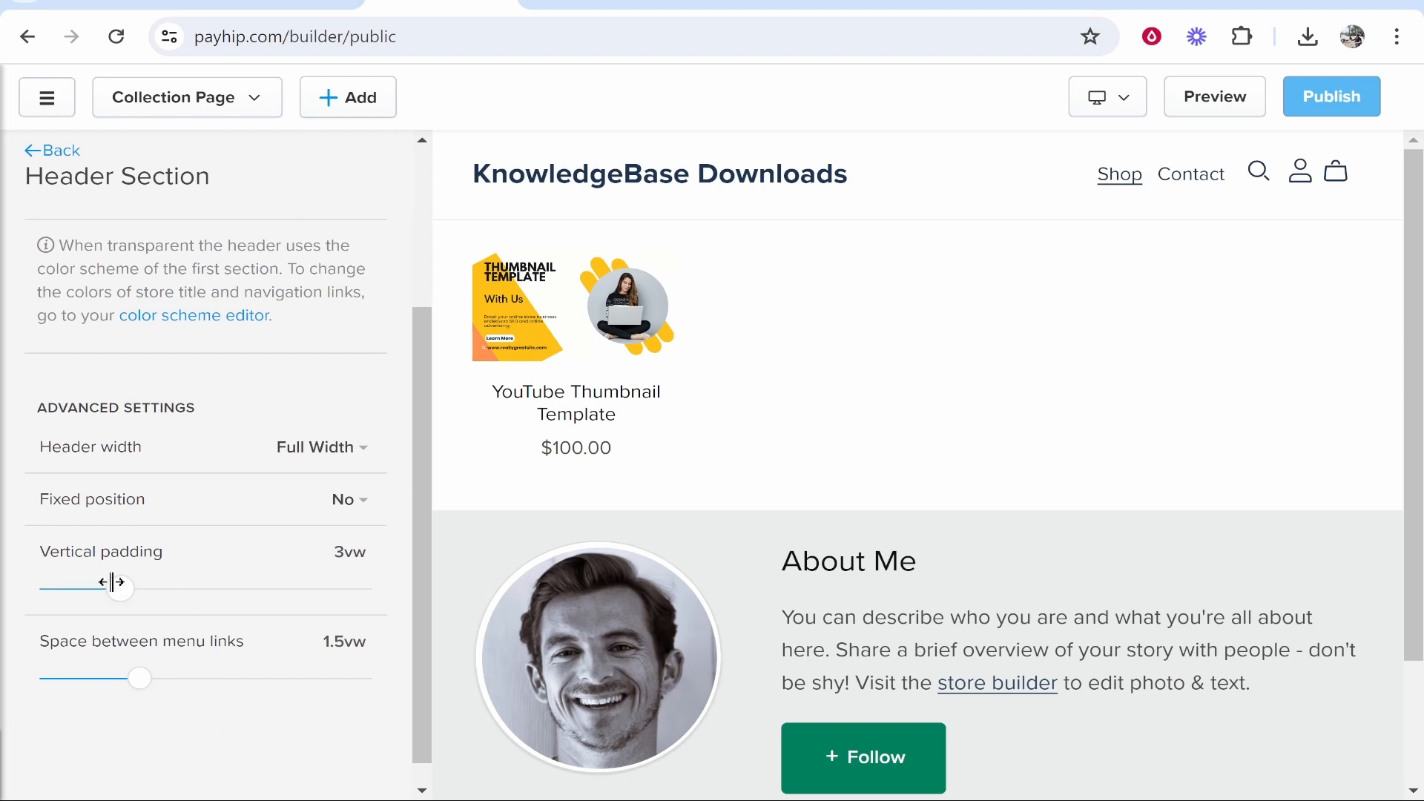
drag(119, 588, 111, 587)
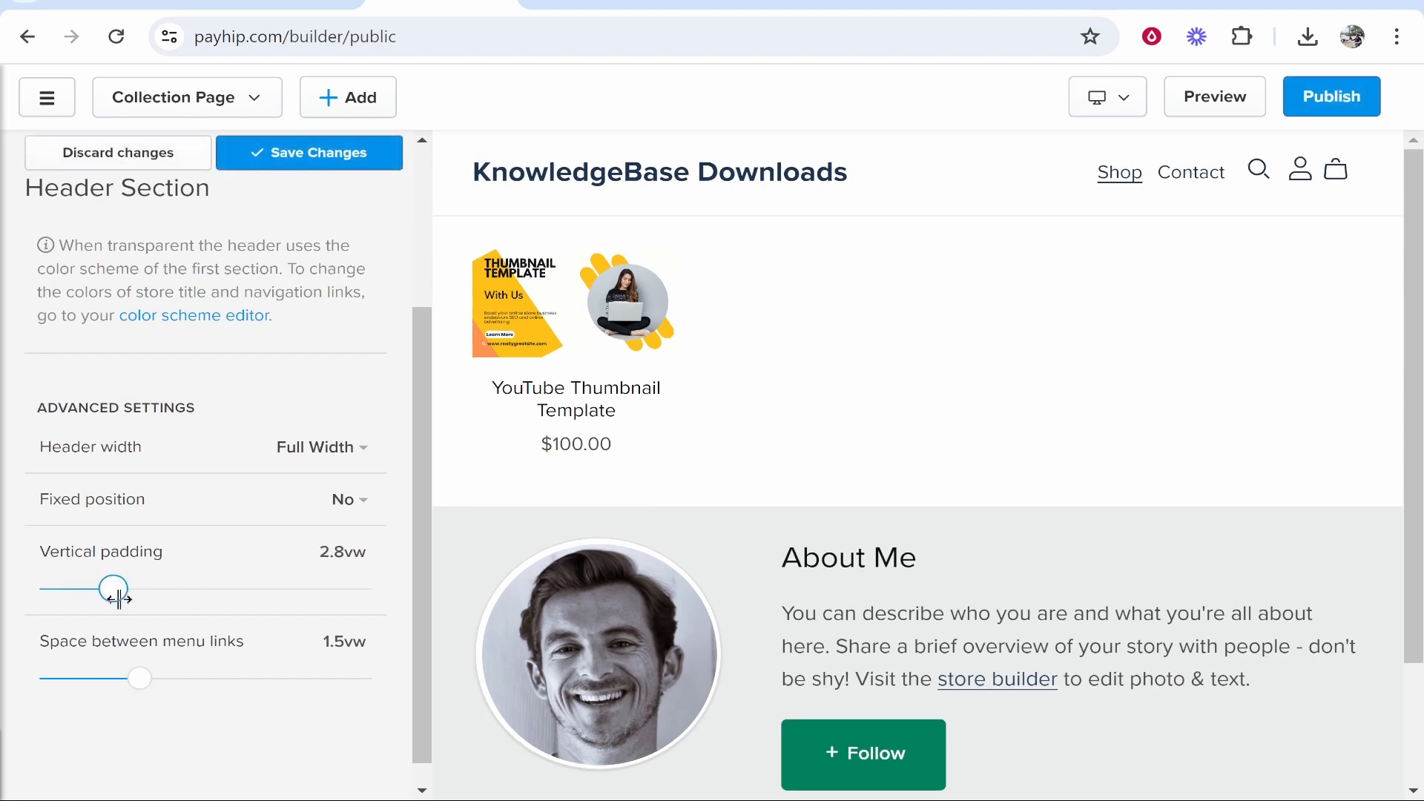
drag(112, 589, 80, 589)
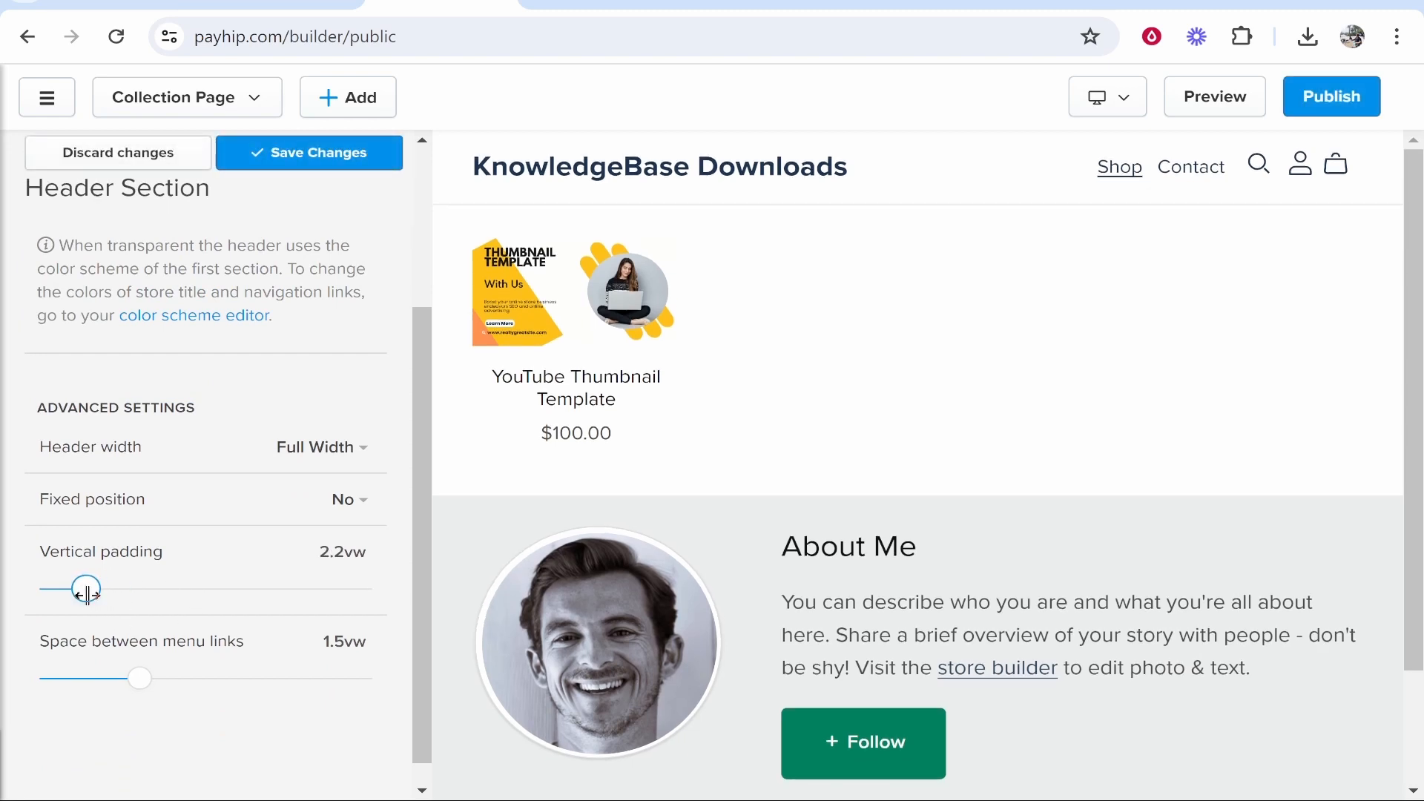
drag(77, 588, 92, 588)
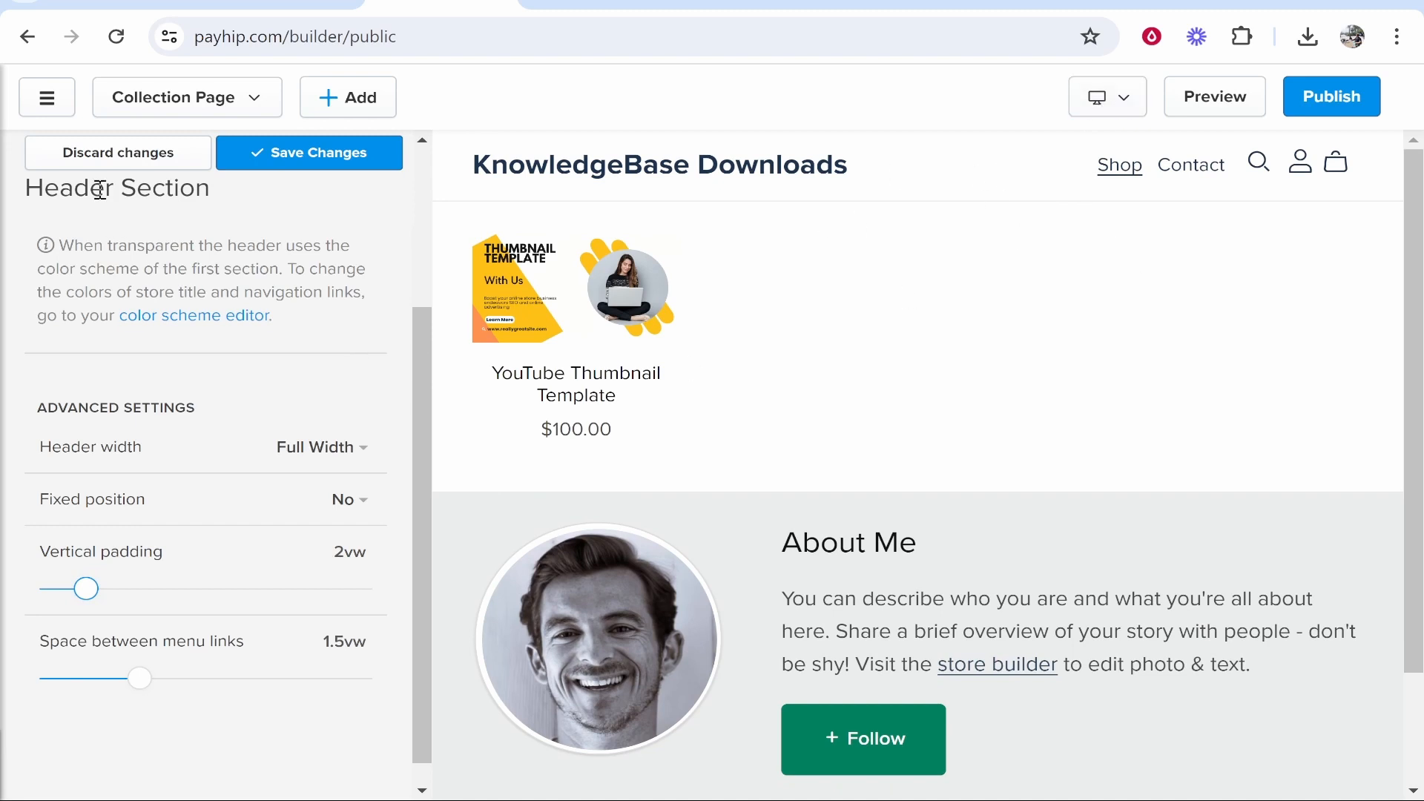
click(308, 151)
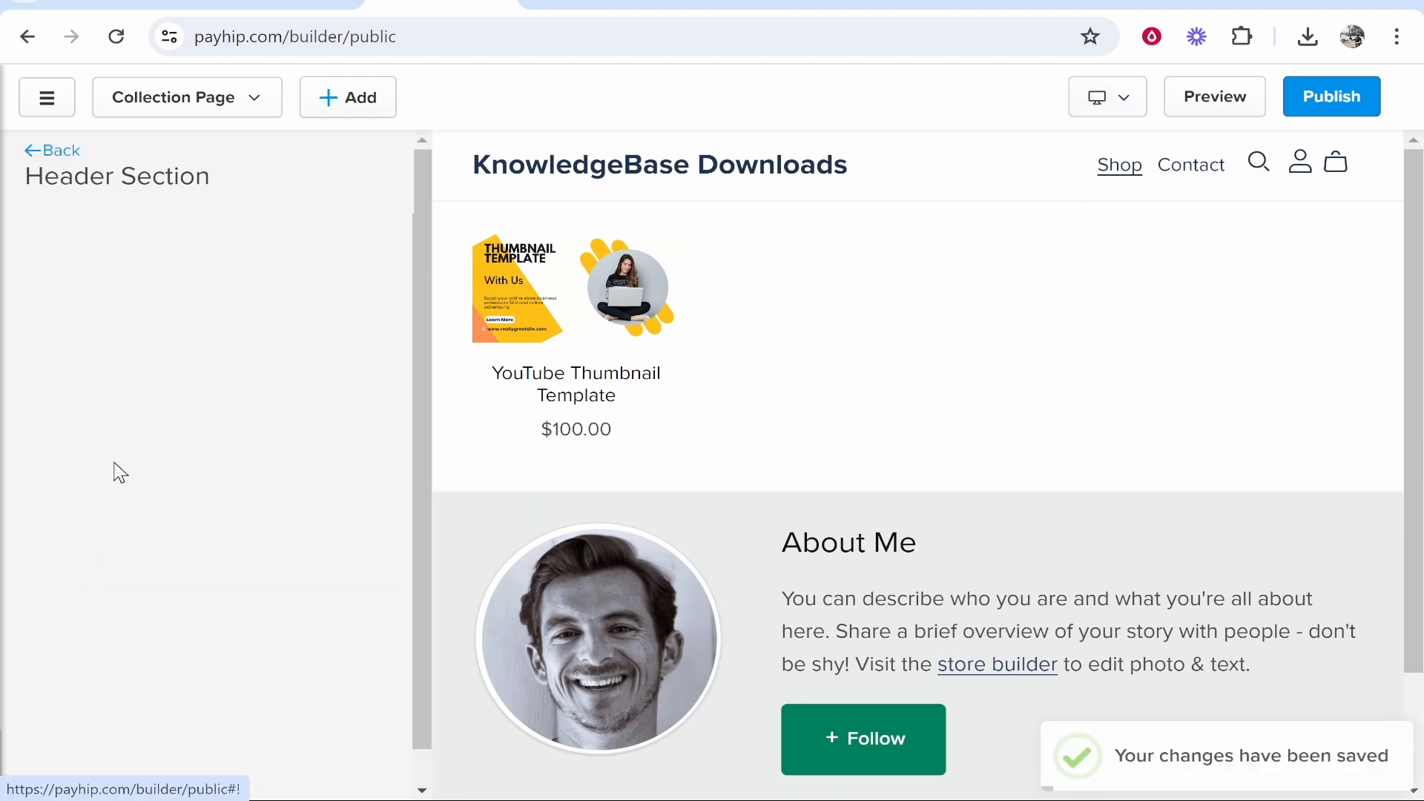
click(51, 150)
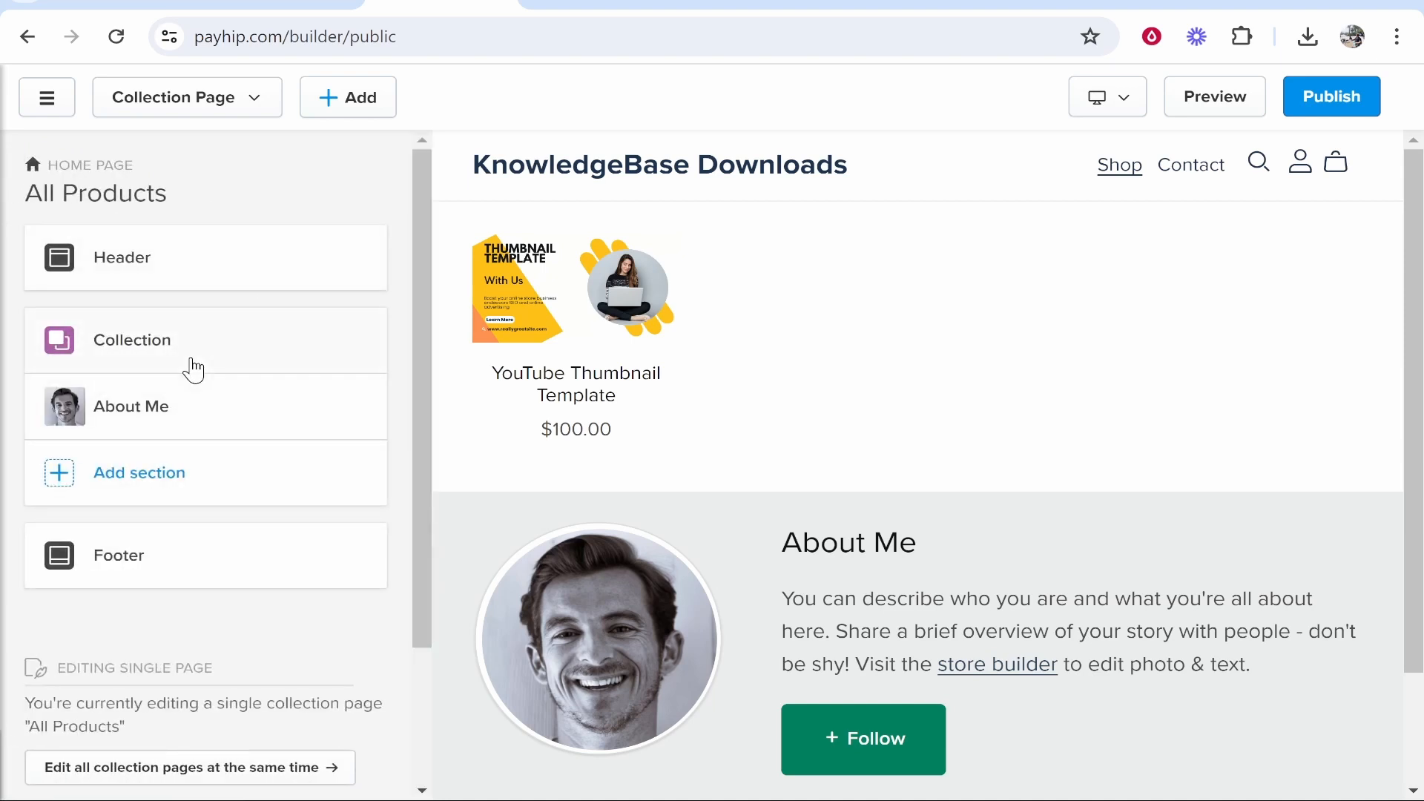
click(132, 340)
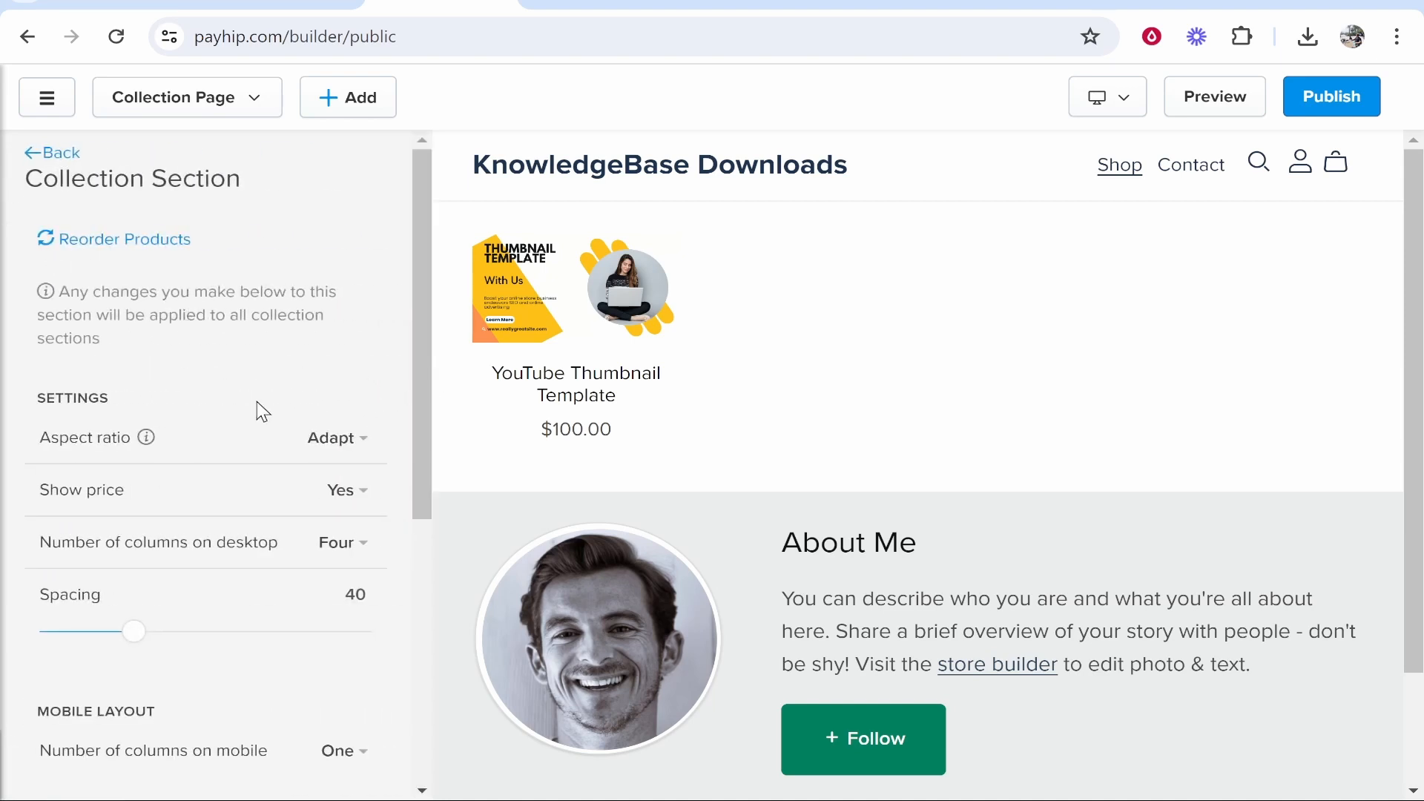
Keep the Adapt image aspect ratio and show two product columns on desktop.
click(336, 437)
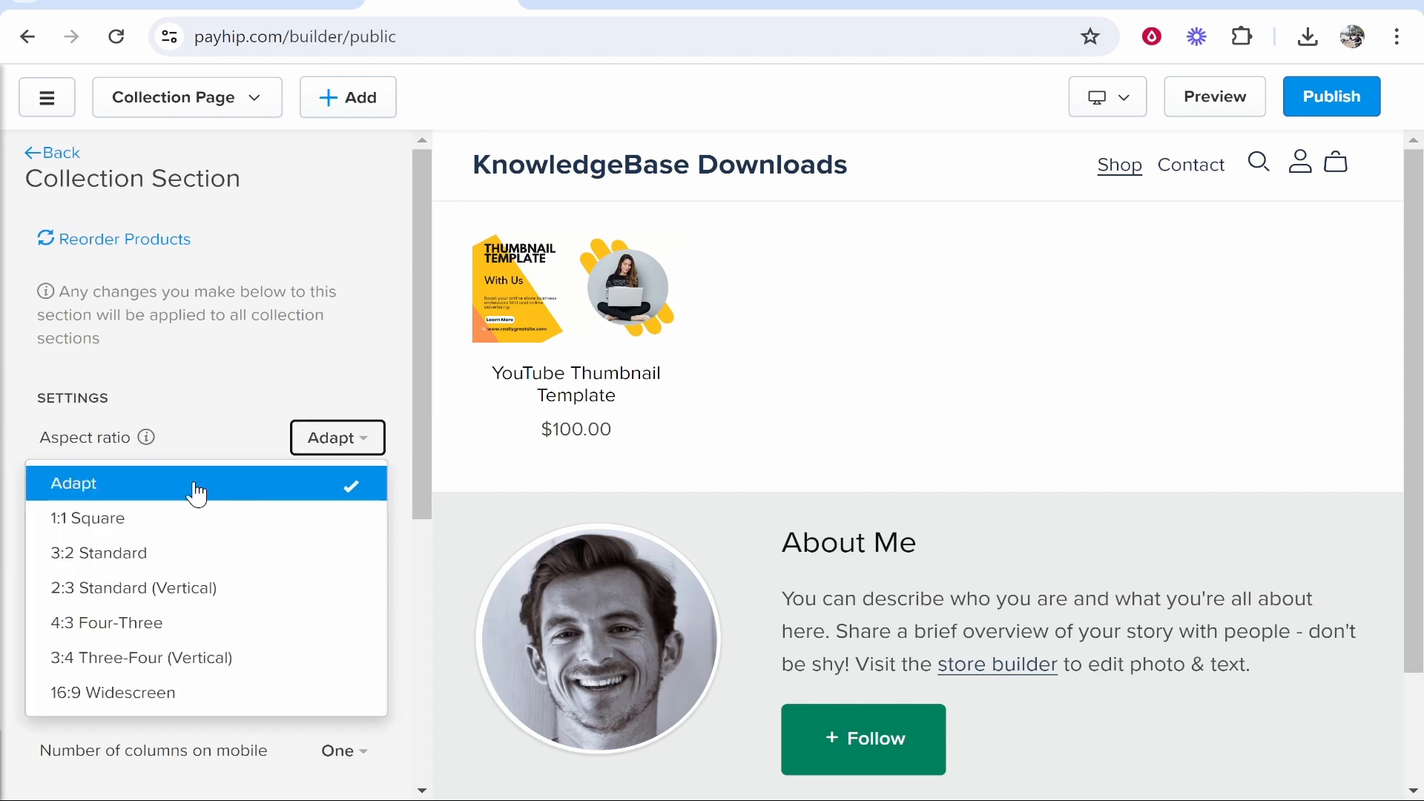
click(74, 482)
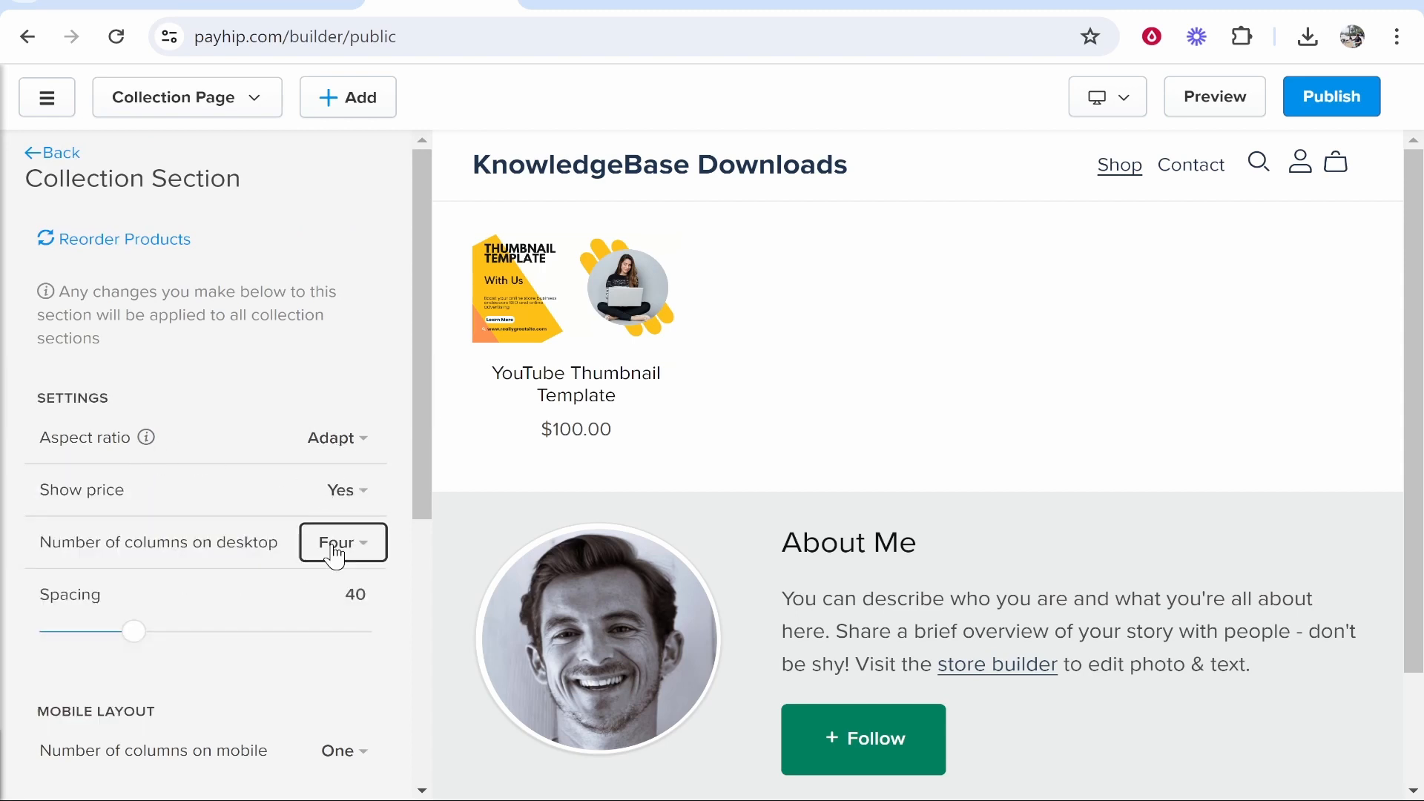
click(343, 542)
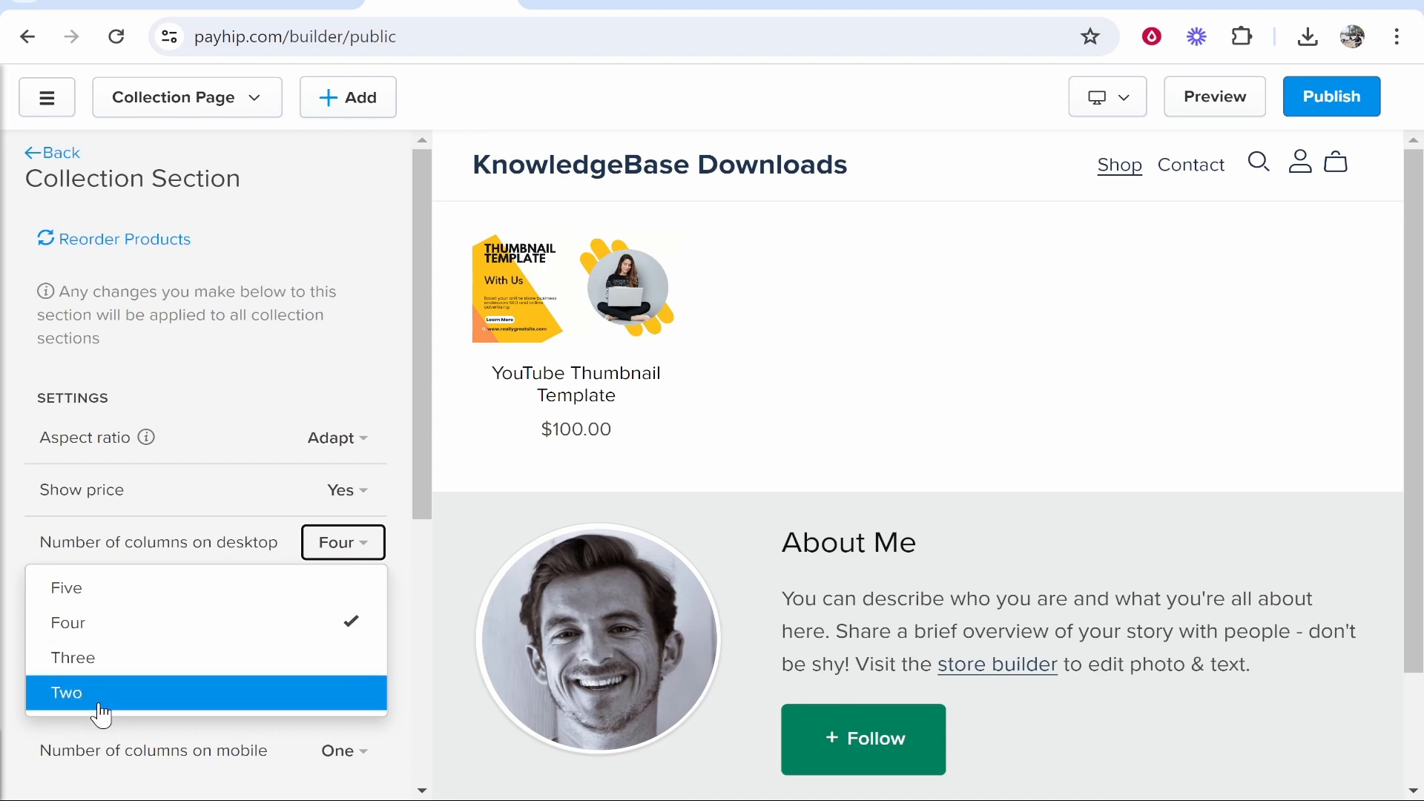
click(66, 692)
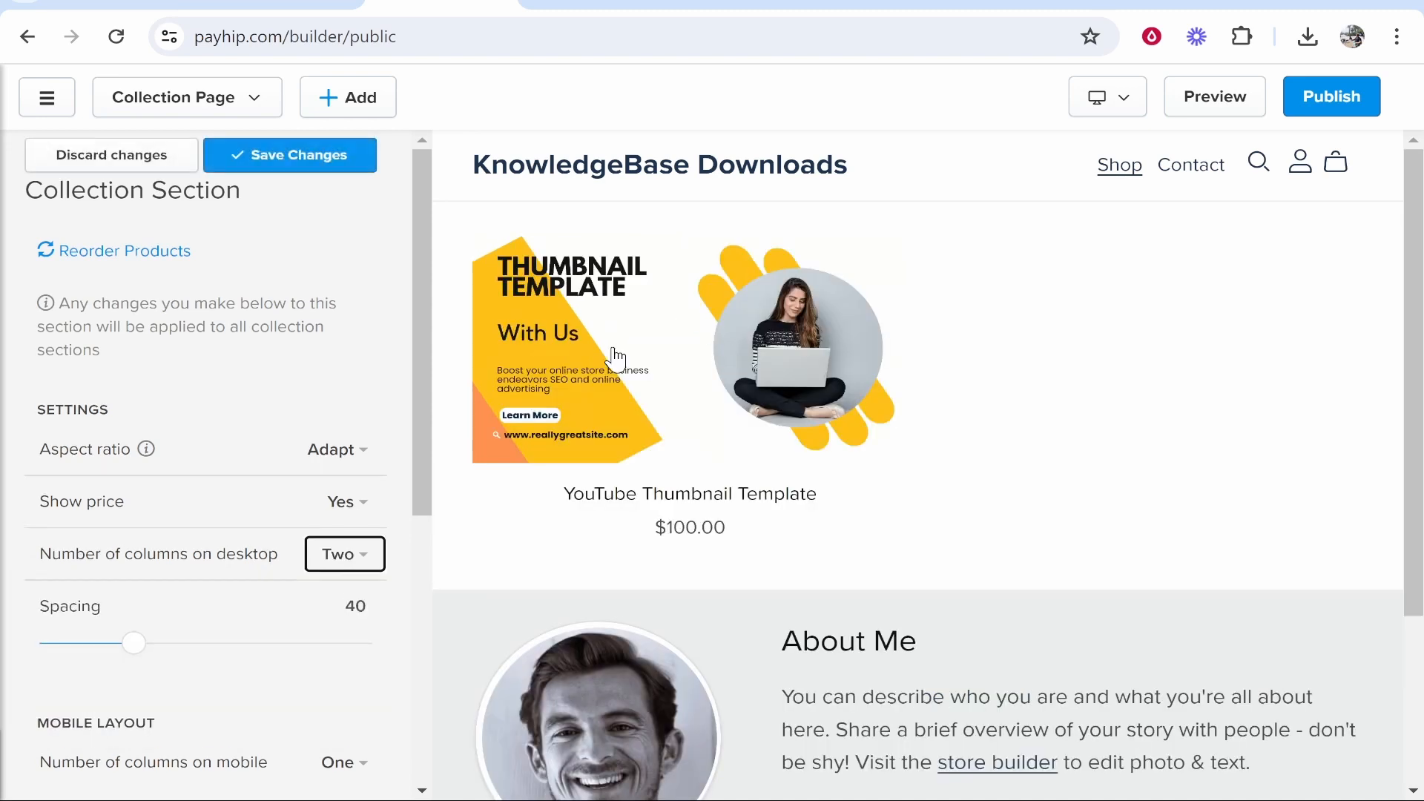
mouse_move(1322, 518)
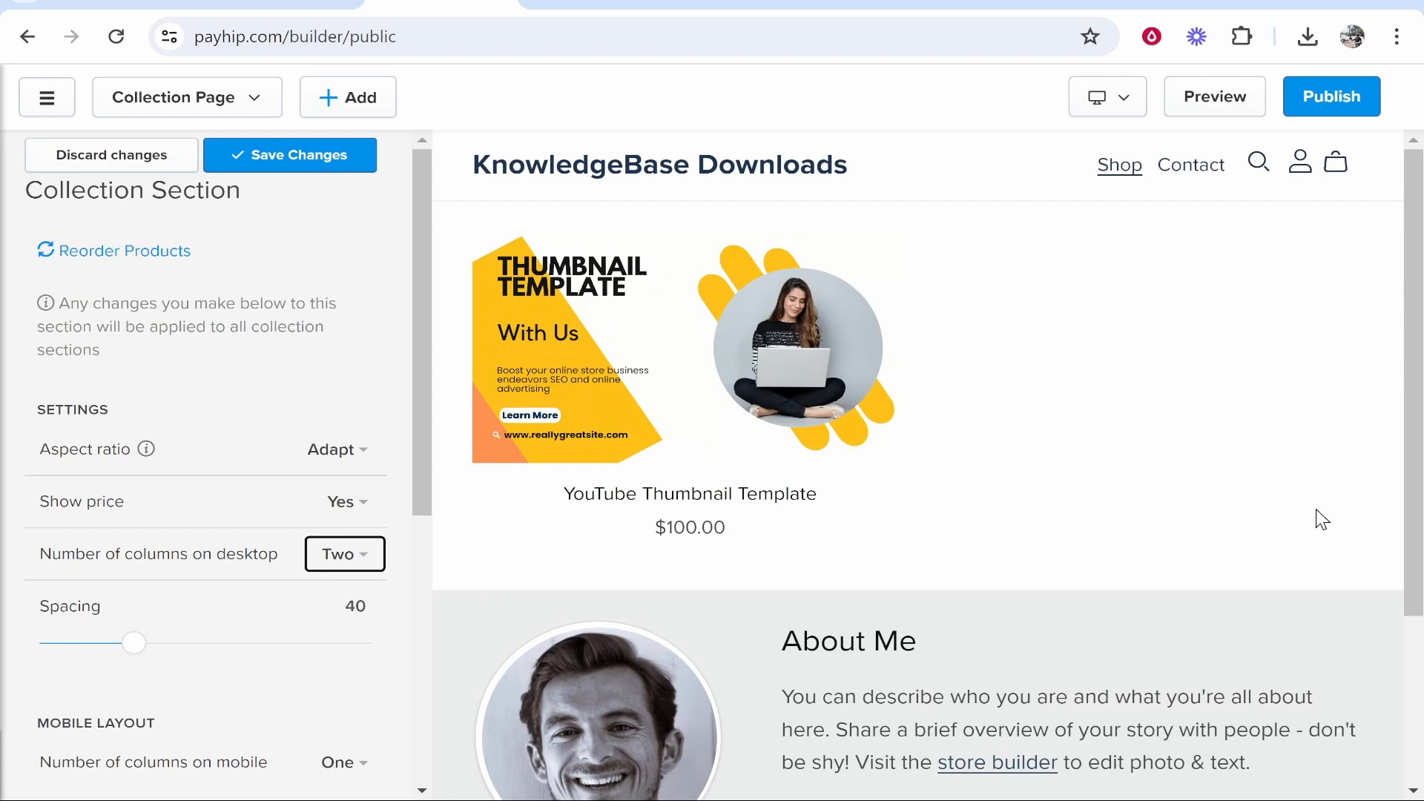
Set product spacing to 6, left-align product name and price, and save.
drag(134, 643, 166, 643)
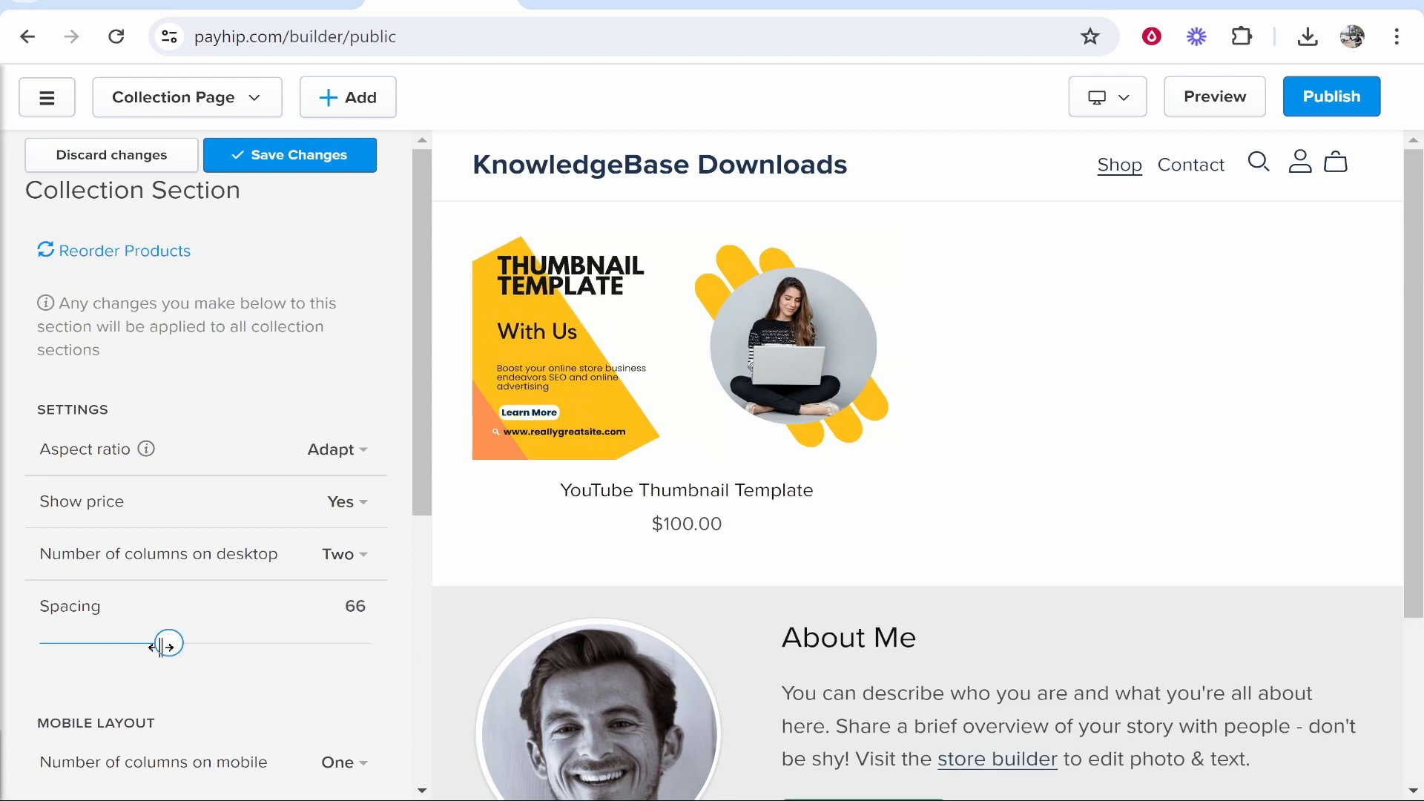
drag(161, 644, 61, 514)
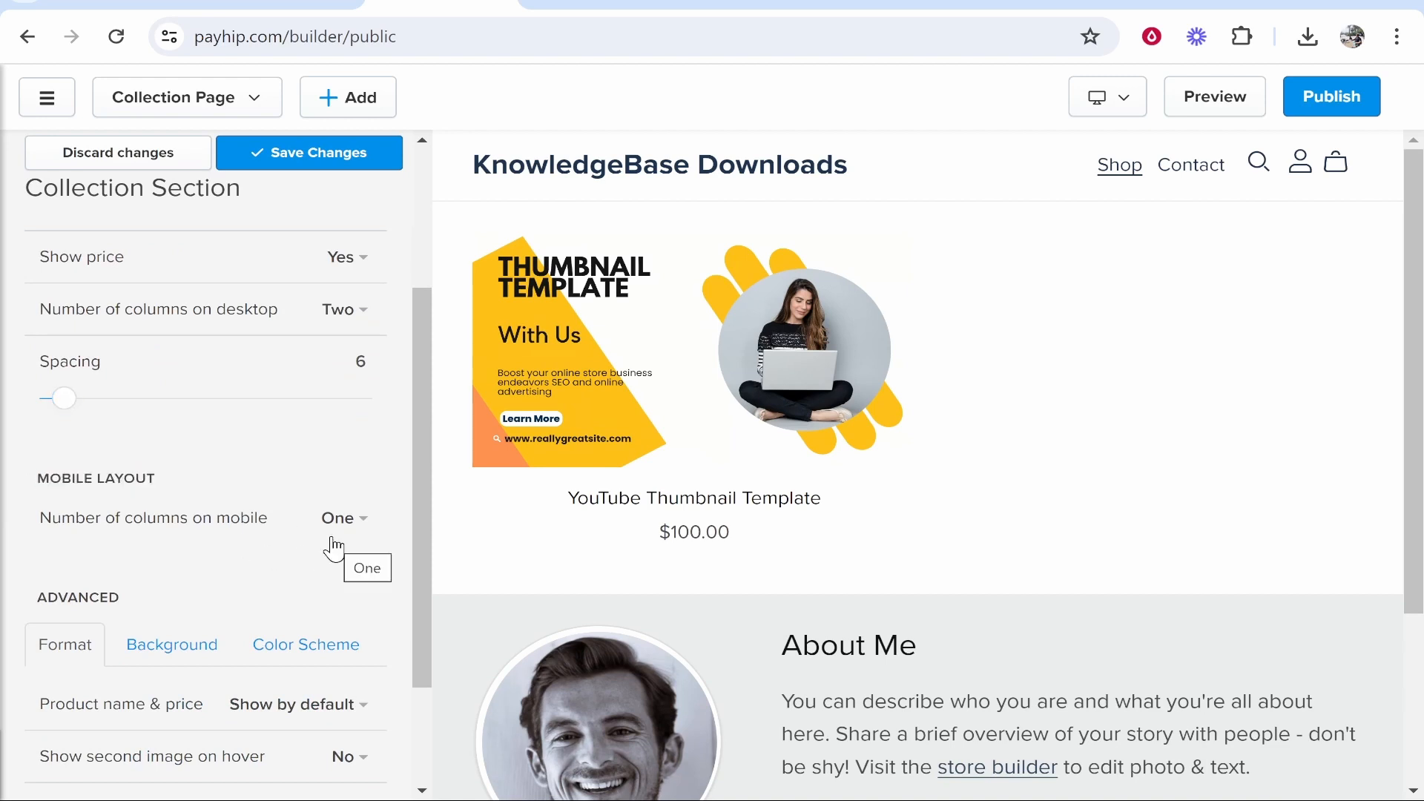
scroll(down, 3)
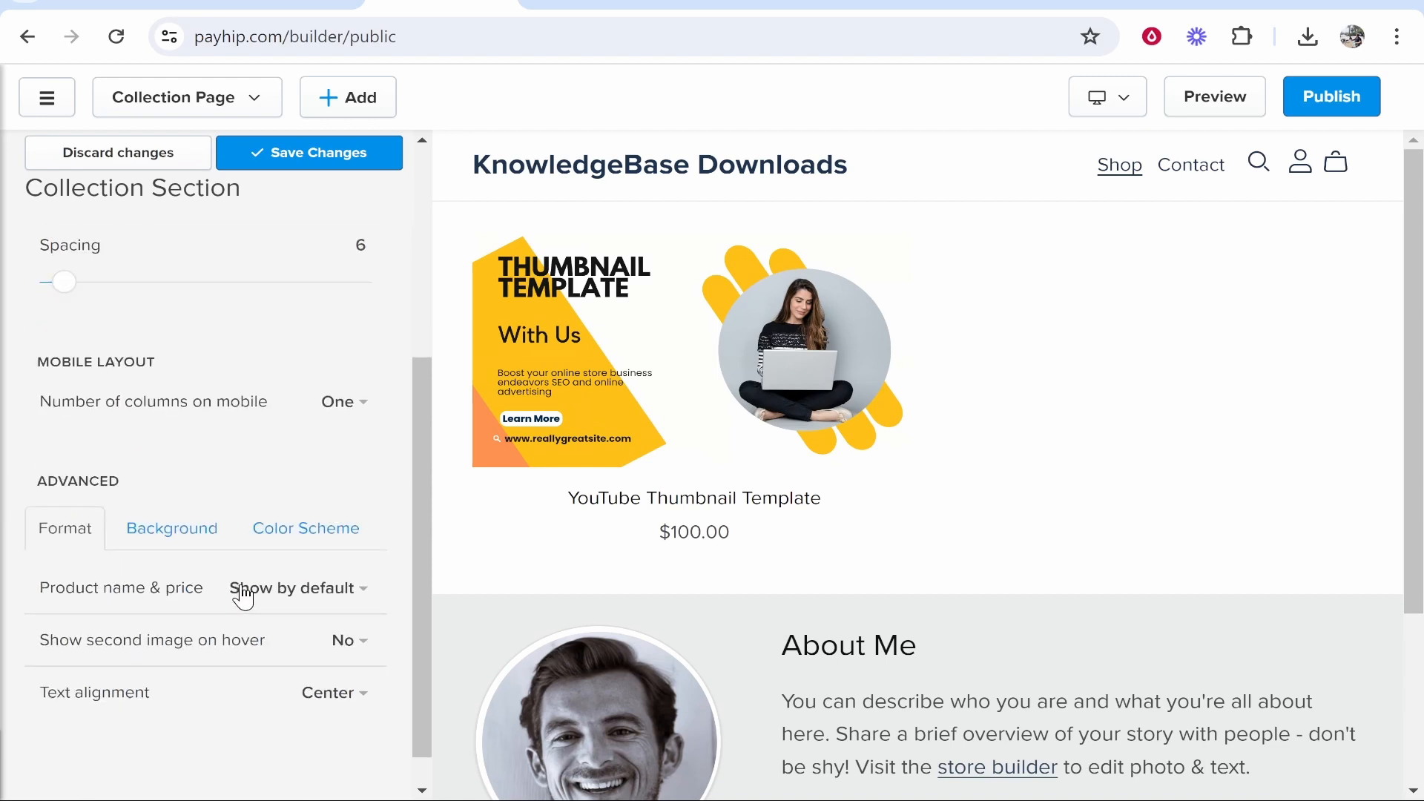
mouse_move(250, 652)
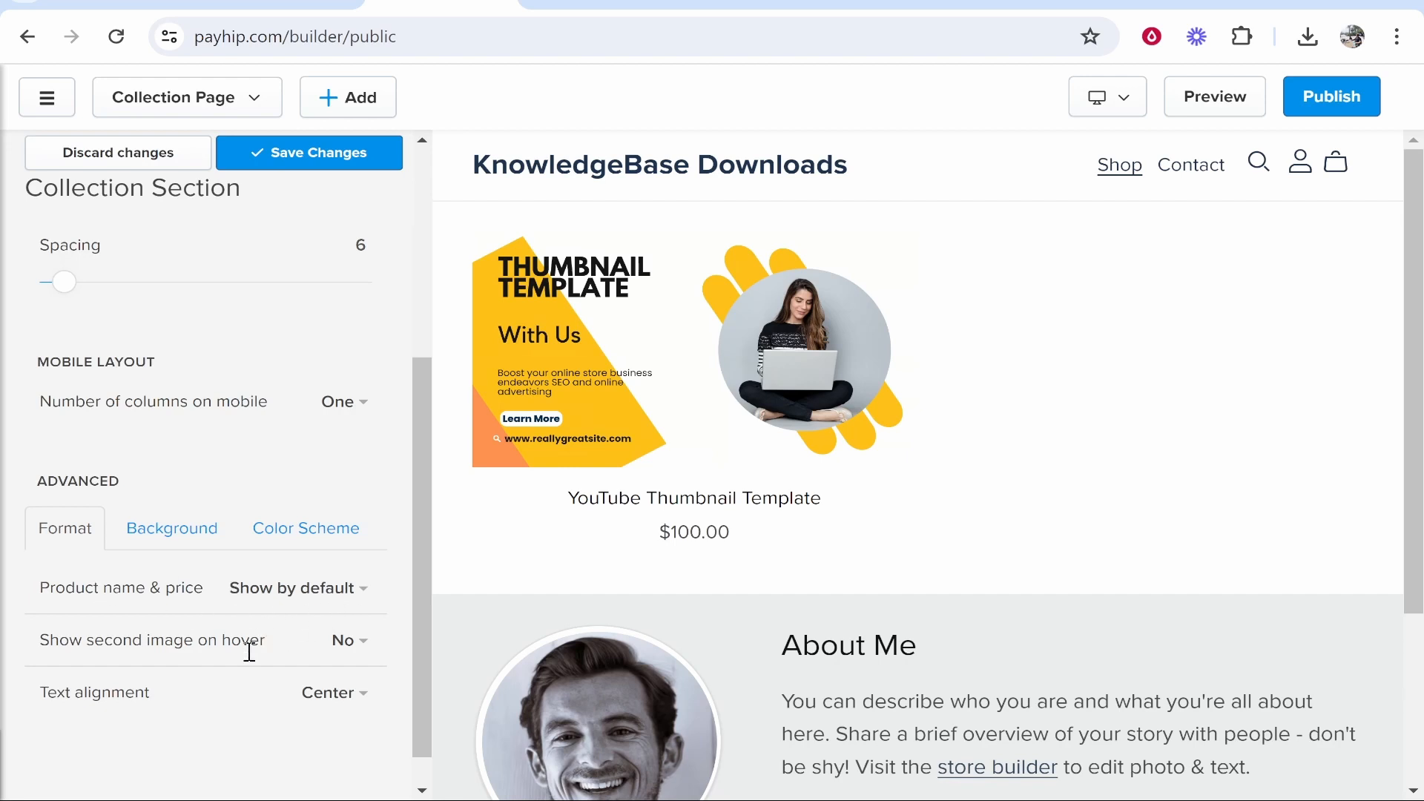
click(333, 692)
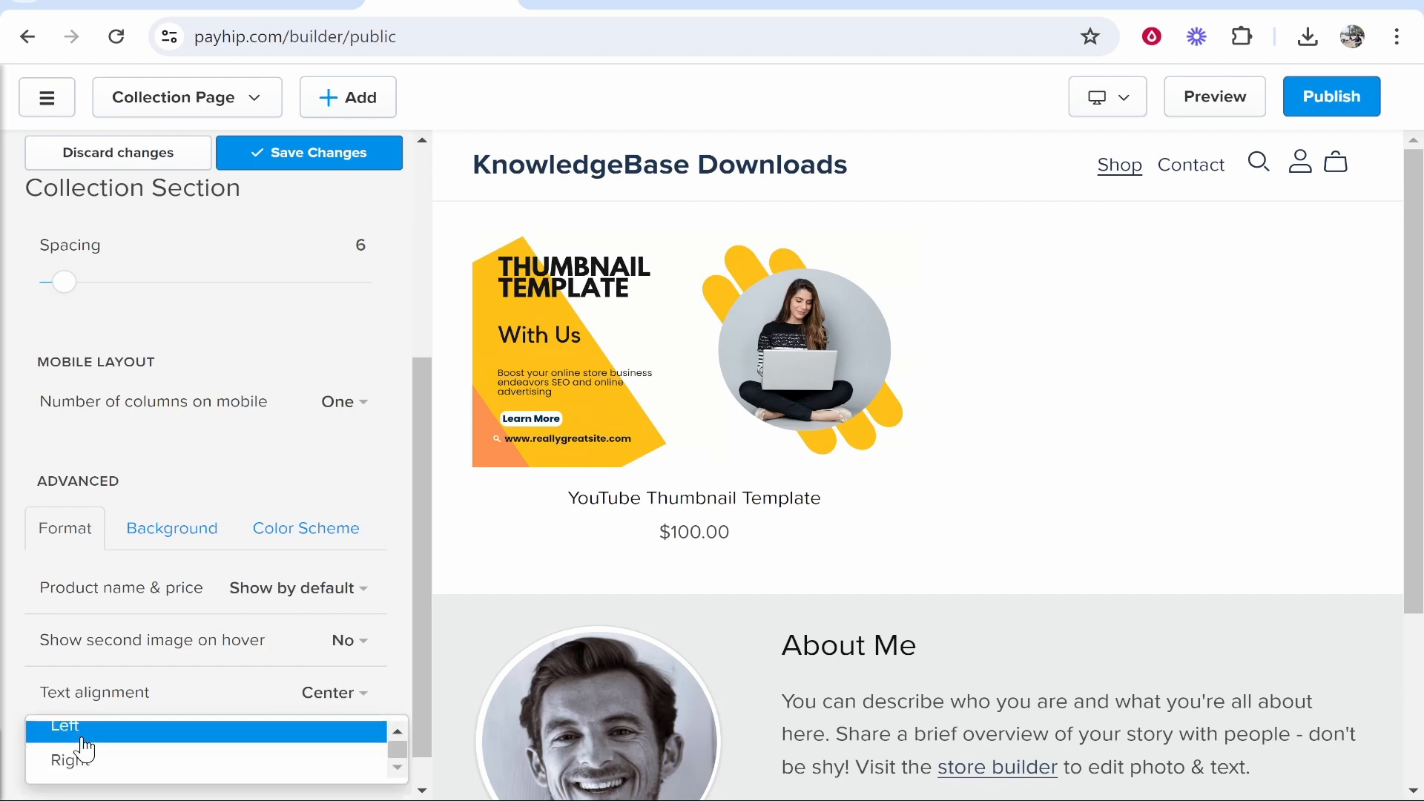
click(64, 727)
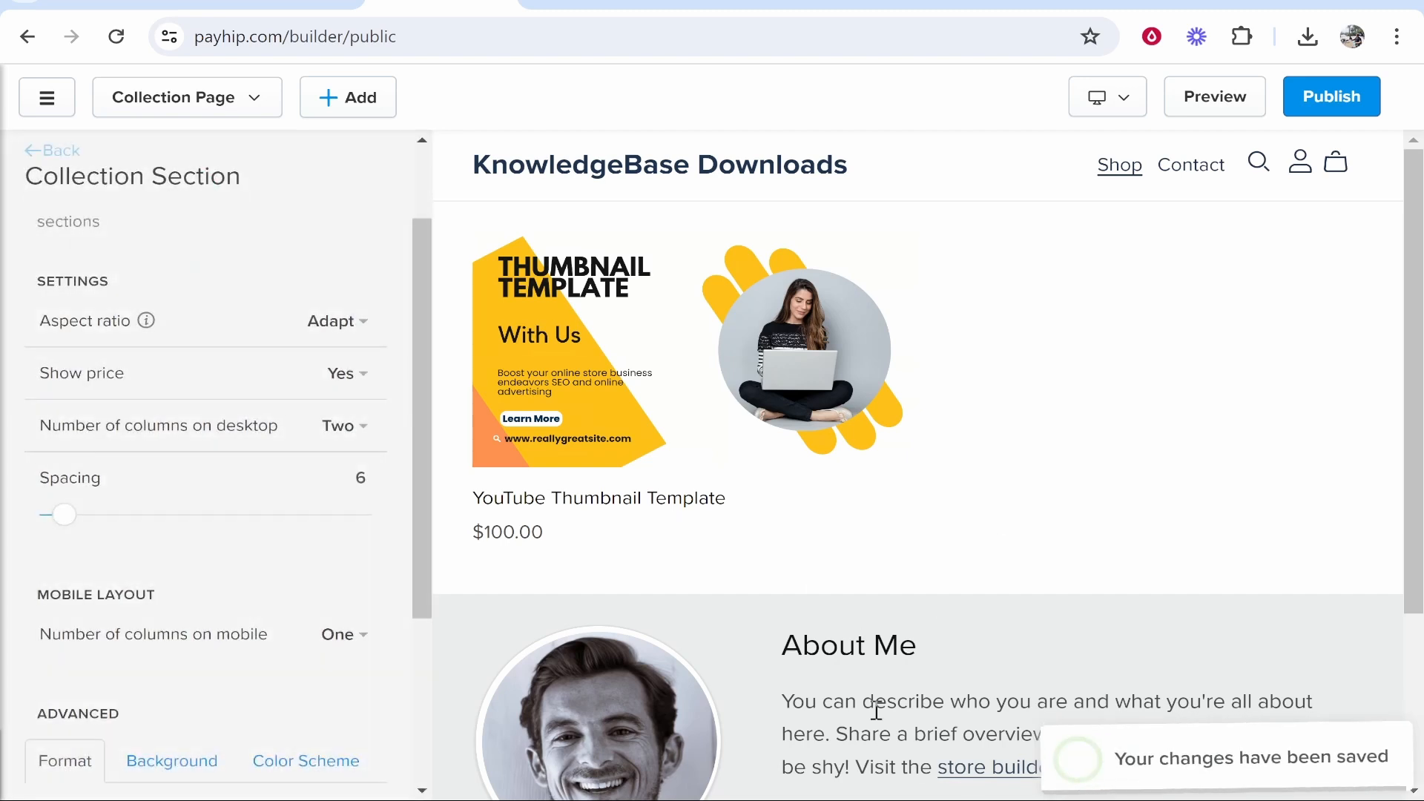
click(52, 150)
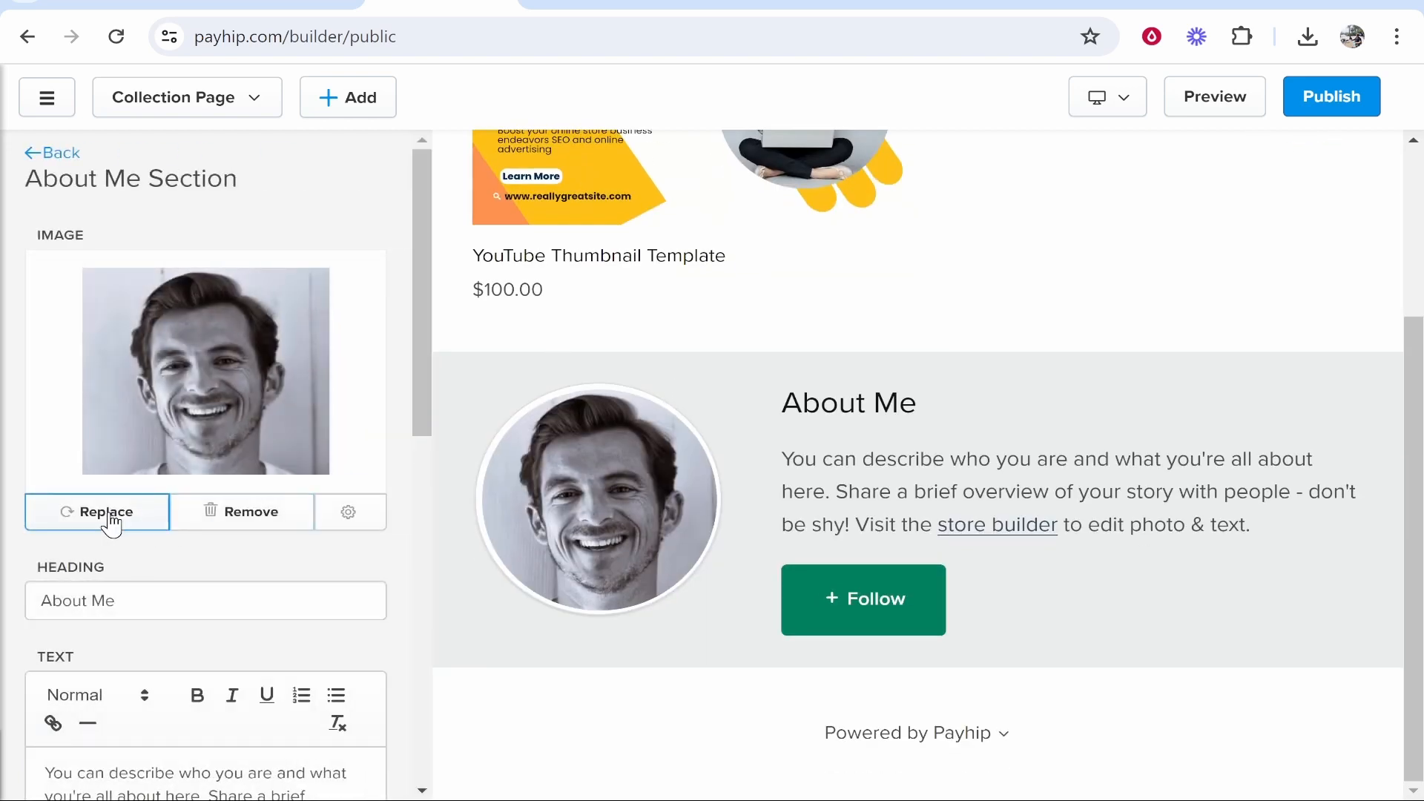
Upload and use the chosen photo as the About Me profile image.
click(97, 511)
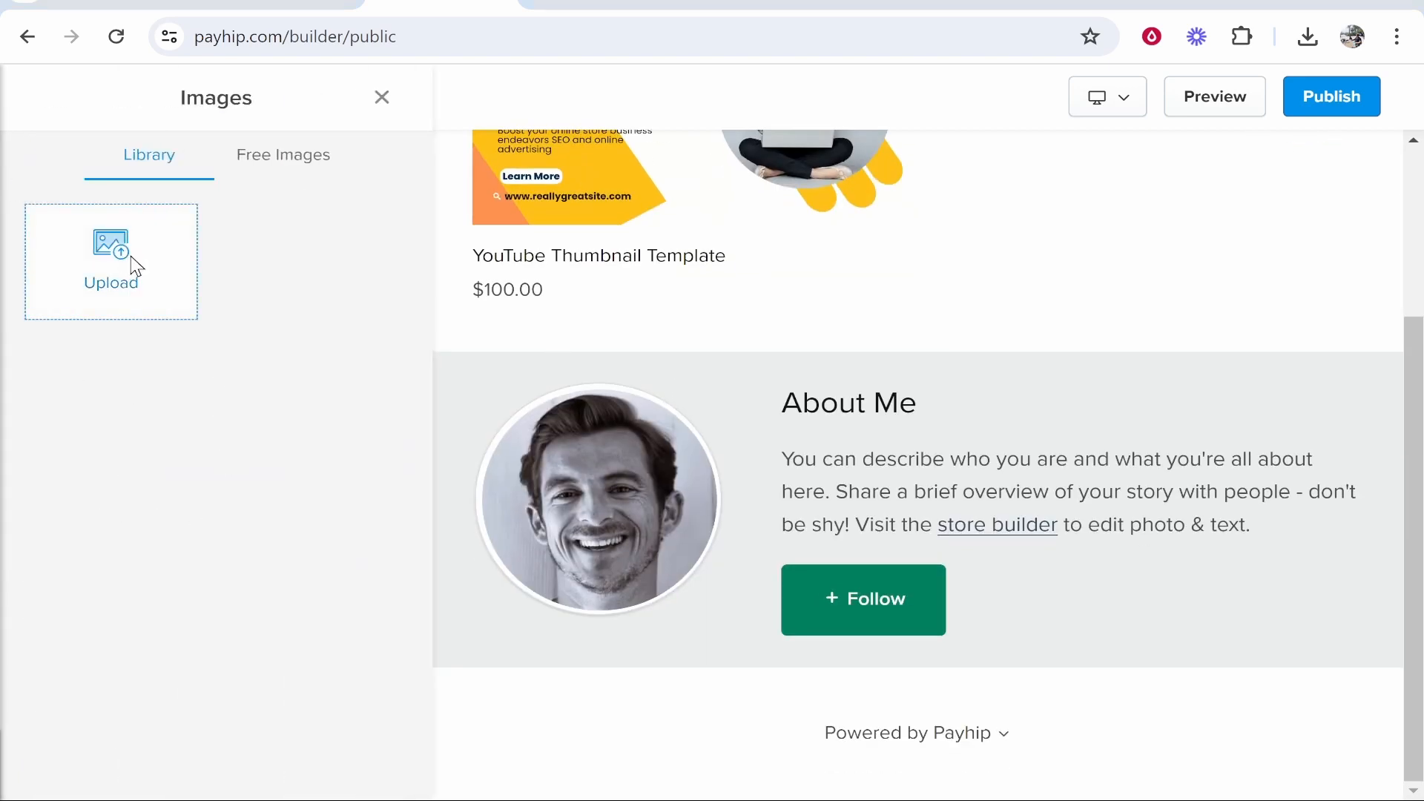
click(111, 263)
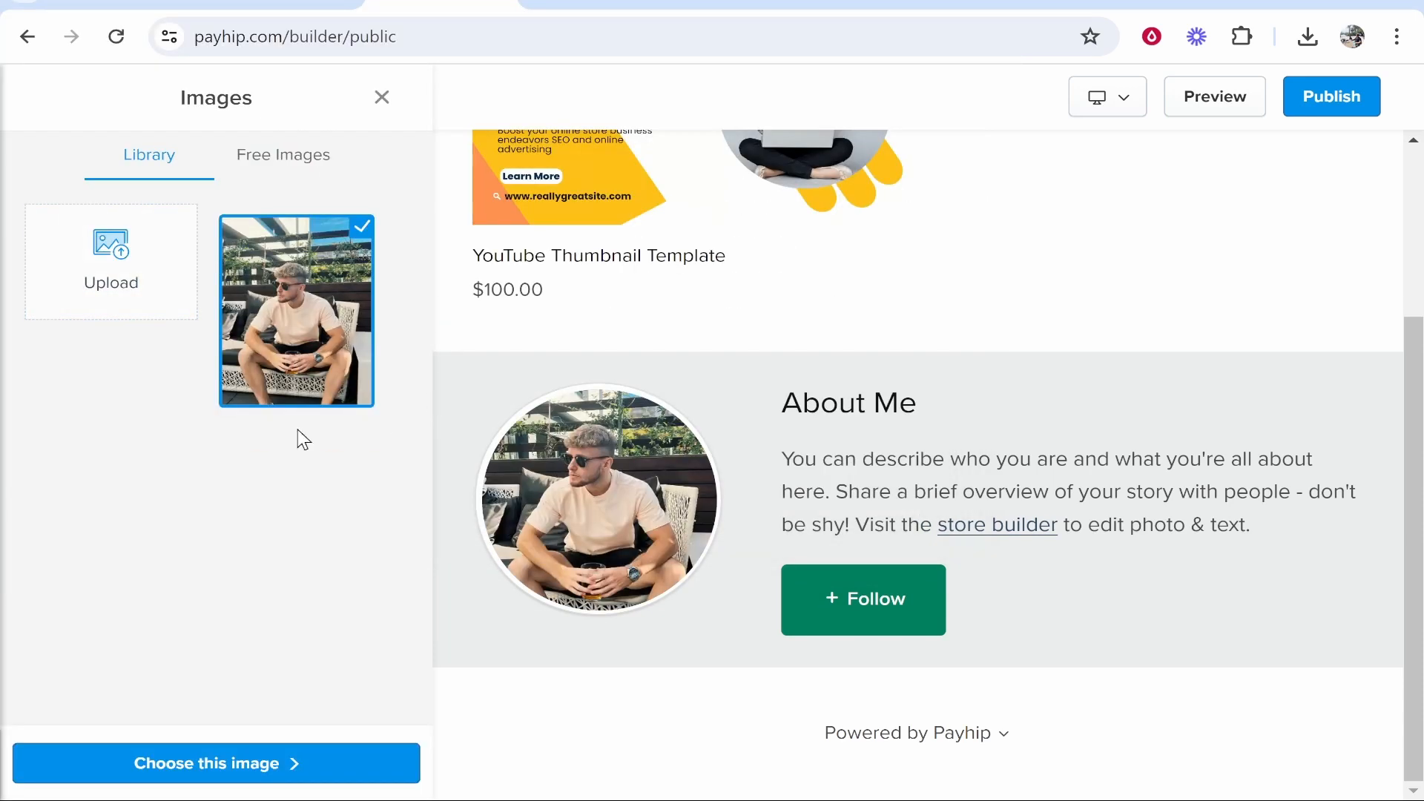
click(215, 763)
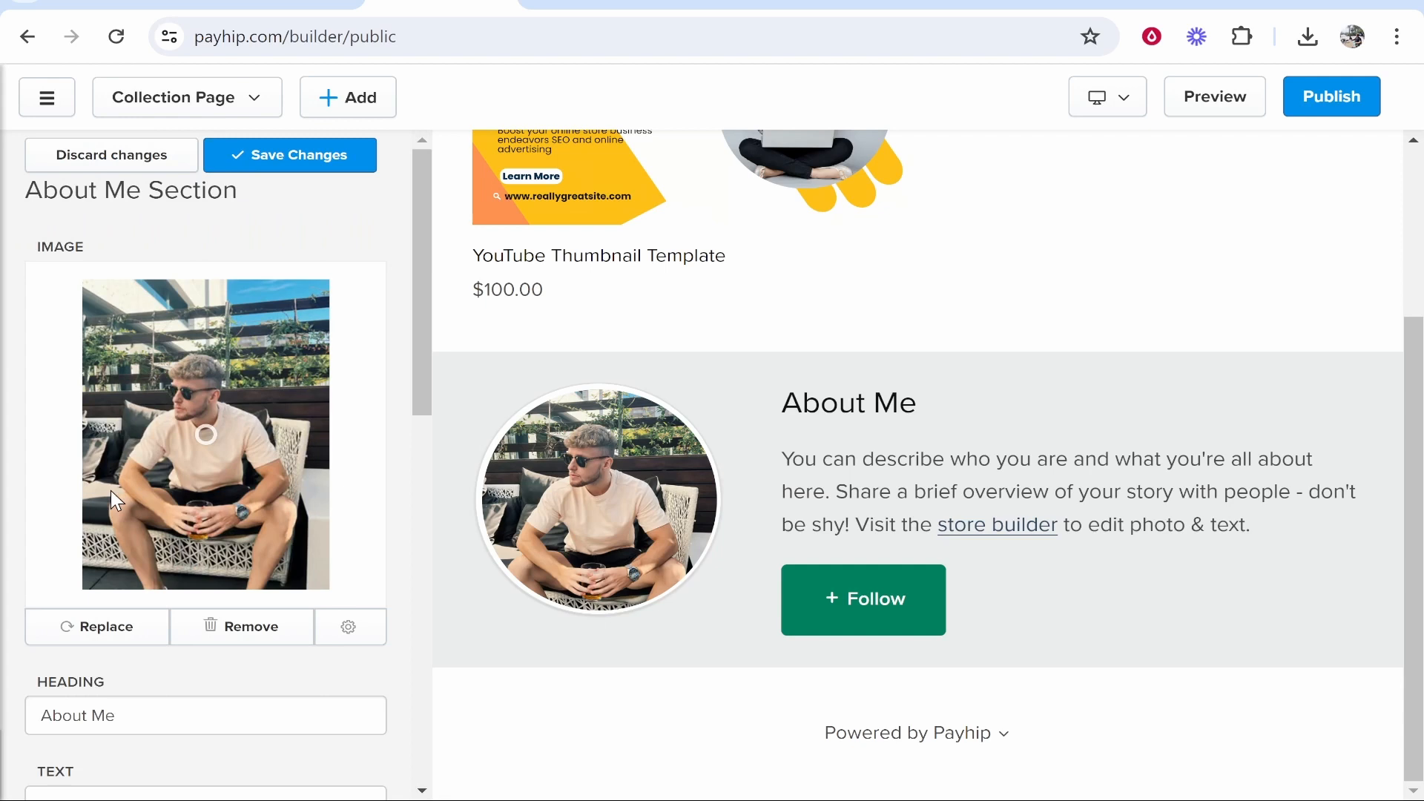
scroll(down, 3)
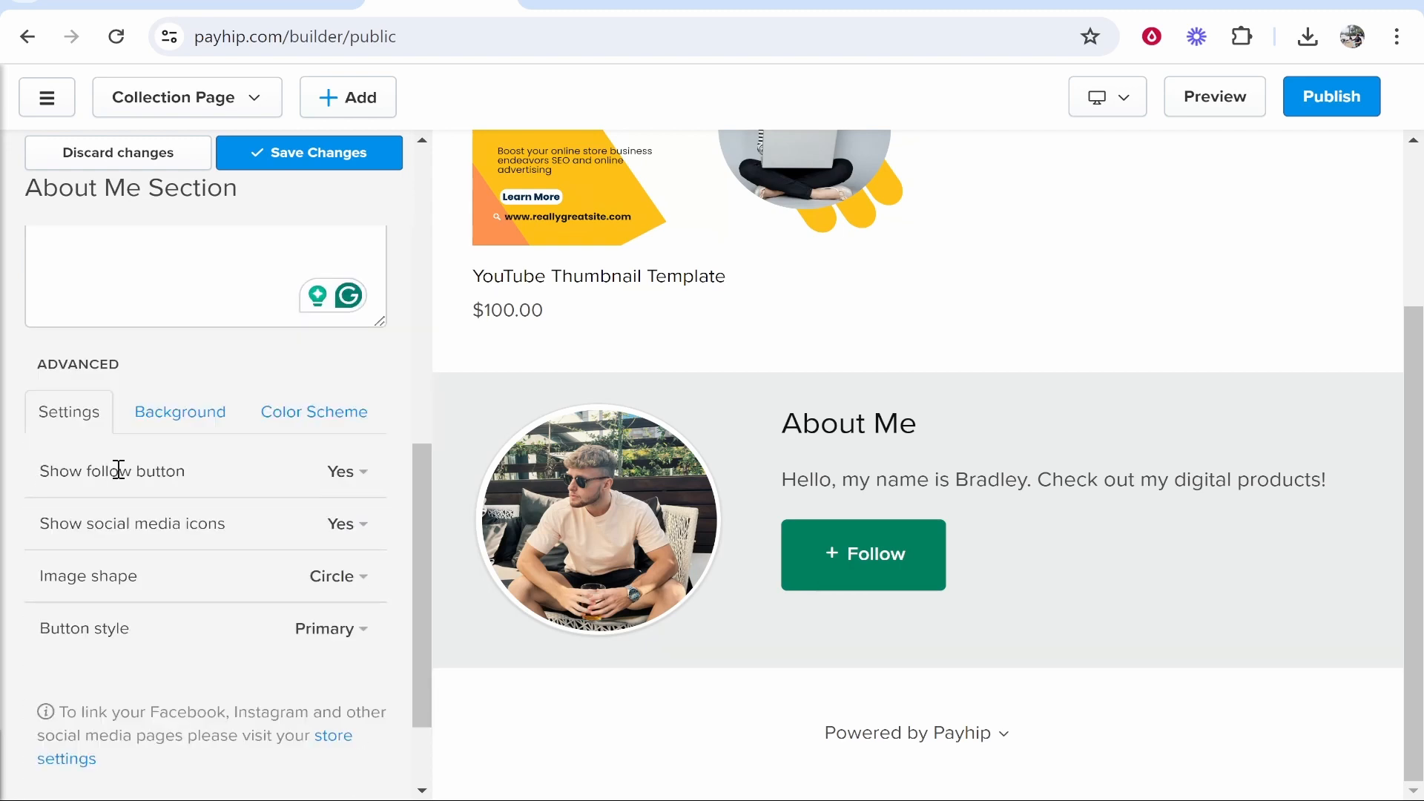
Hide the follow button, keep a circular image shape, and review button style.
click(341, 470)
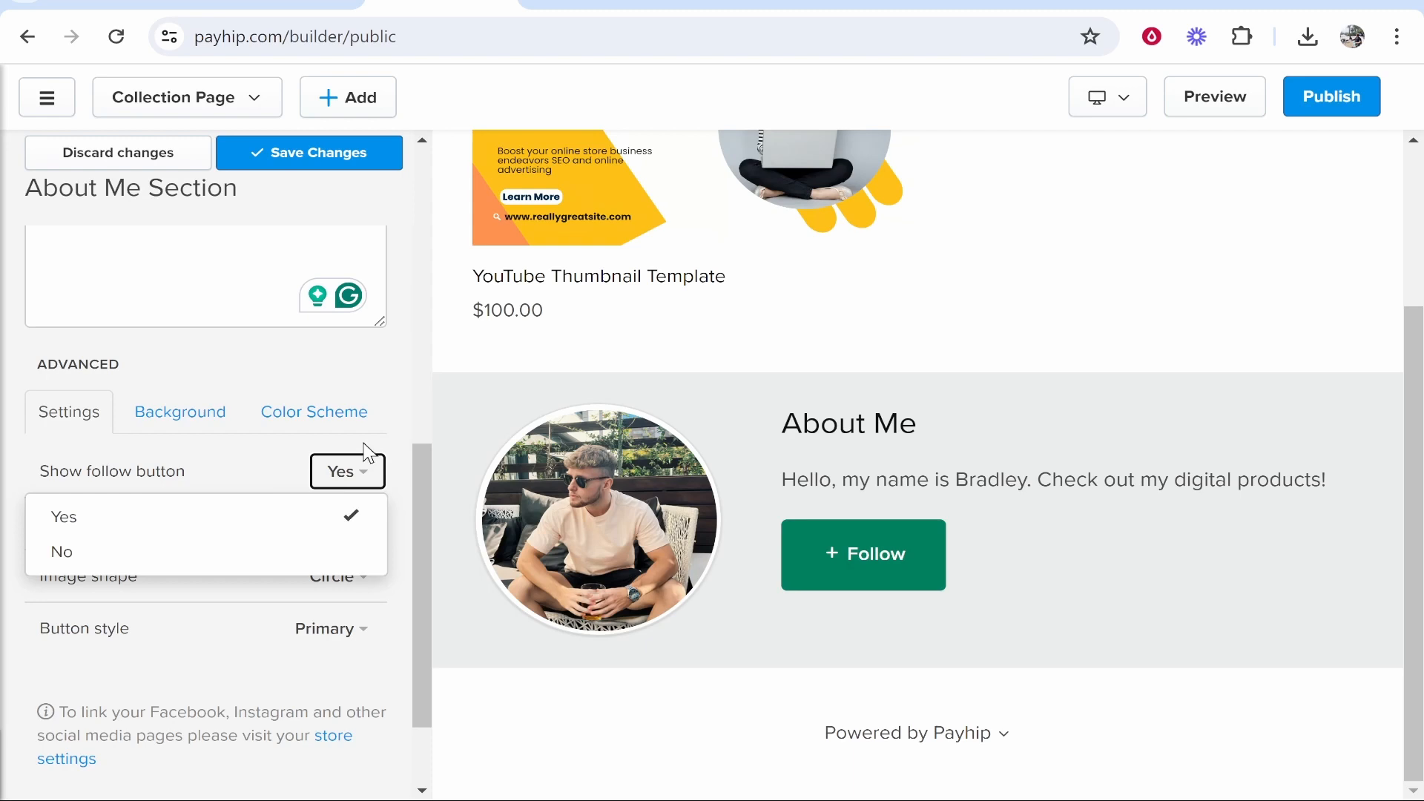
click(61, 551)
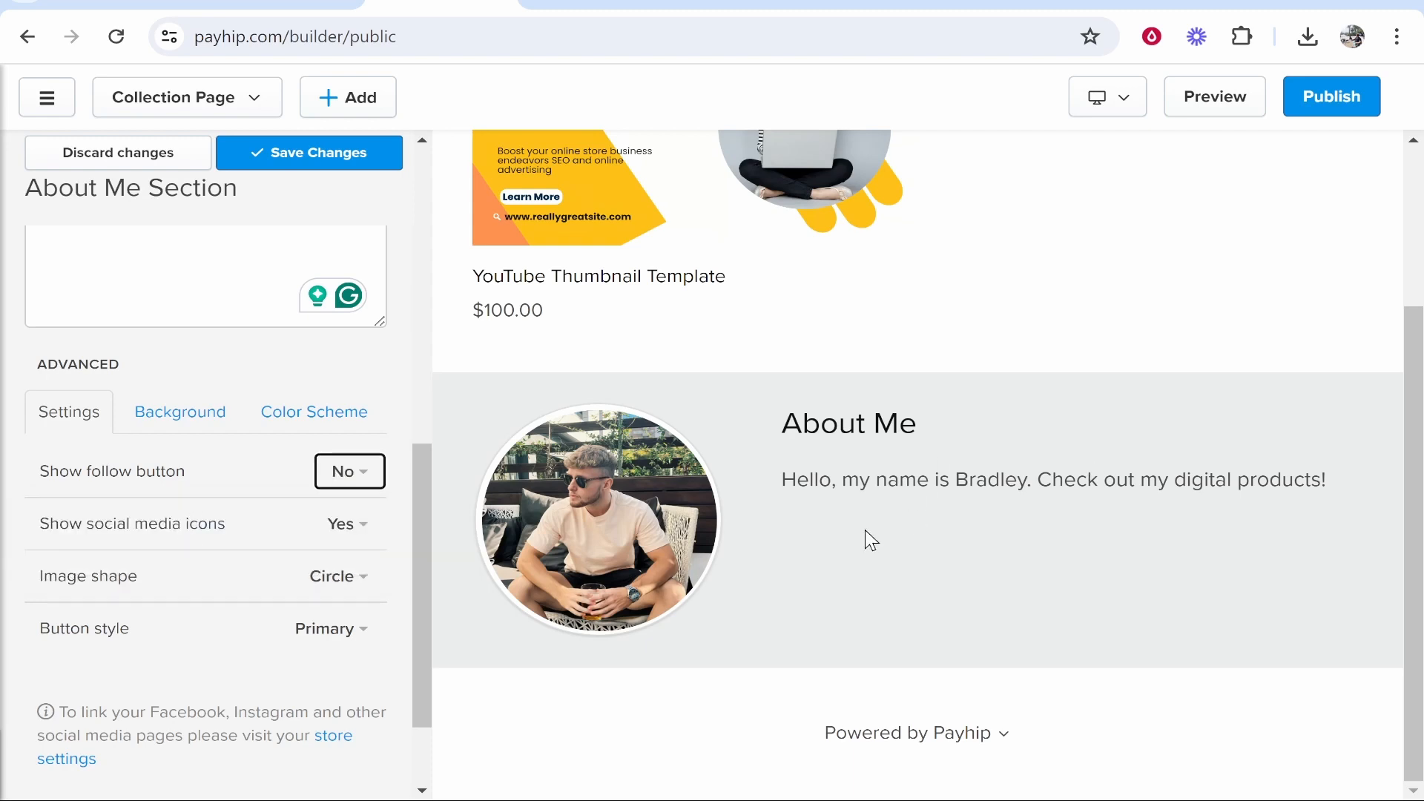
click(336, 575)
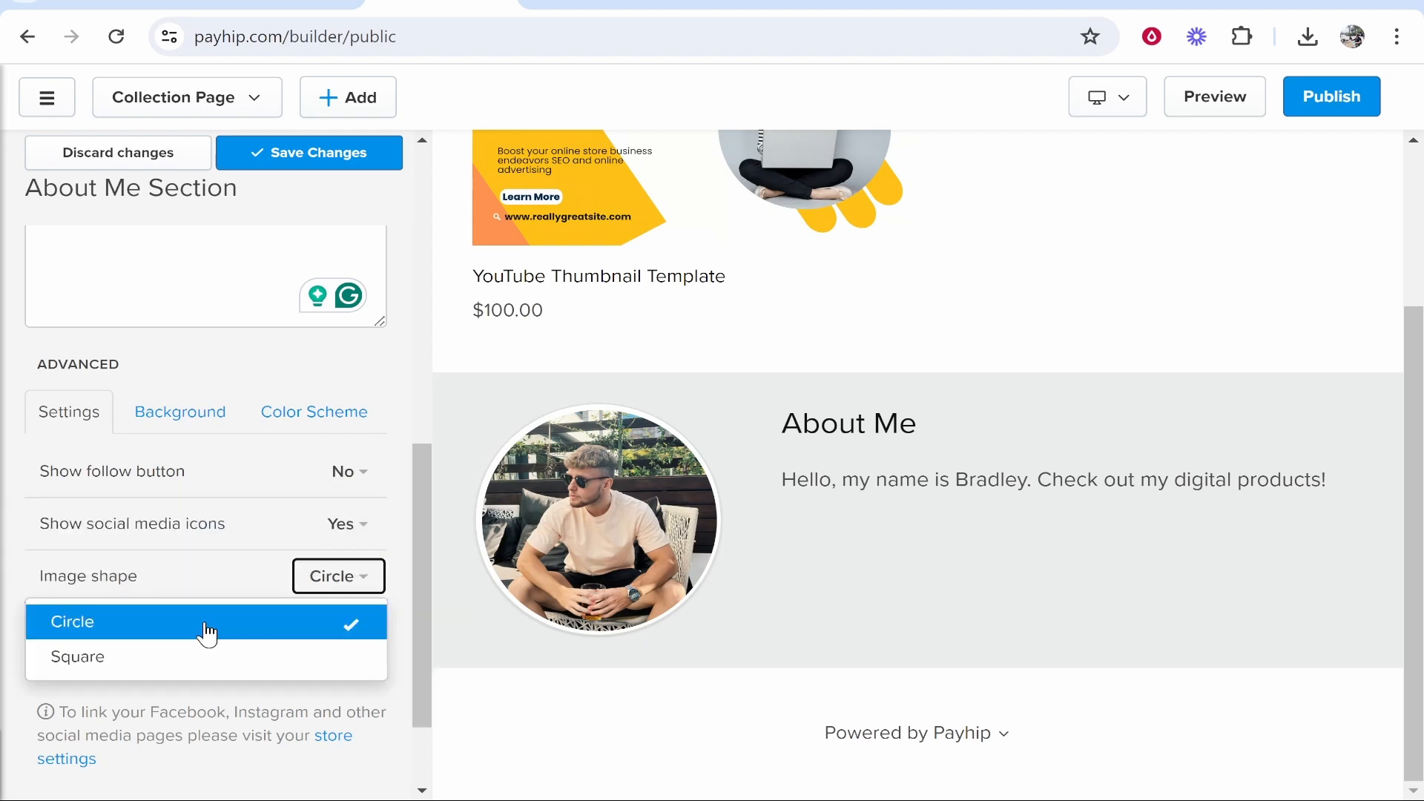
click(72, 623)
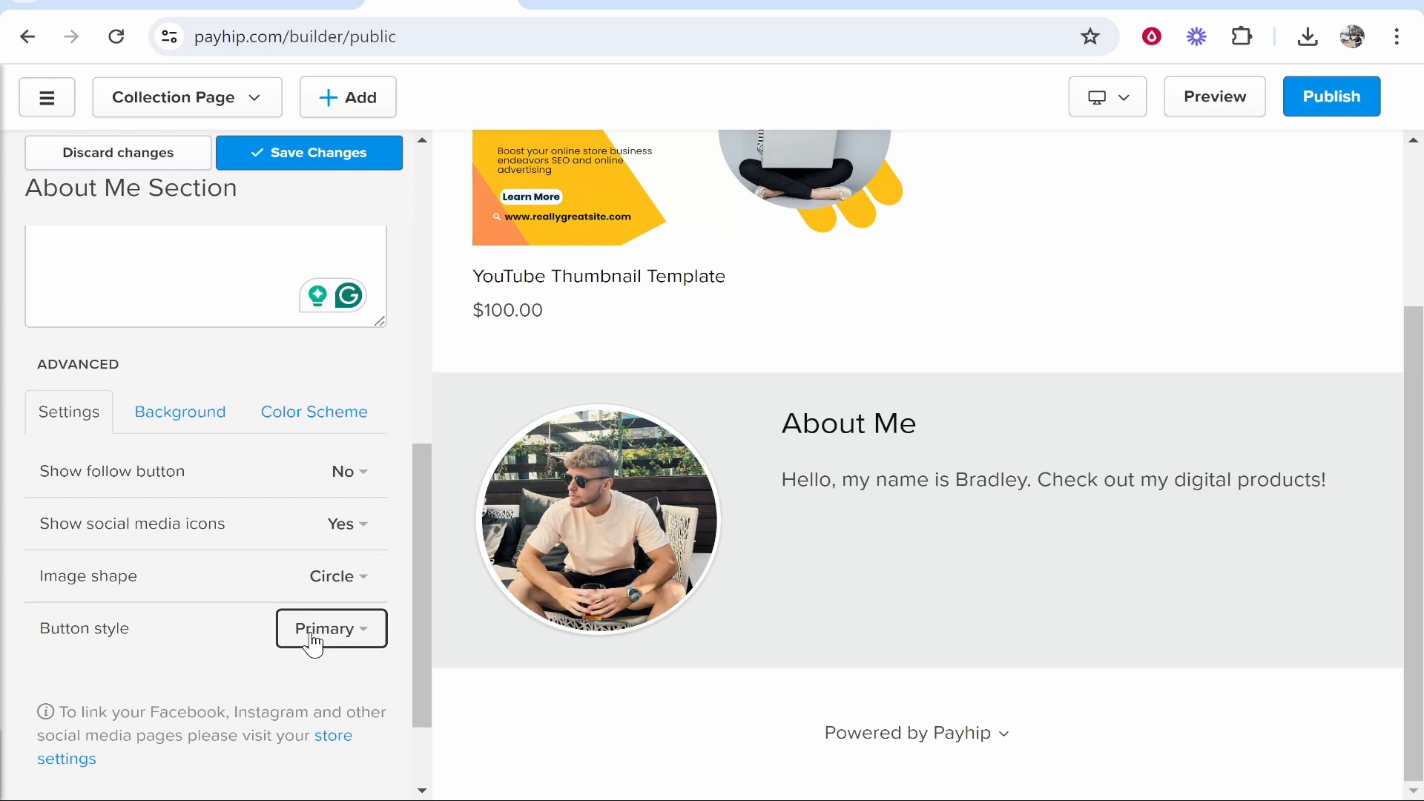
click(309, 152)
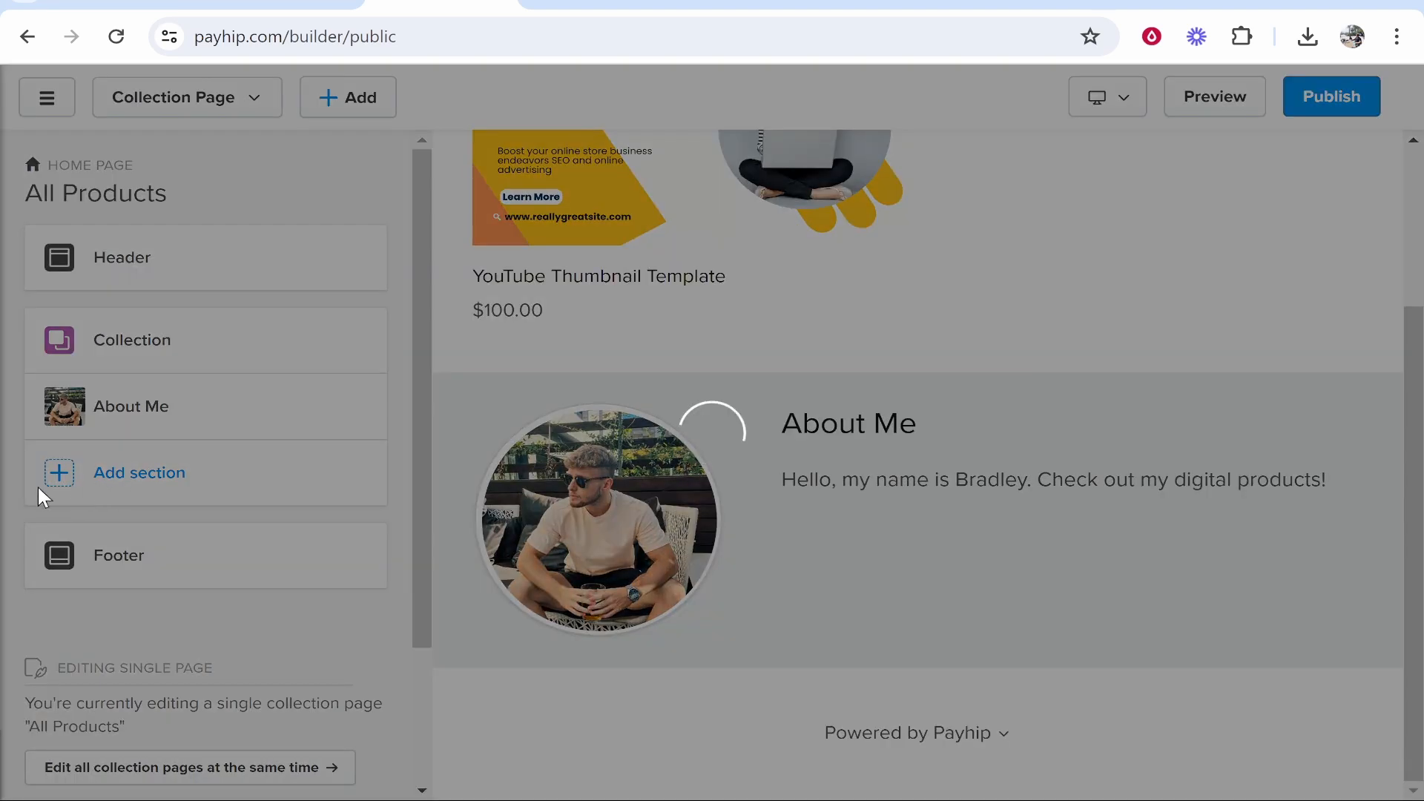
Add the 'What people are saying' Testimonials layout with three quotes and save.
click(138, 473)
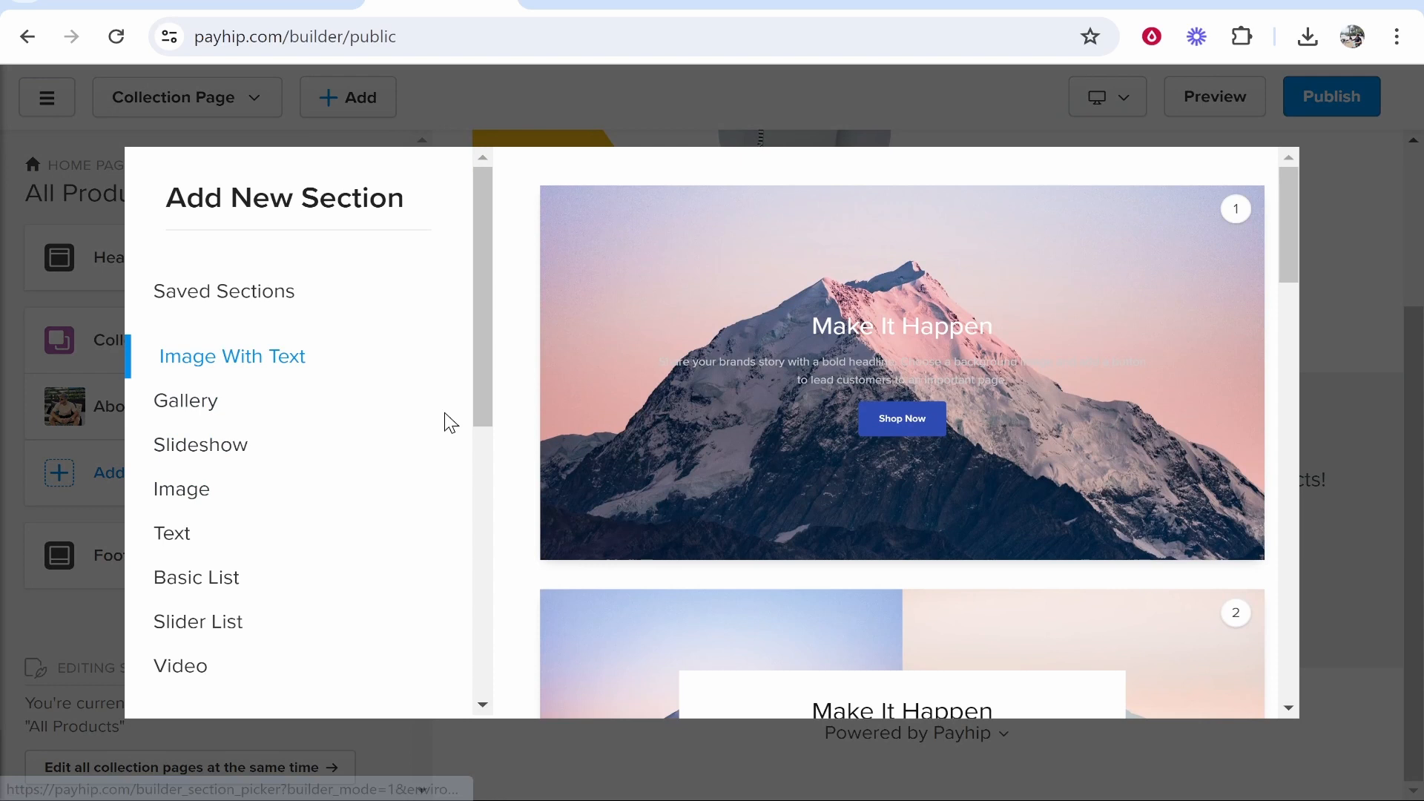
mouse_move(825, 393)
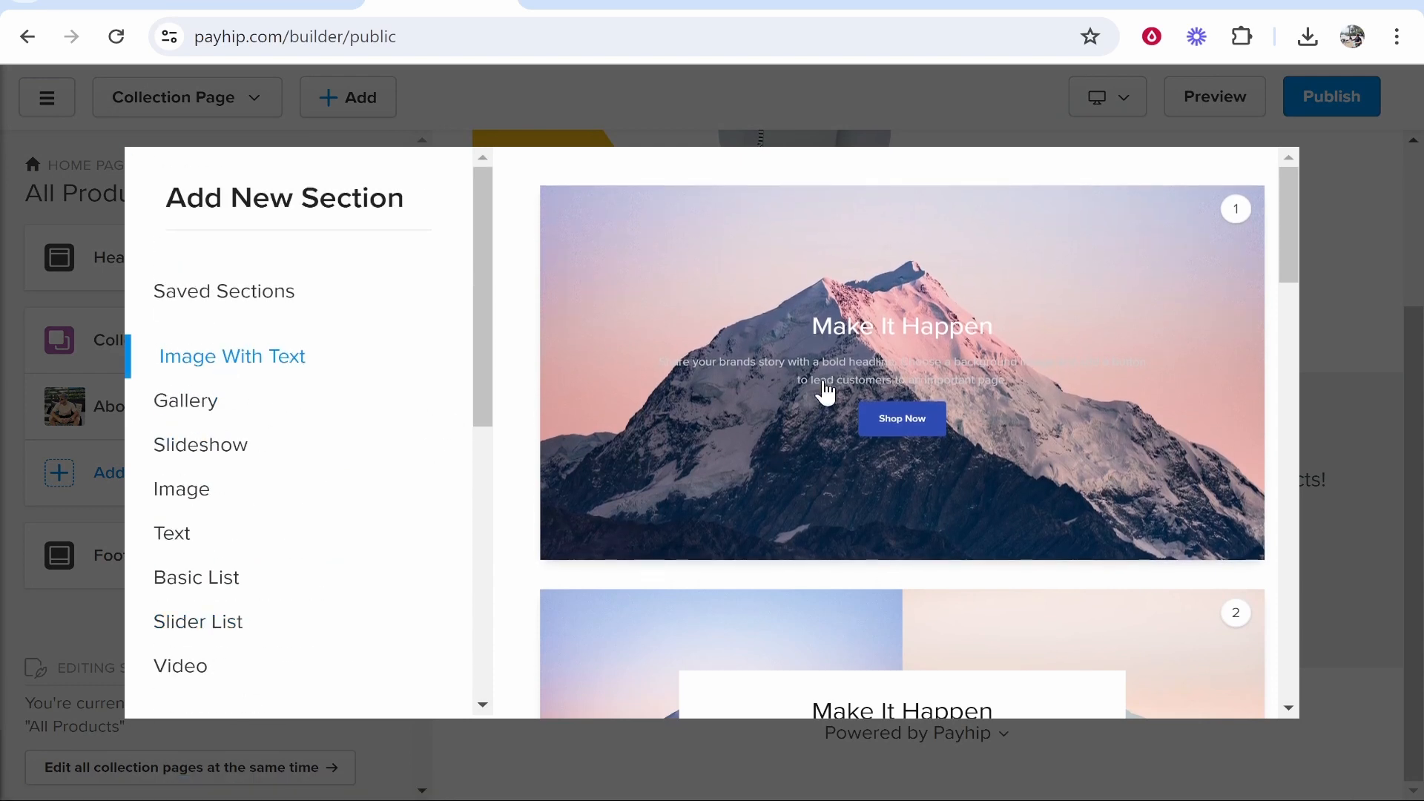
scroll(down, 3)
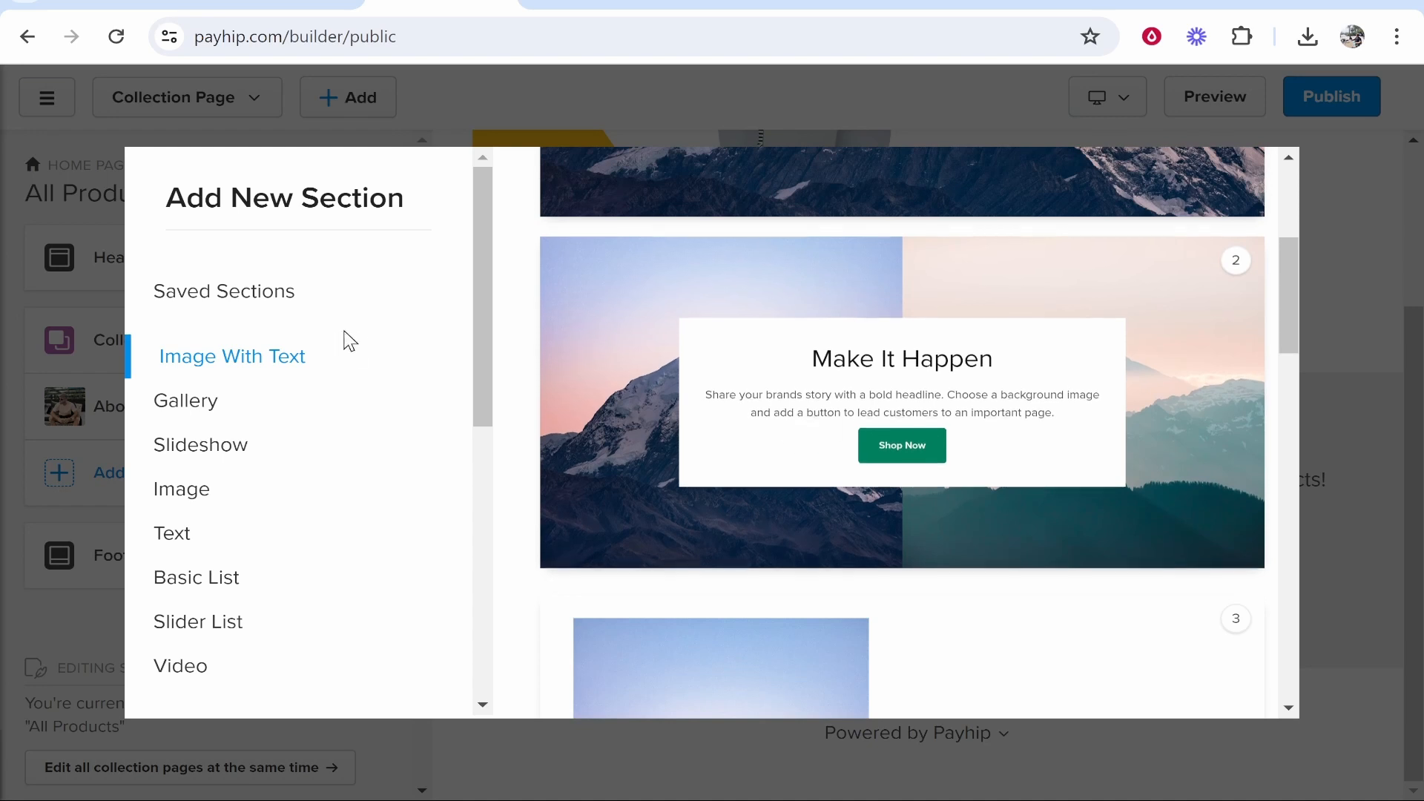
click(206, 445)
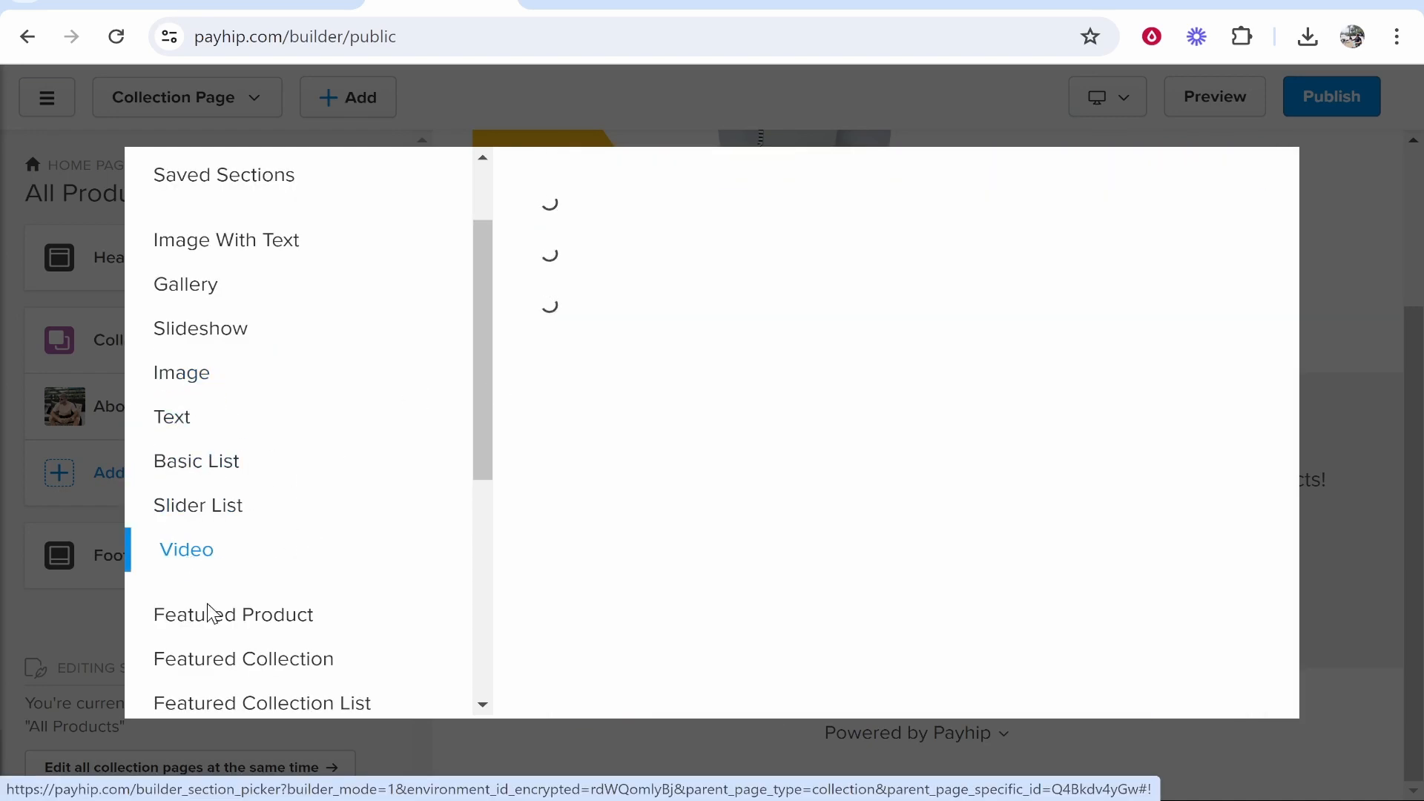
click(186, 549)
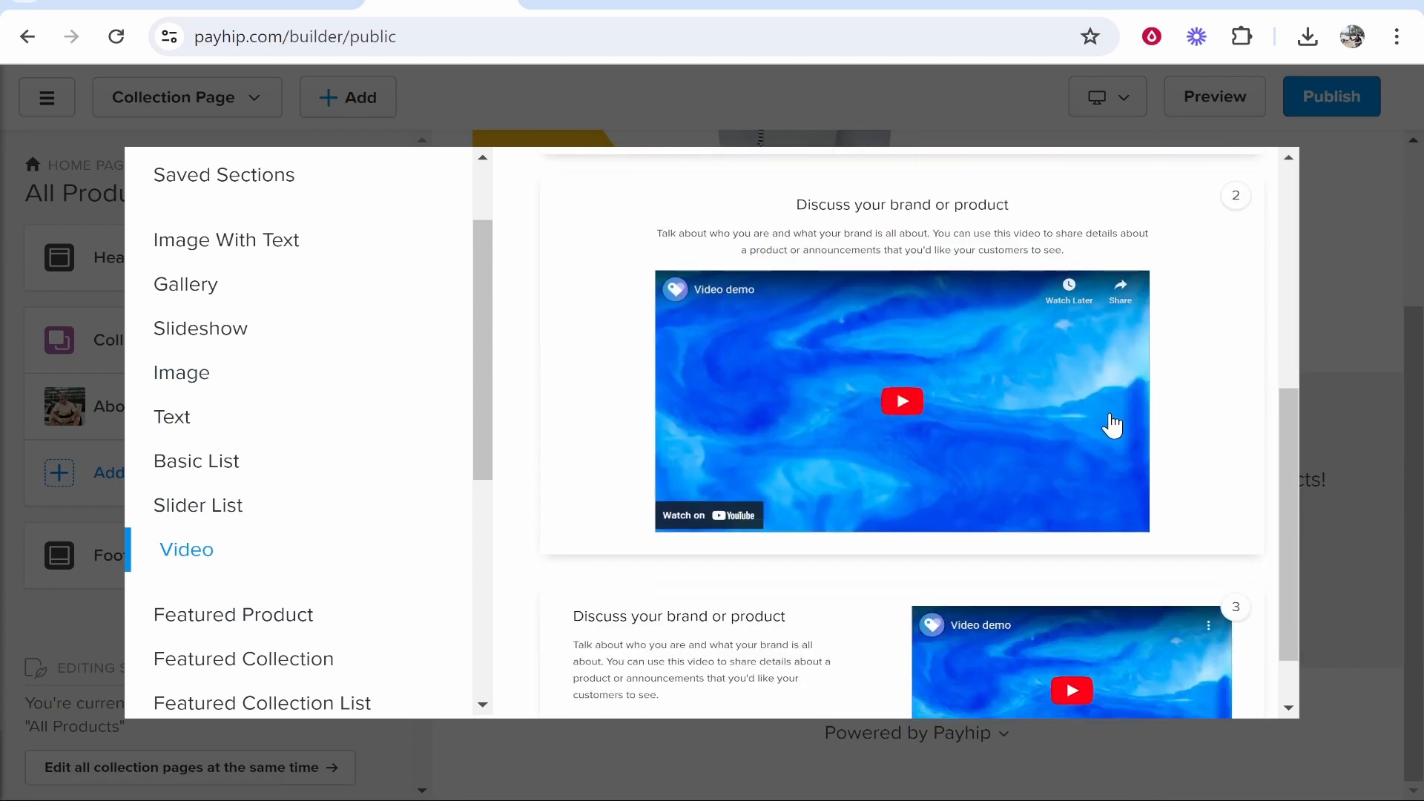
scroll(down, 3)
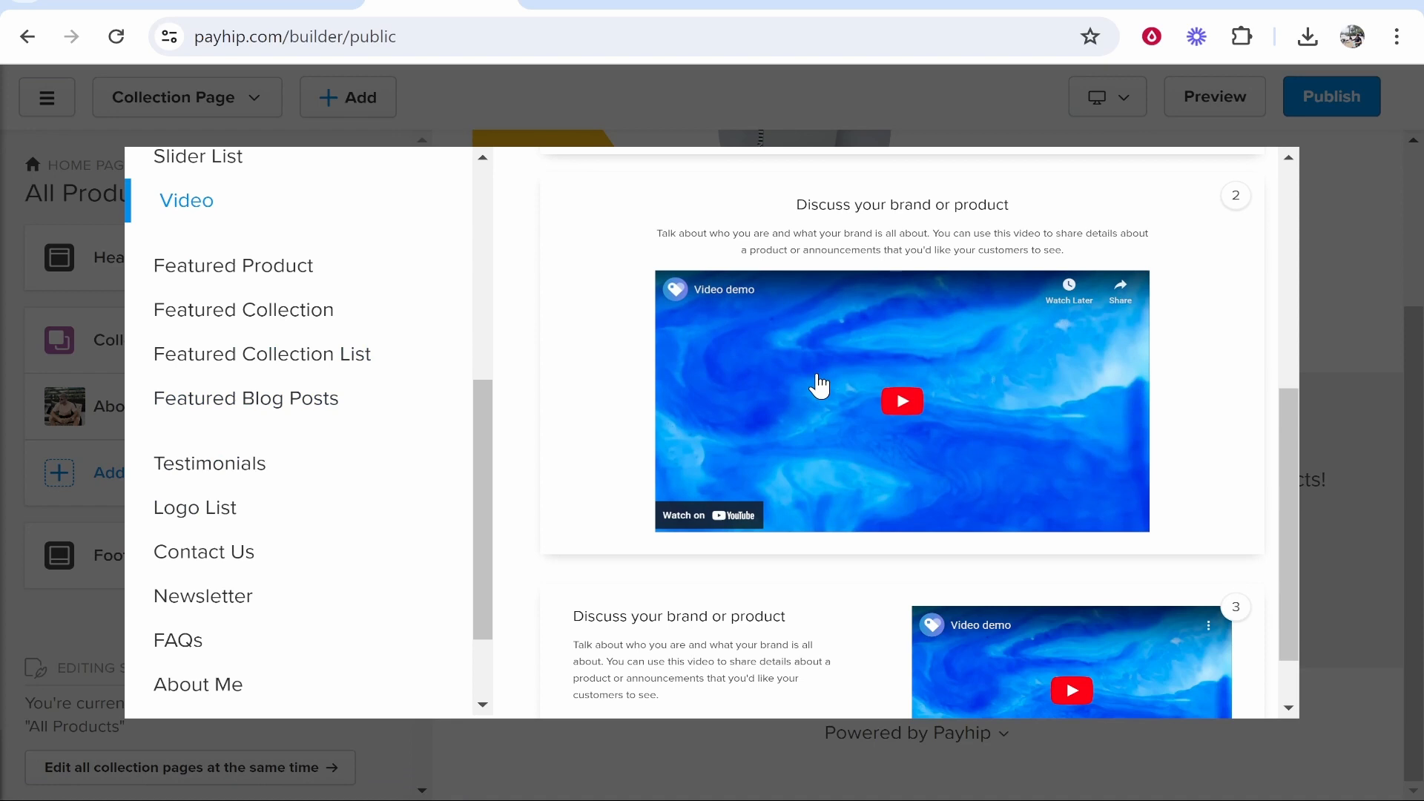
click(209, 463)
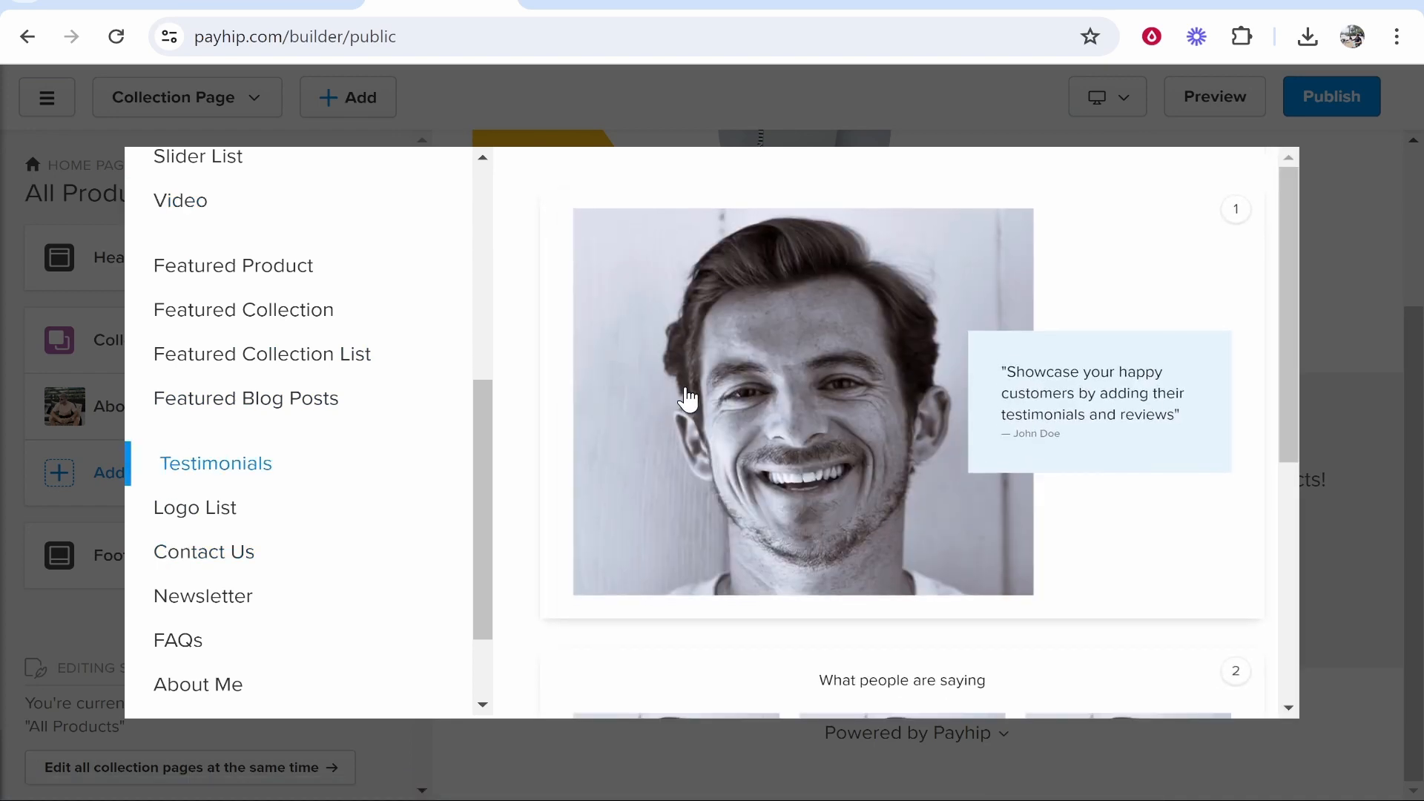
click(216, 463)
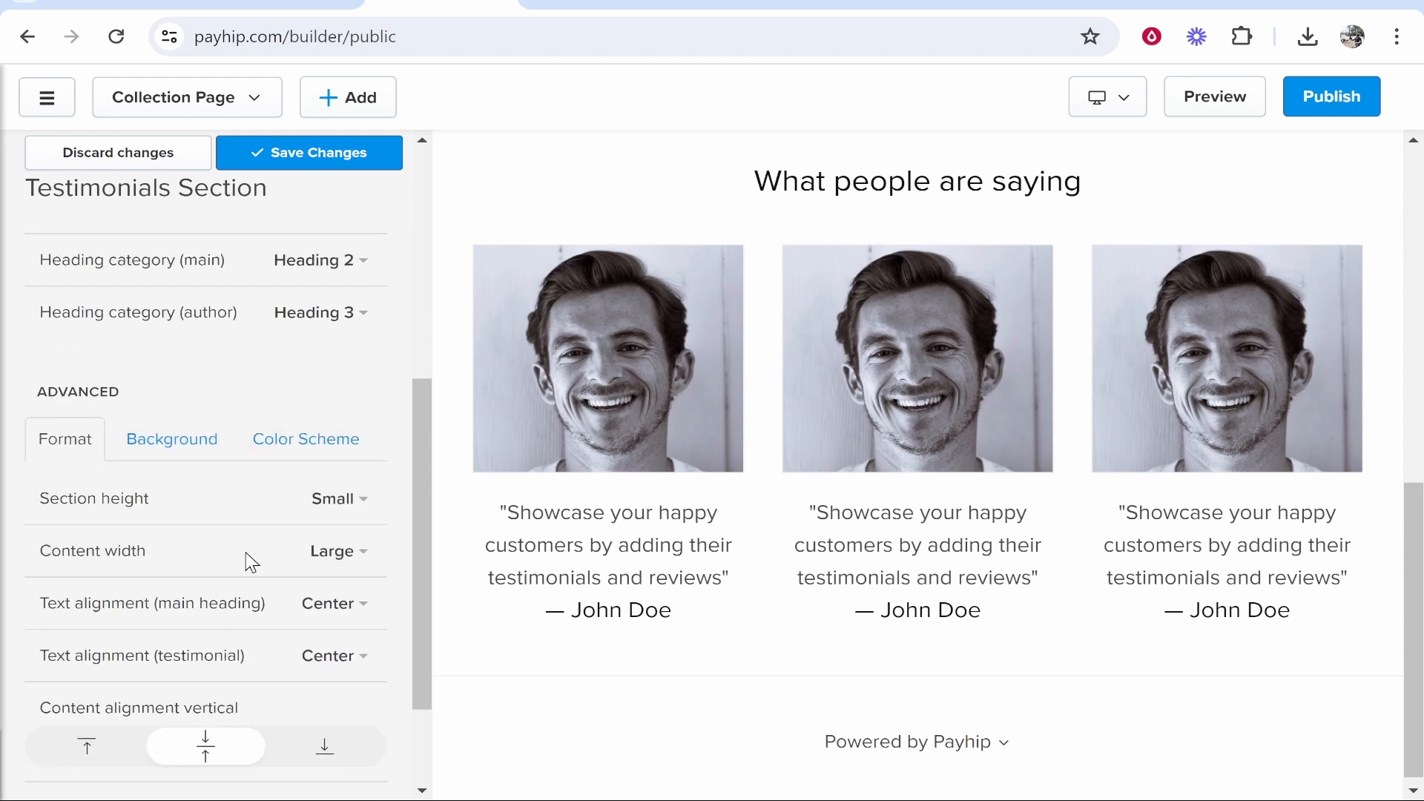
click(308, 151)
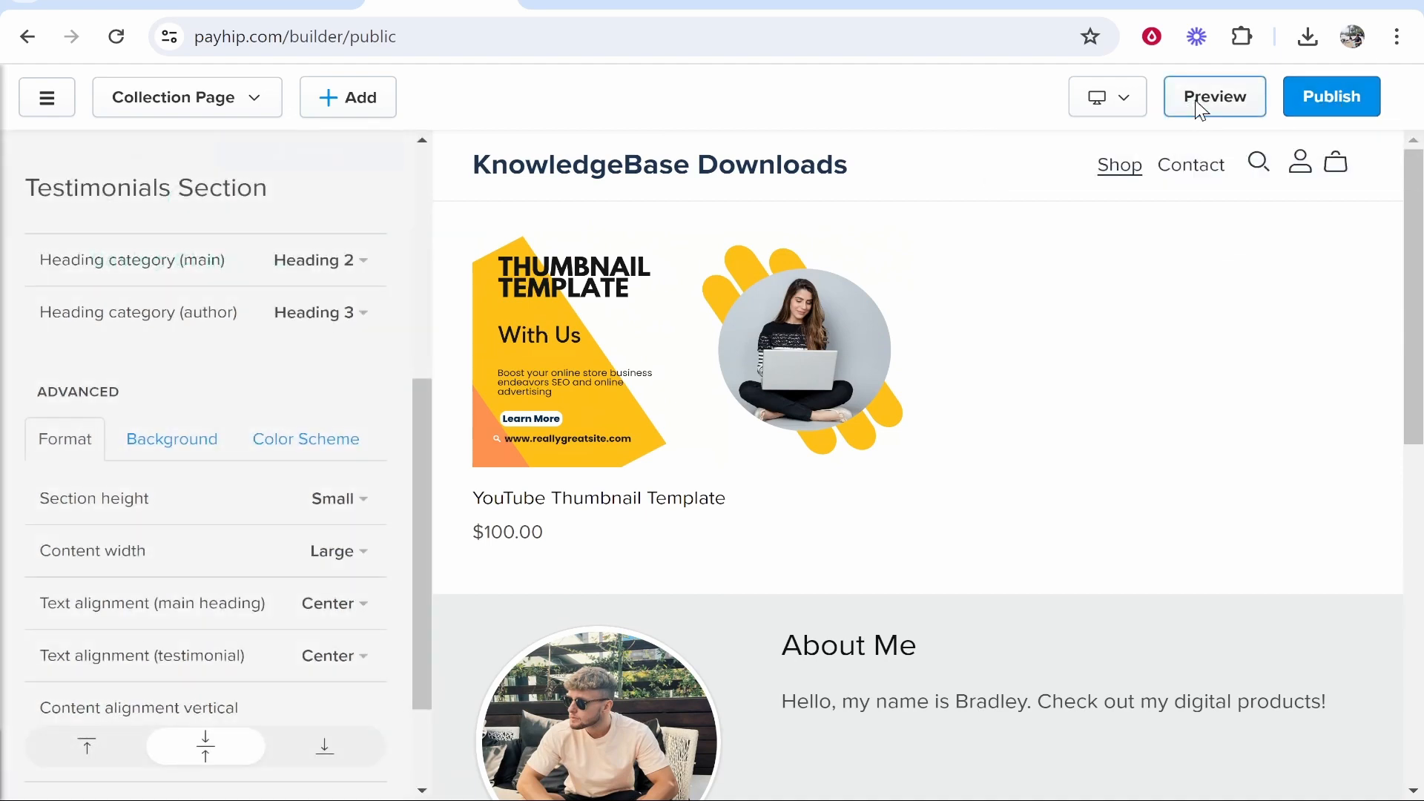
Preview the store, return to editing, publish the changes, and dismiss the confirmation.
click(1213, 97)
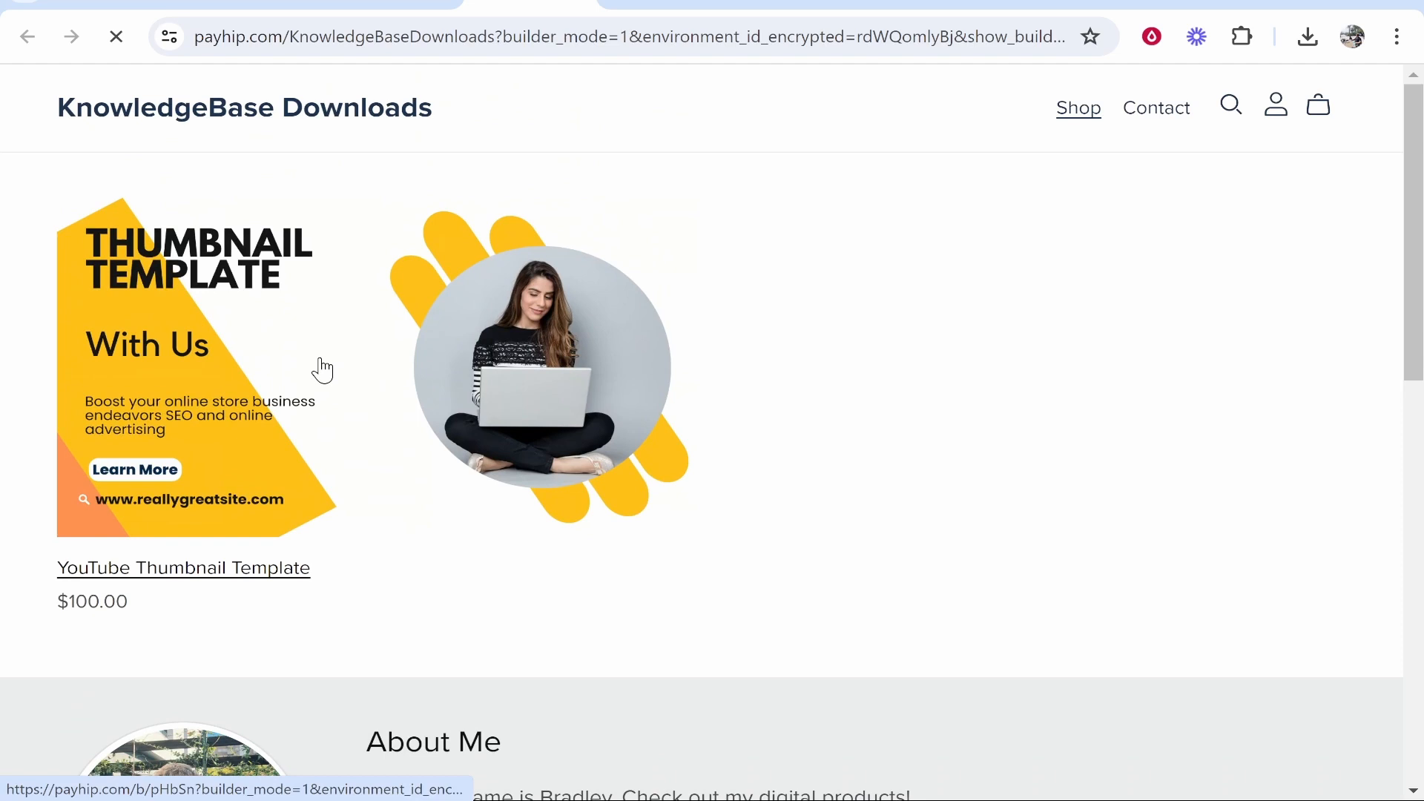
click(182, 567)
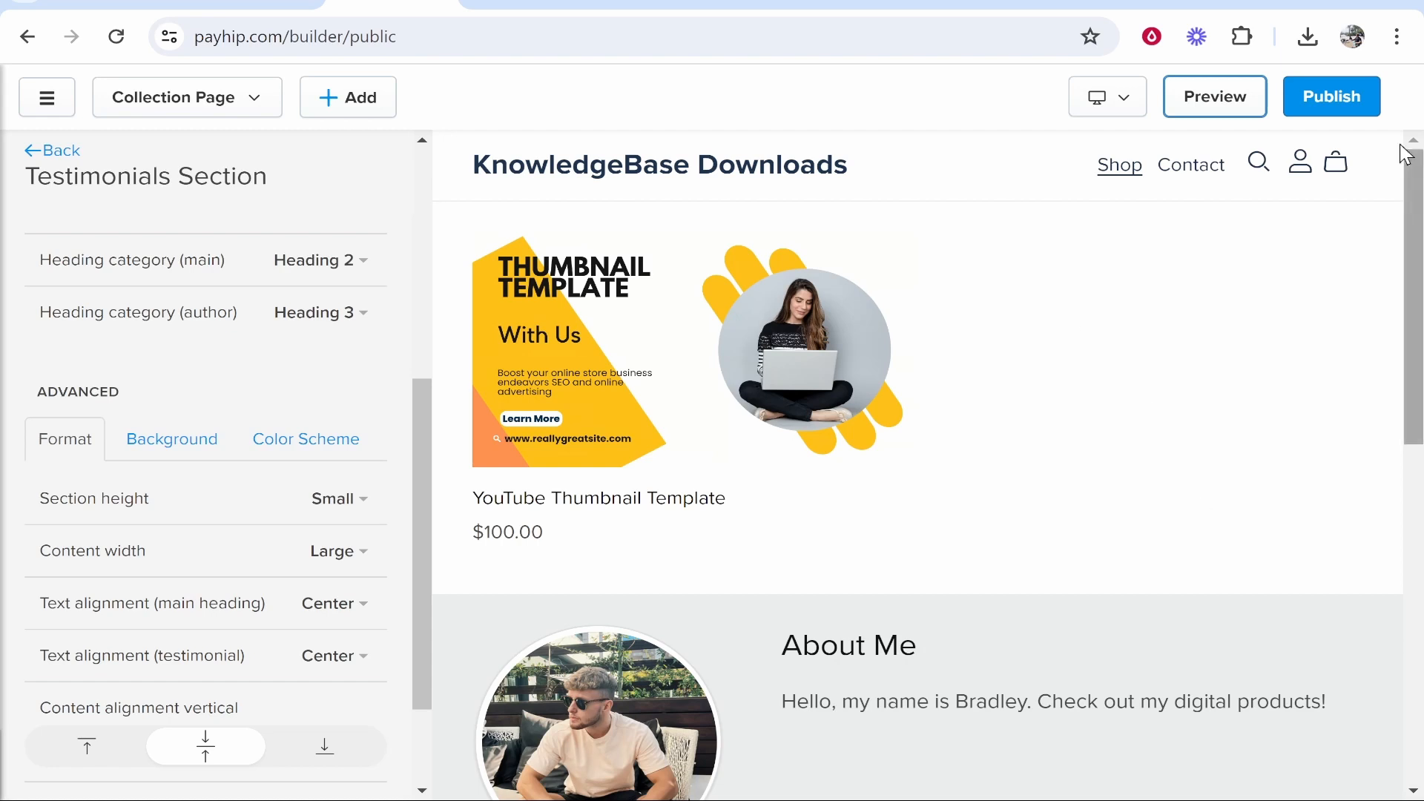
click(1331, 96)
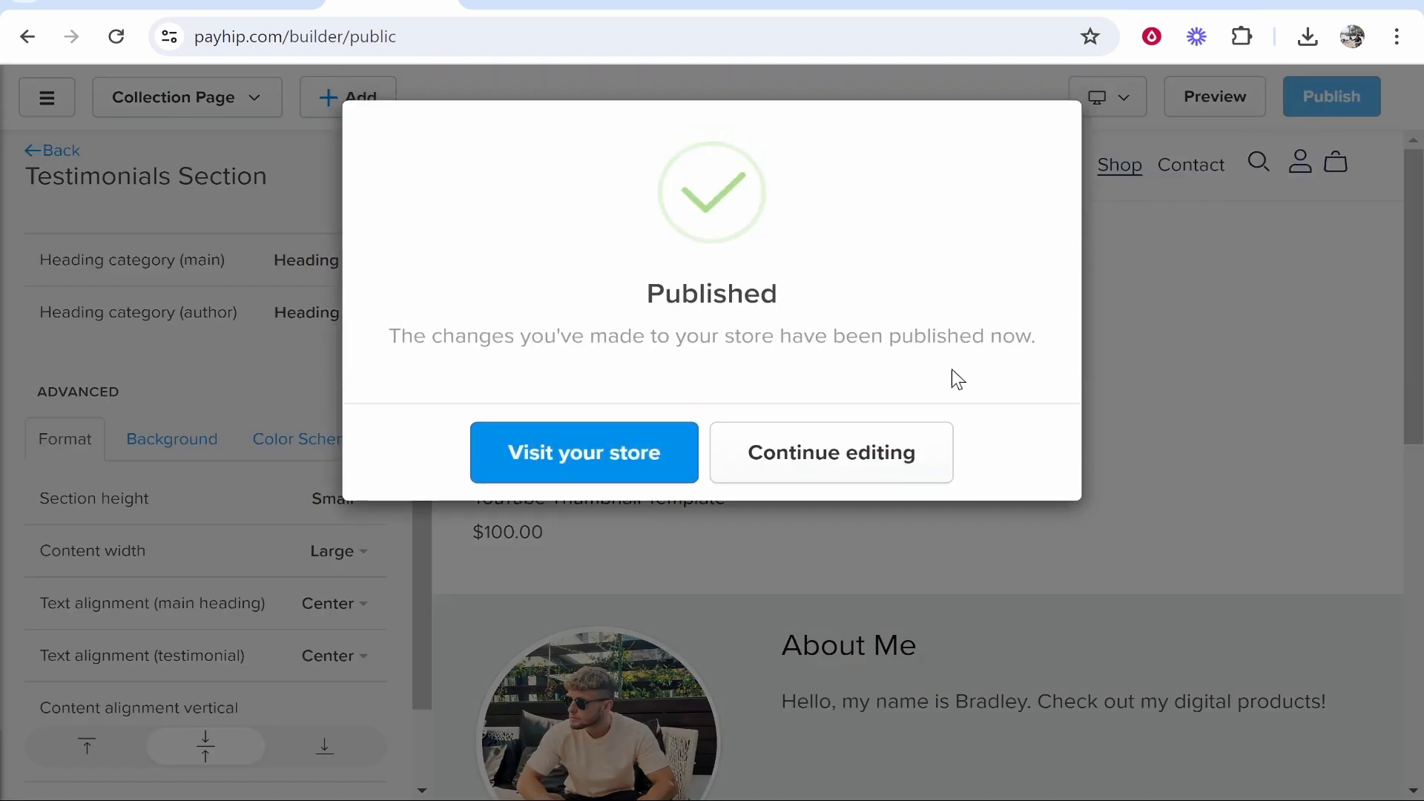
click(831, 452)
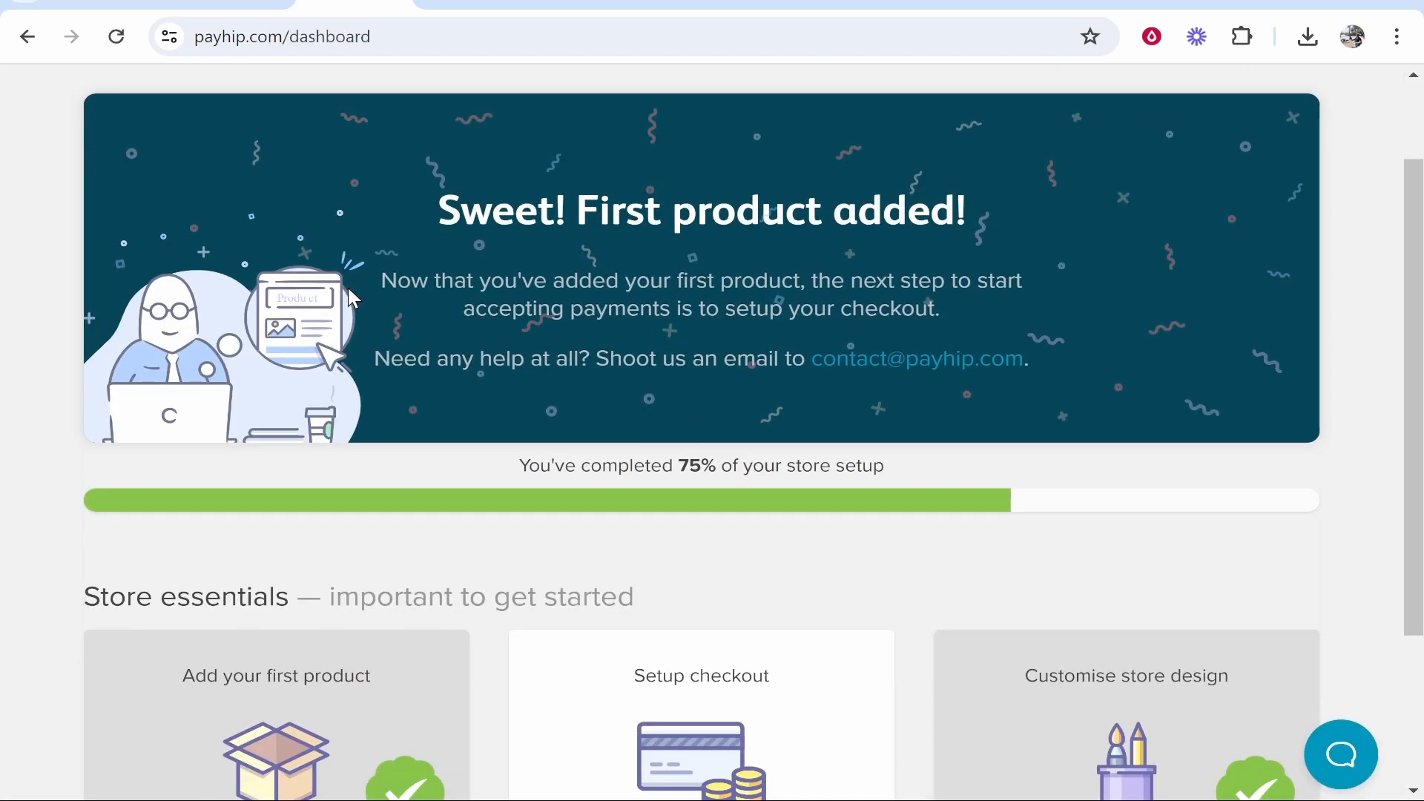
Go to the account's Payment Details settings.
scroll(down, 3)
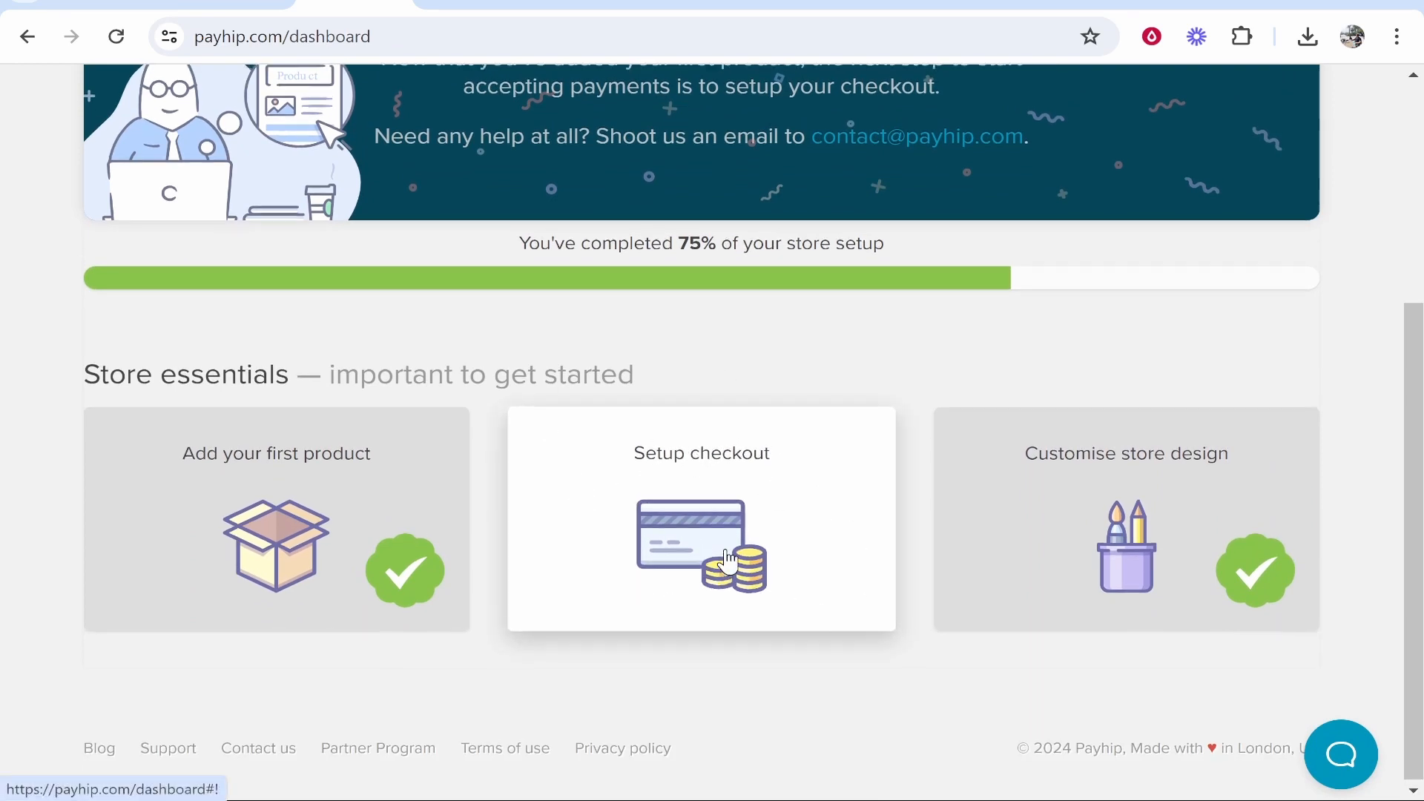
click(1321, 114)
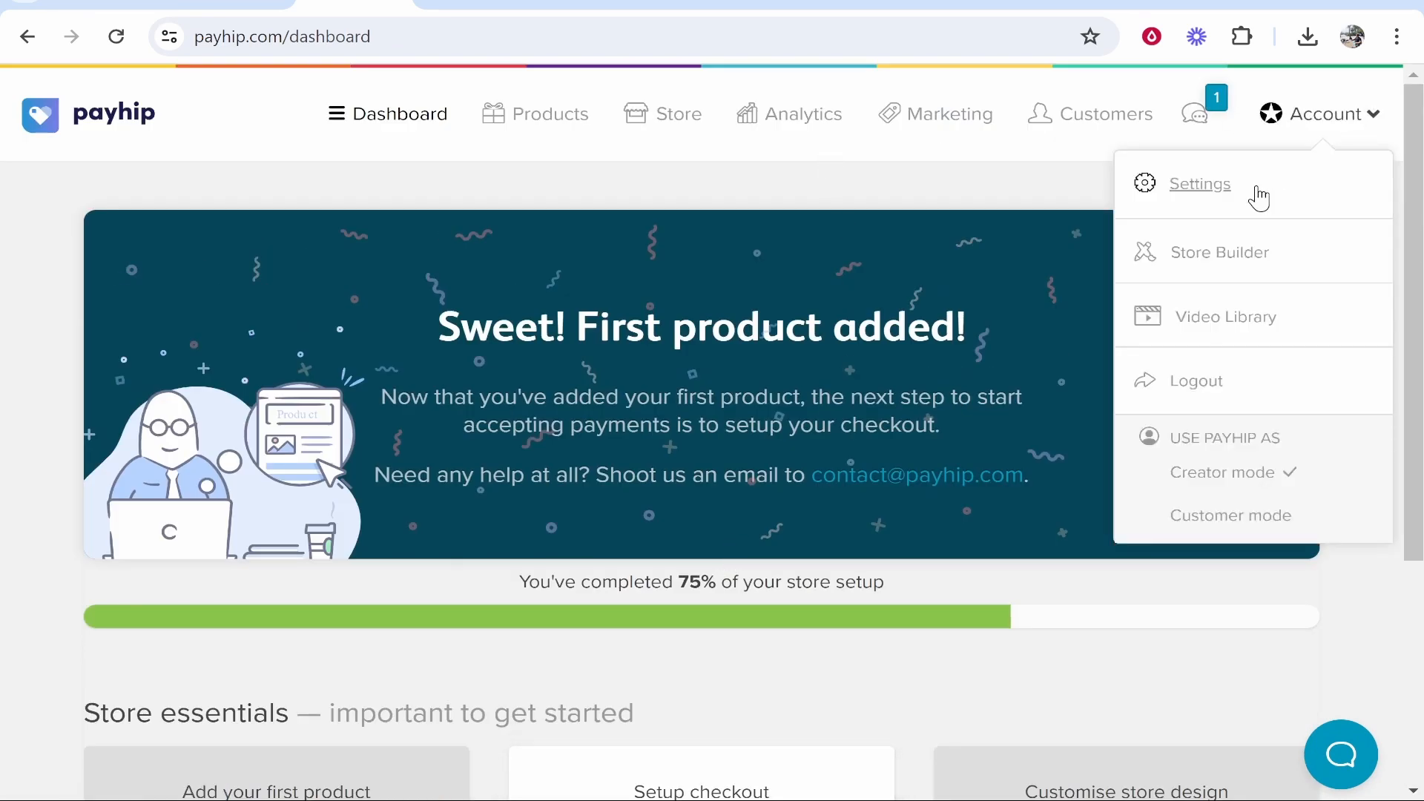
click(1199, 183)
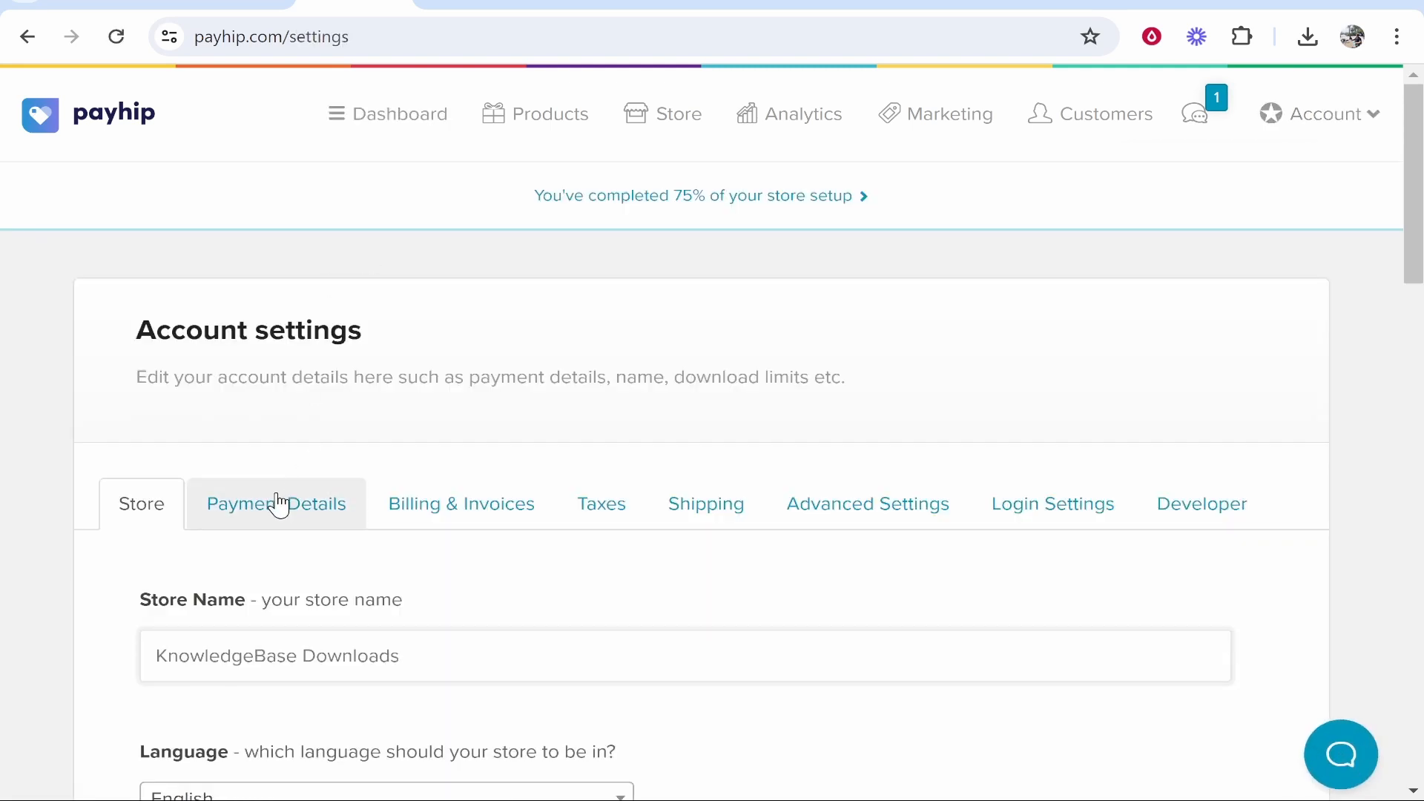
click(275, 503)
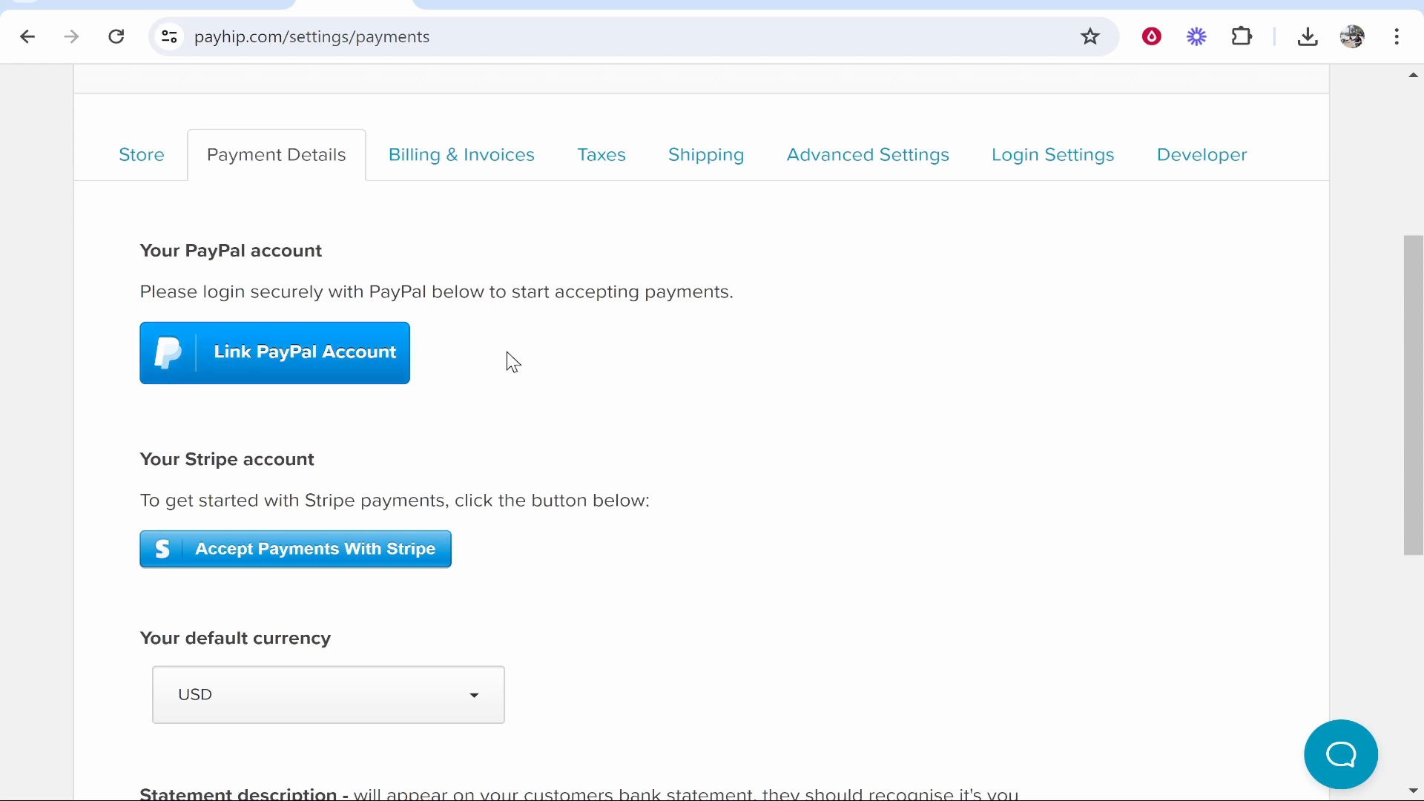
scroll(down, 3)
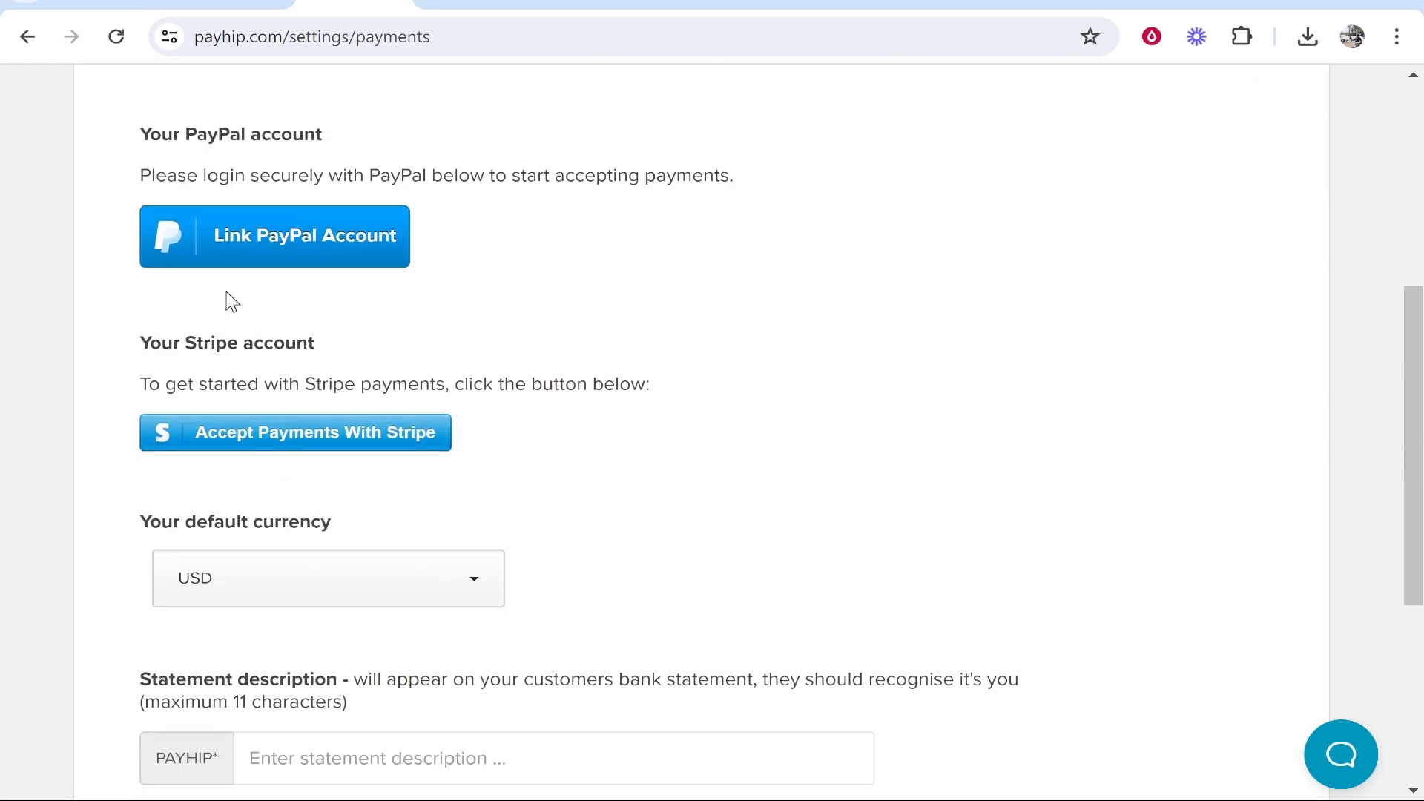
Link a PayPal account by entering its email and confirming it.
click(275, 237)
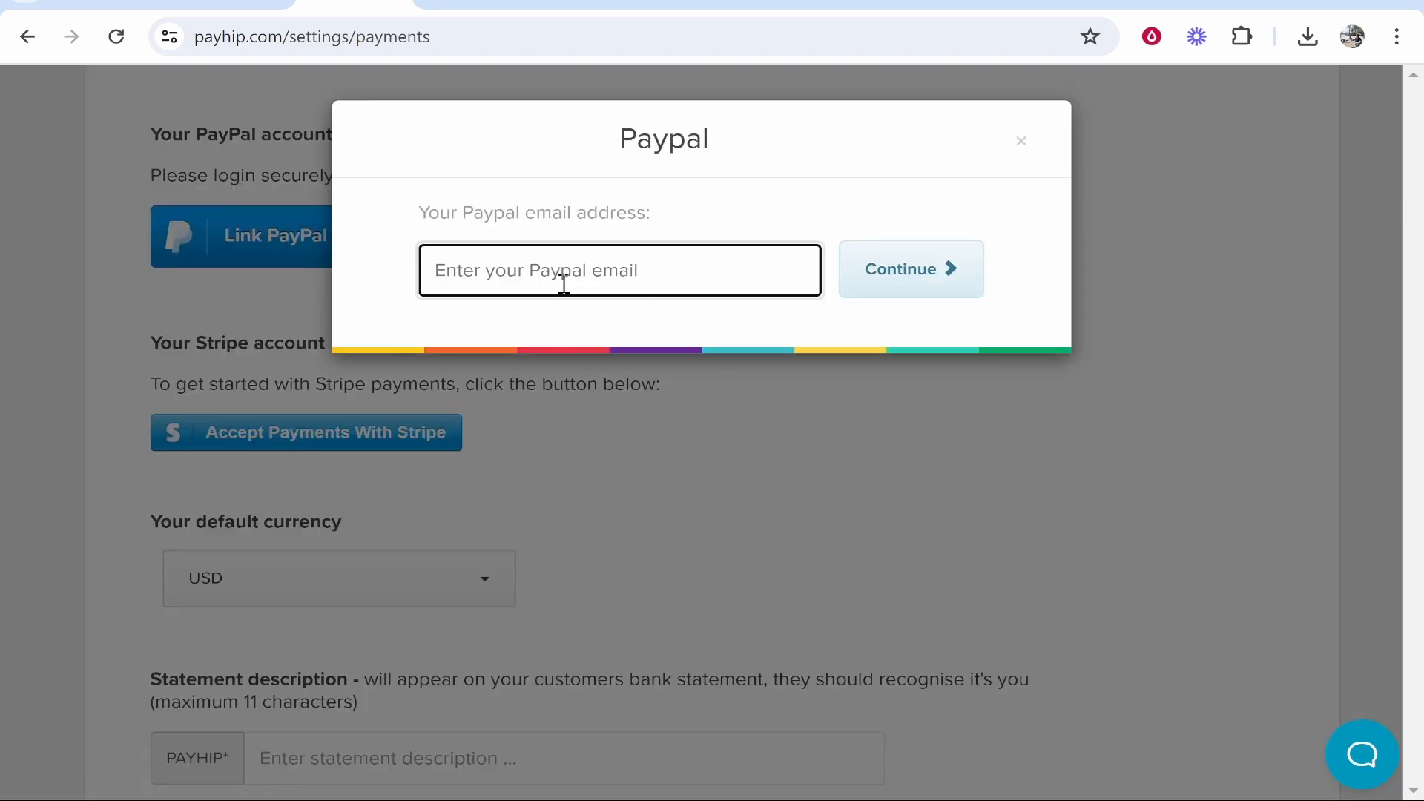
click(911, 269)
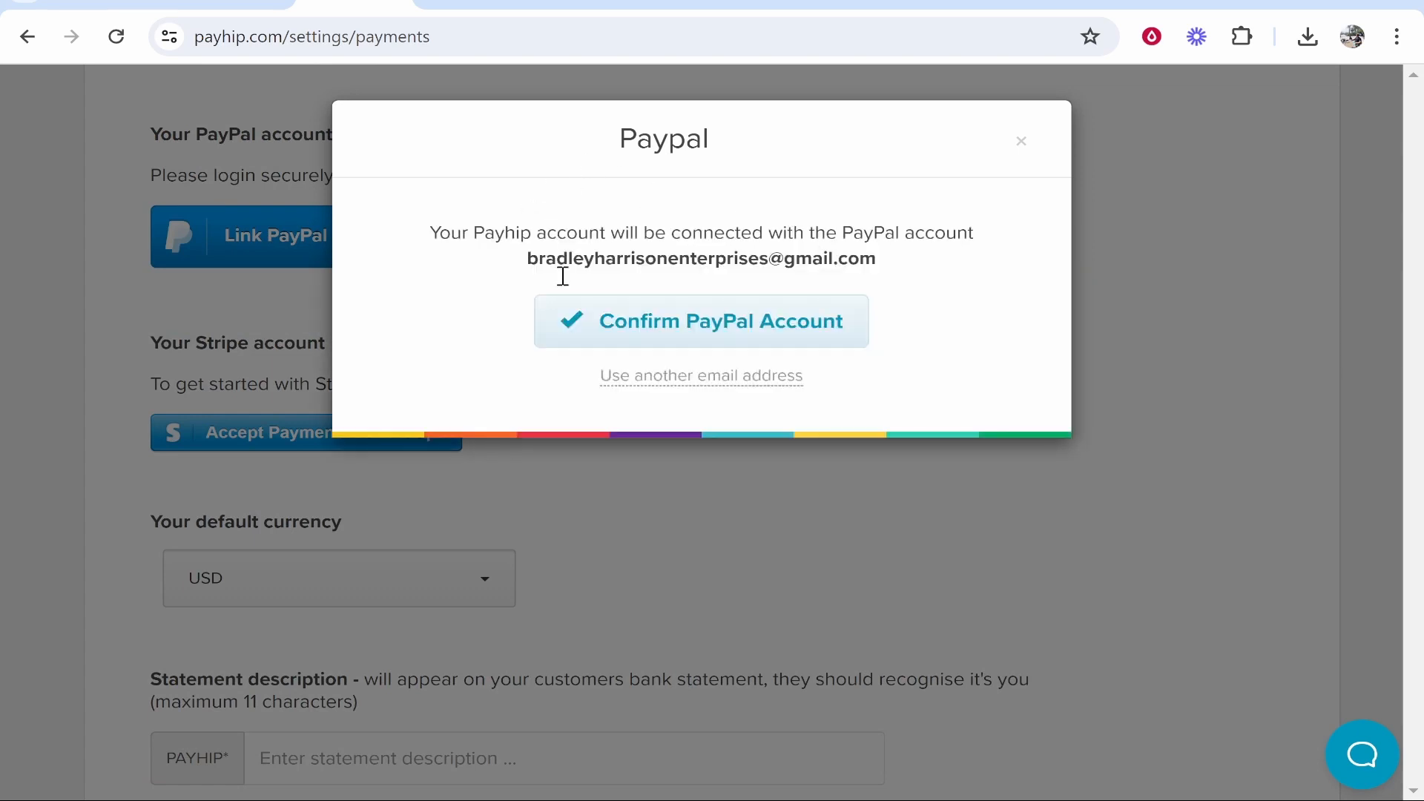
click(701, 320)
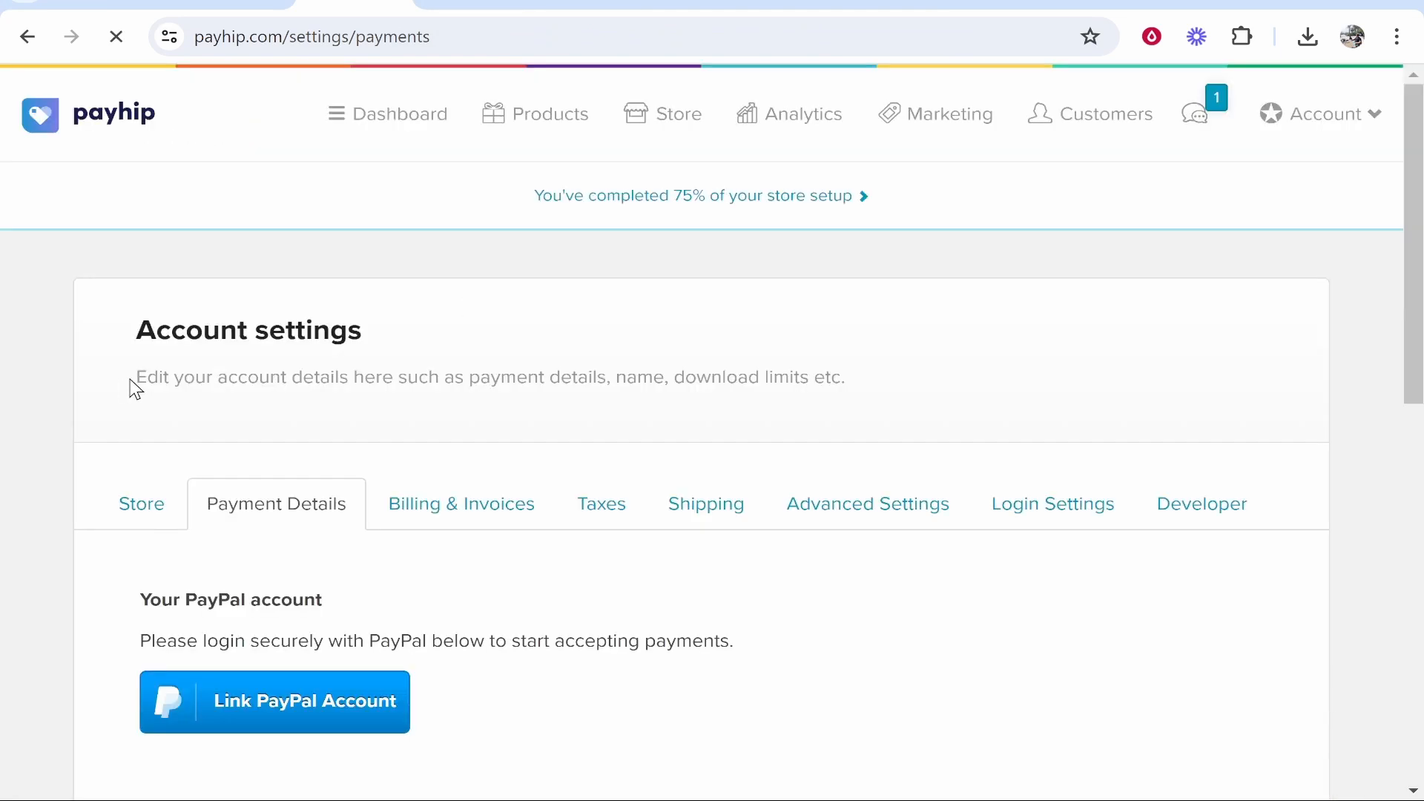
scroll(down, 3)
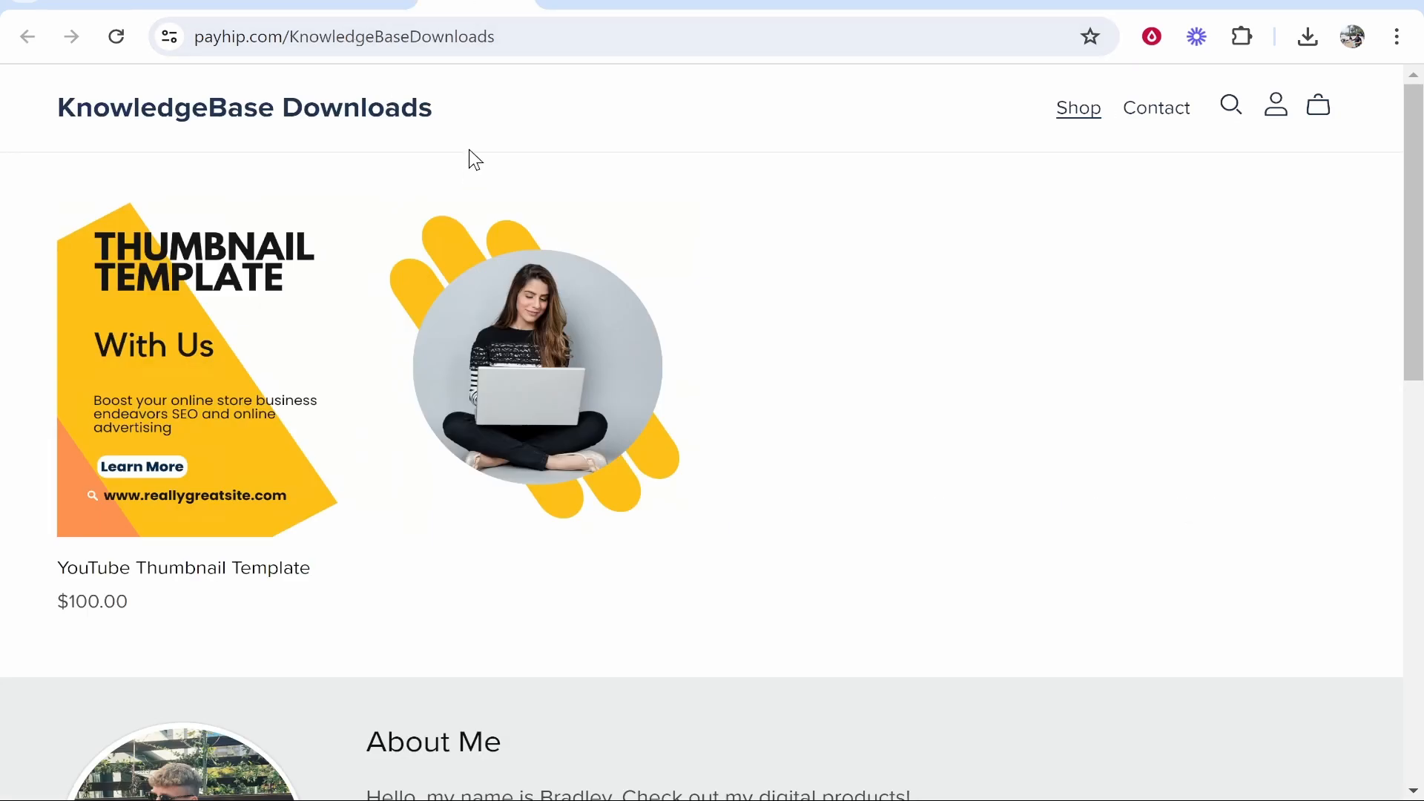
Select the payhip.com/KnowledgeBaseDownloads address and scroll down to the About Me section.
click(344, 36)
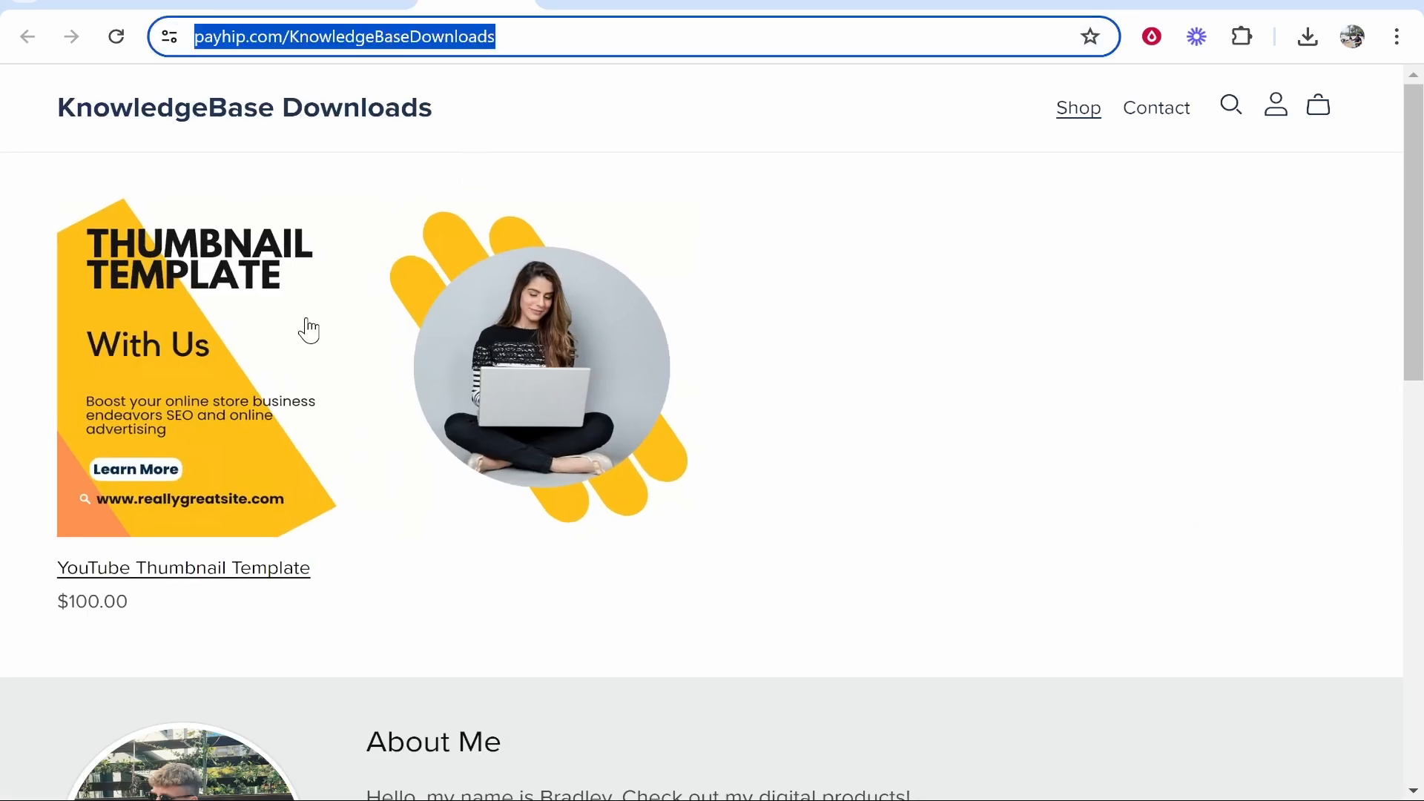
scroll(down, 3)
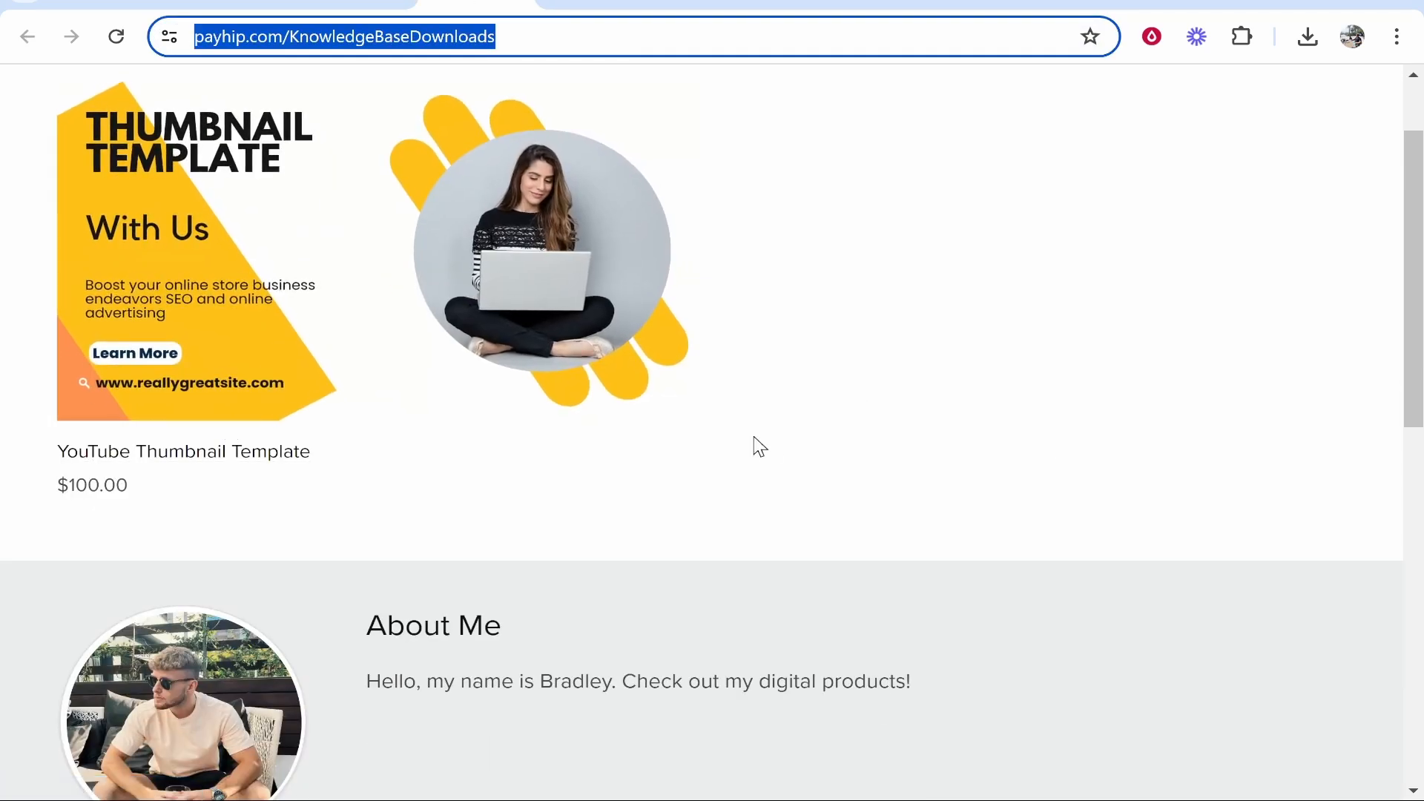